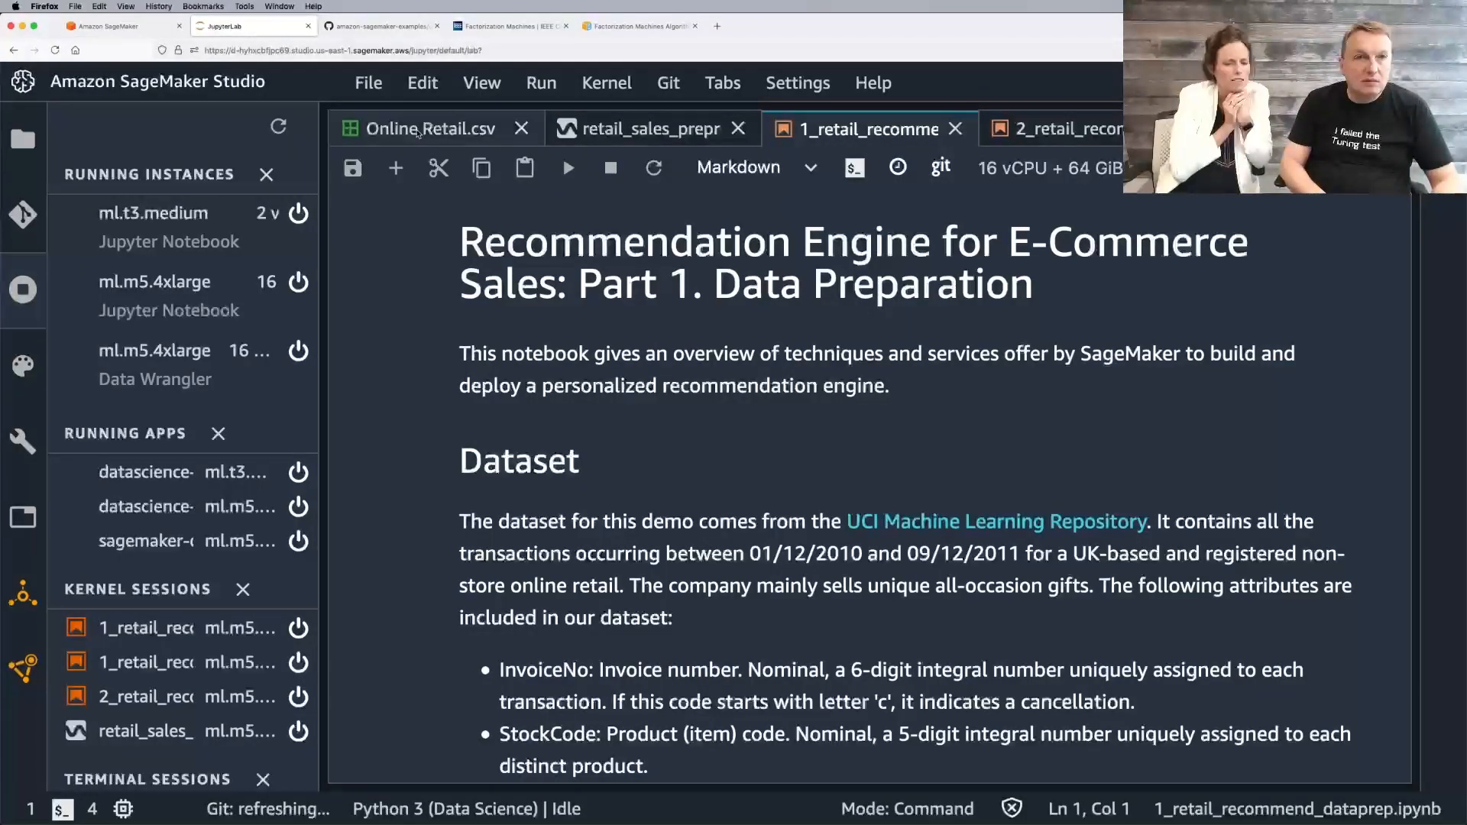
Step: Bring the Online Retail.csv transaction table to the front in Studio
left_click(429, 129)
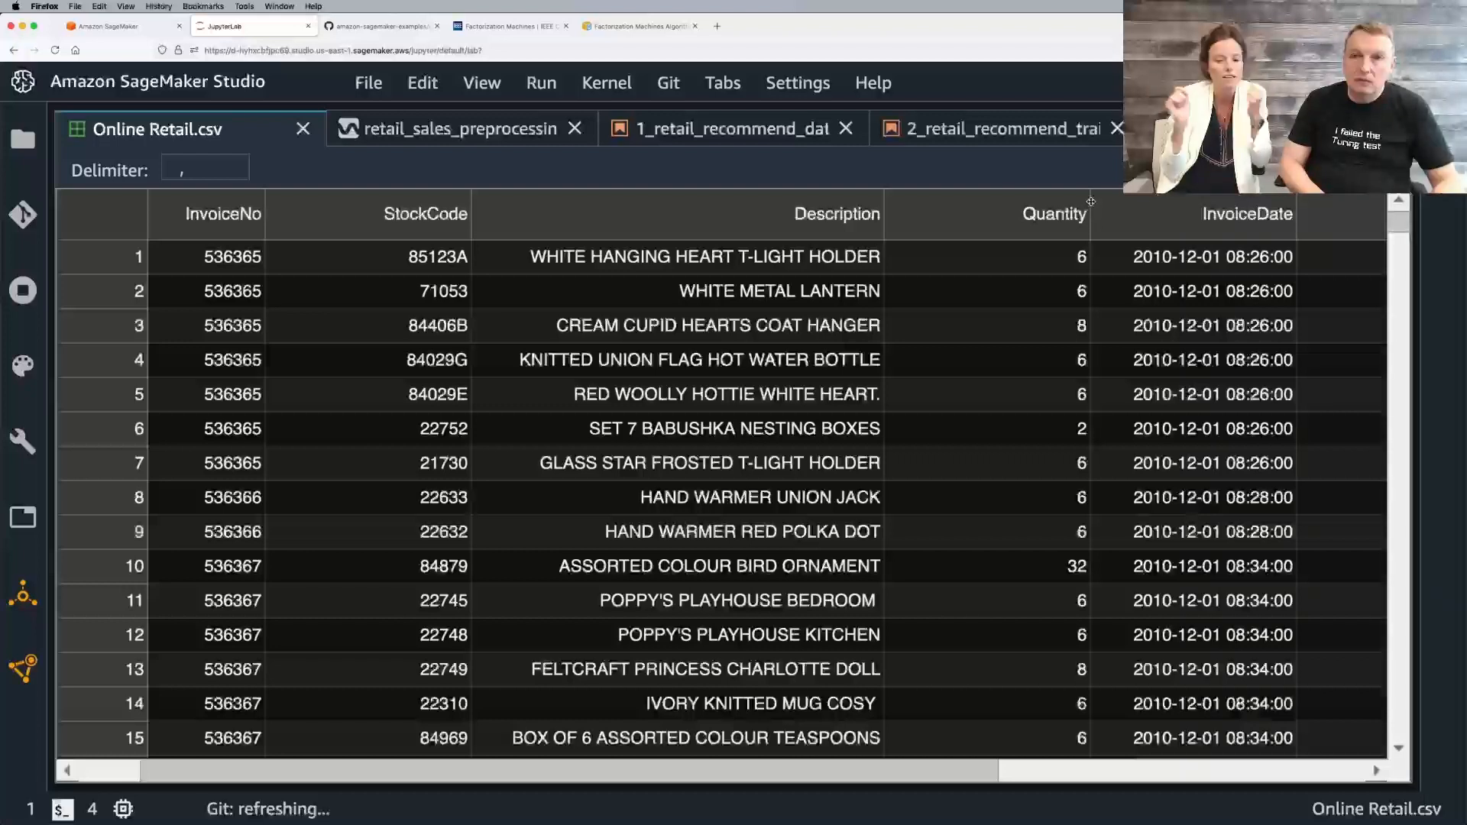
scroll("right", 3)
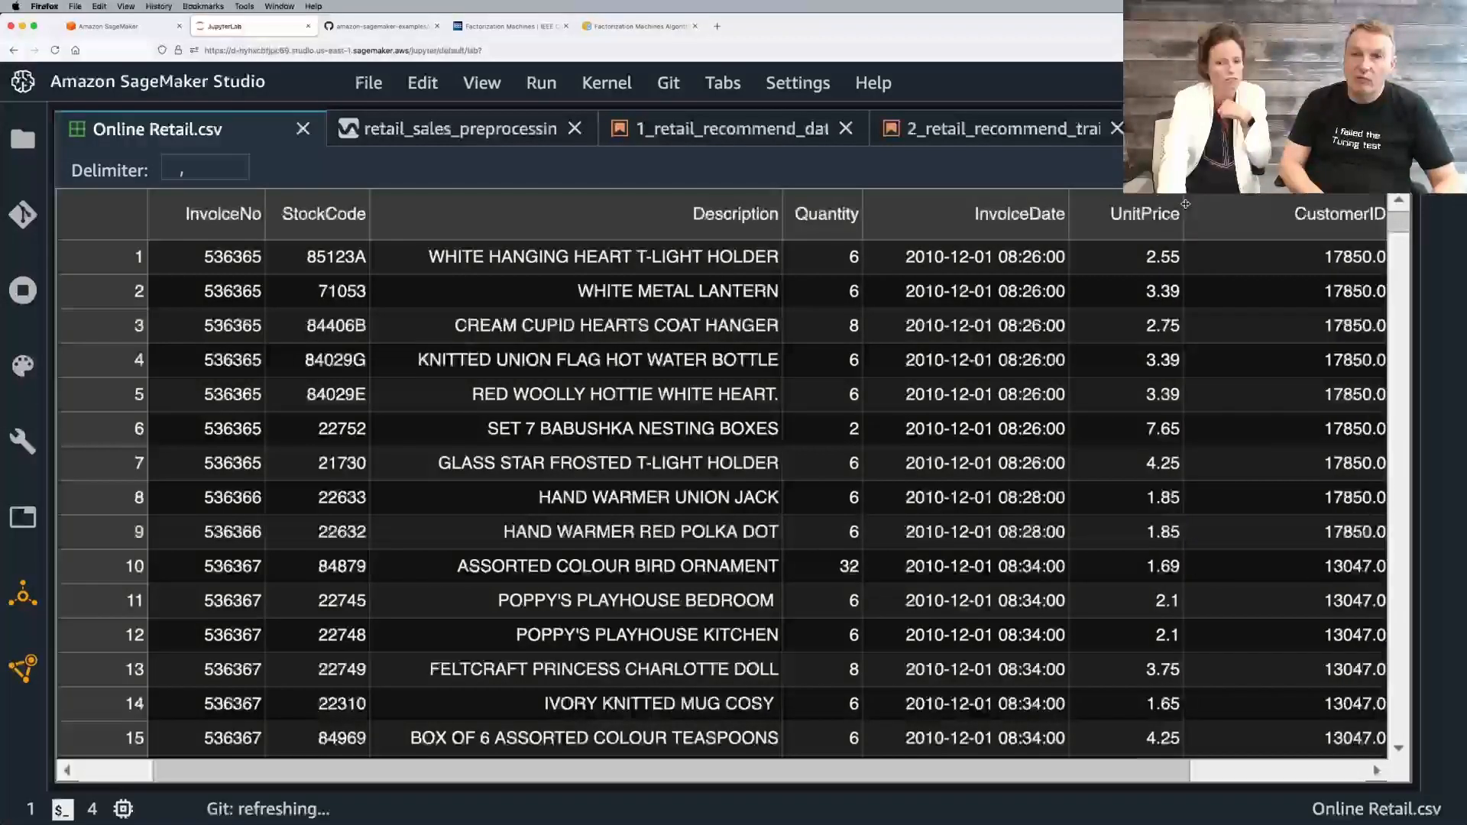
scroll("right", 3)
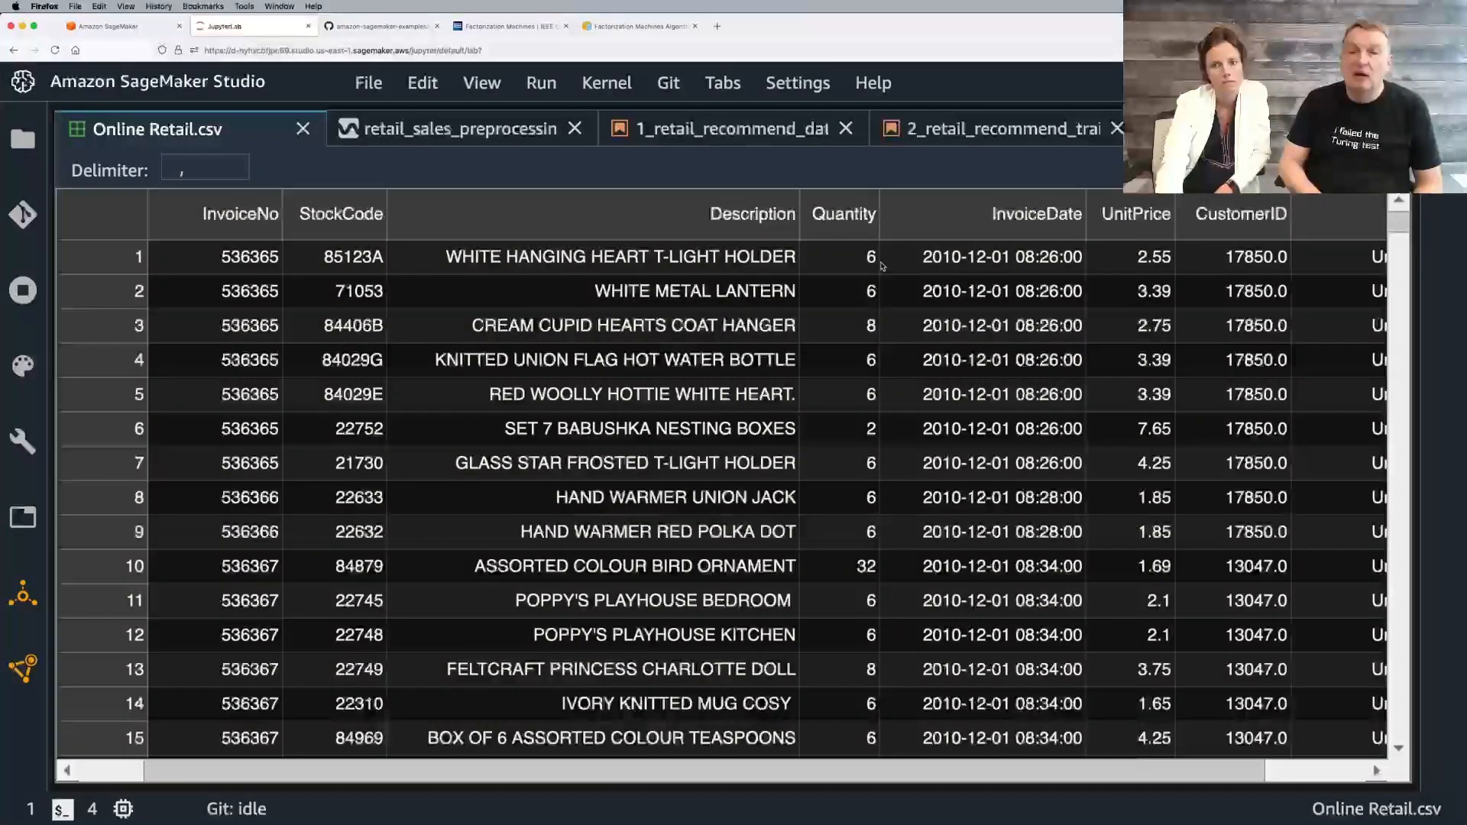
scroll("right", 3)
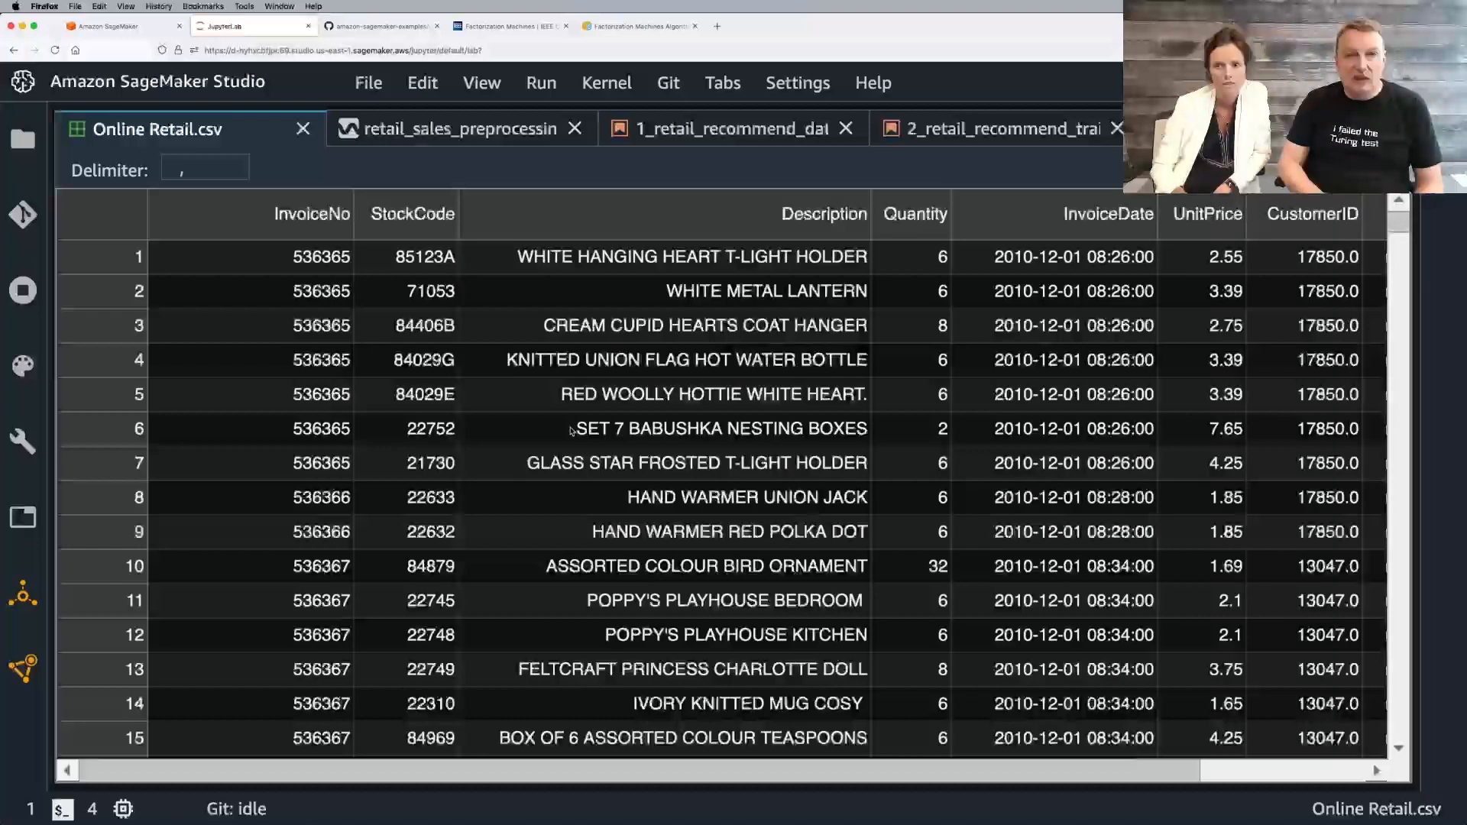
scroll("right", 3)
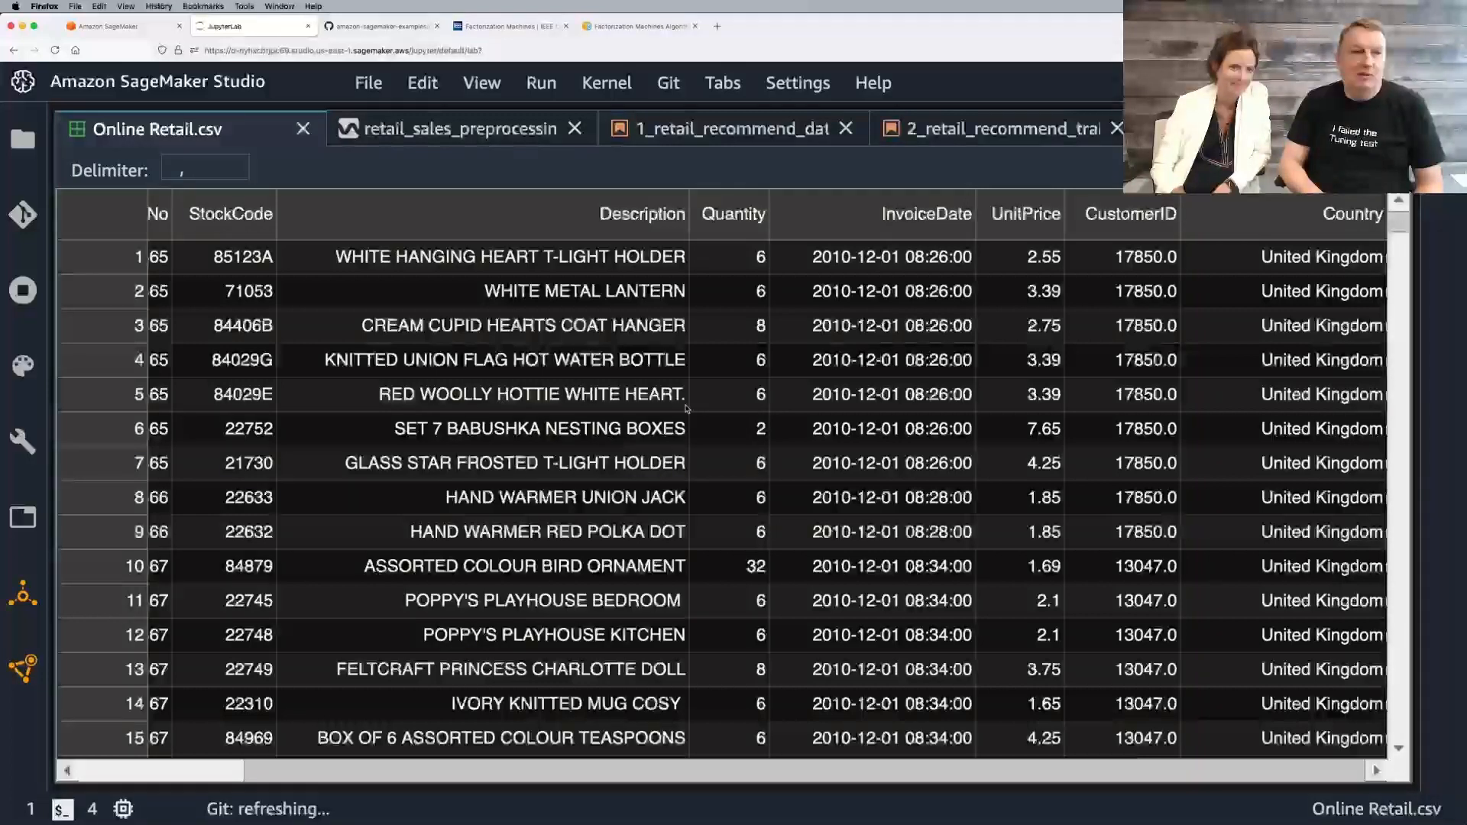
mouse_move(753, 370)
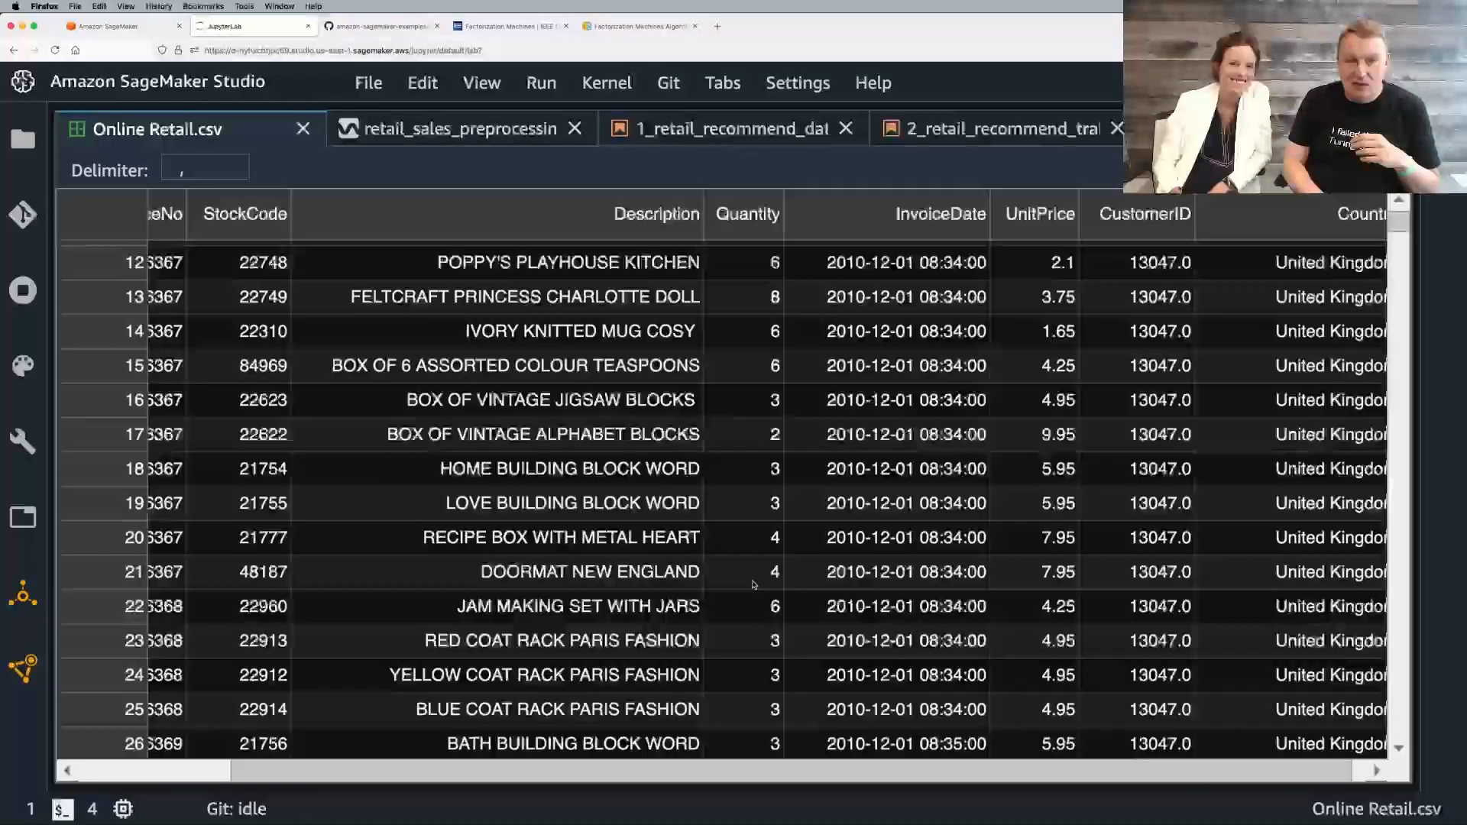
scroll("down", 3)
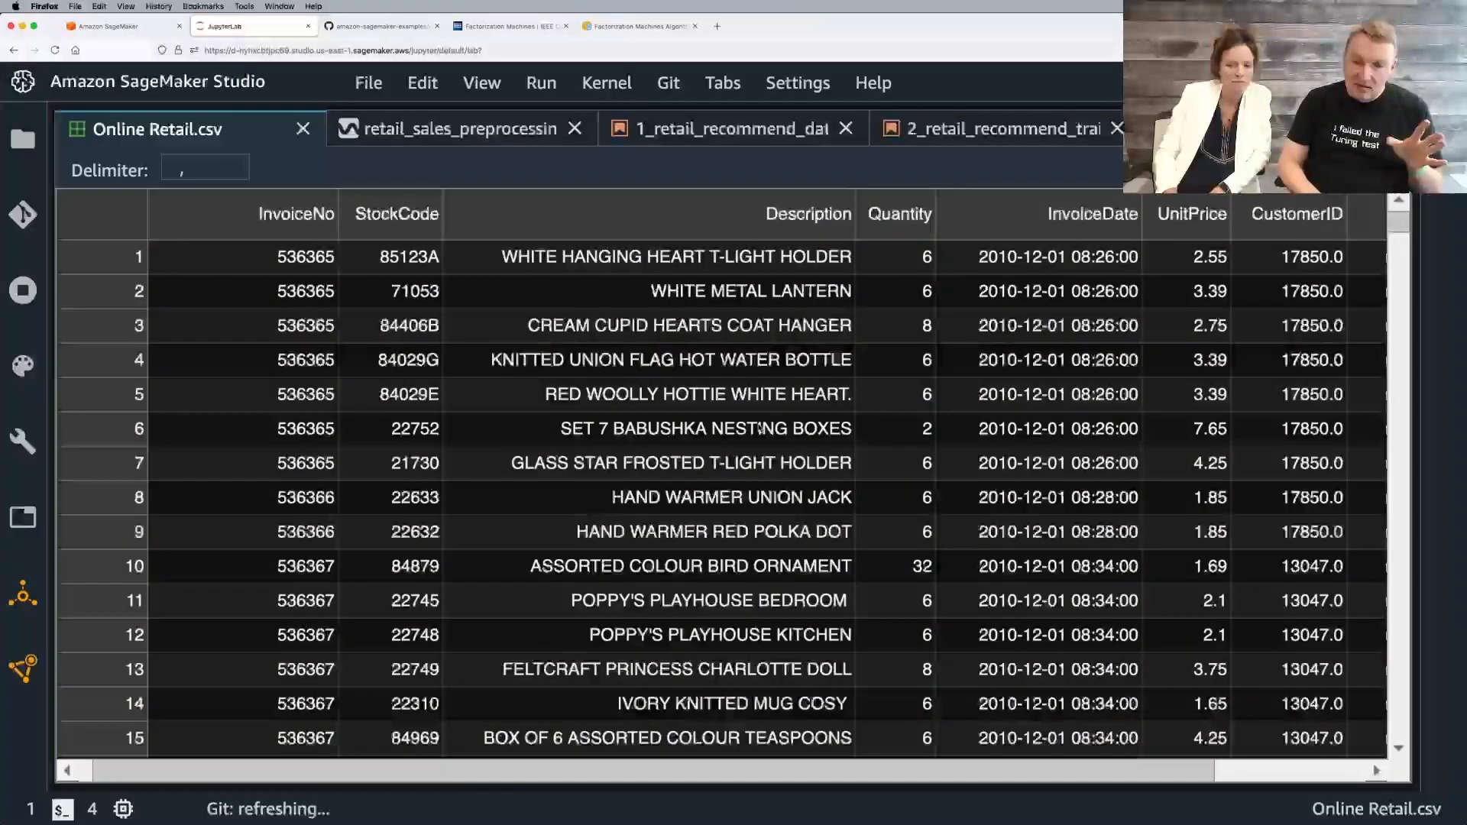
scroll("down", 3)
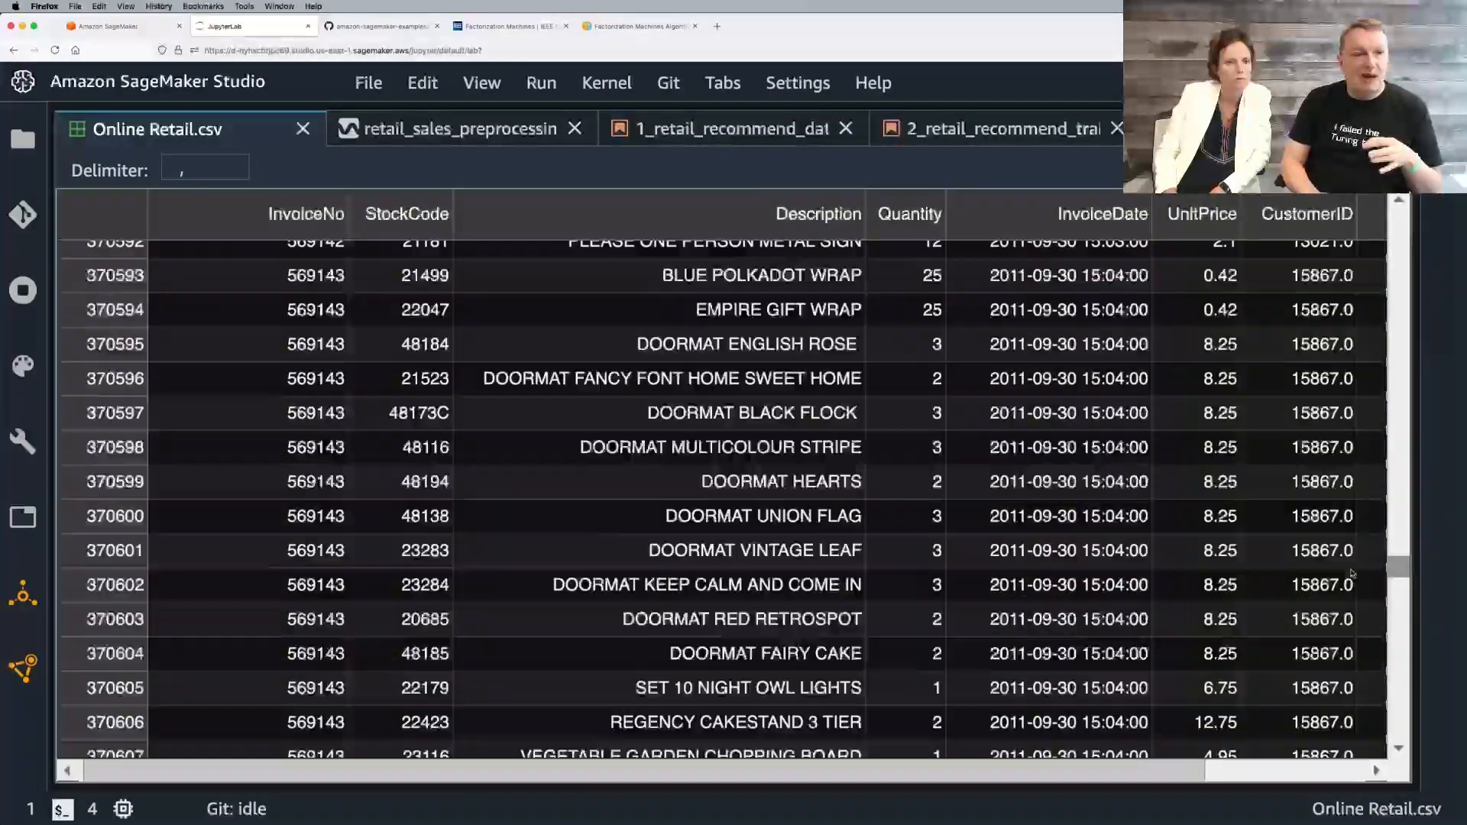
scroll("down", 3)
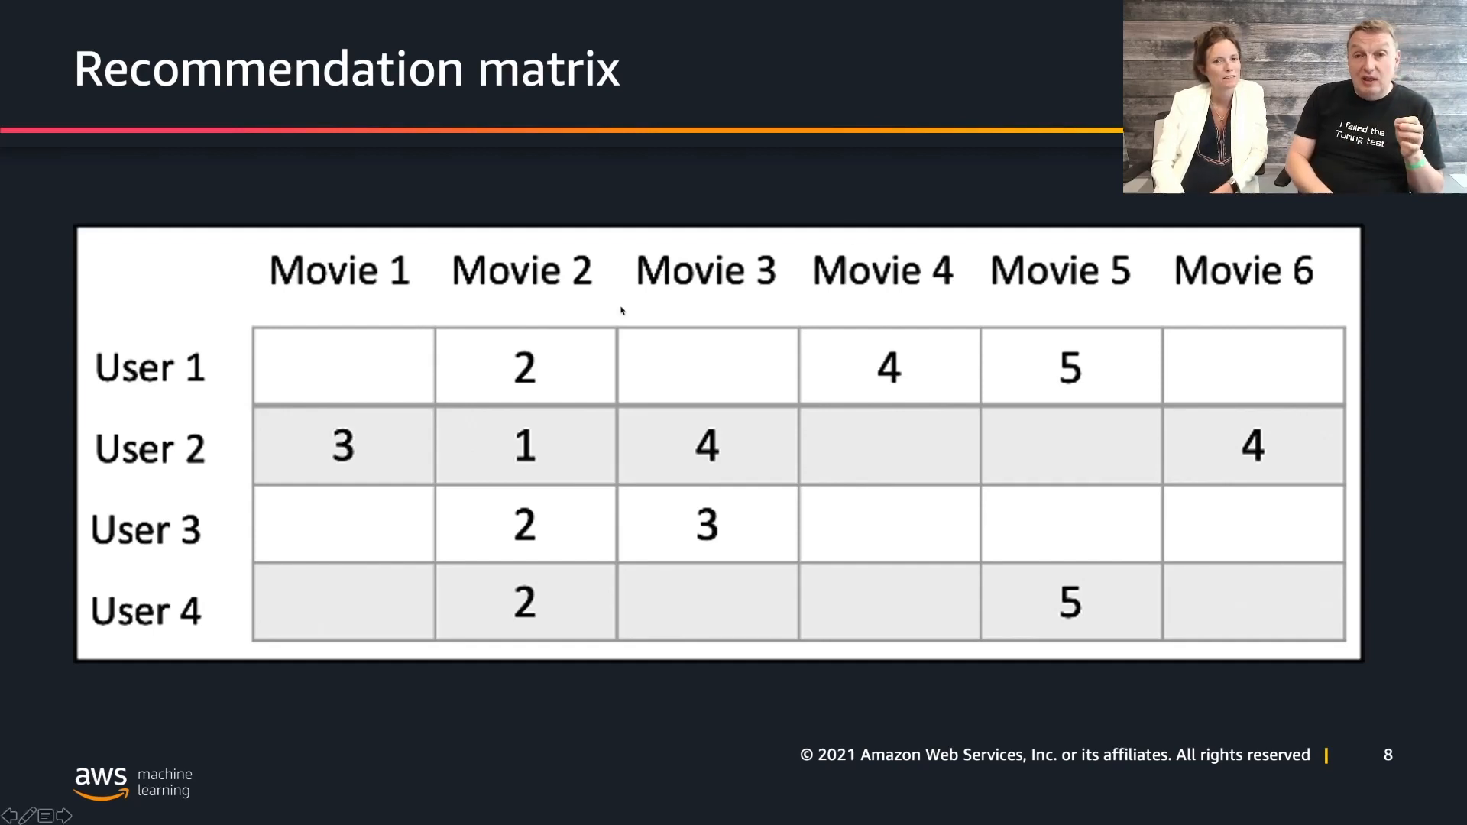
mouse_move(432, 368)
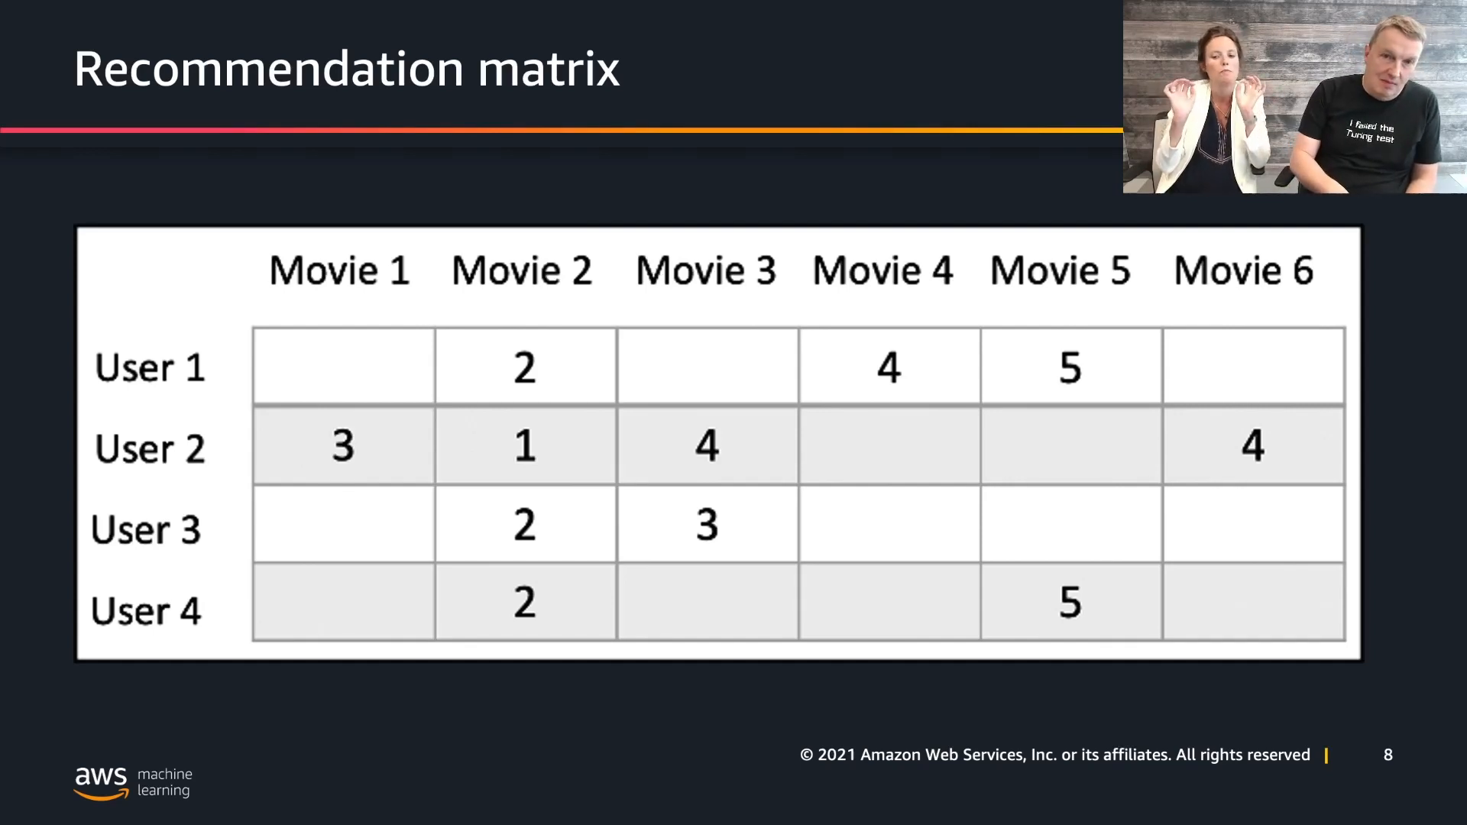
Step: Advance the deck to the Factorization Machines slide with the factored rating matrix
key("Right")
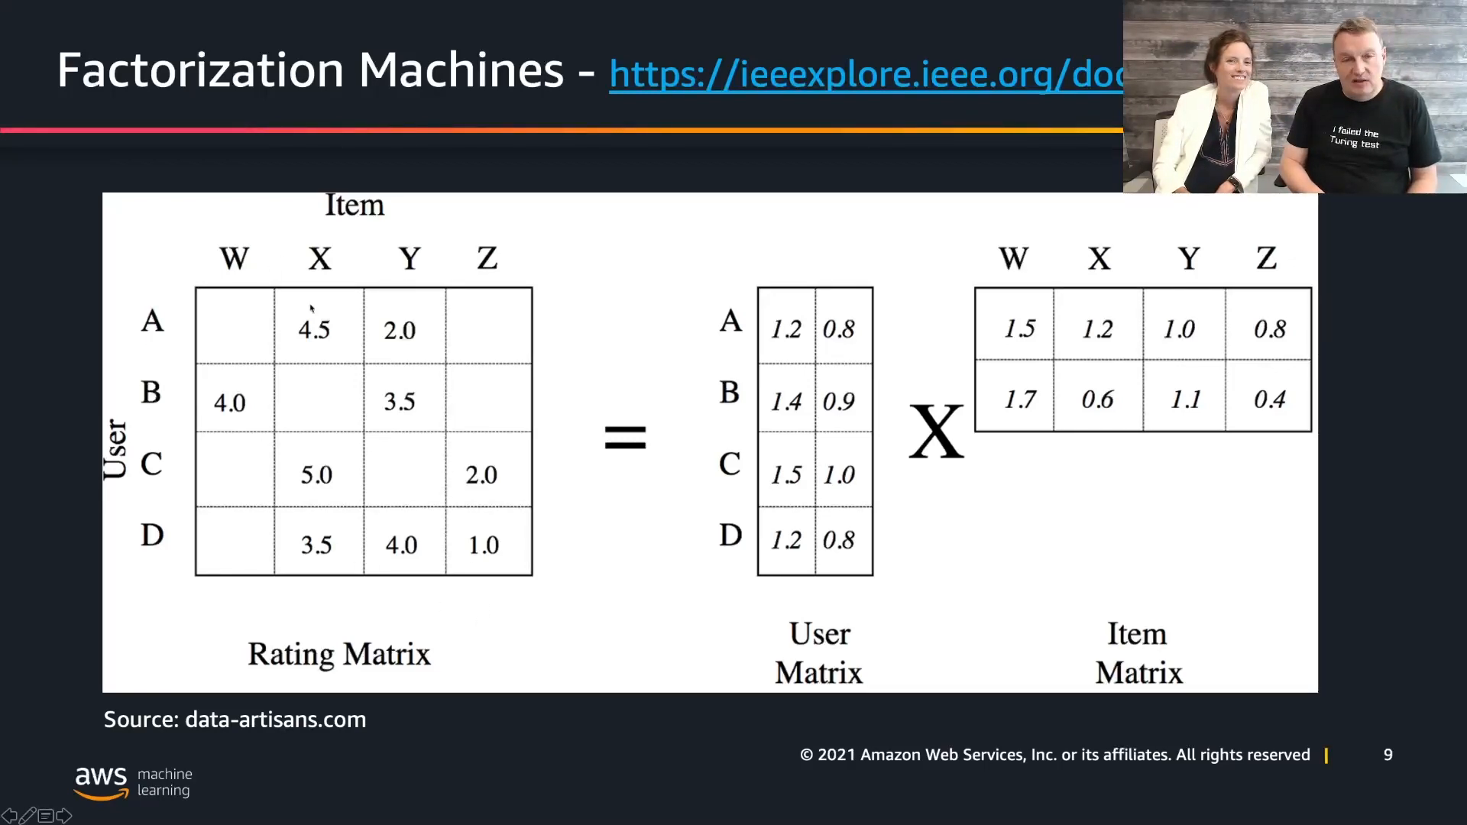
mouse_move(348, 322)
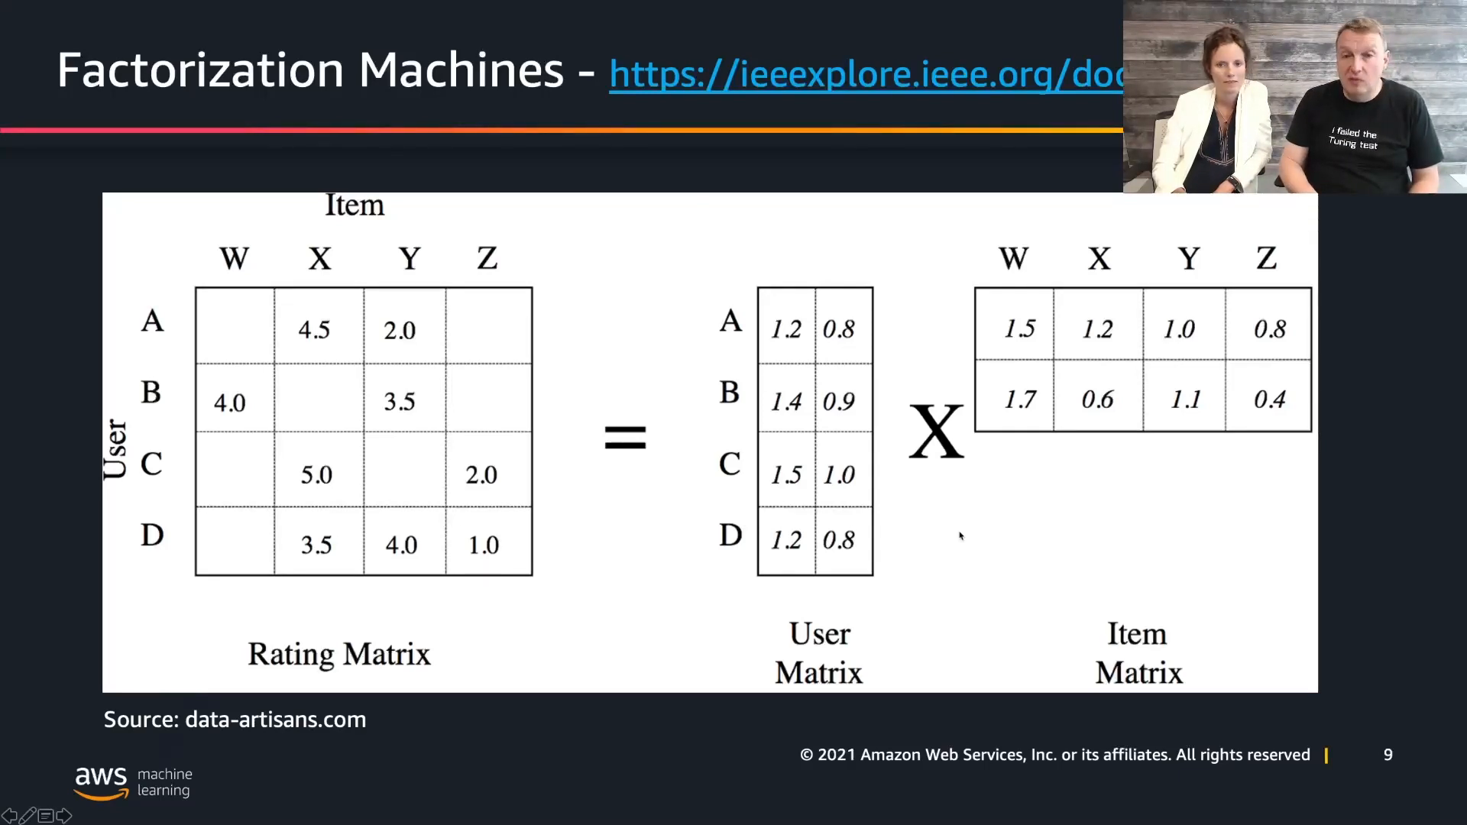
mouse_move(917, 538)
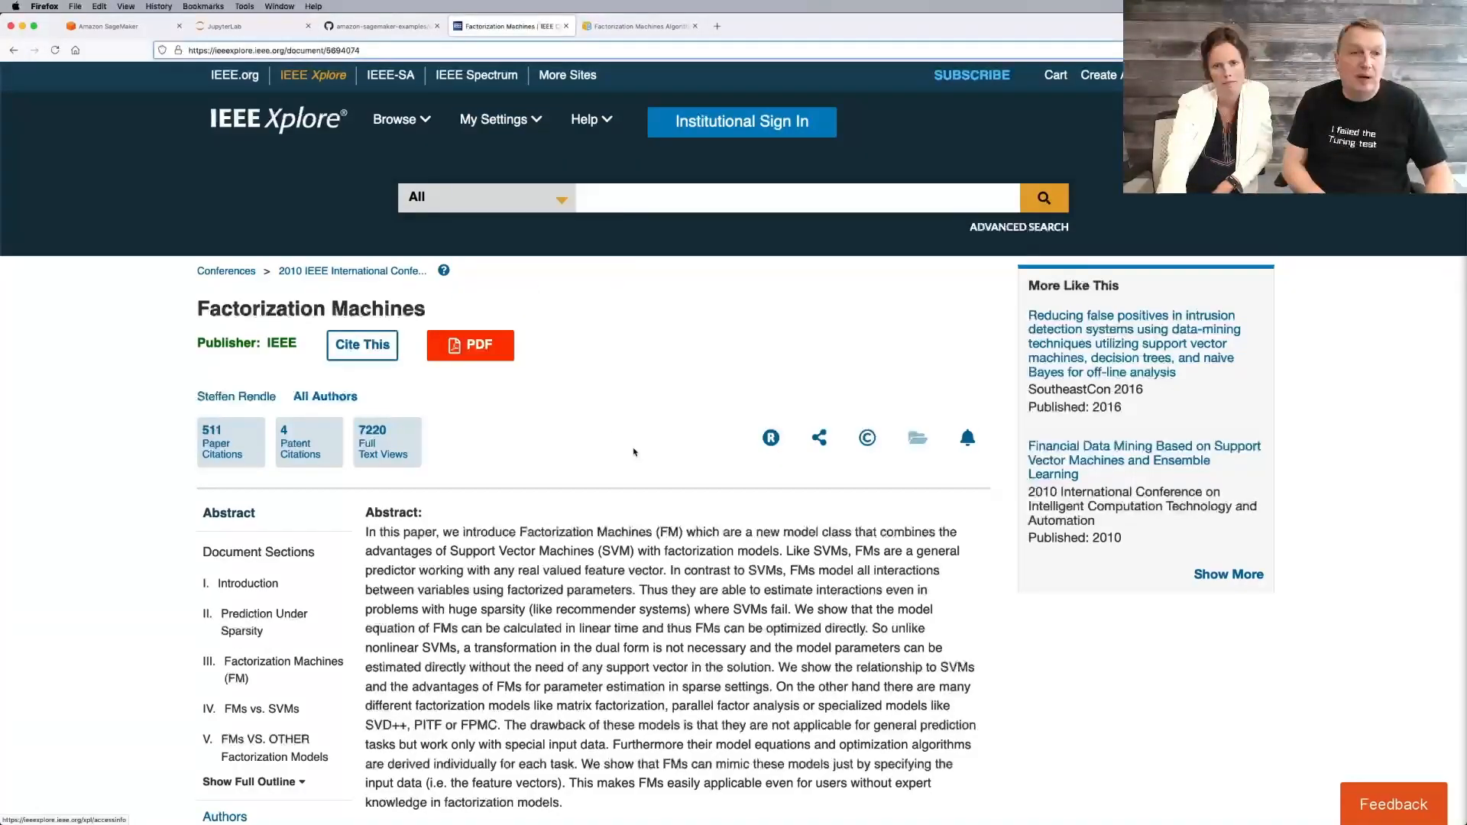
Step: Skim the IEEE Factorization Machines paper, then switch to the SageMaker Factorization Machines Algorithm guide
scroll("down", 3)
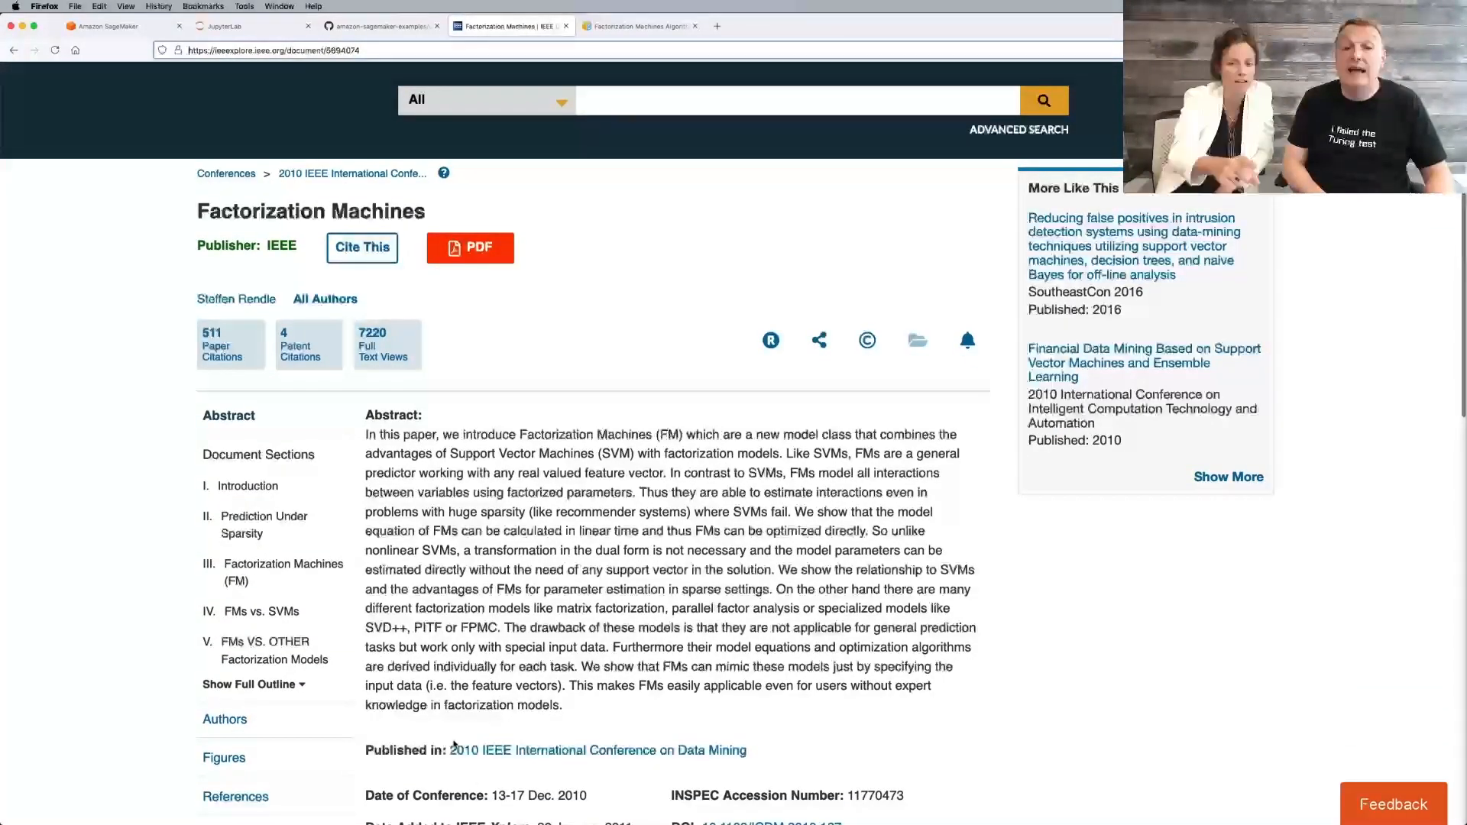
scroll("down", 3)
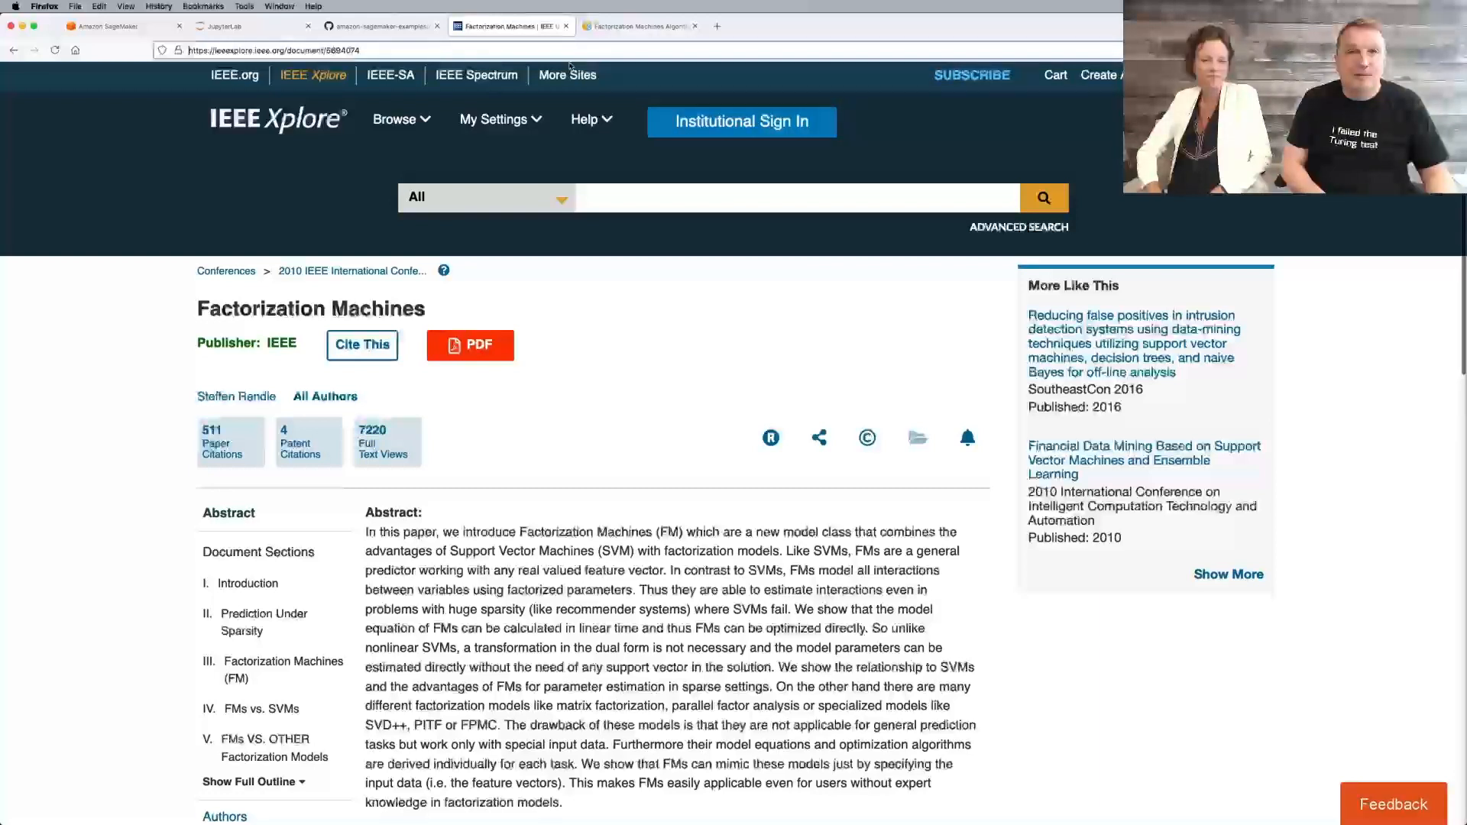
left_click(640, 26)
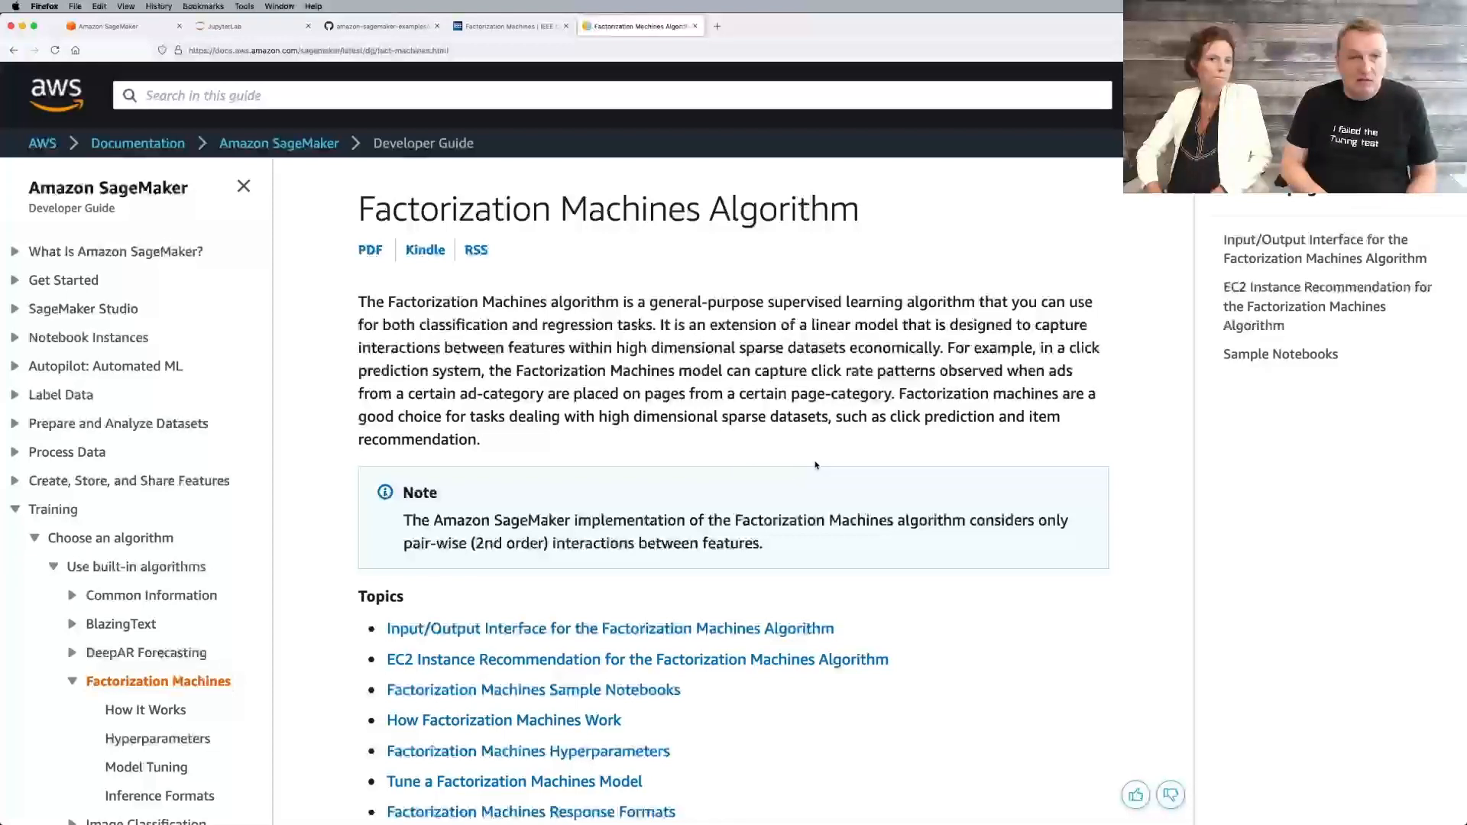
Step: Skim the Factorization Machines Algorithm topics, then return to the JupyterLab Studio workspace
scroll("down", 3)
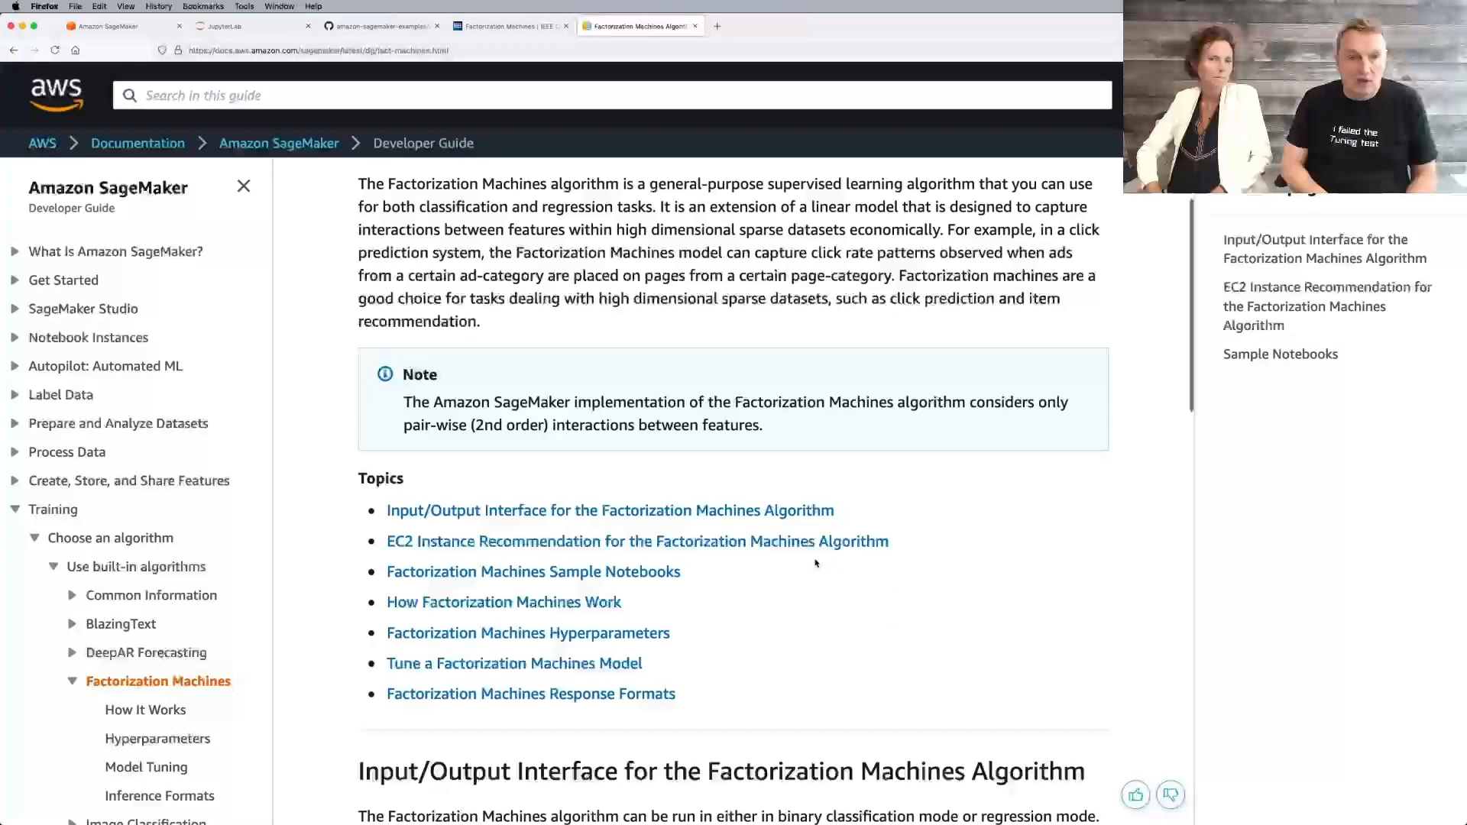
scroll("down", 3)
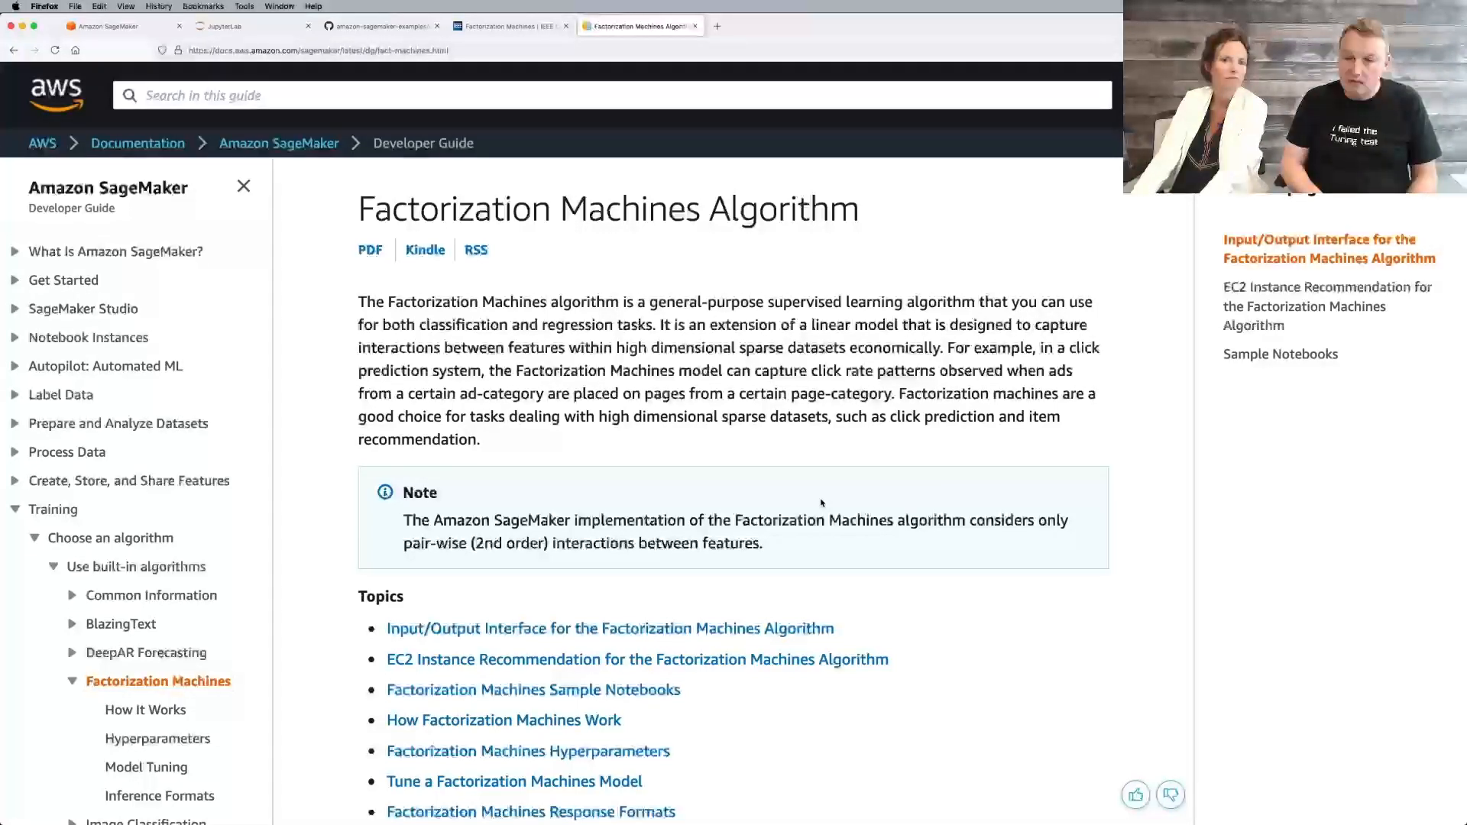
left_click(234, 26)
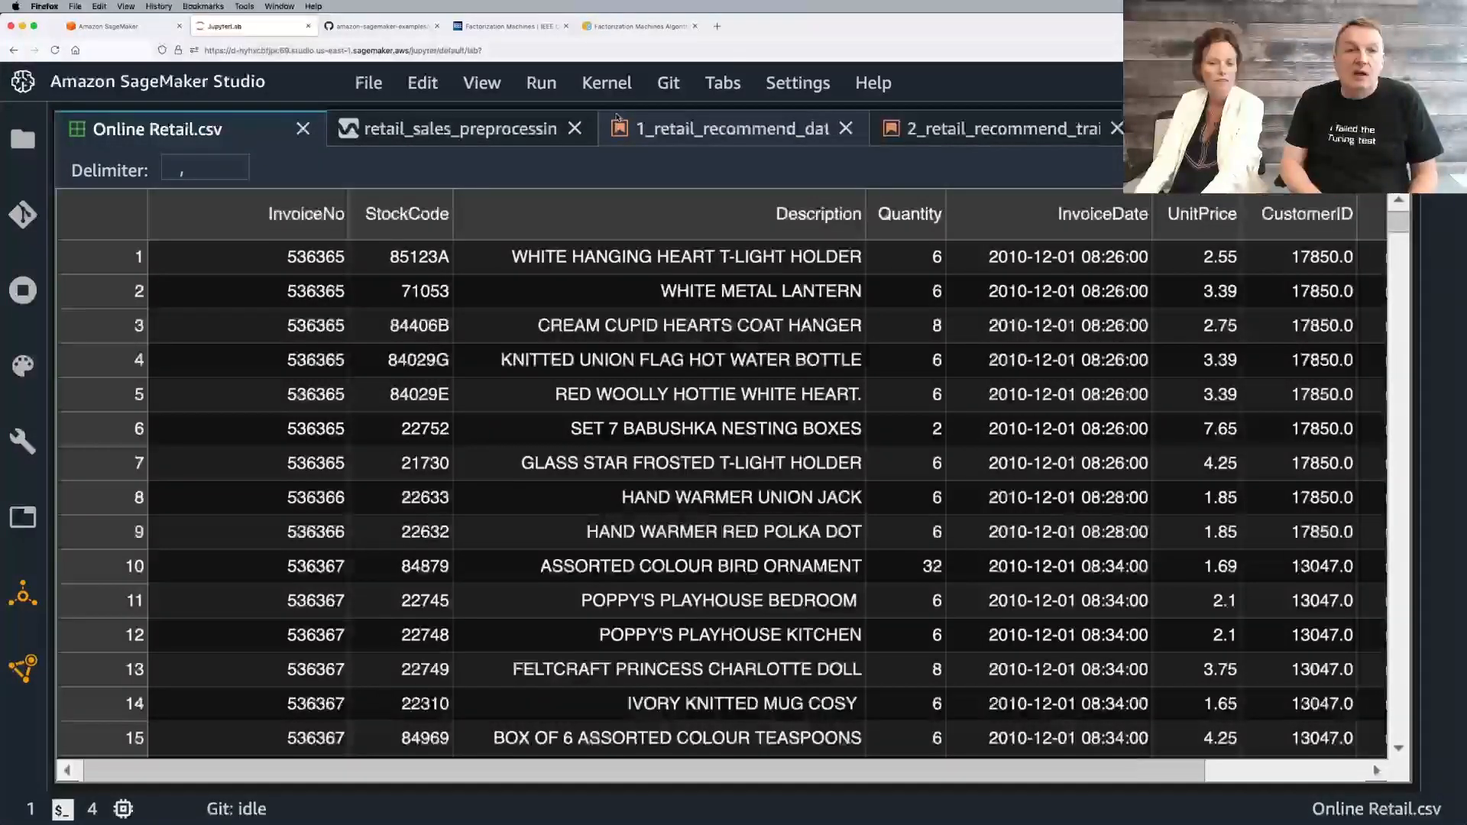
Step: Glance at the retail sales preprocessing data flow, then show the 1_retail_recommend_dataprep notebook at its title
left_click(453, 128)
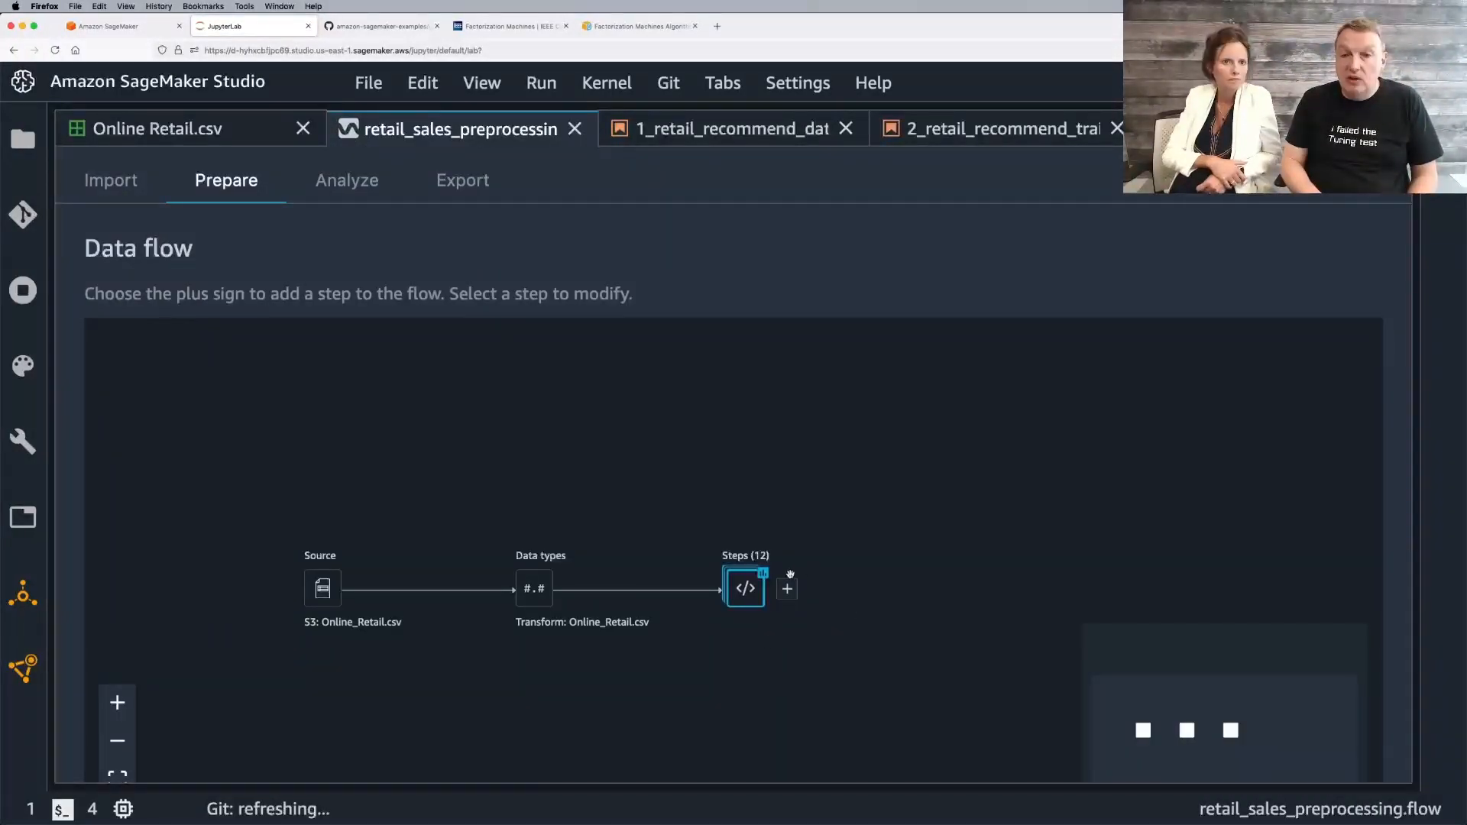
left_click(744, 587)
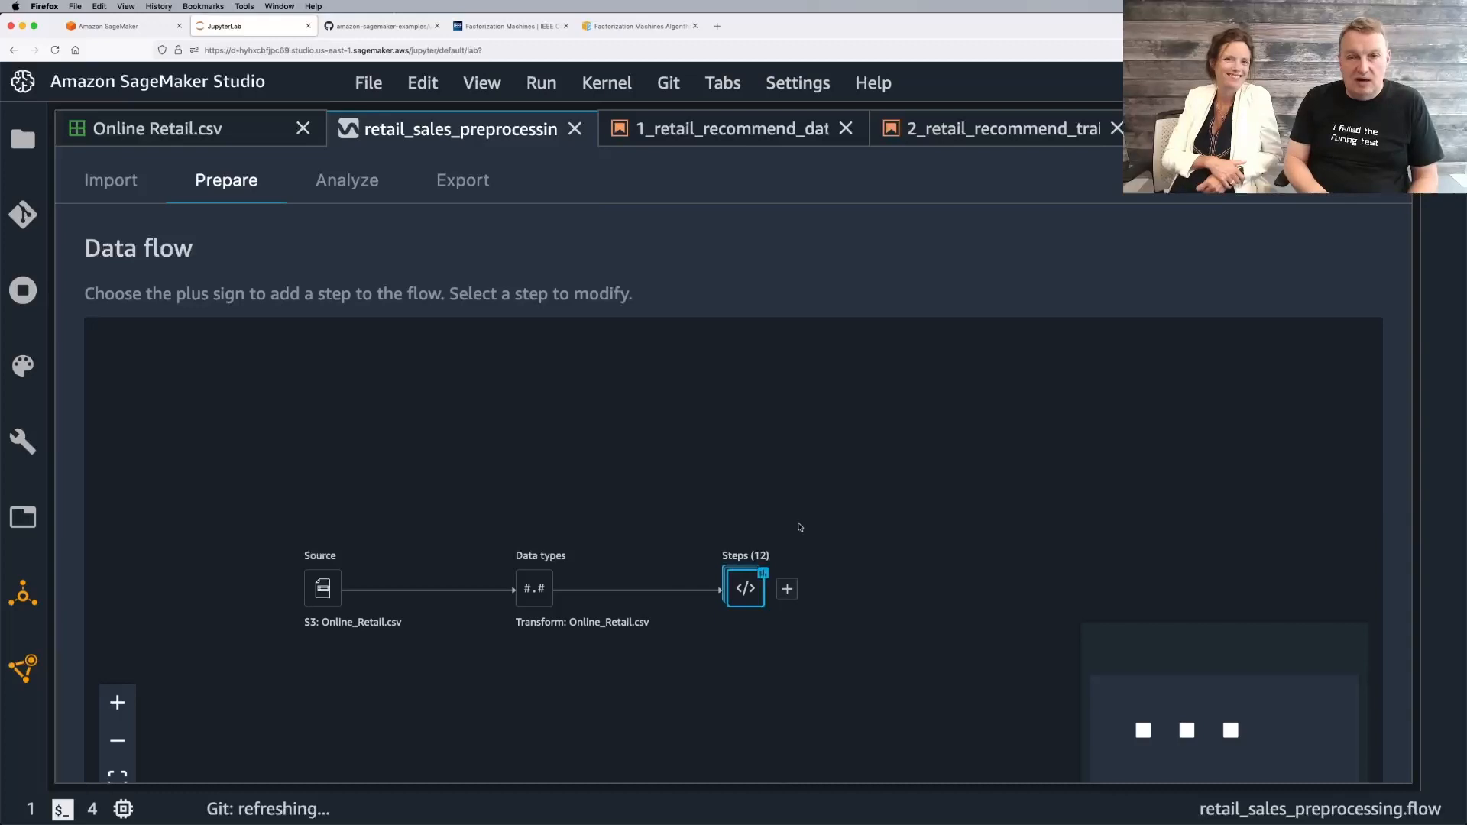
mouse_move(874, 625)
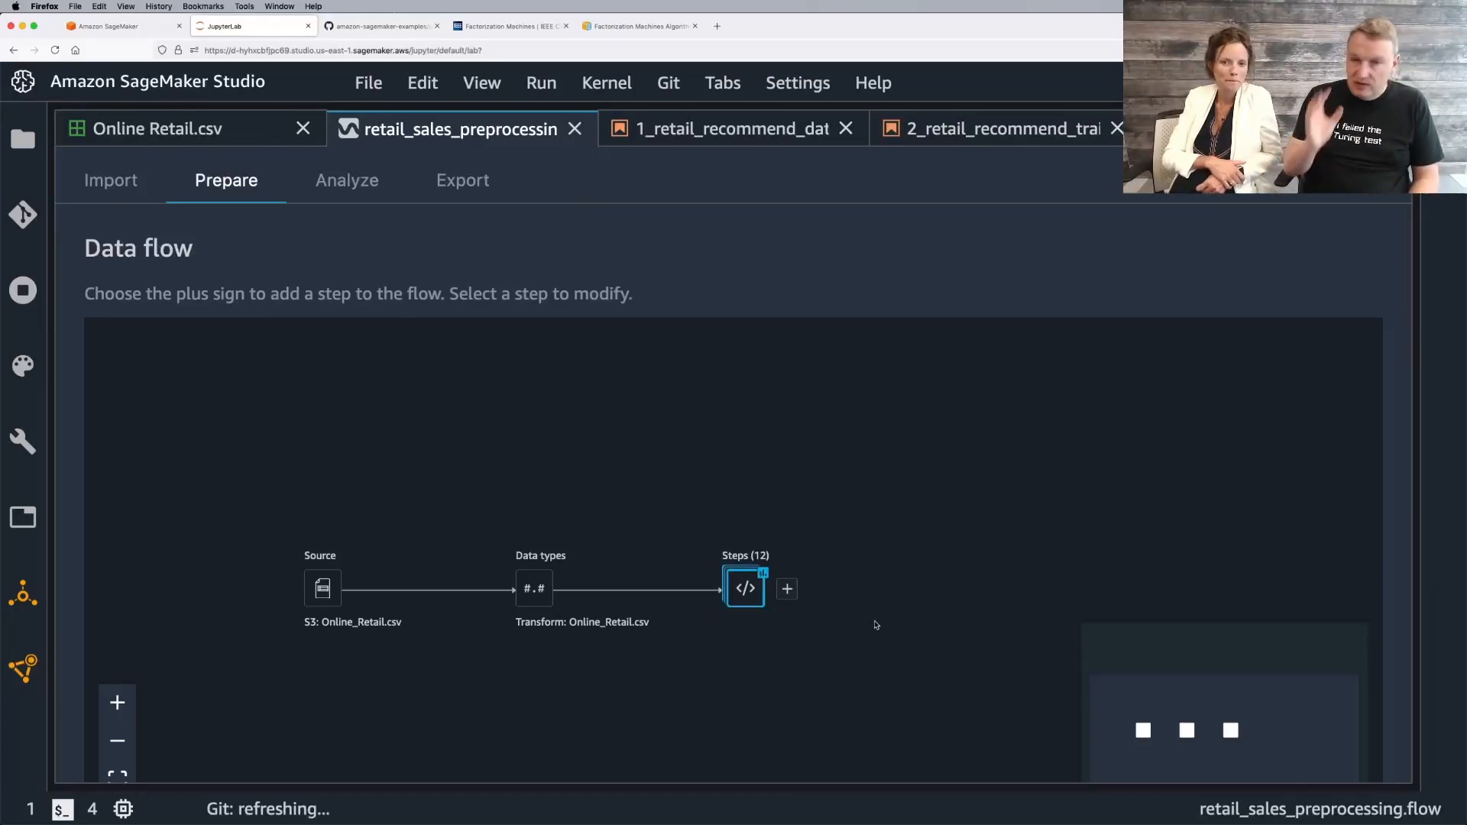
left_click(23, 138)
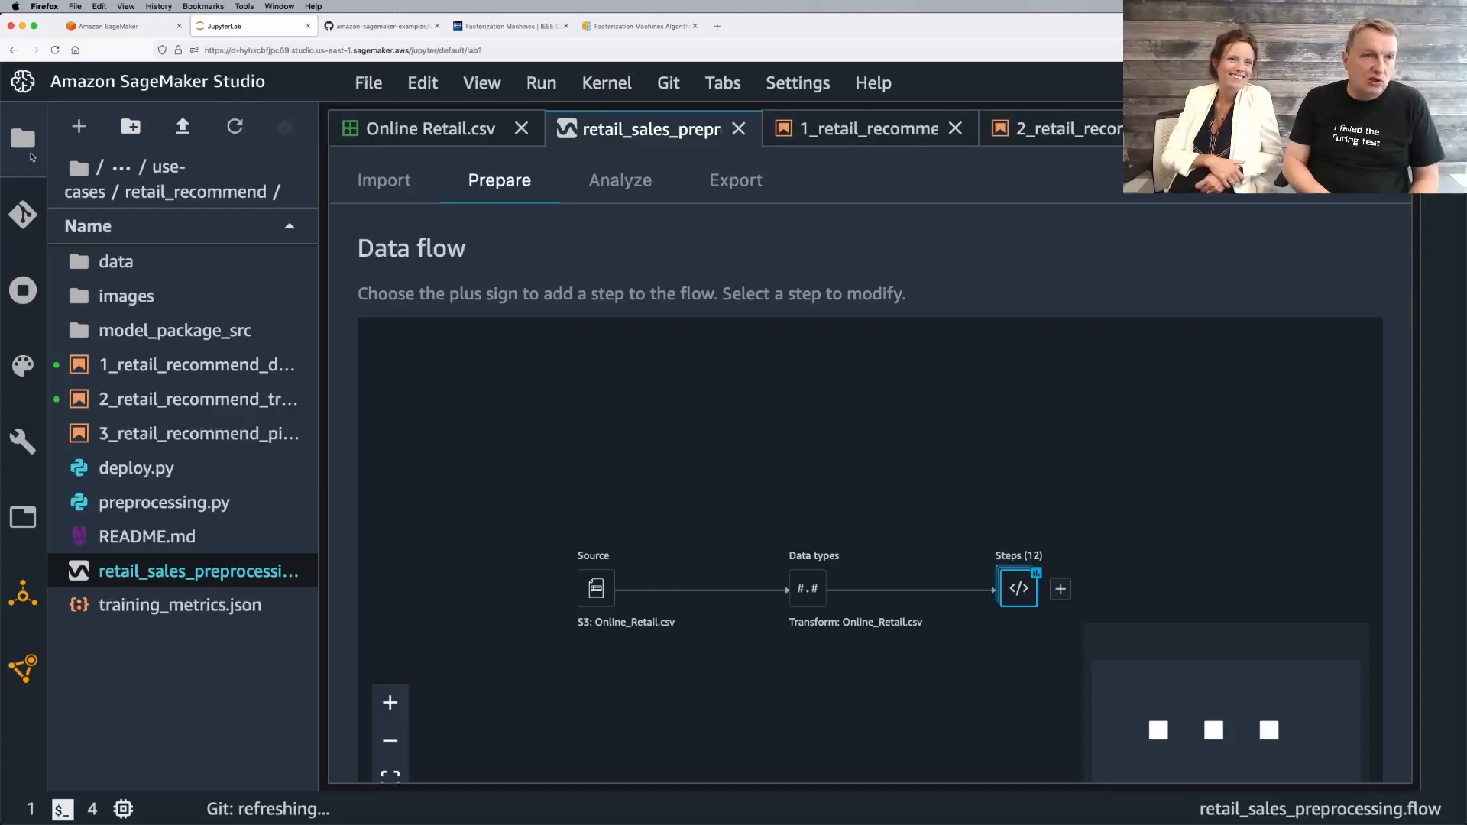
left_click(868, 128)
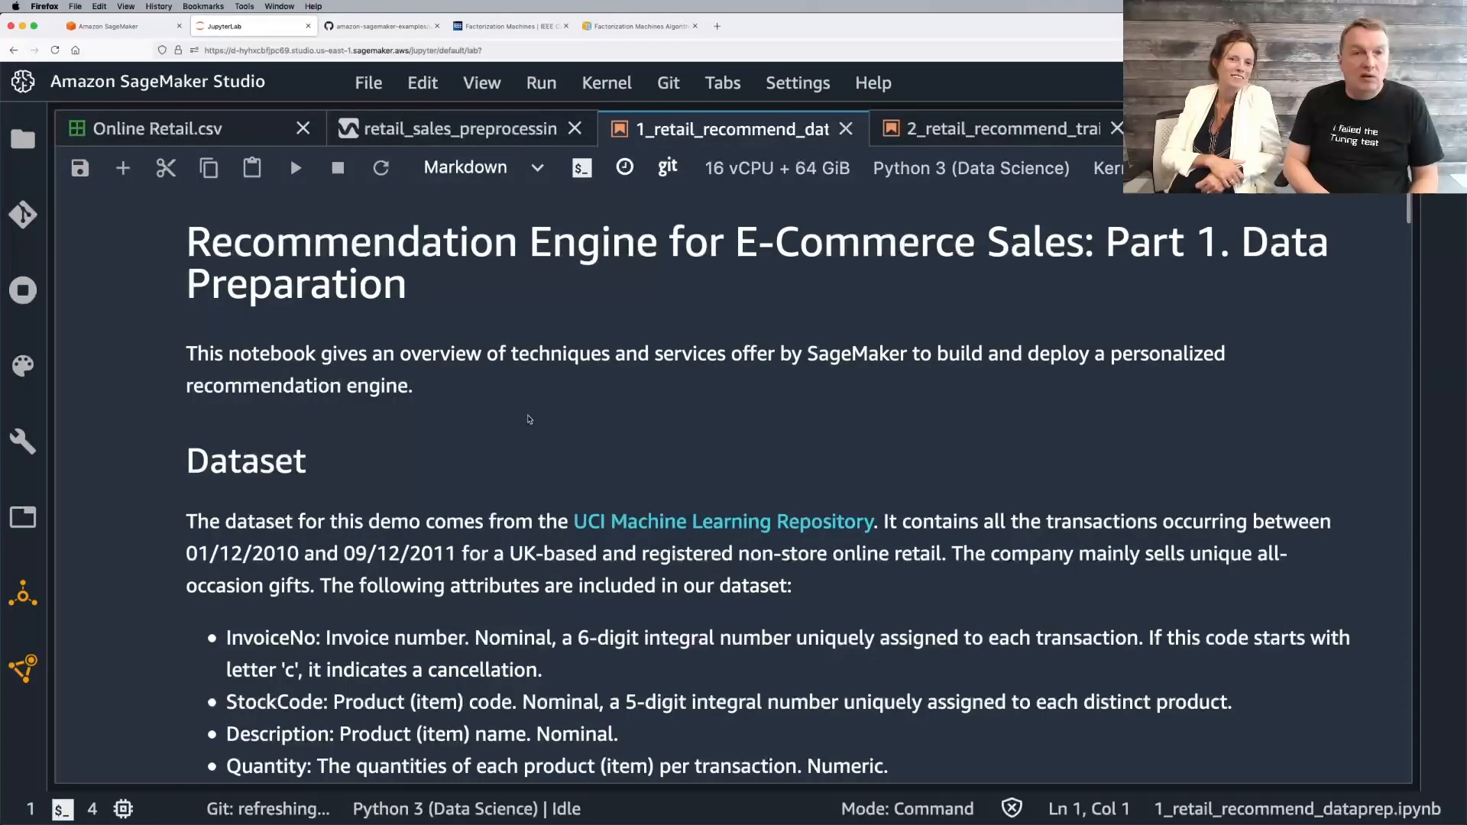
Step: Scroll through the import, read_csv, isna().sum() and CustomerID dropna cells of the notebook
scroll("down", 3)
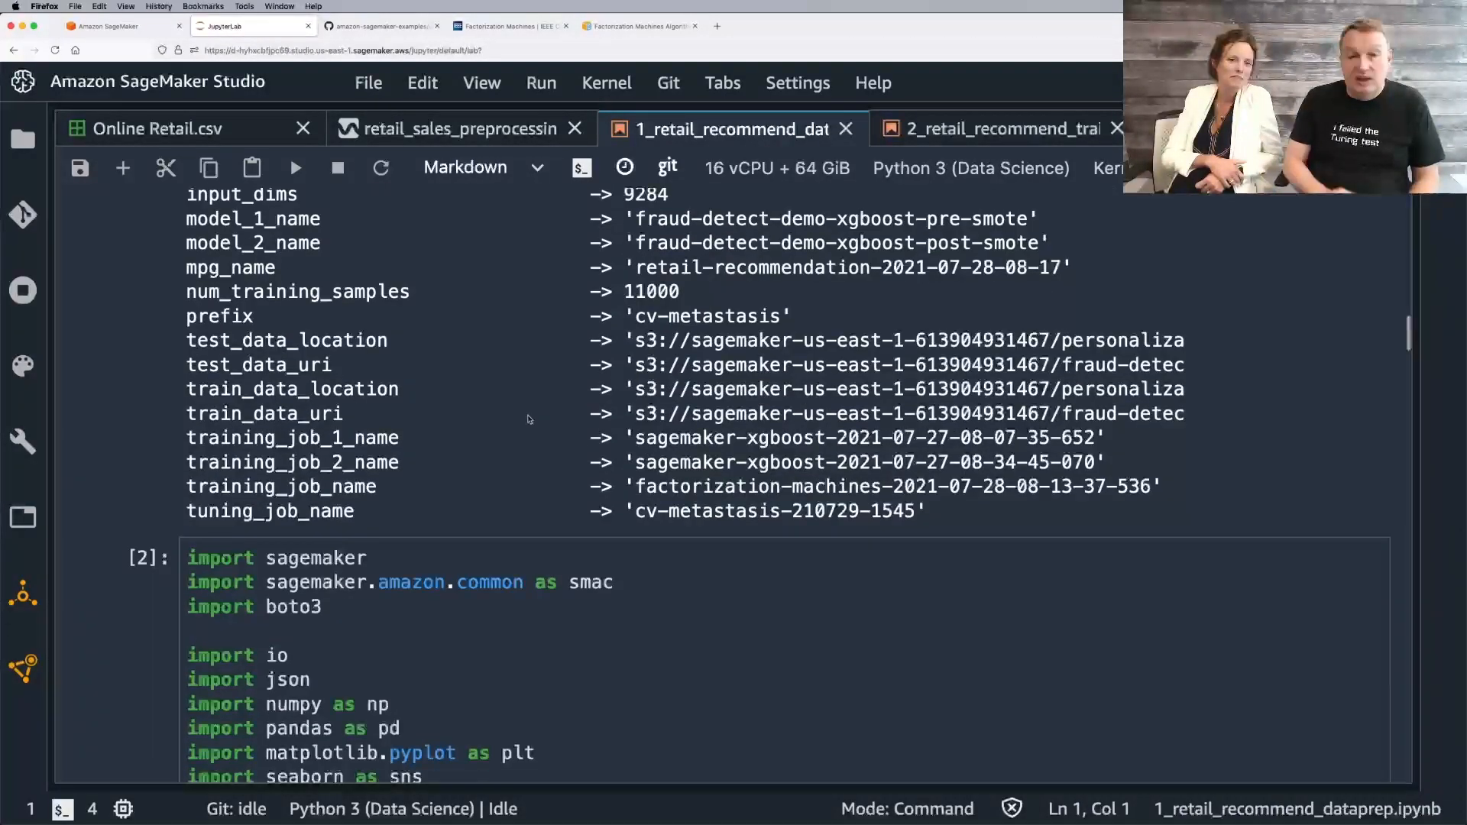
scroll("down", 3)
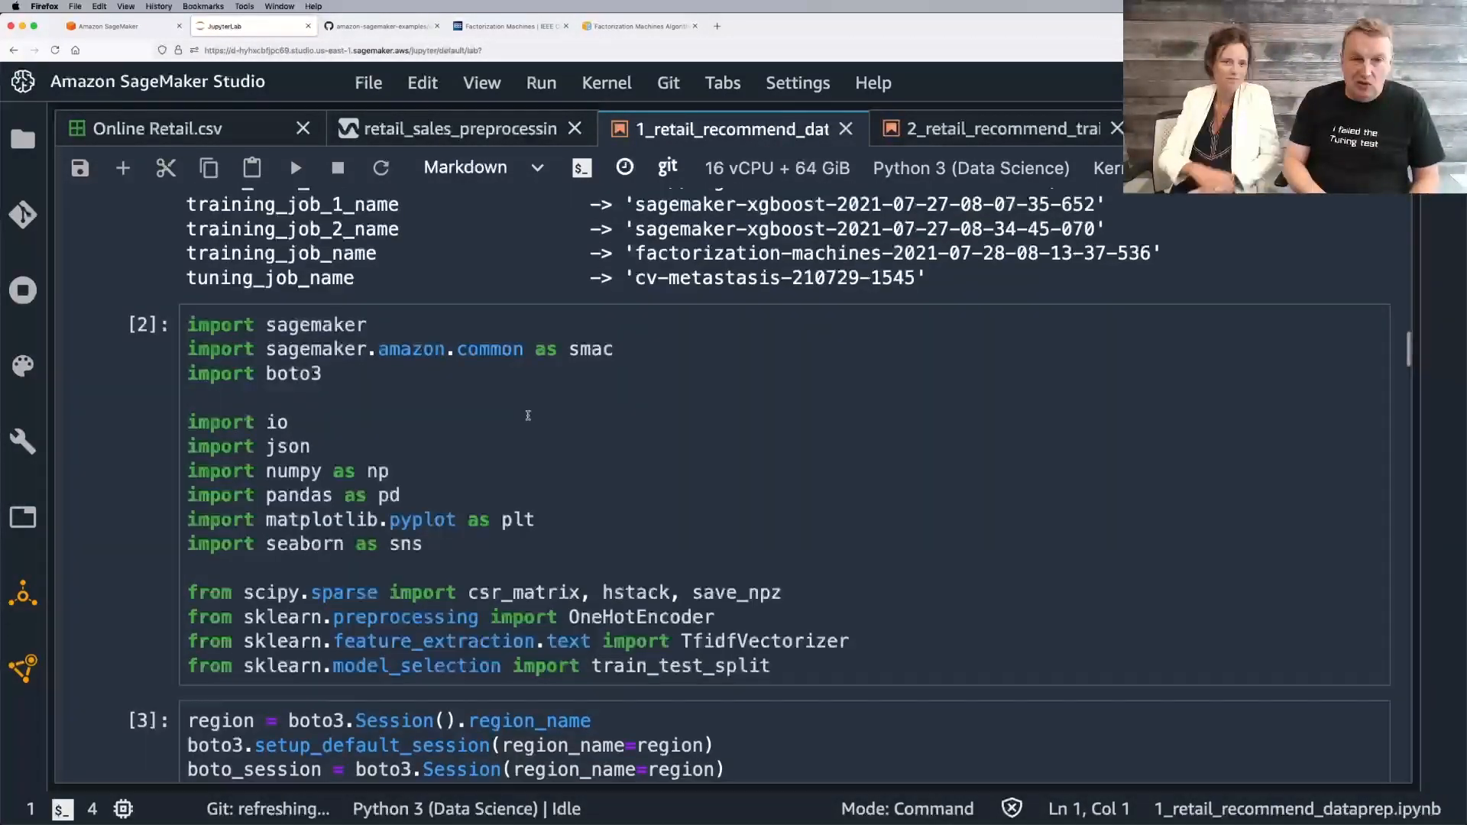
scroll("down", 3)
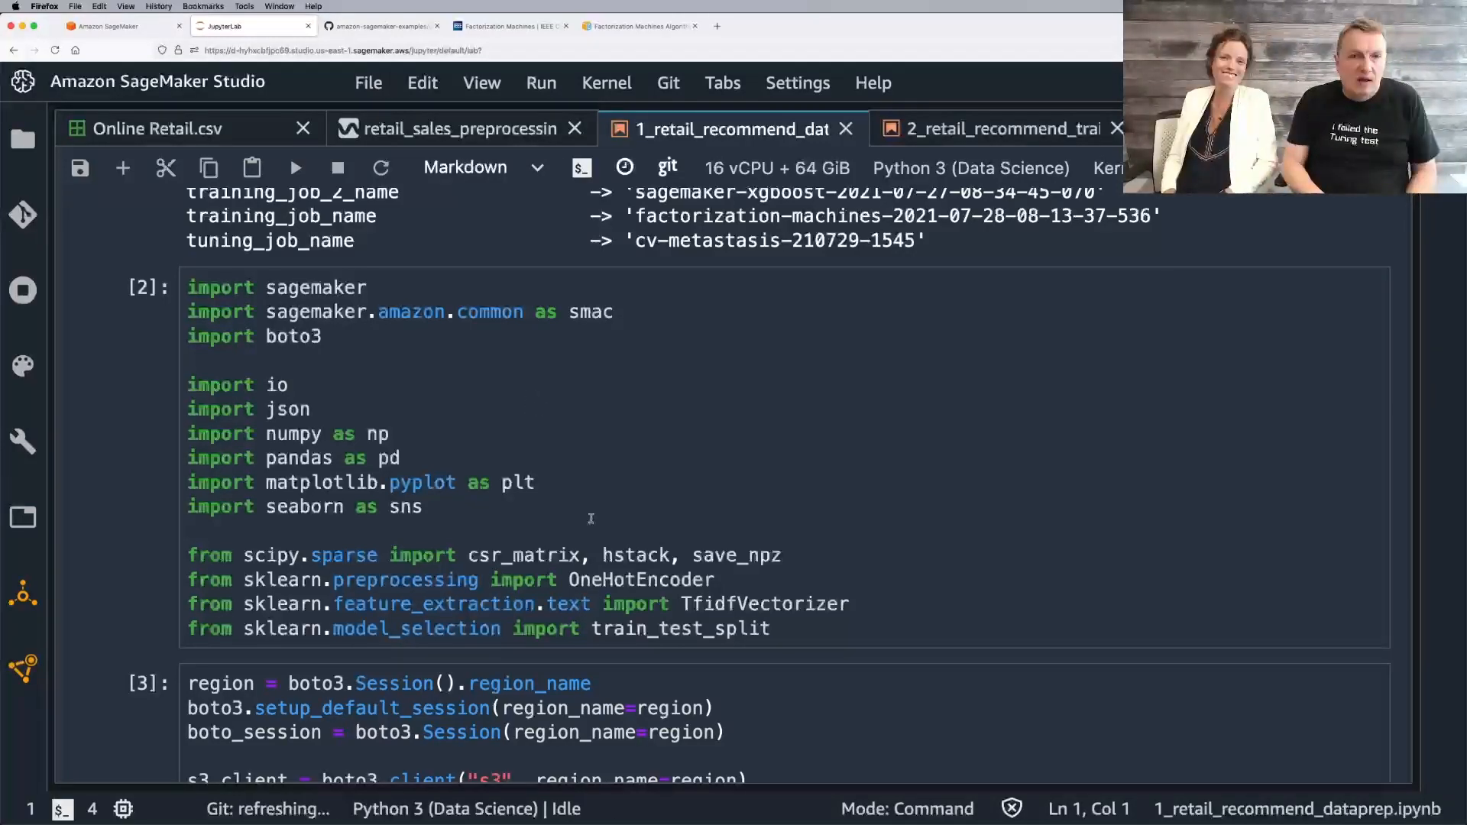
scroll("down", 3)
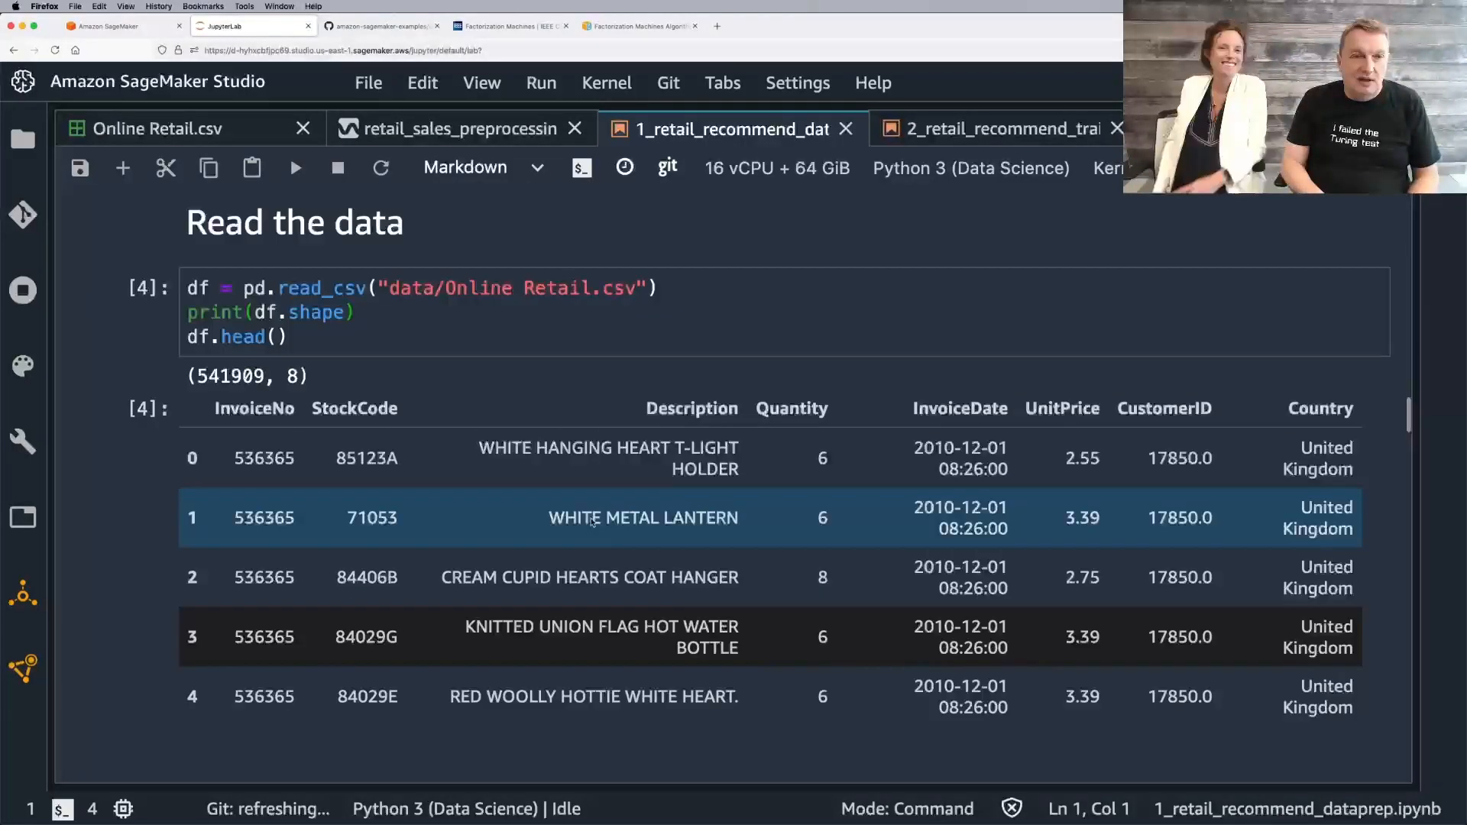
scroll("down", 3)
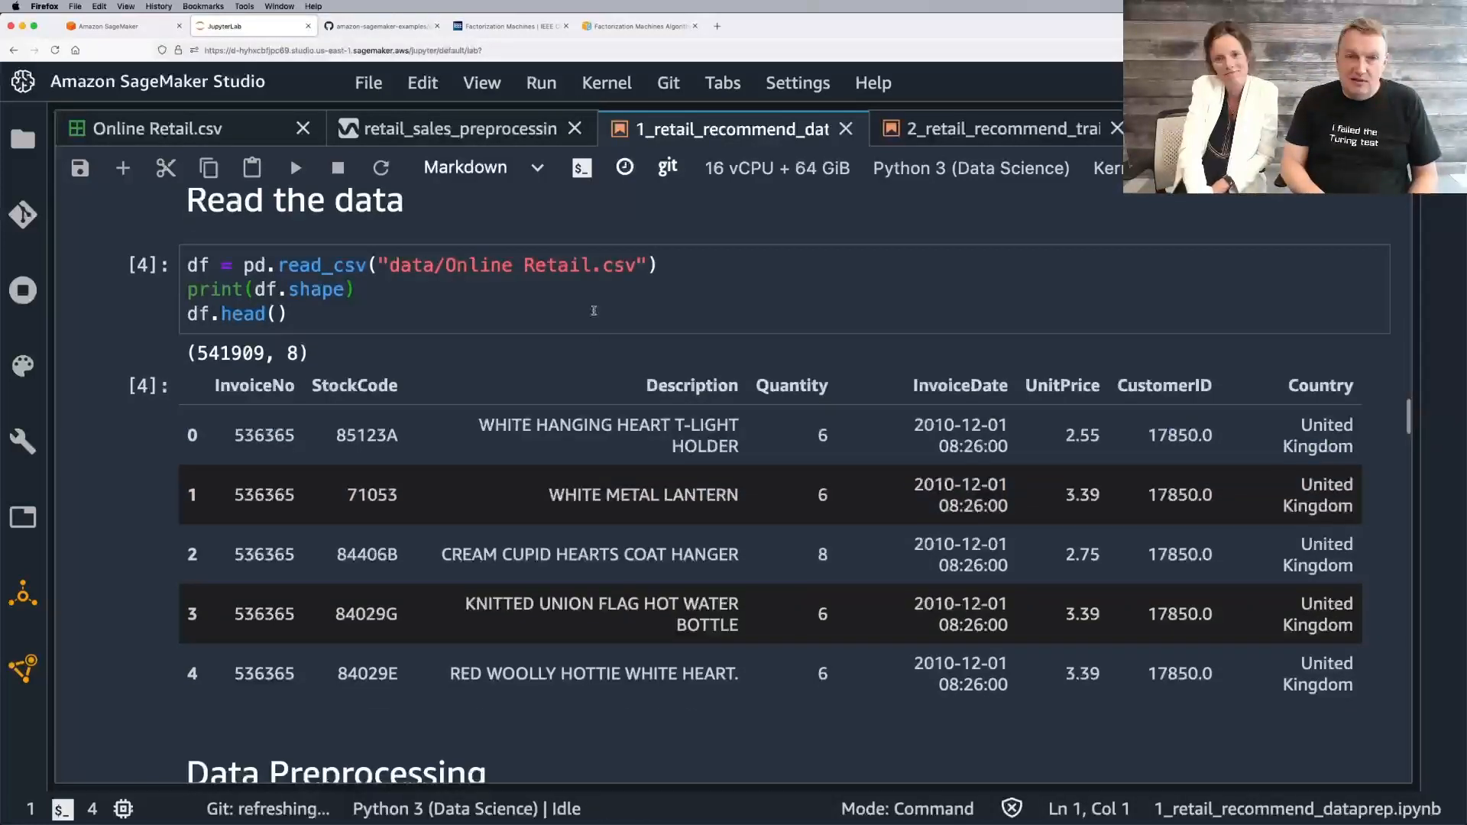
scroll("down", 3)
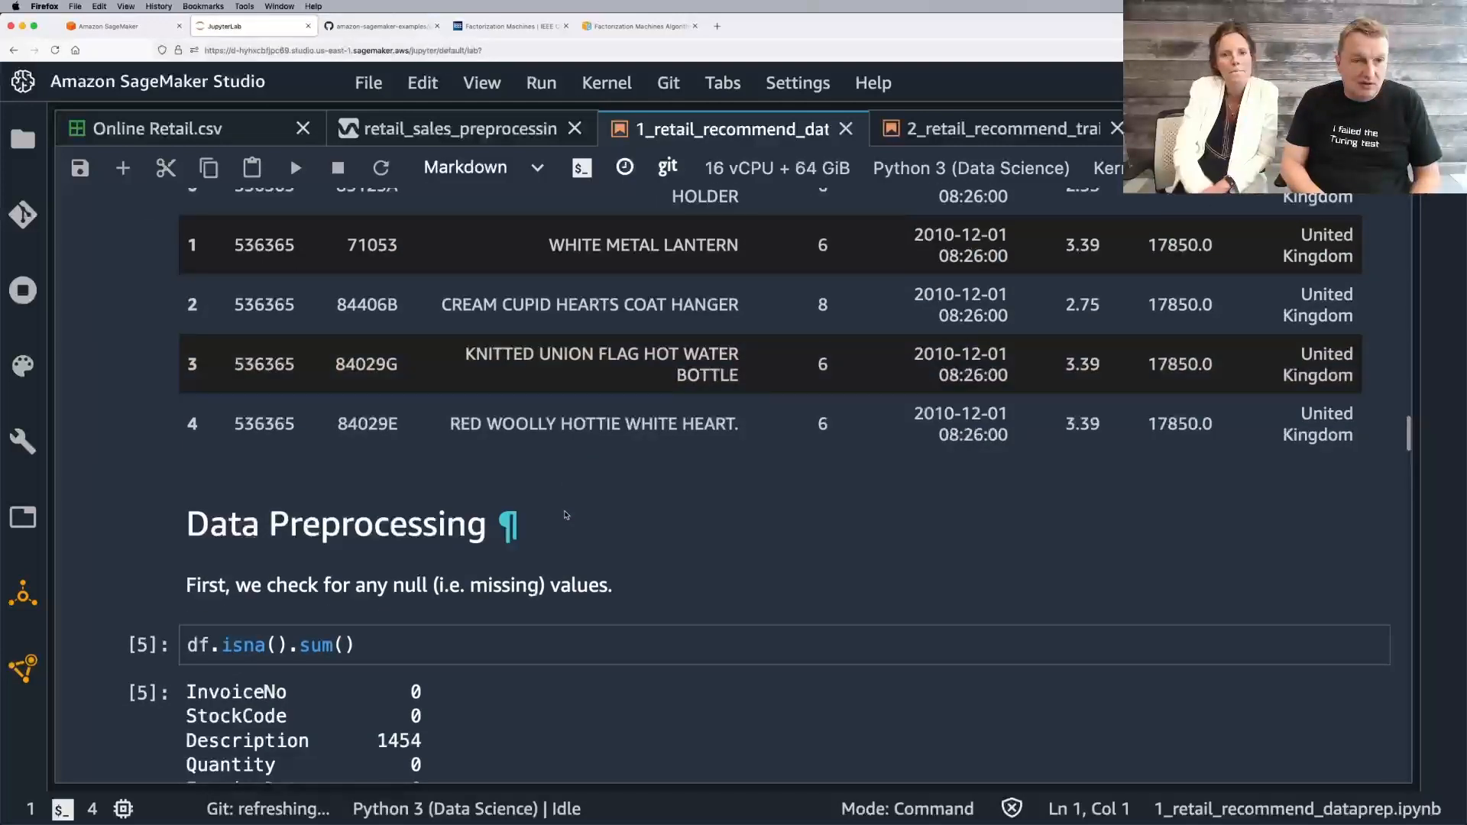
scroll("down", 3)
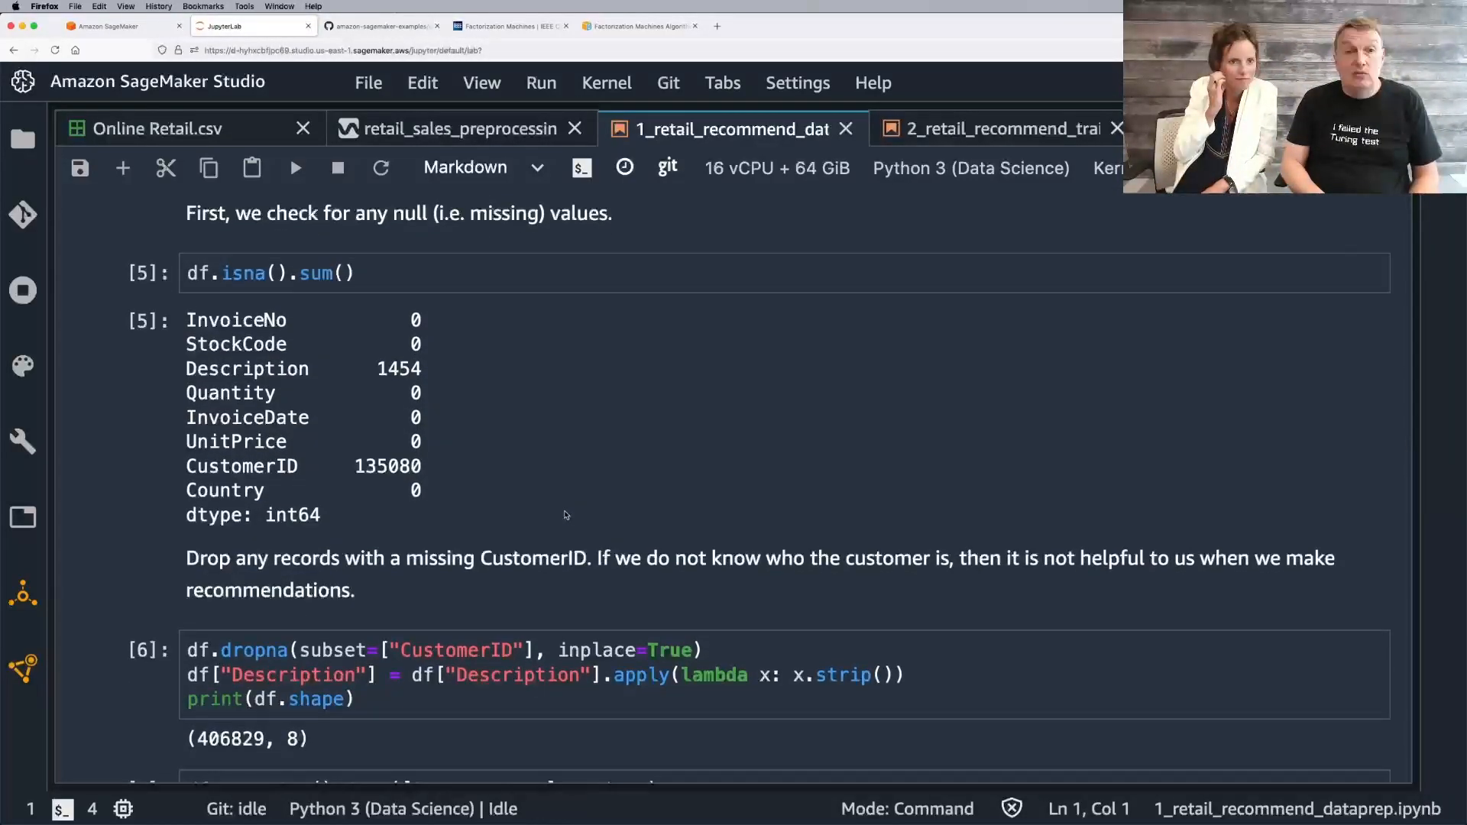
mouse_move(334, 499)
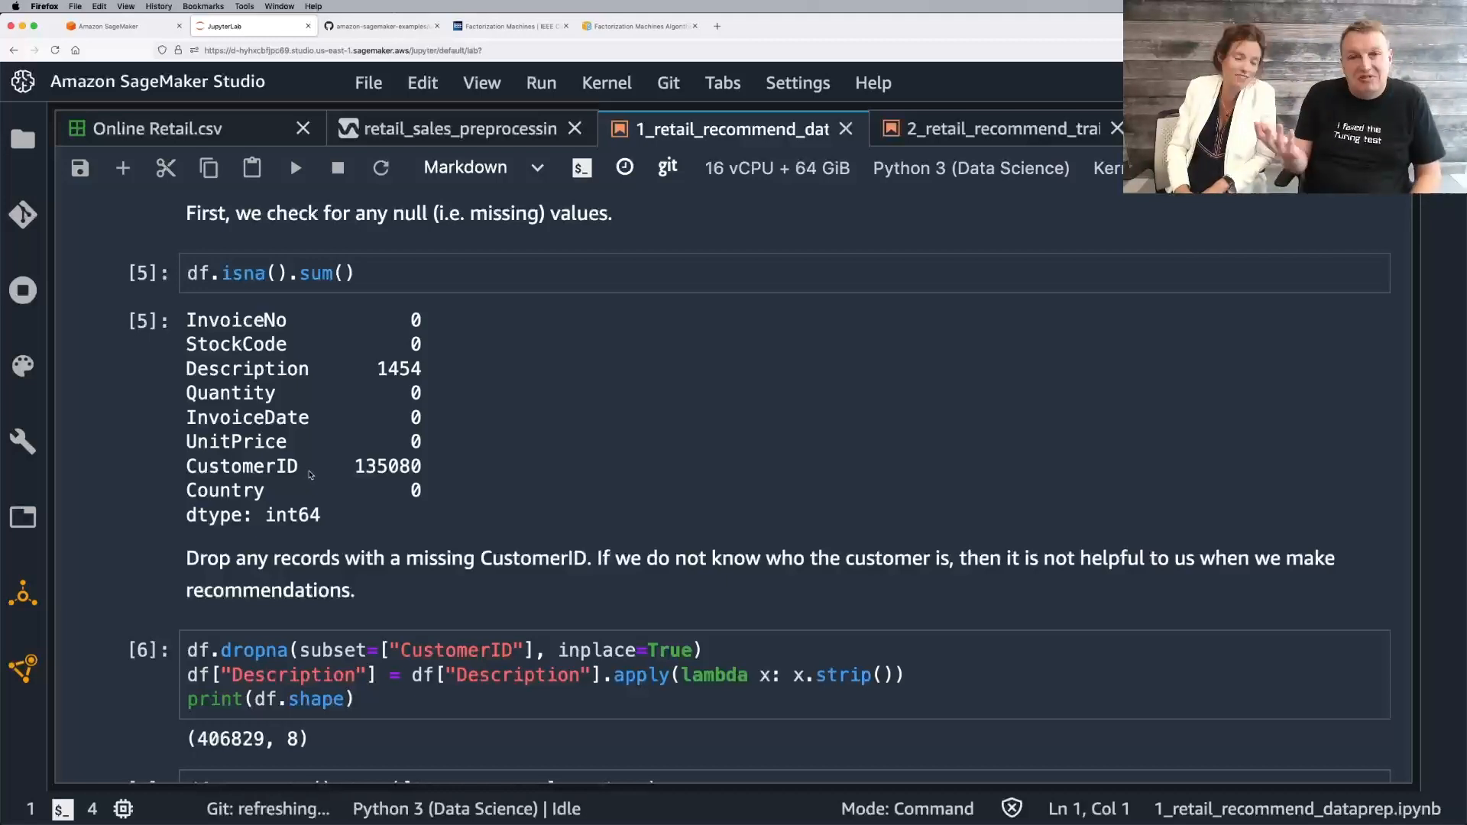
mouse_move(486, 486)
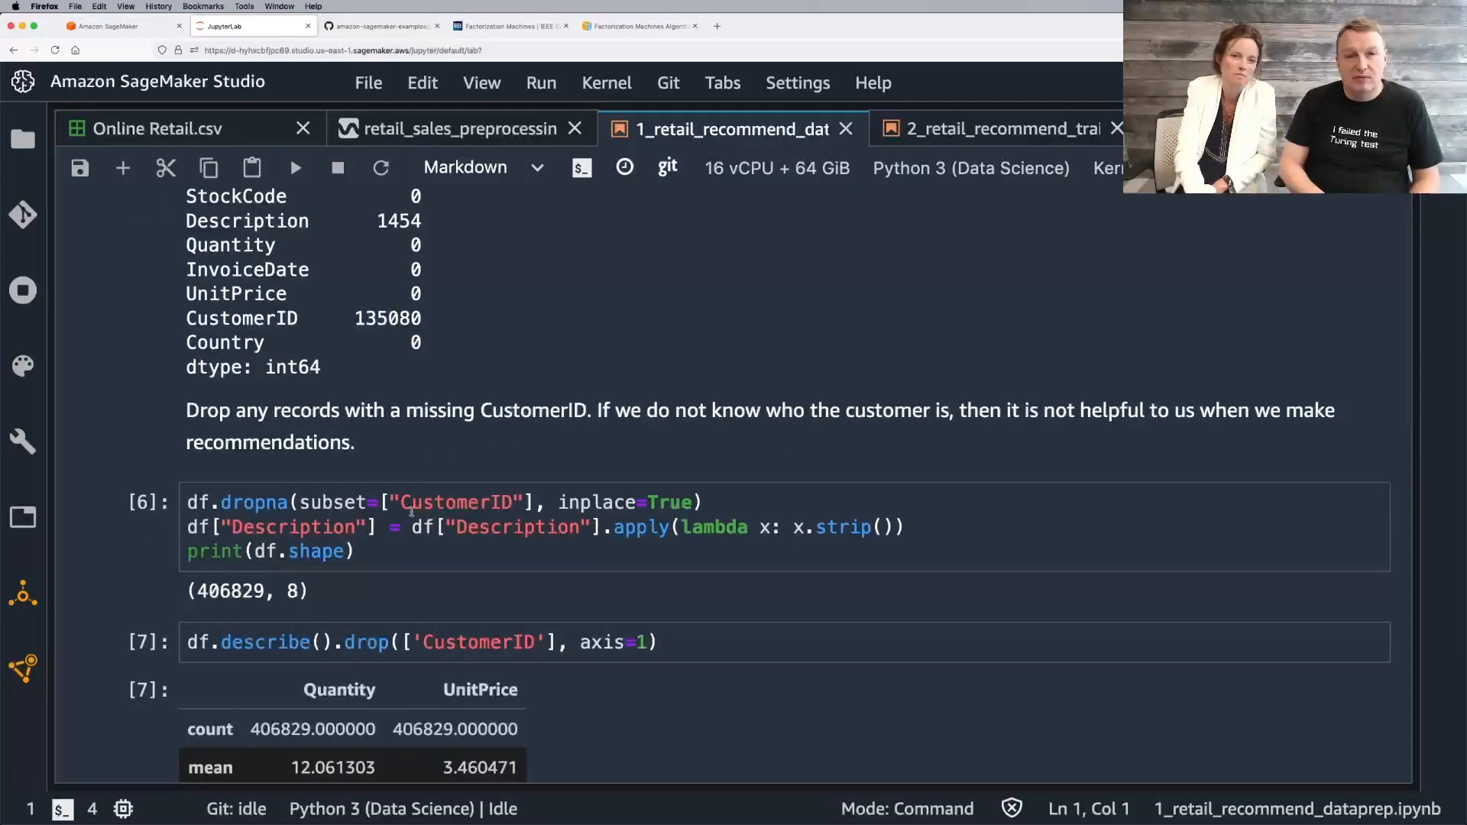
scroll("down", 3)
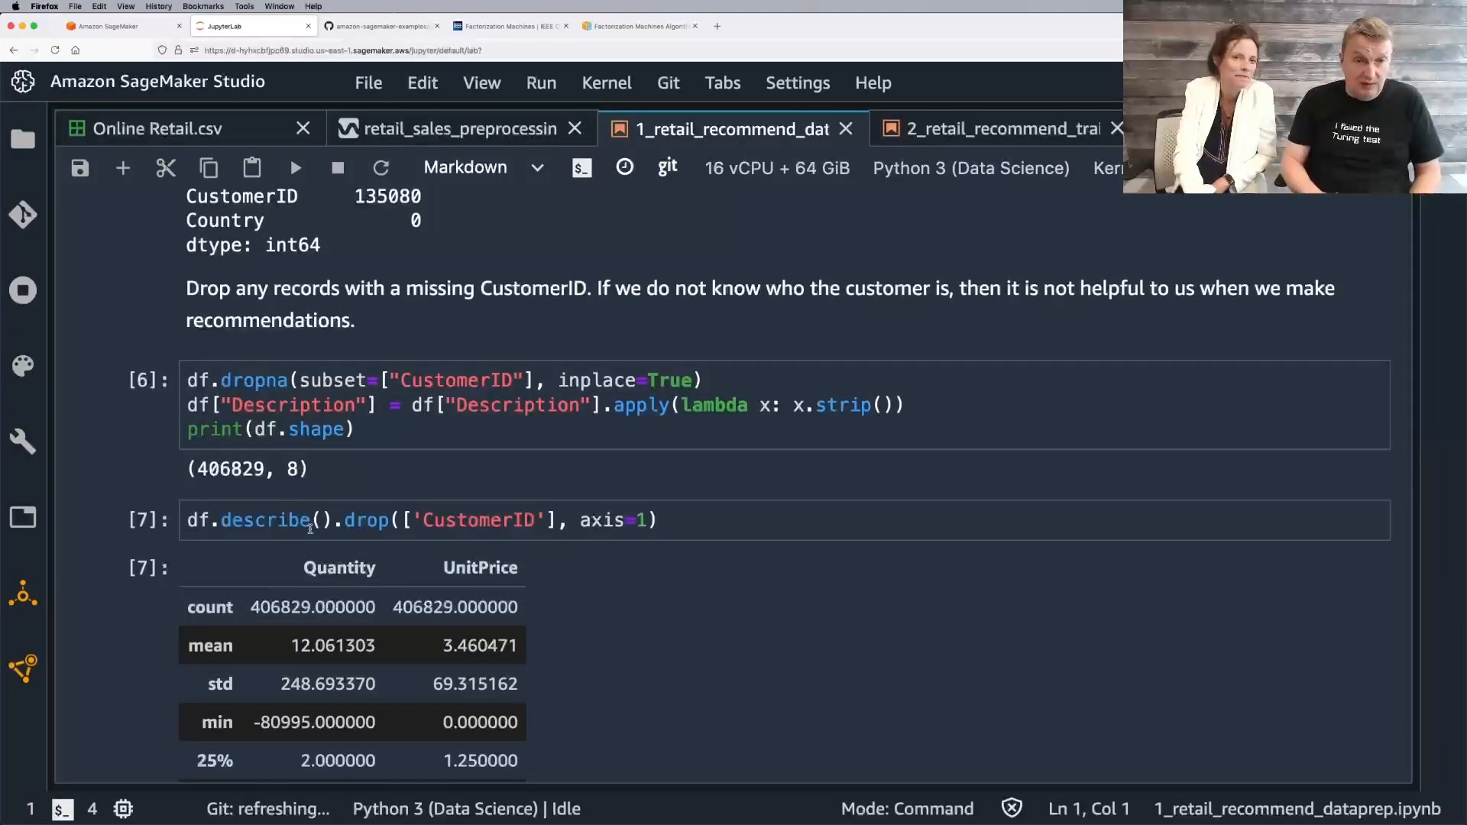
Step: Review the describe() min row, then the cells counting and dropping 8,905 negative-quantity rows
scroll("down", 3)
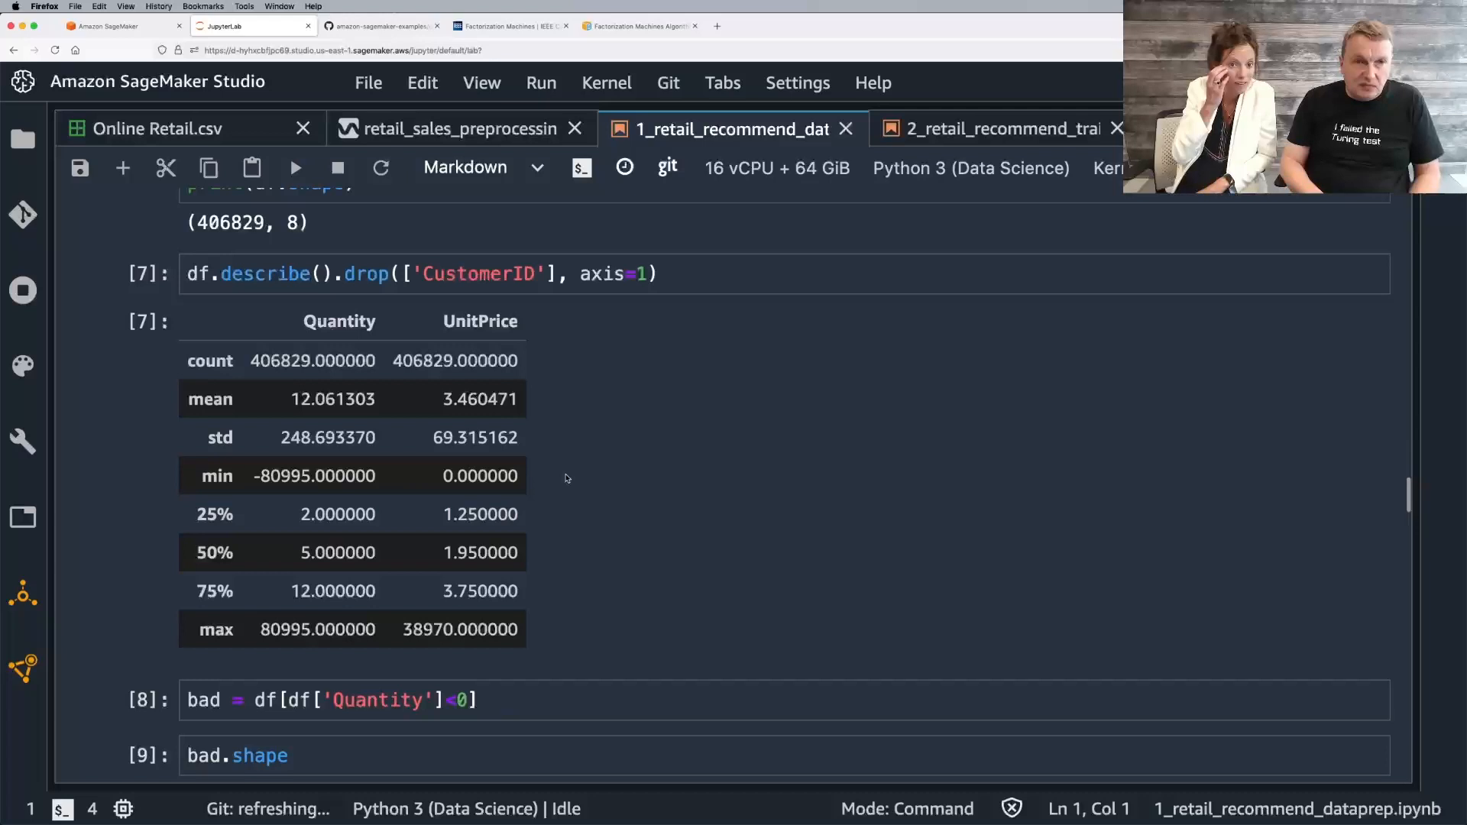
left_click(311, 361)
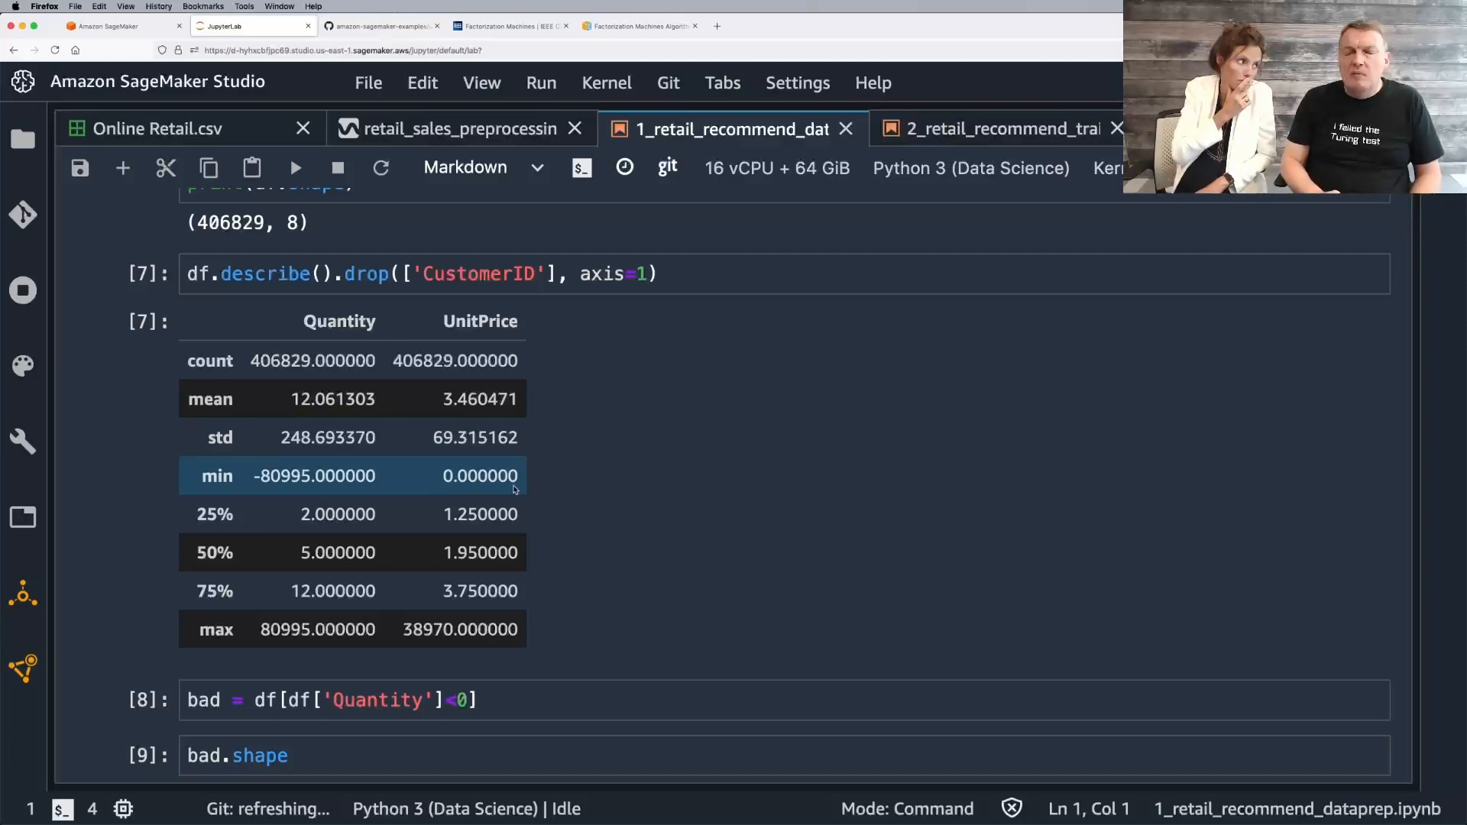
mouse_move(505, 494)
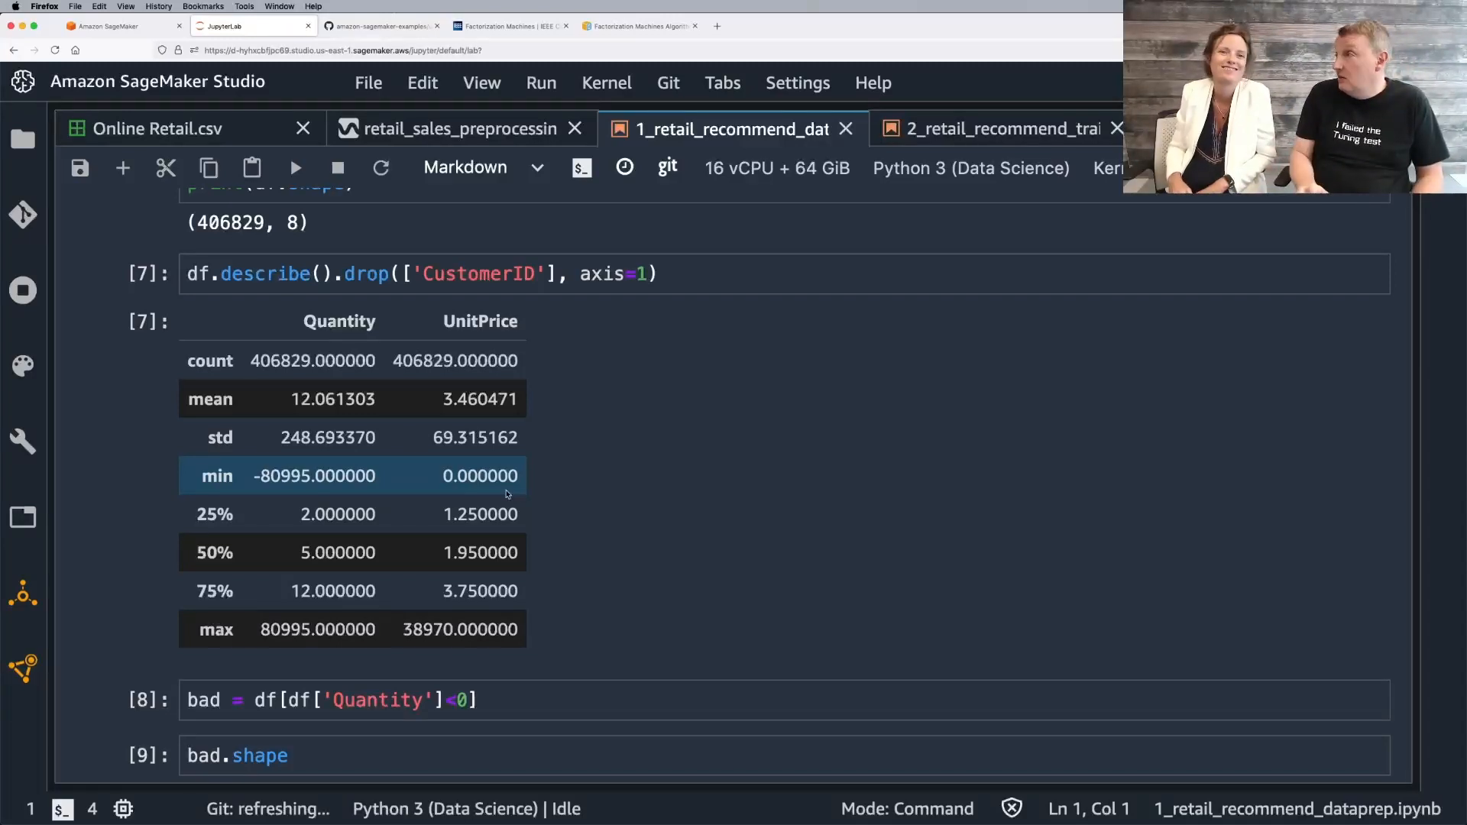
mouse_move(475, 481)
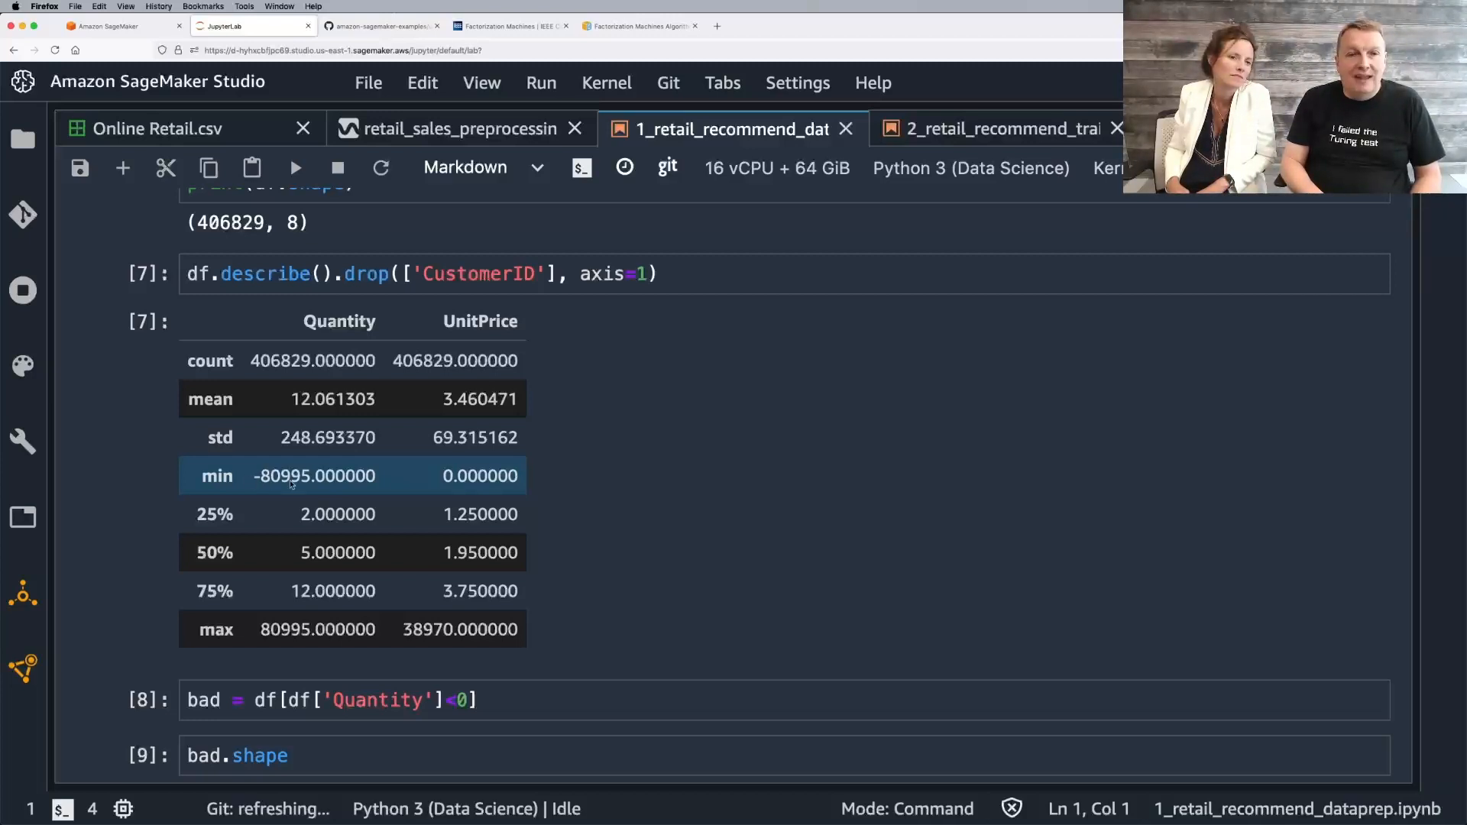
mouse_move(301, 497)
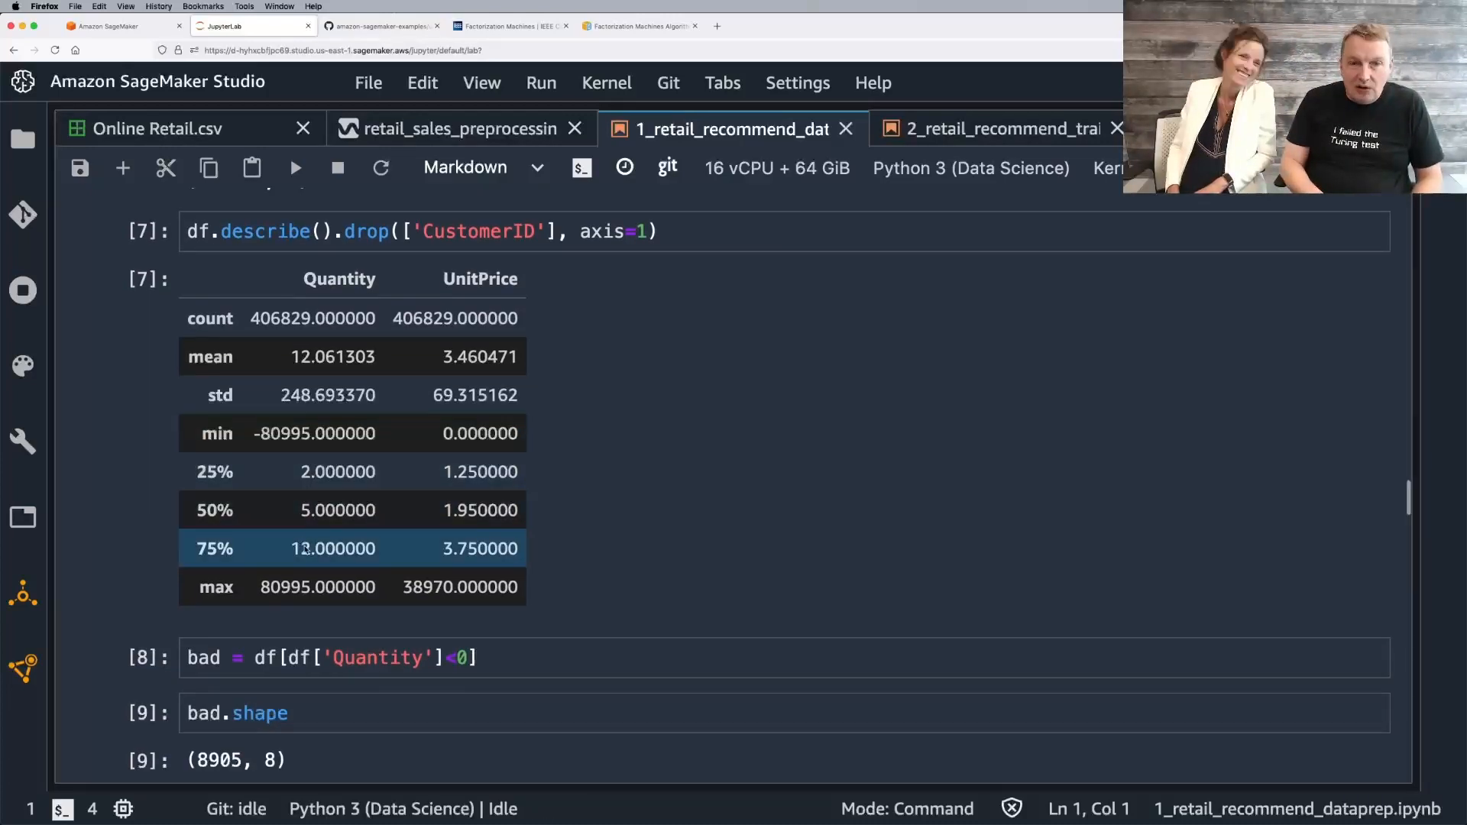
scroll("down", 3)
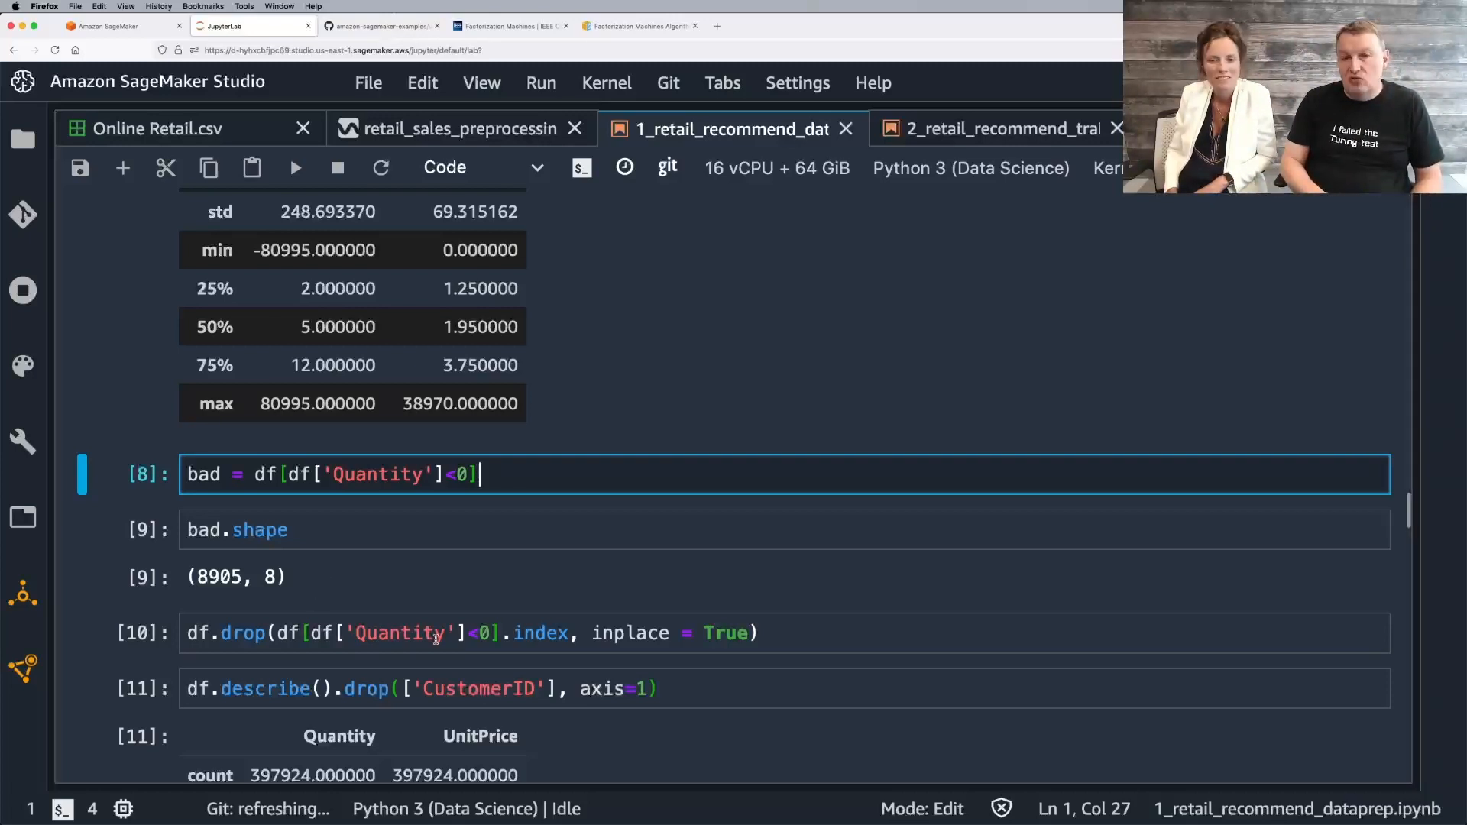
Step: Review the cleaned describe() output, the groupby purchase aggregation and its df.head() preview
scroll("down", 3)
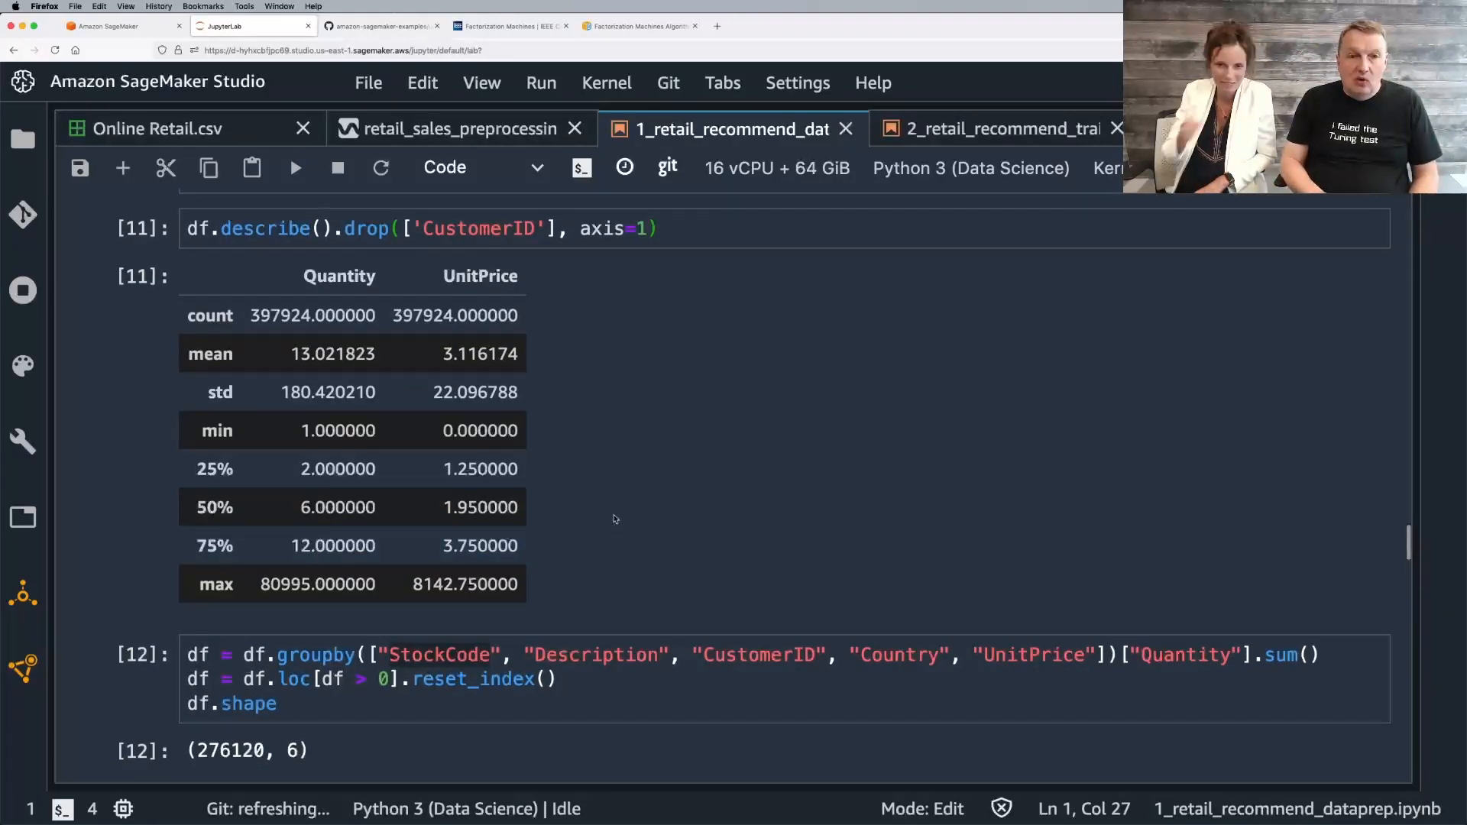
left_click(158, 128)
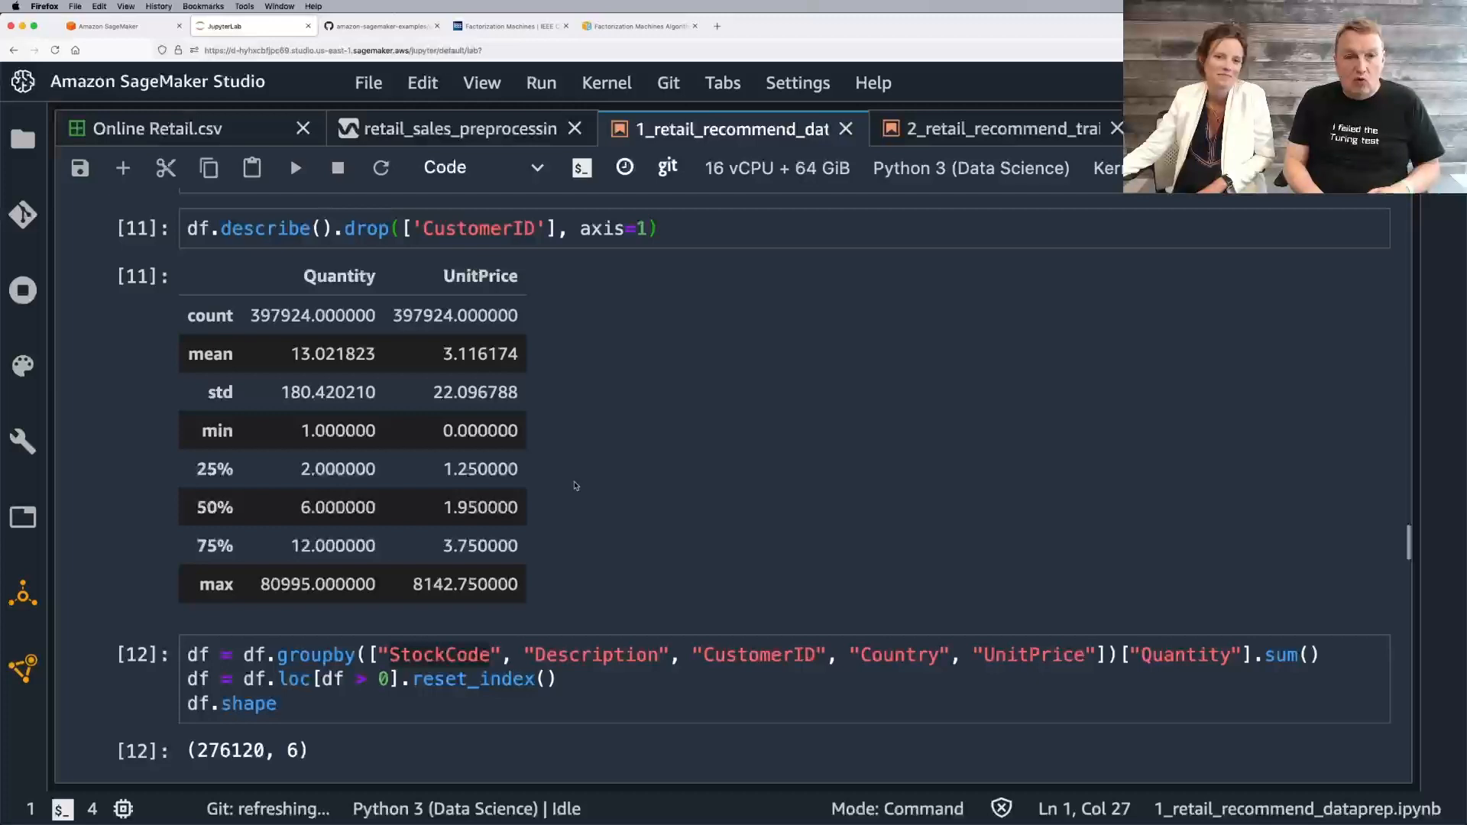
scroll("down", 3)
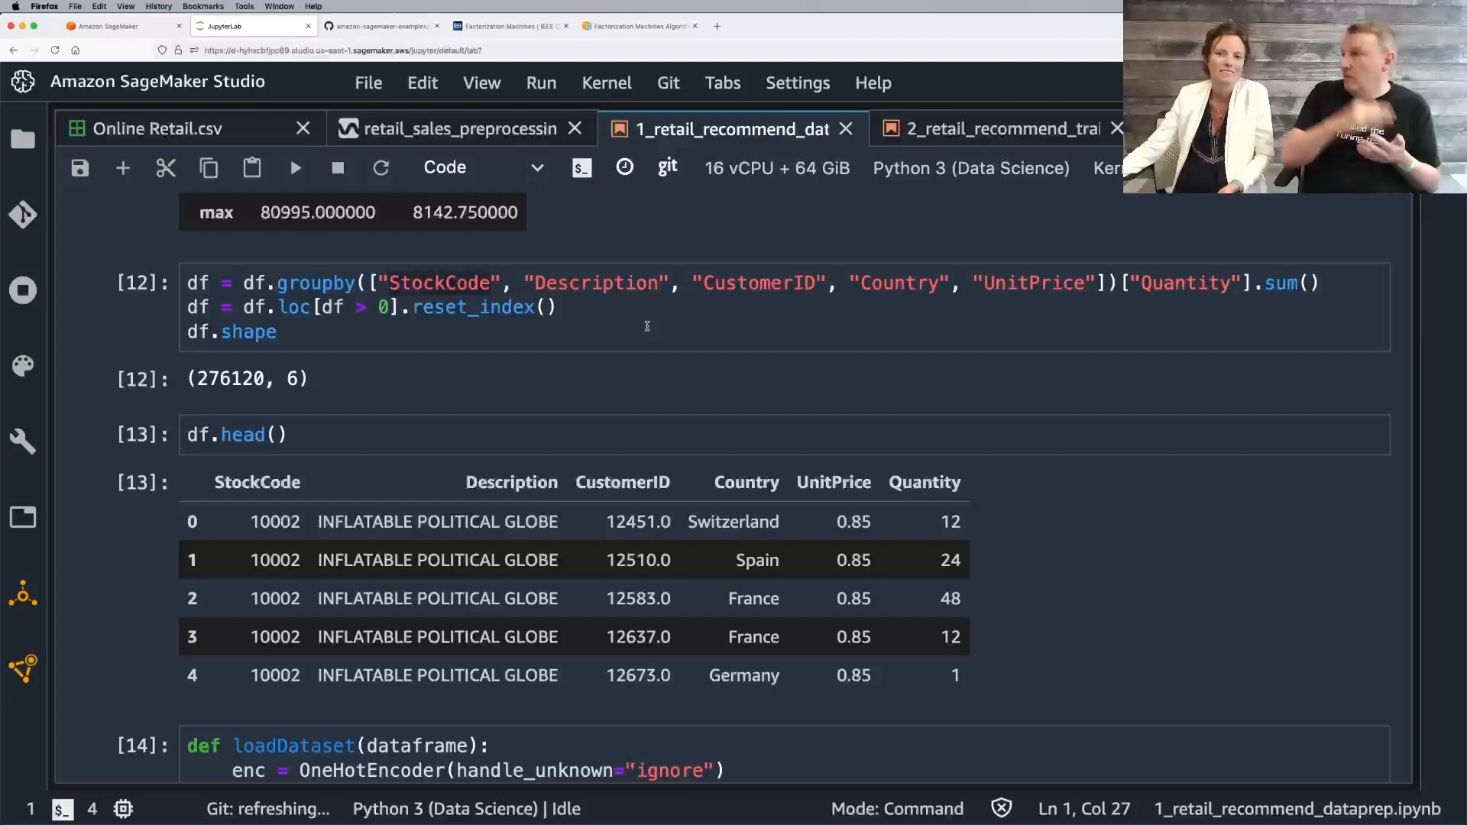
left_click(636, 560)
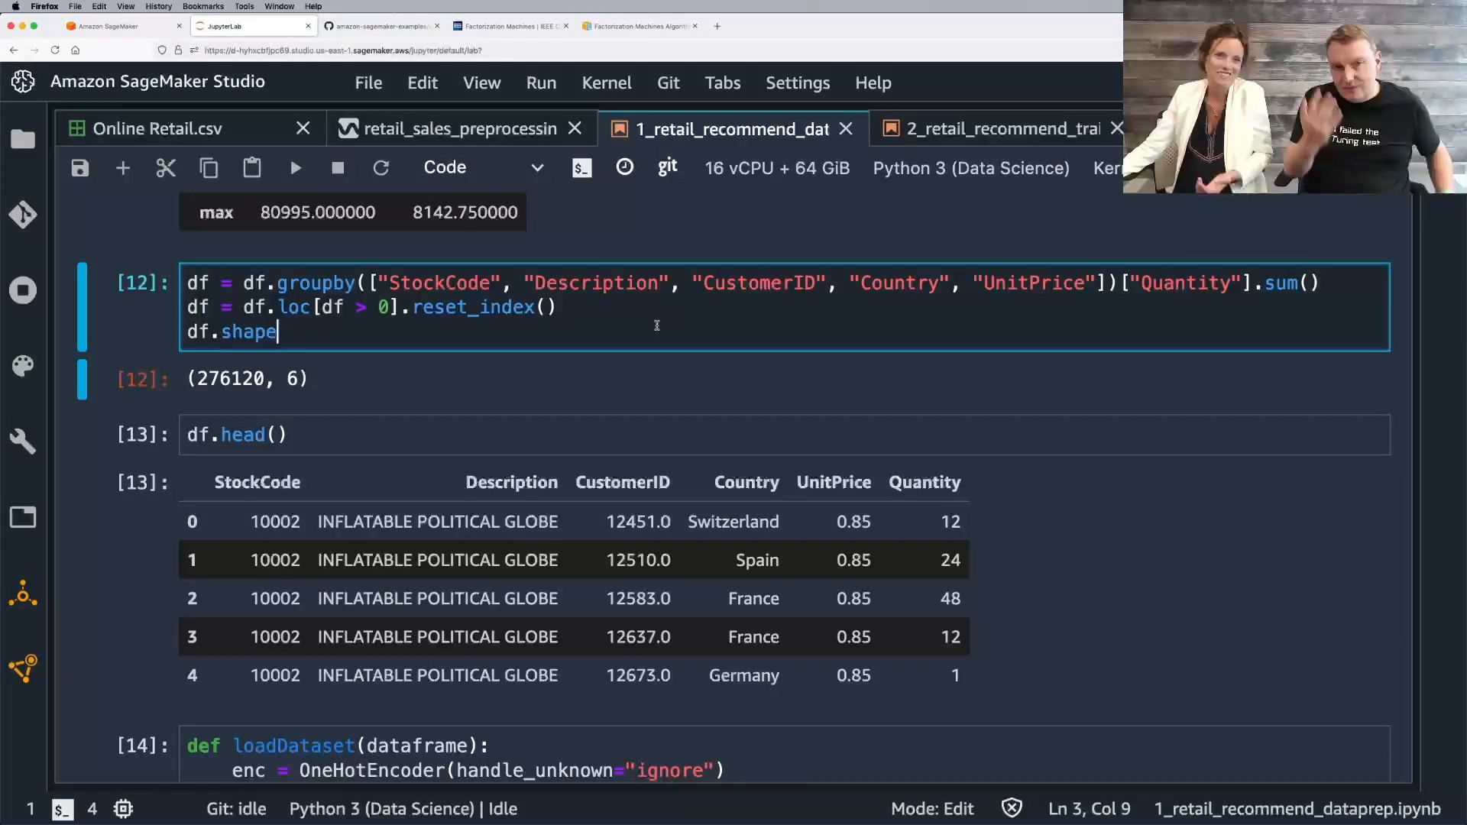
mouse_move(697, 285)
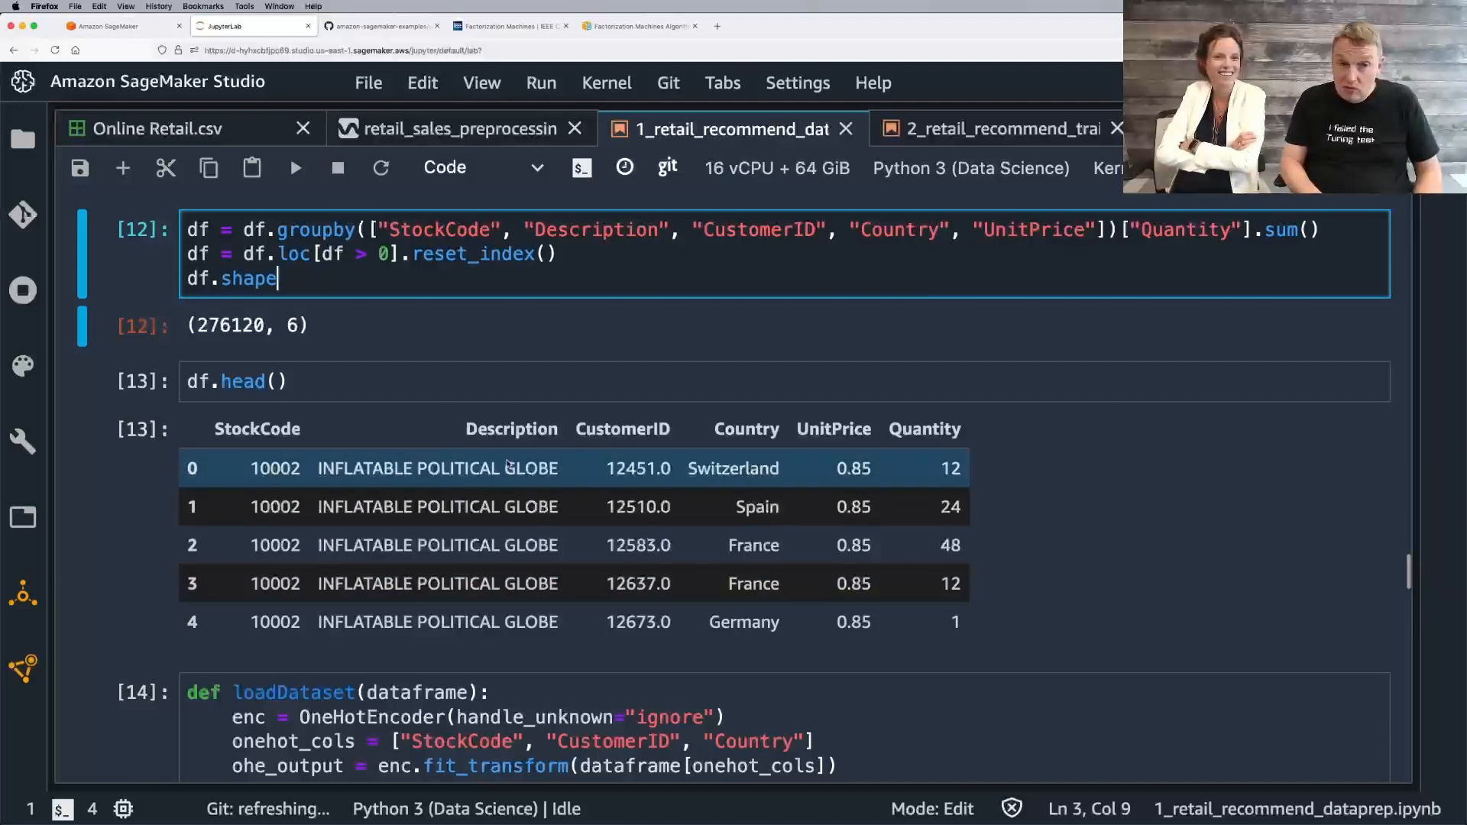
mouse_move(898, 472)
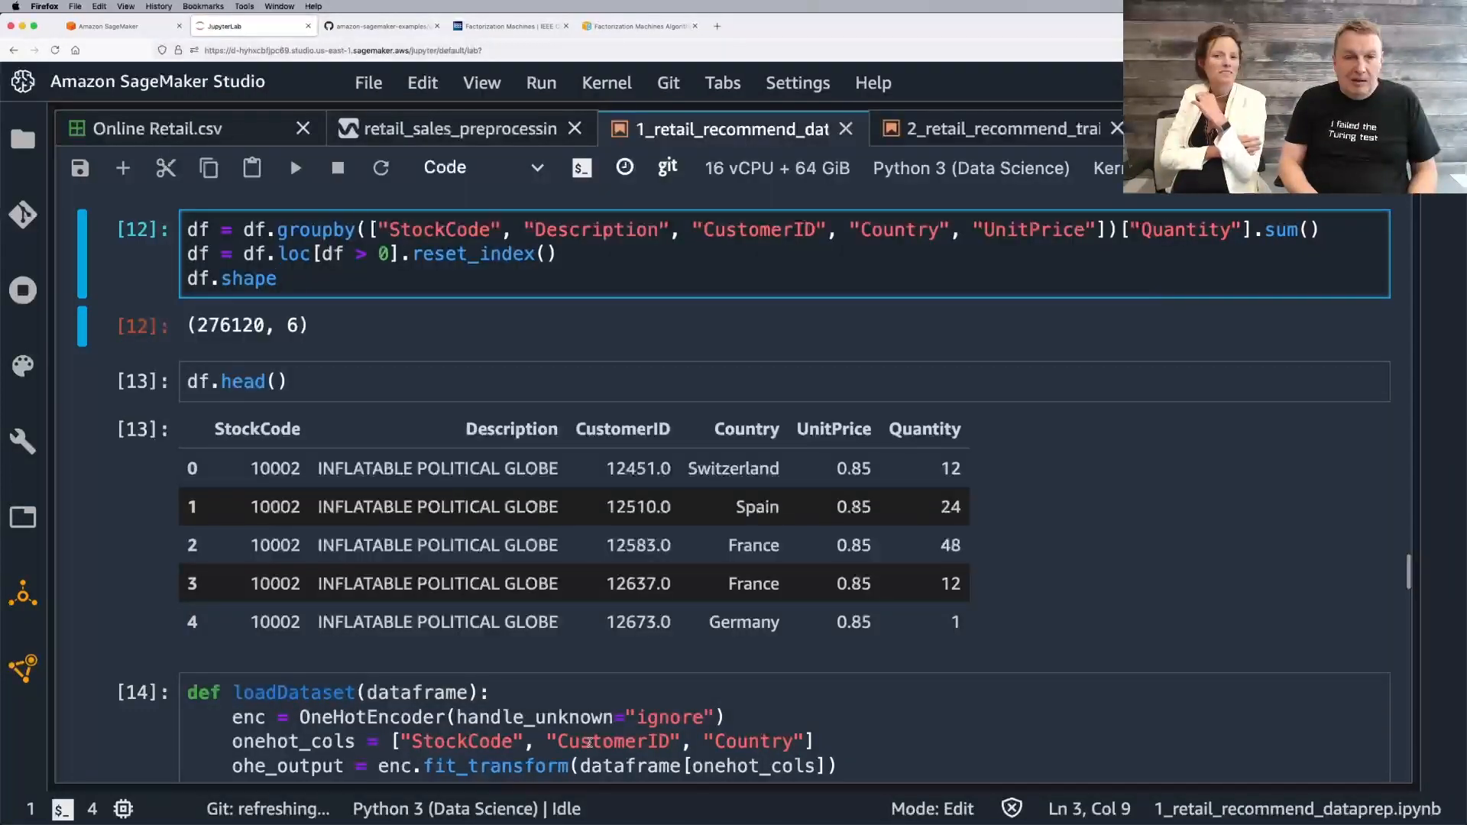
Step: Scroll to the df.head() output and the loadDataset one-hot/TF-IDF encoding cell
scroll("down", 3)
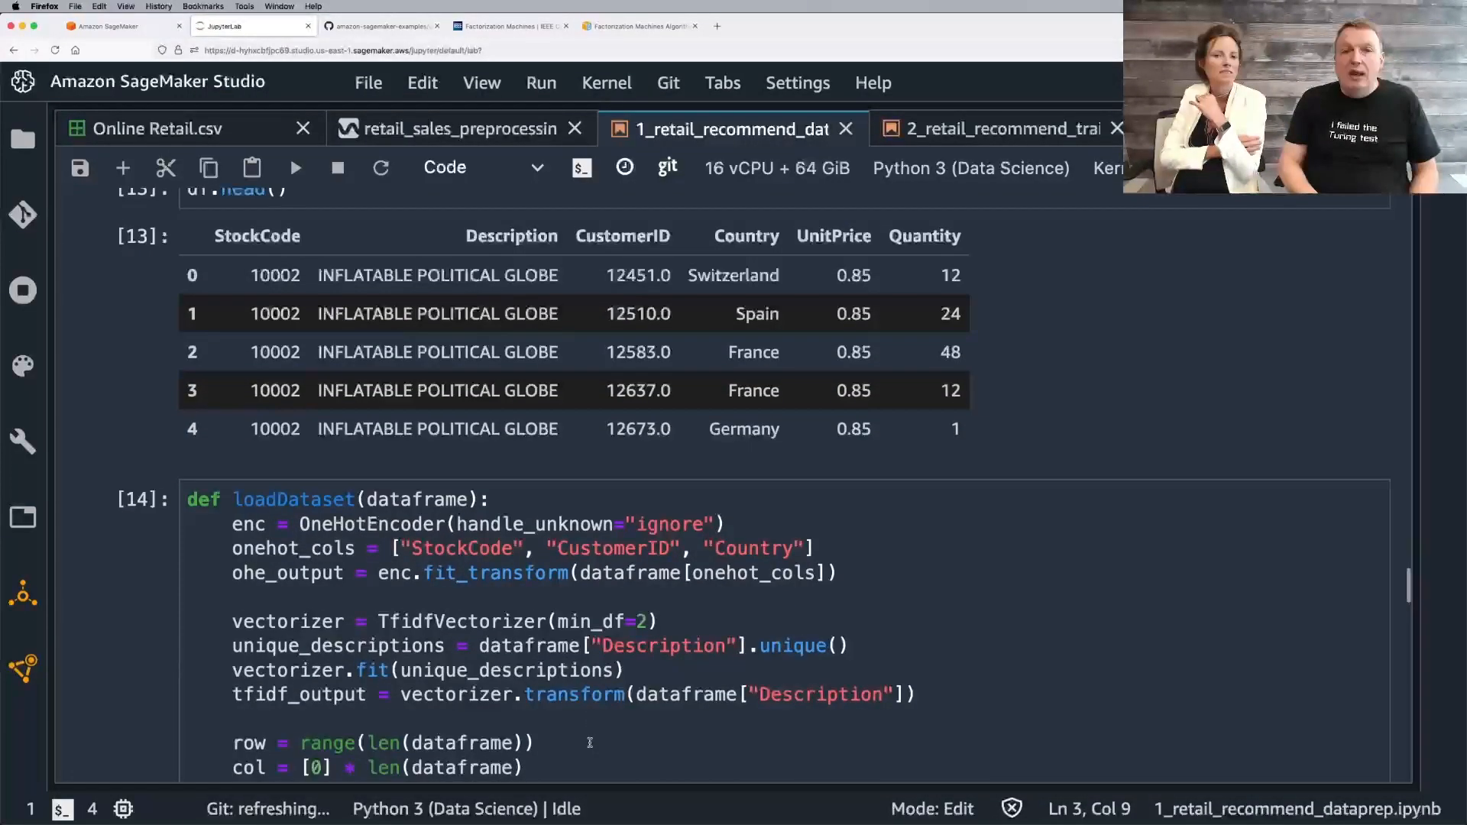
scroll("down", 3)
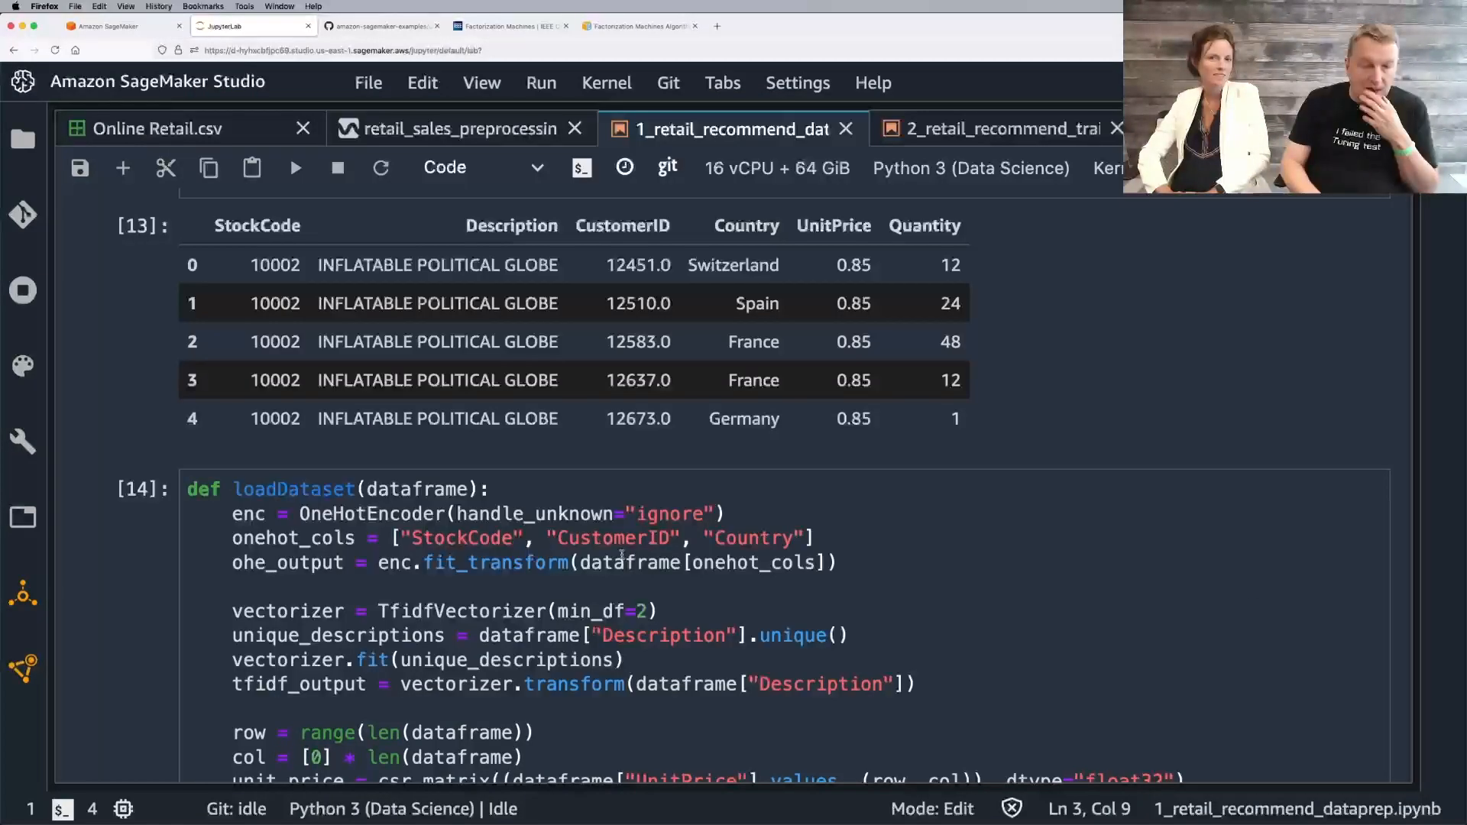
left_click(513, 636)
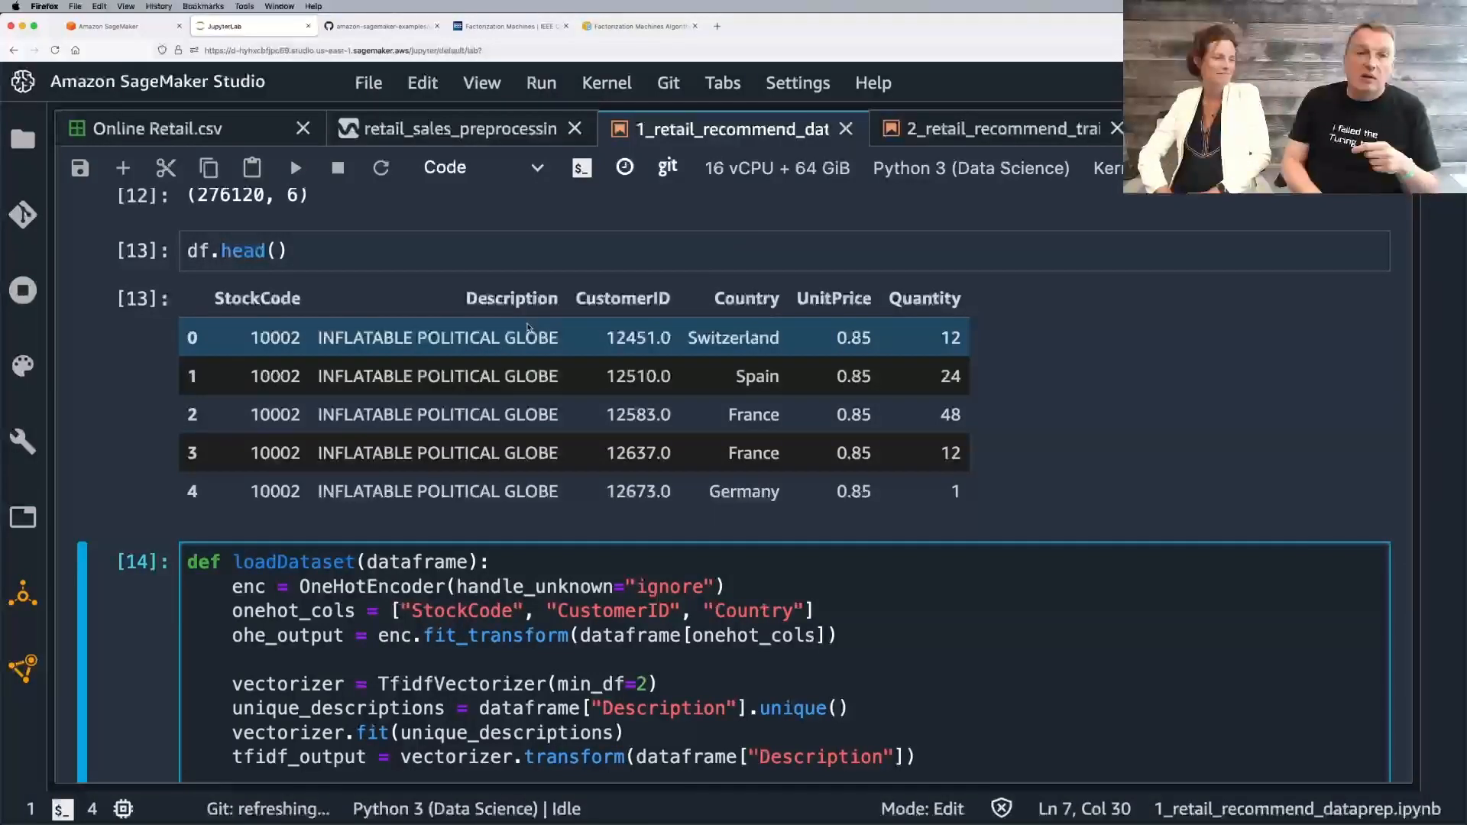
Step: Show the raw Online Retail.csv table and scroll down to invoice 536370's rows
left_click(158, 129)
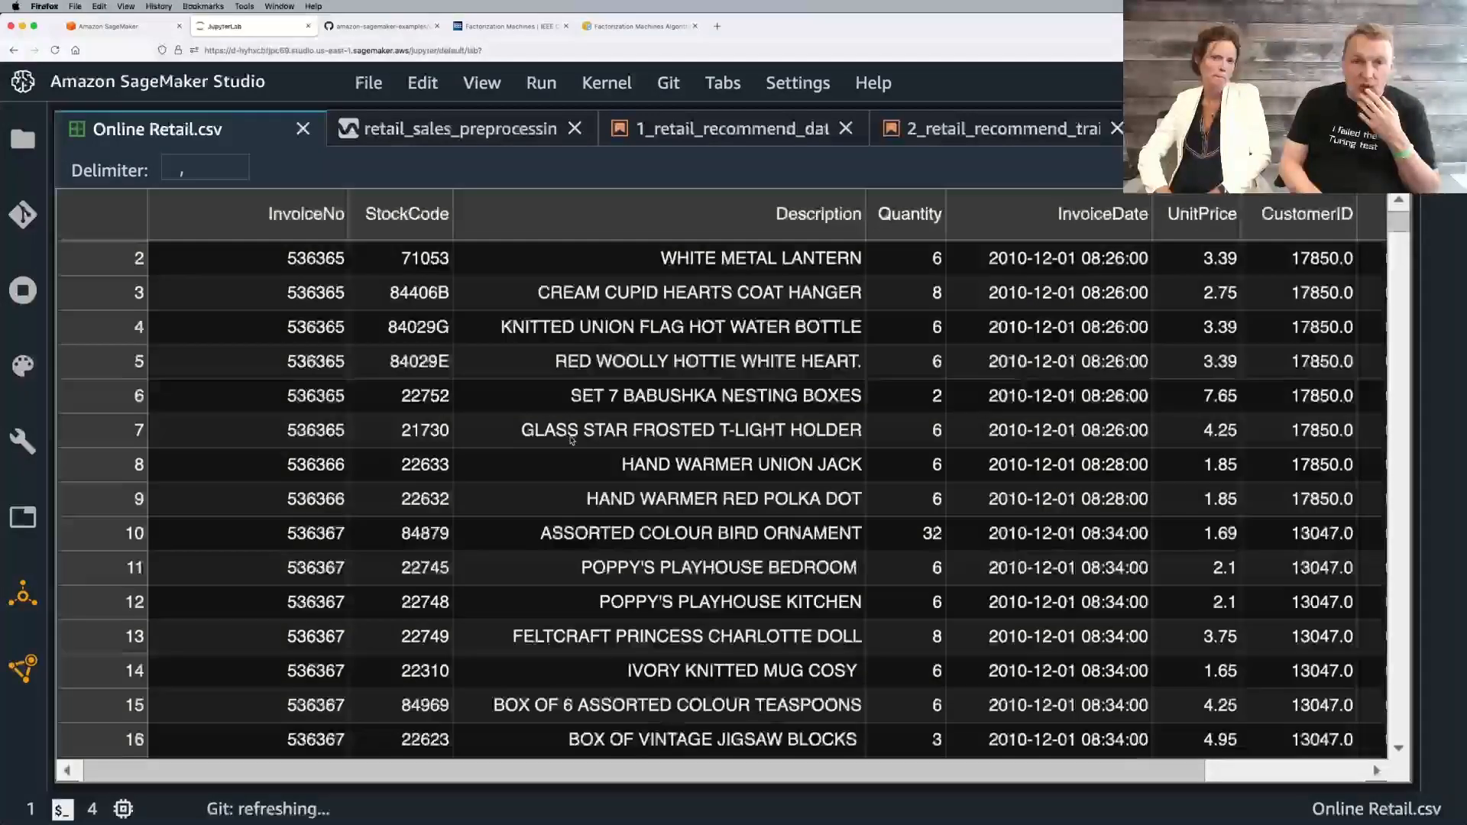
scroll("down", 3)
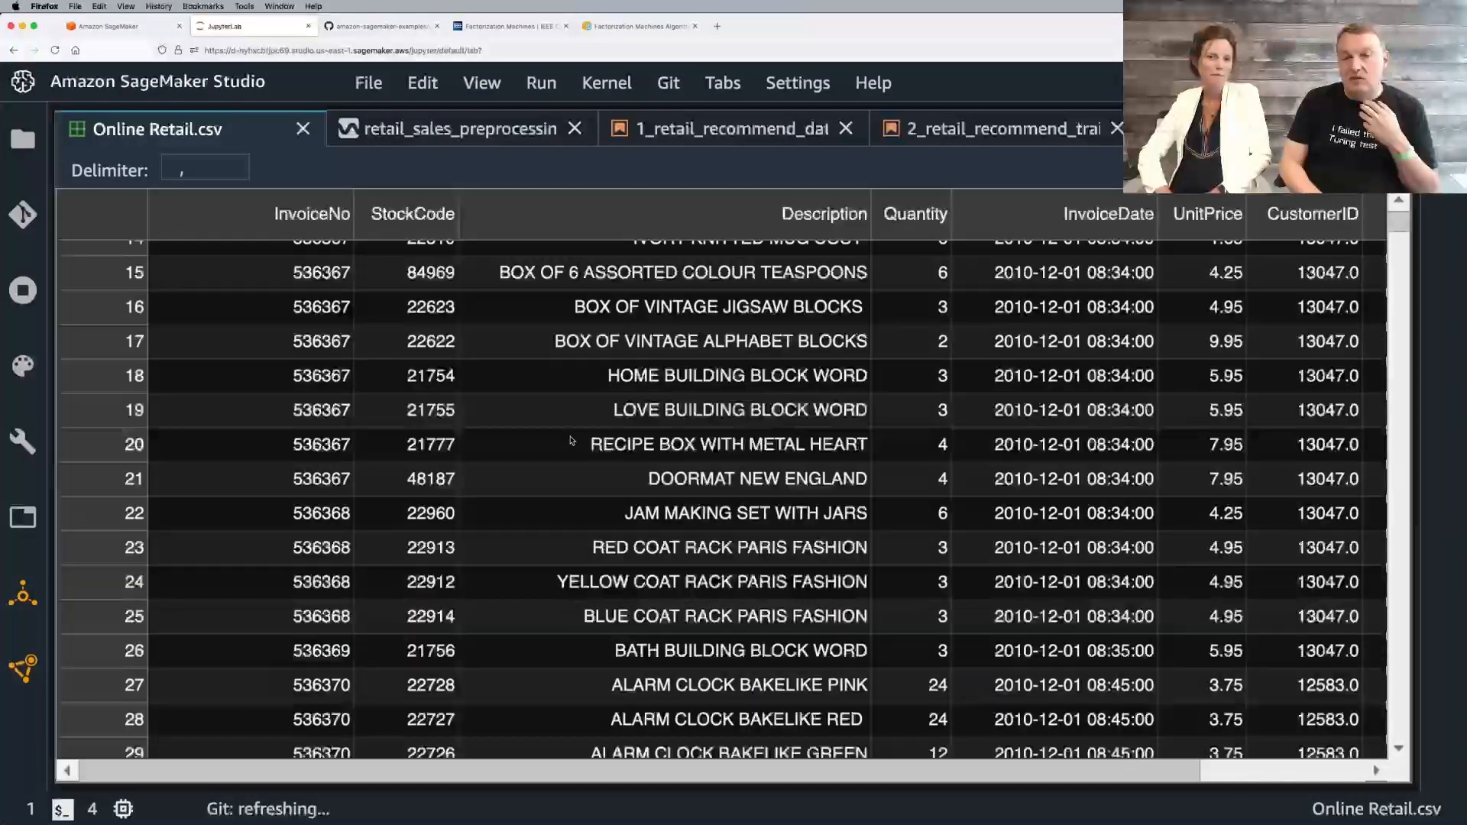
scroll("down", 3)
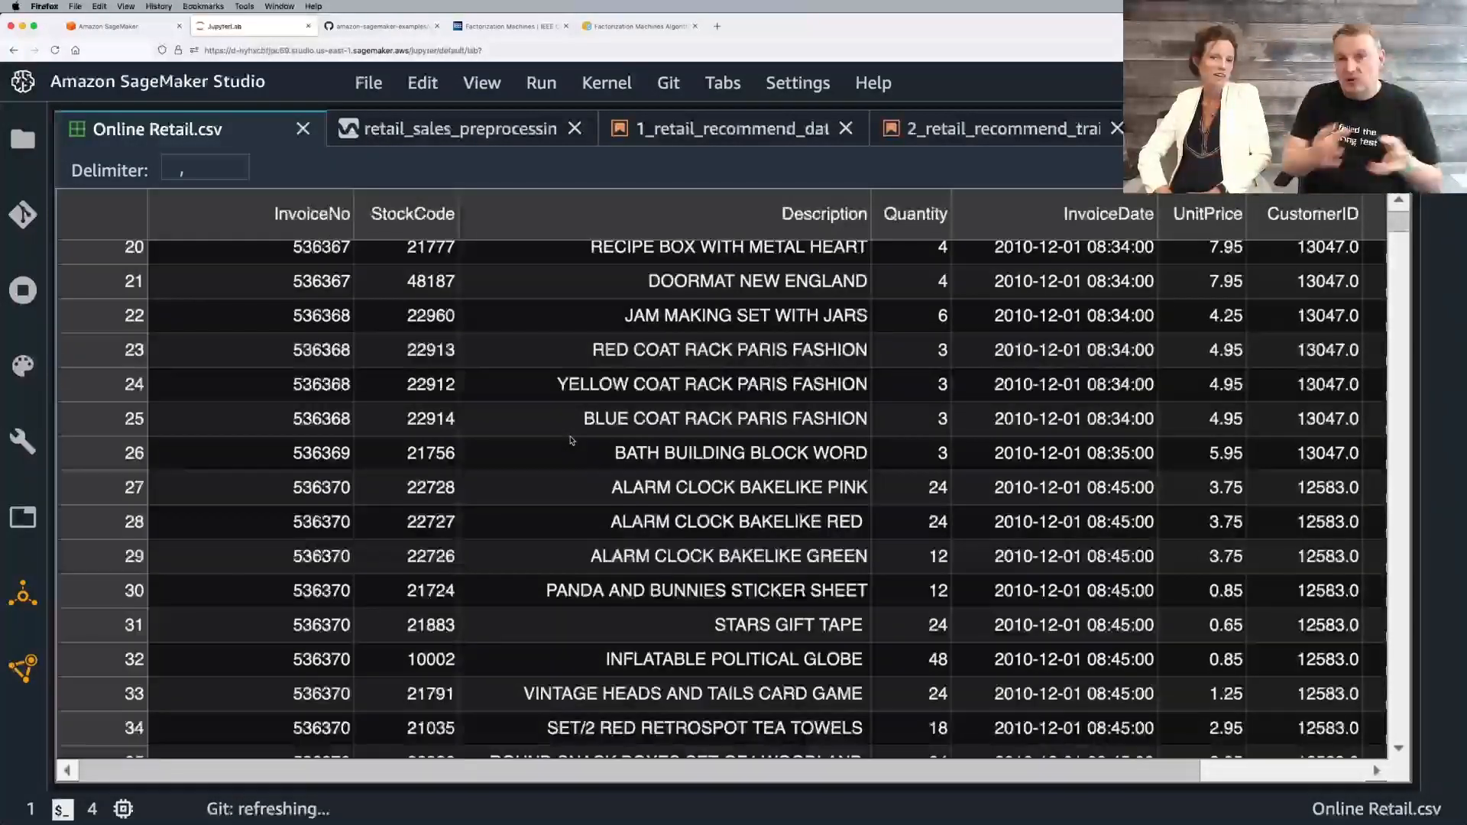
scroll("down", 3)
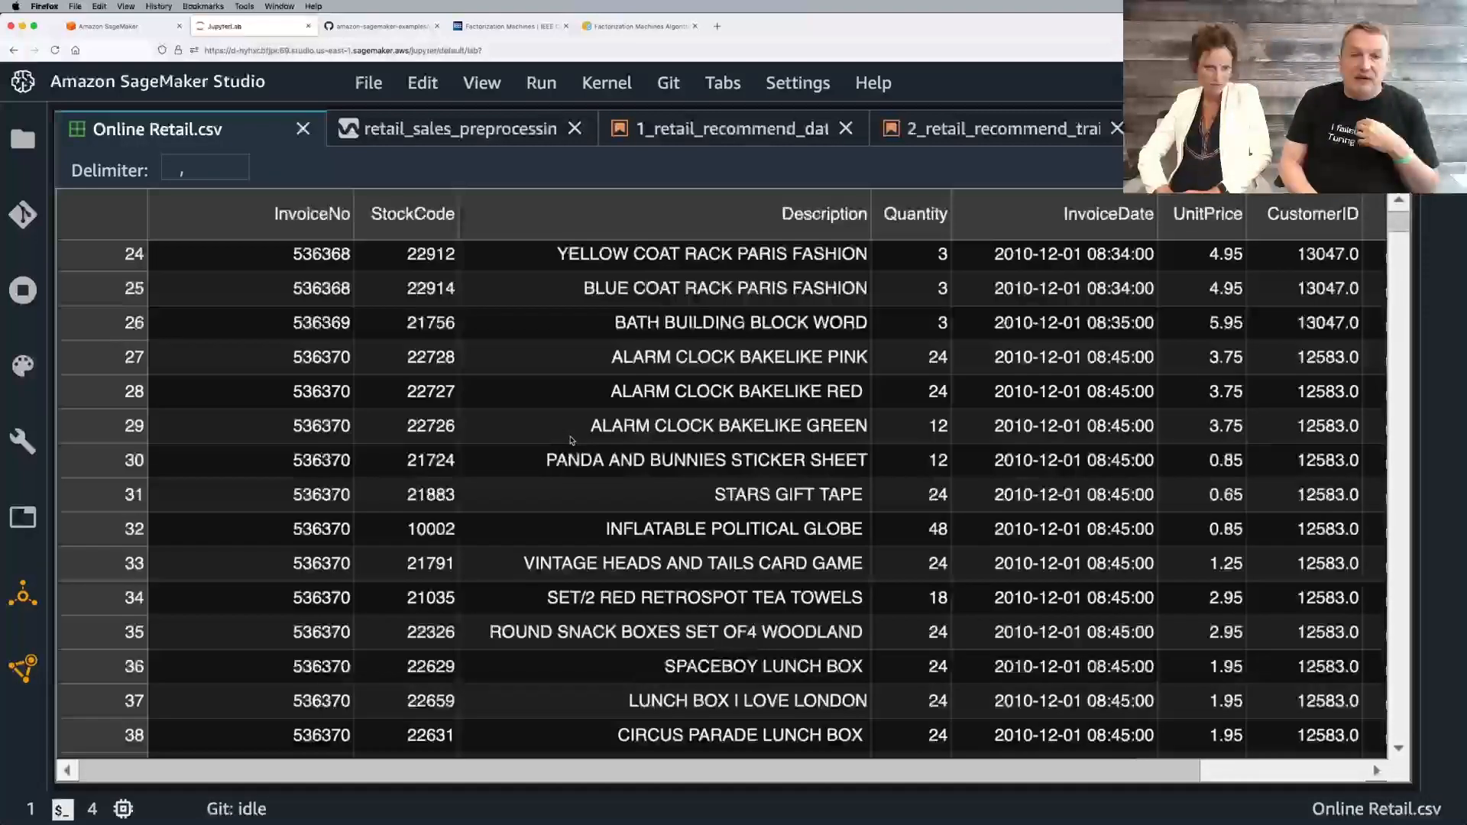
scroll("down", 3)
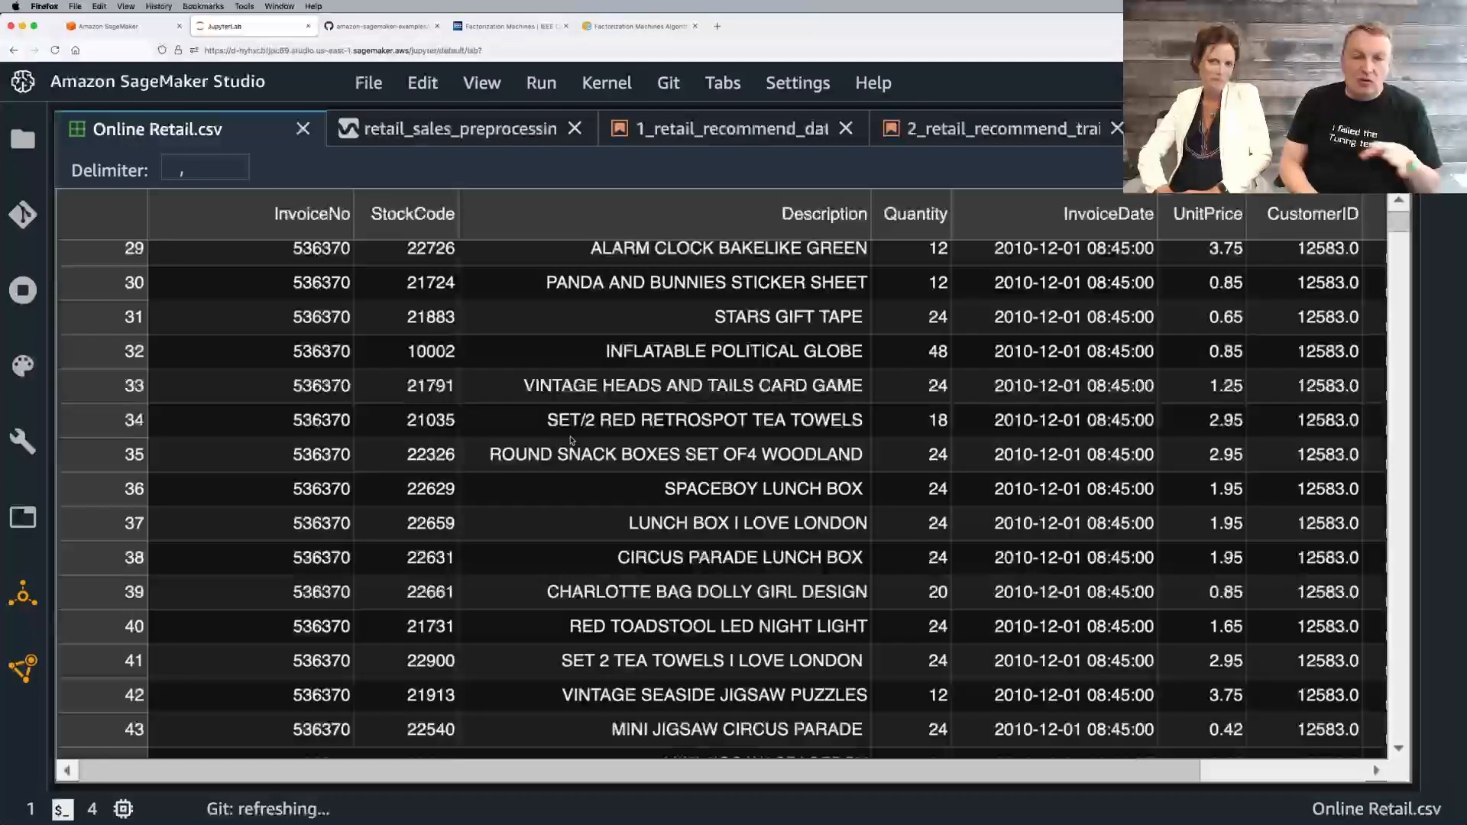
scroll("down", 3)
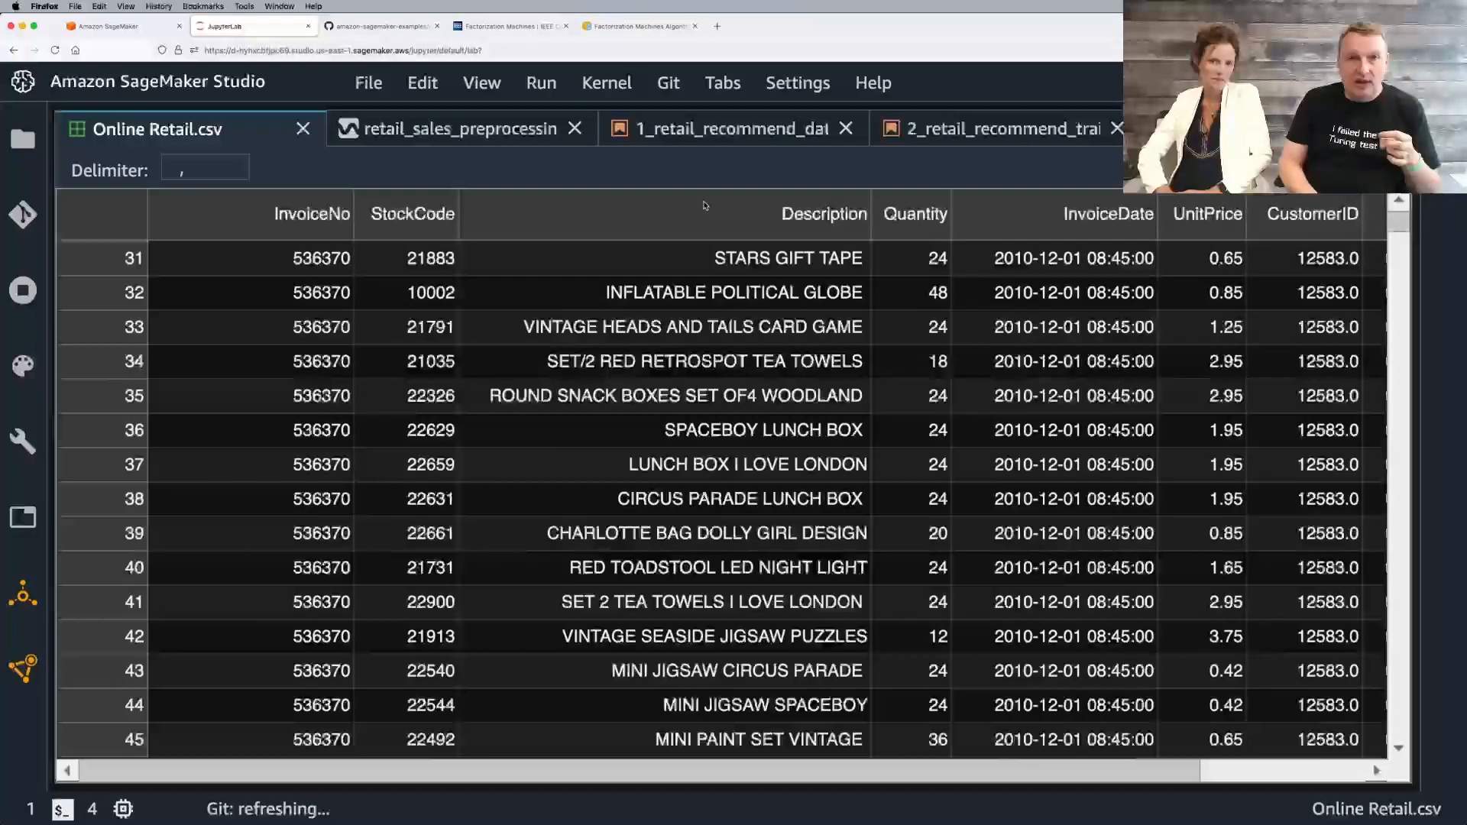
Step: Bring the 1_retail_recommend_dataprep notebook to the loadDataset cell that builds X and y
left_click(731, 129)
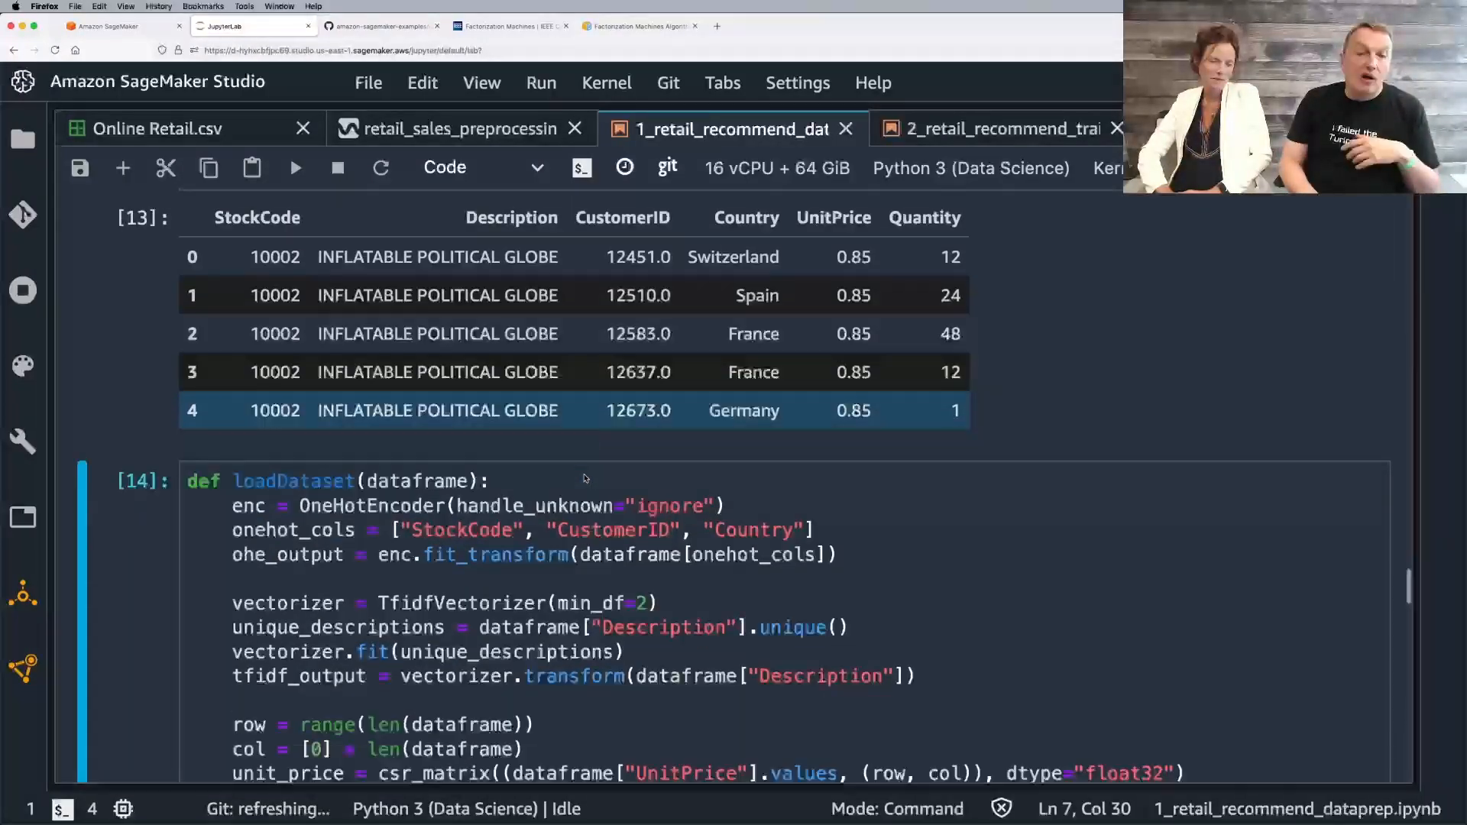
scroll("down", 3)
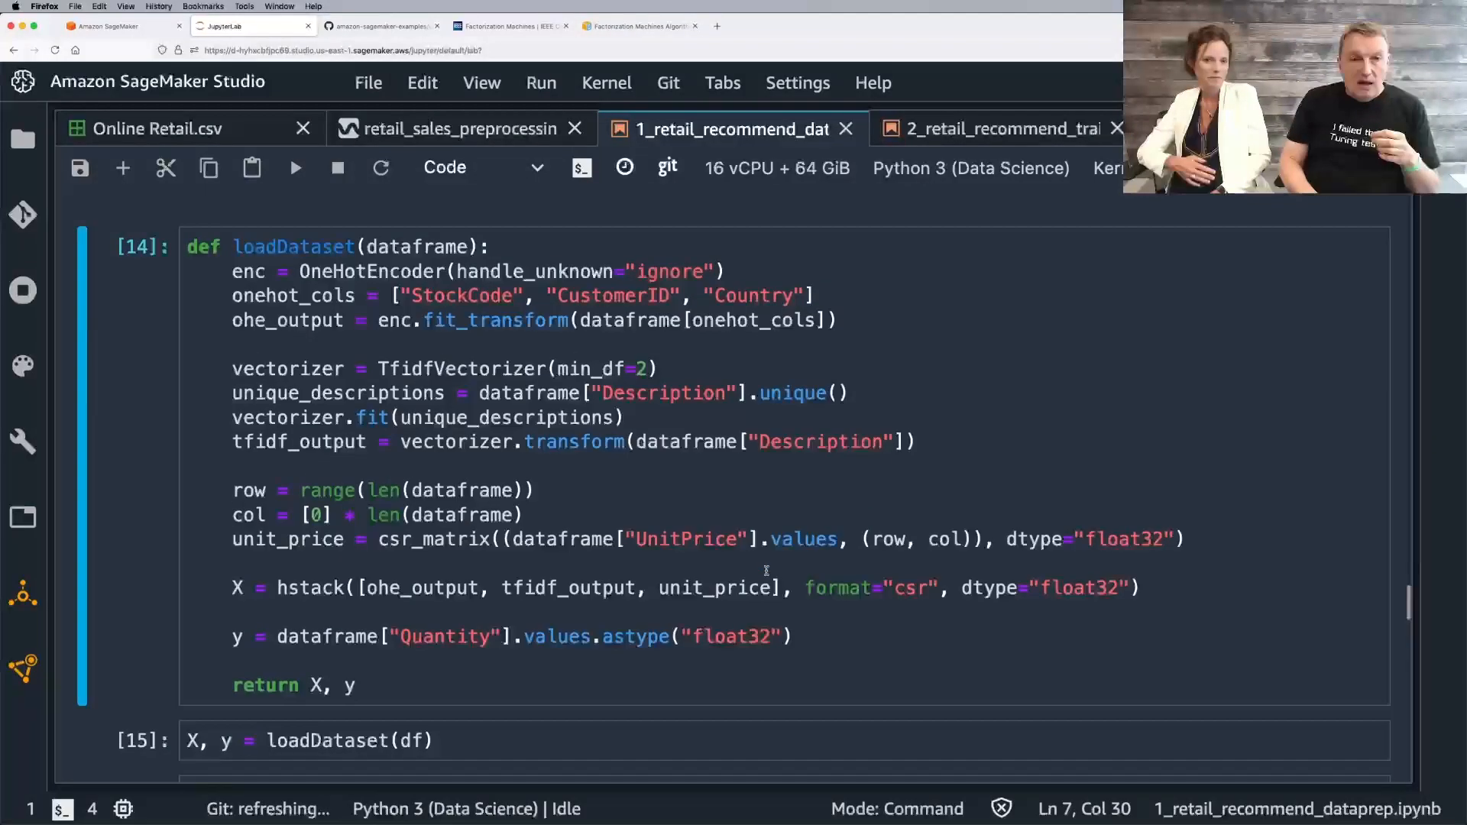
scroll("down", 3)
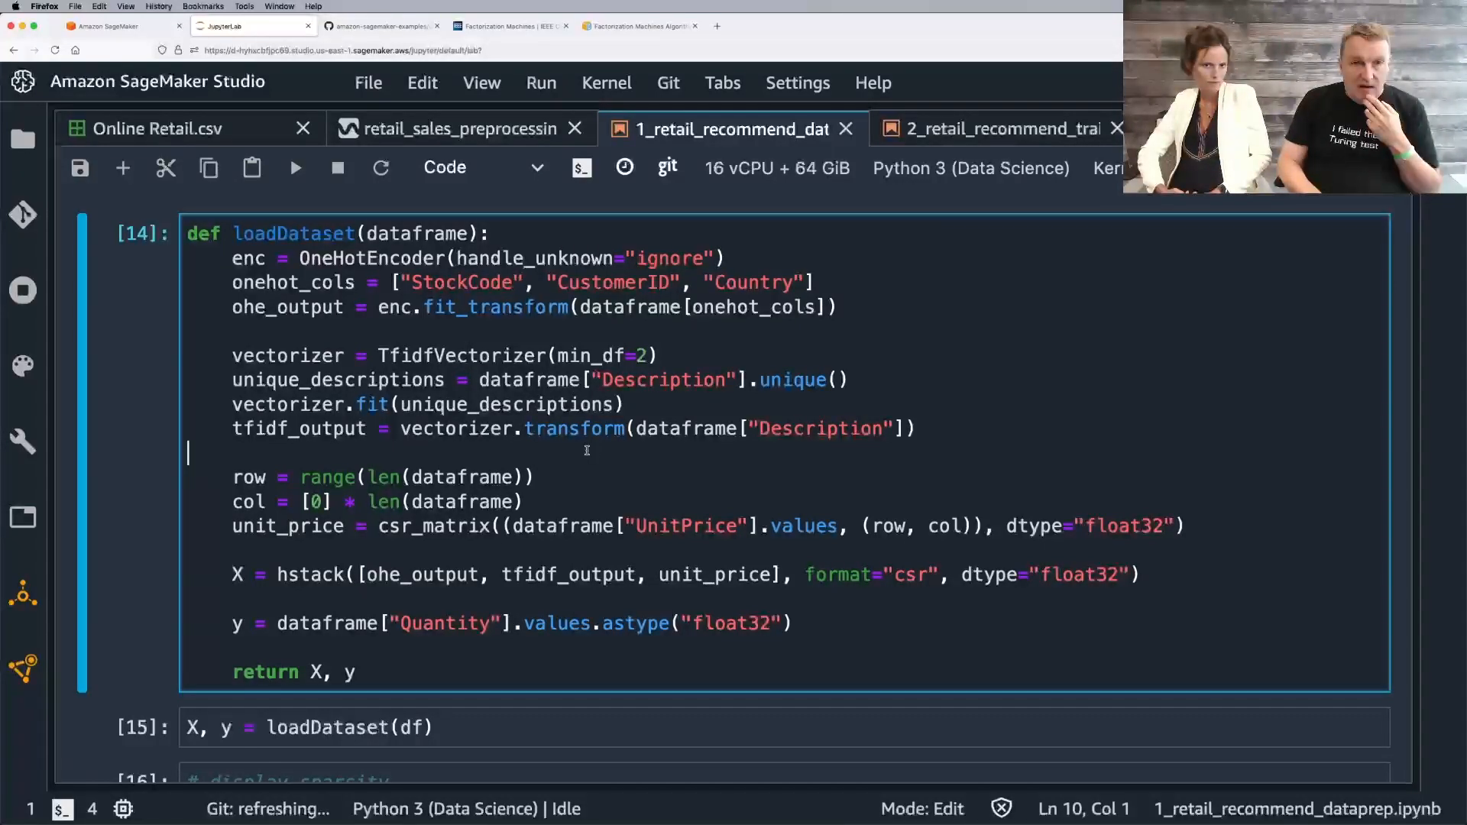
scroll("down", 3)
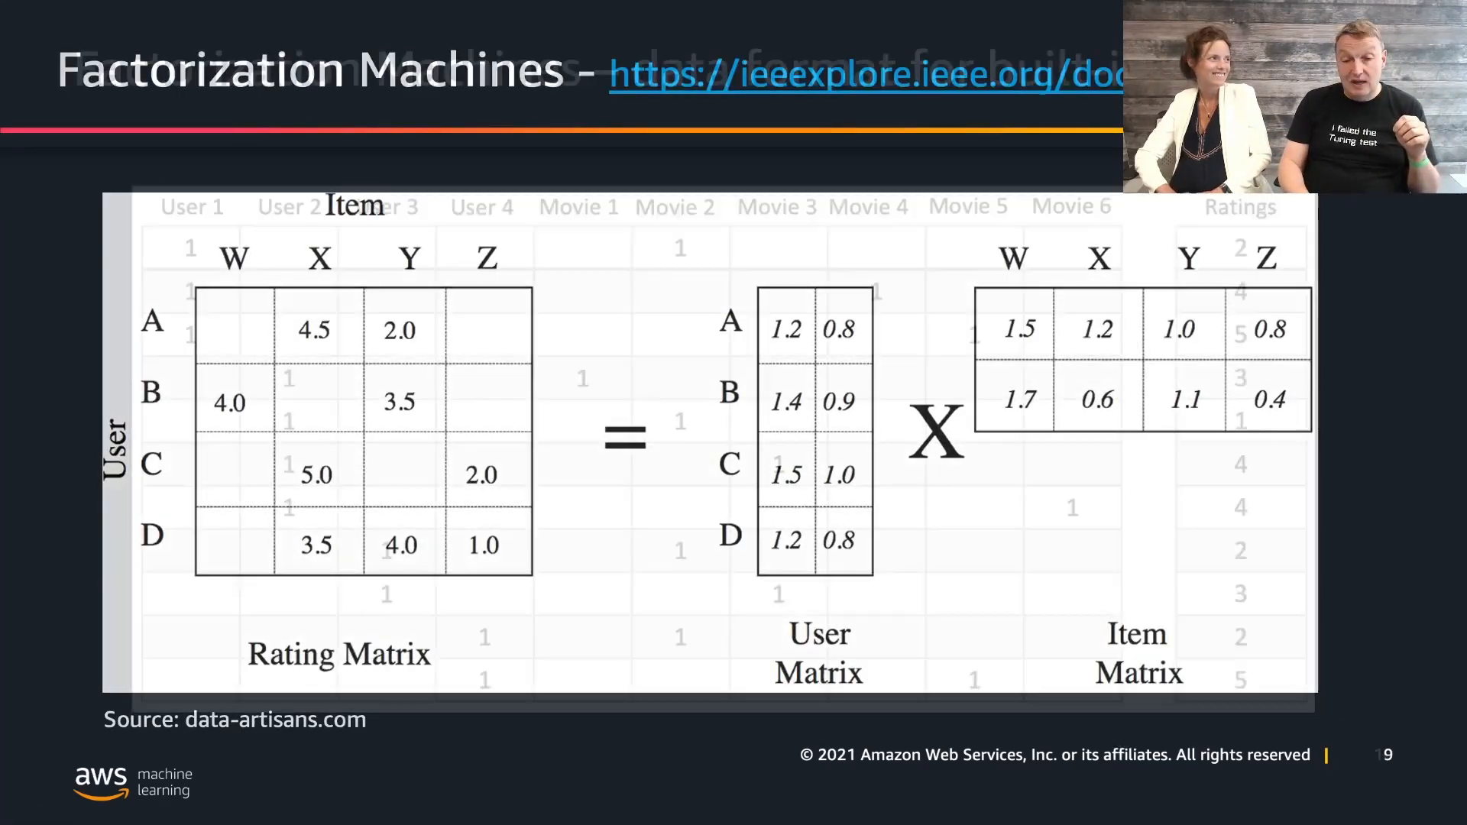
Step: Advance the deck to the Factorization Machines slide splitting the rating matrix into user and item matrices
key("Right")
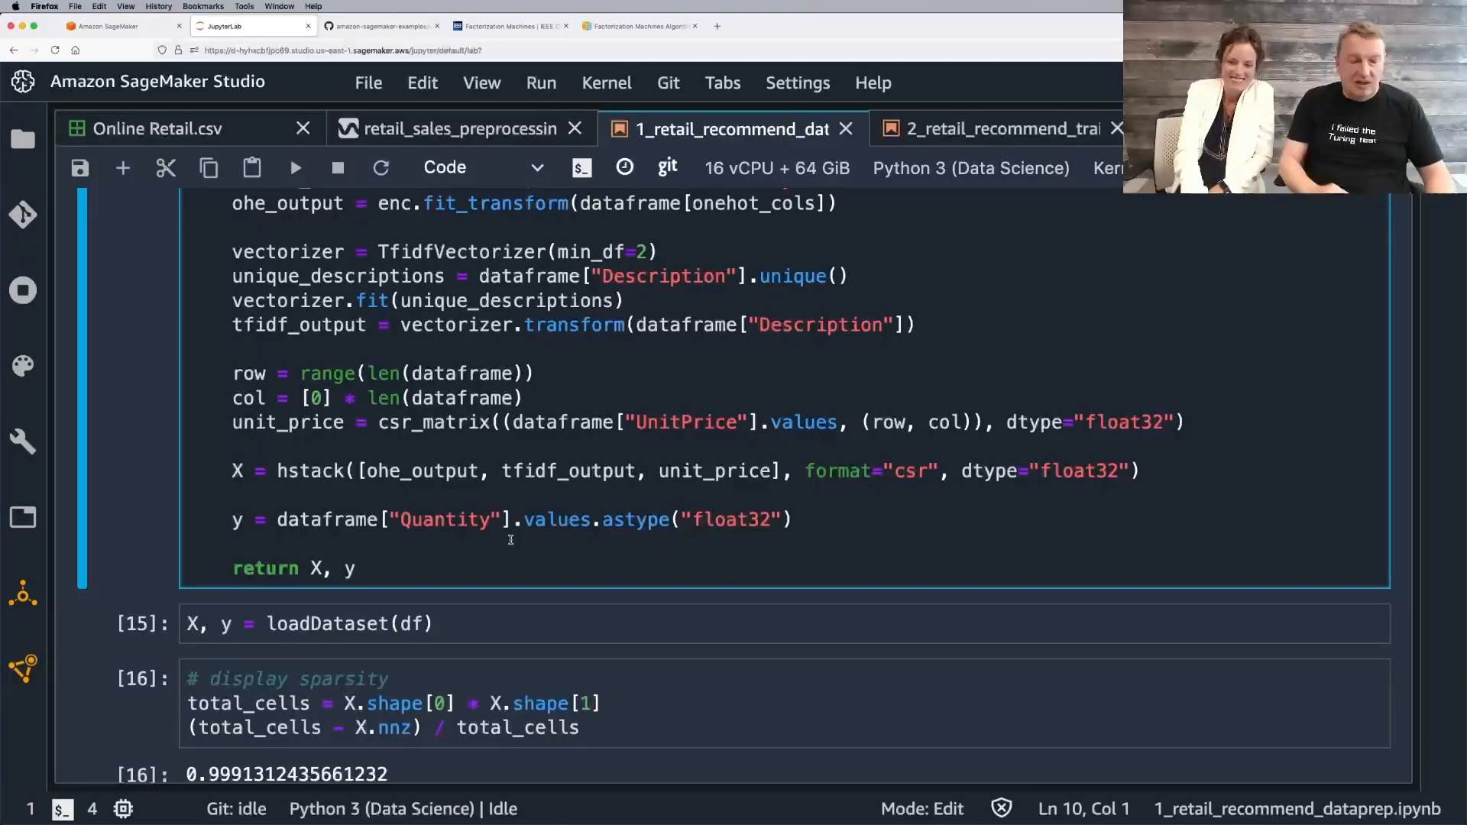
Step: Reach the sparsity check output (over 99.9% empty) and highlight the line stacking the feature matrices
scroll("down", 3)
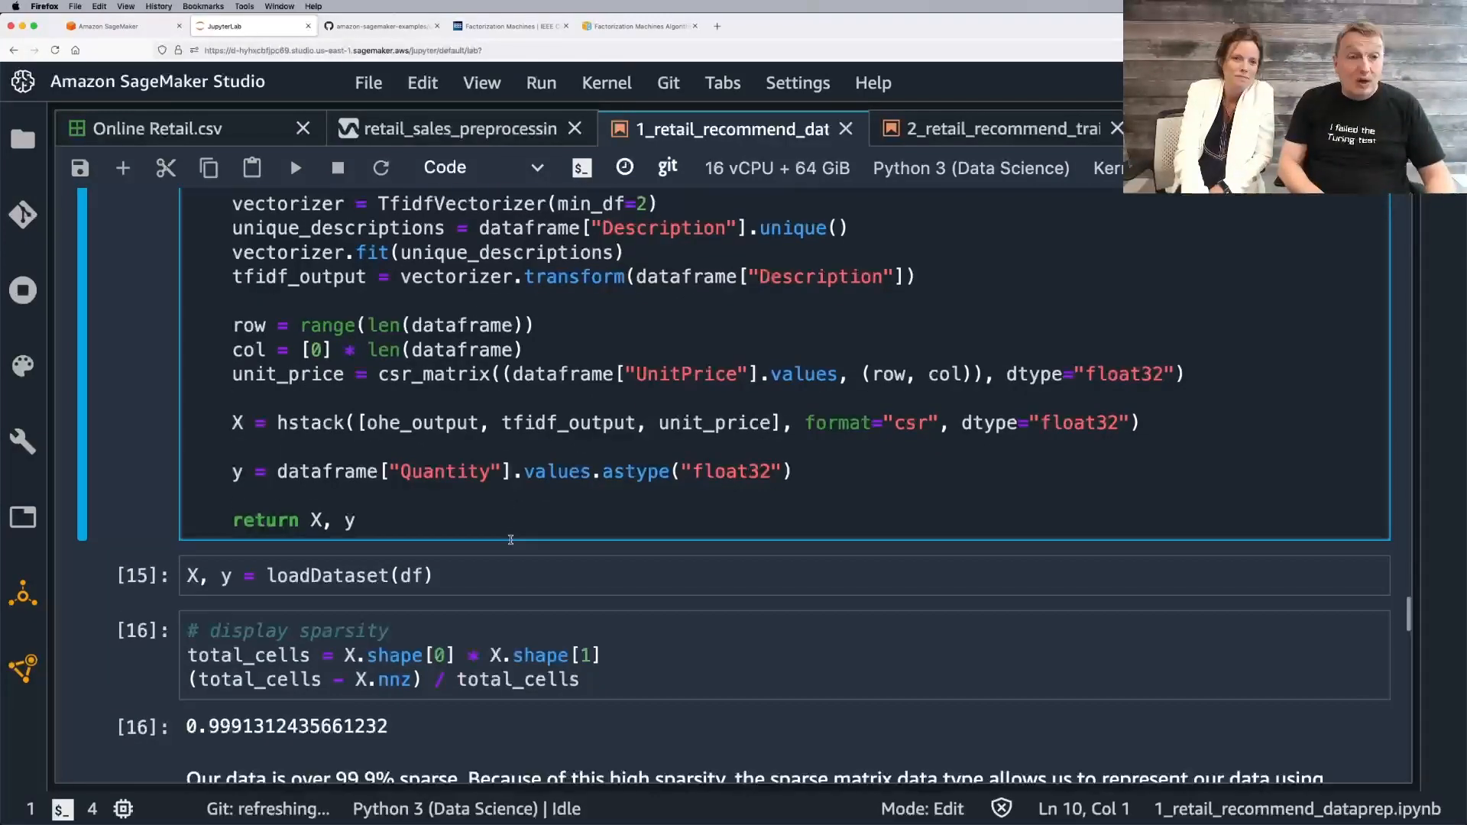
scroll("down", 3)
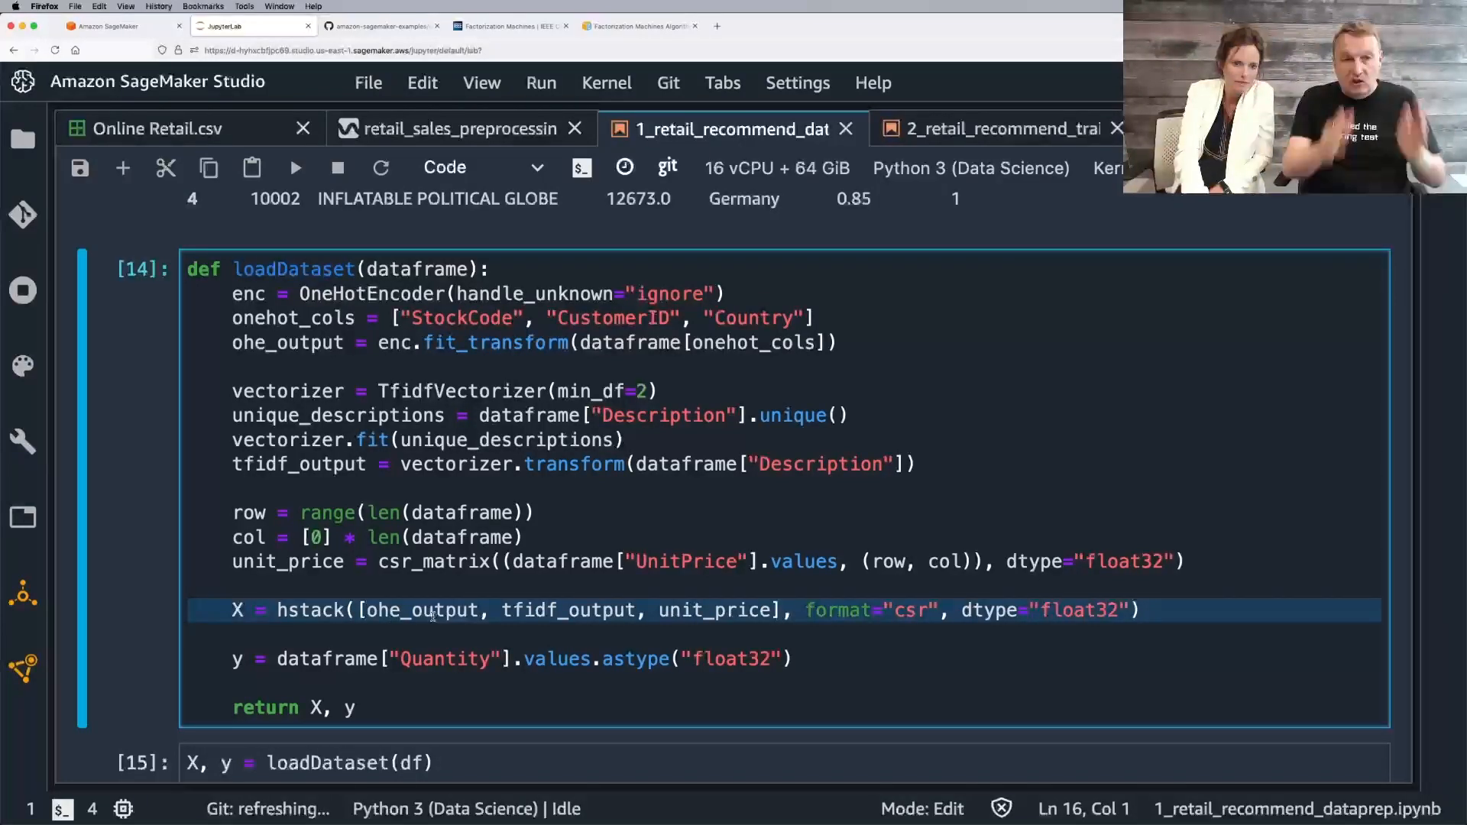
double_click(568, 610)
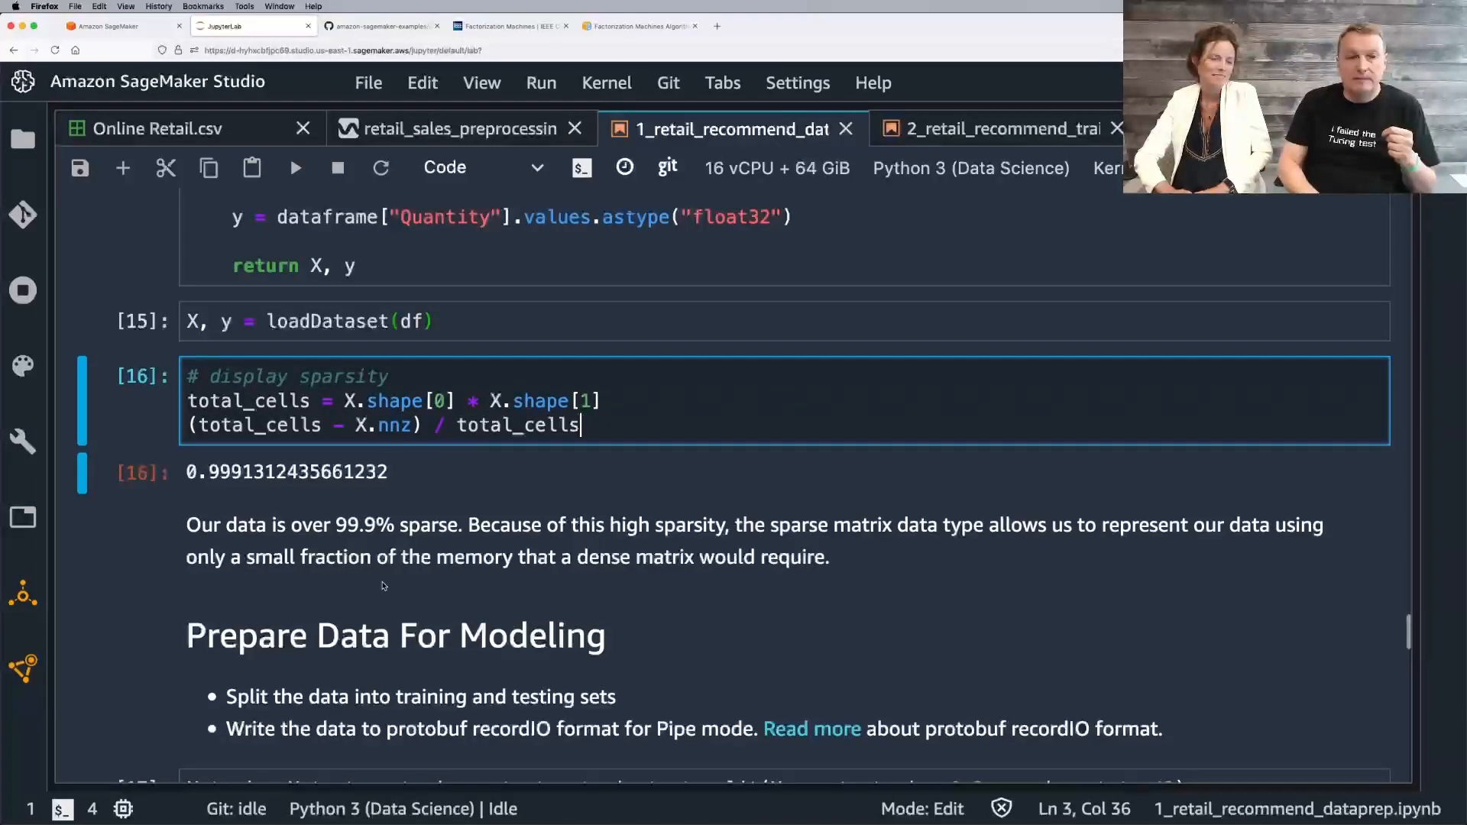
scroll("down", 3)
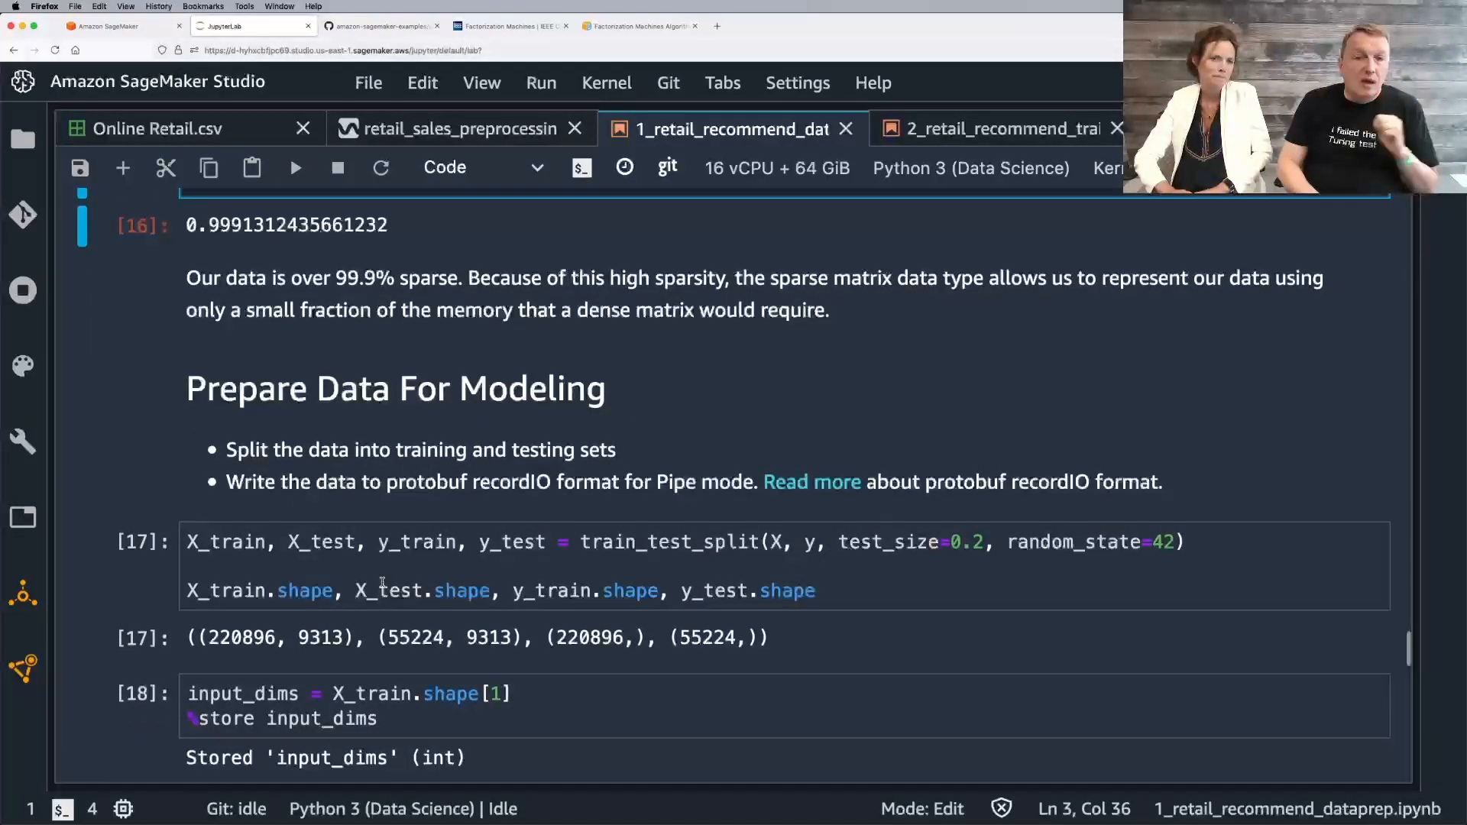
scroll("down", 3)
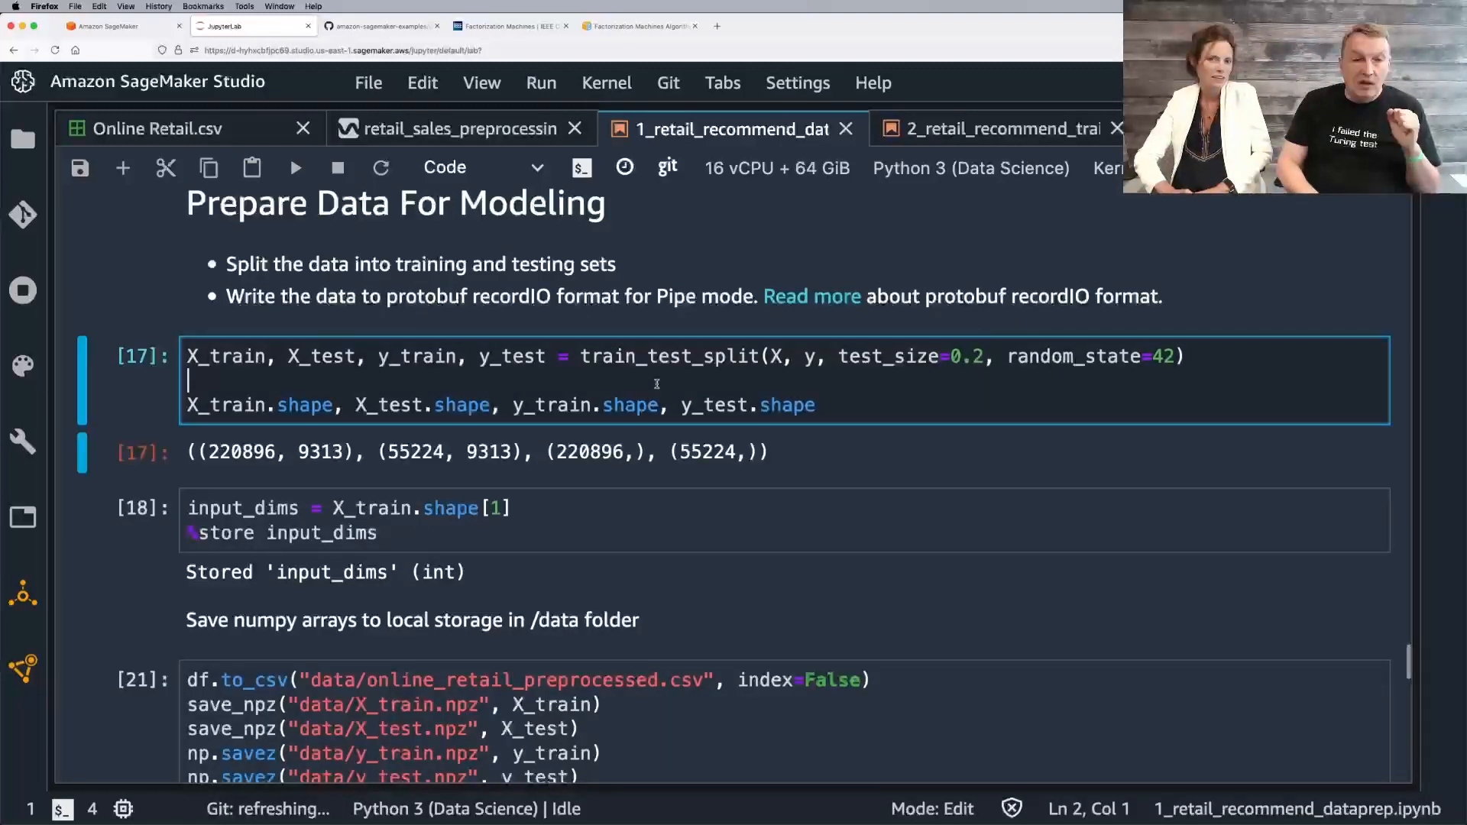
scroll("down", 3)
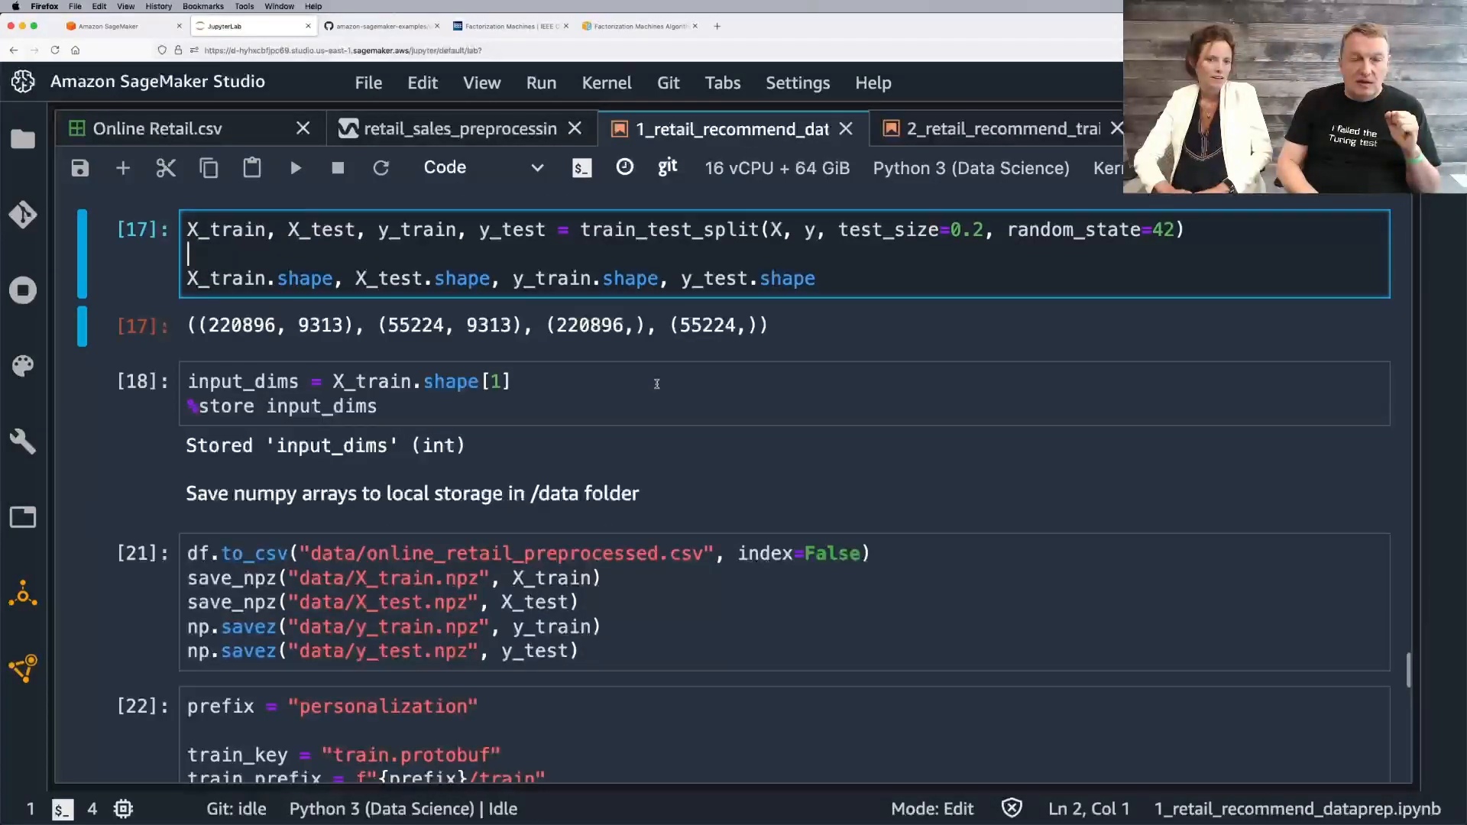
scroll("down", 3)
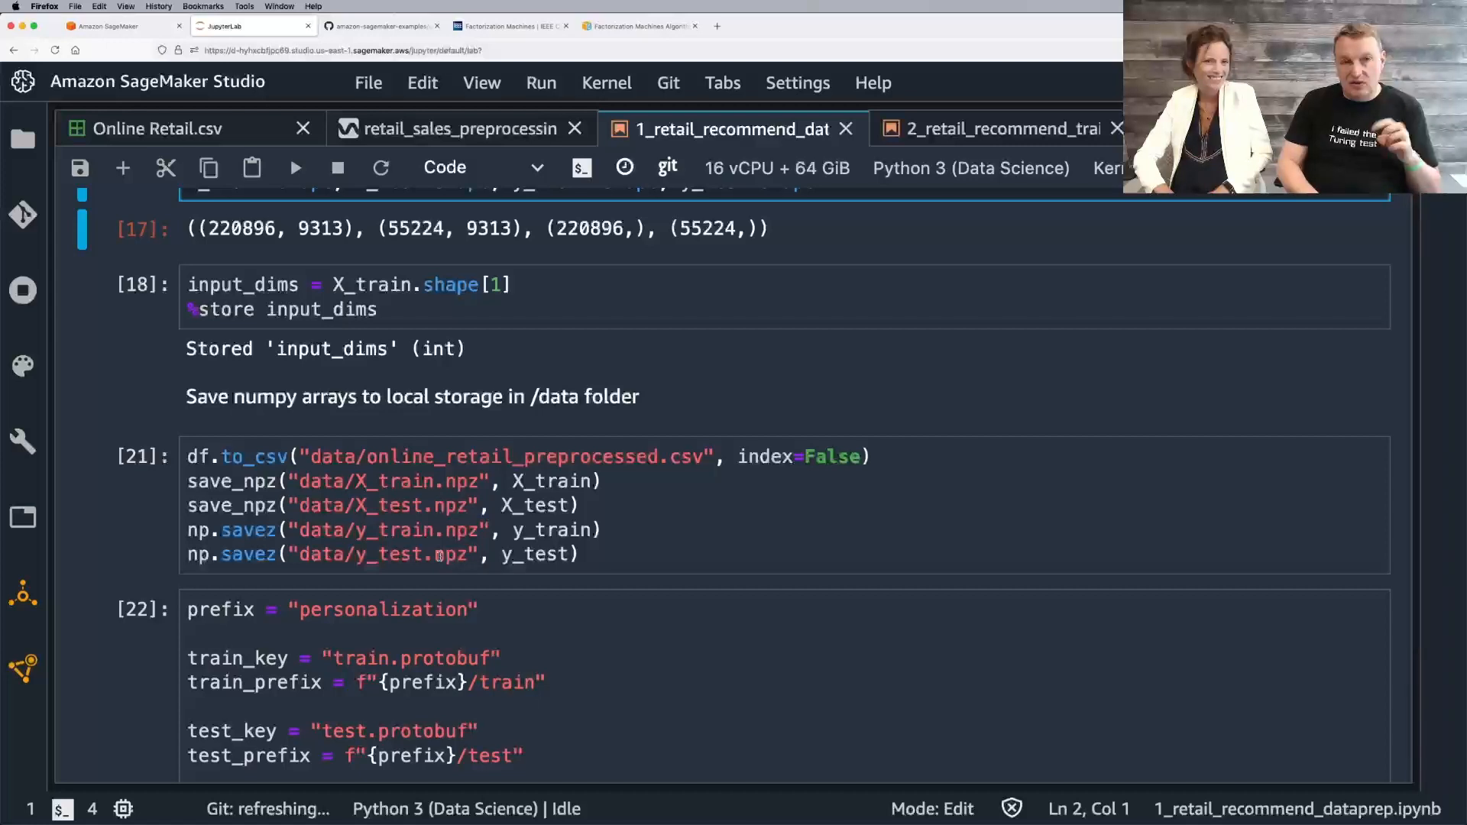
scroll("down", 3)
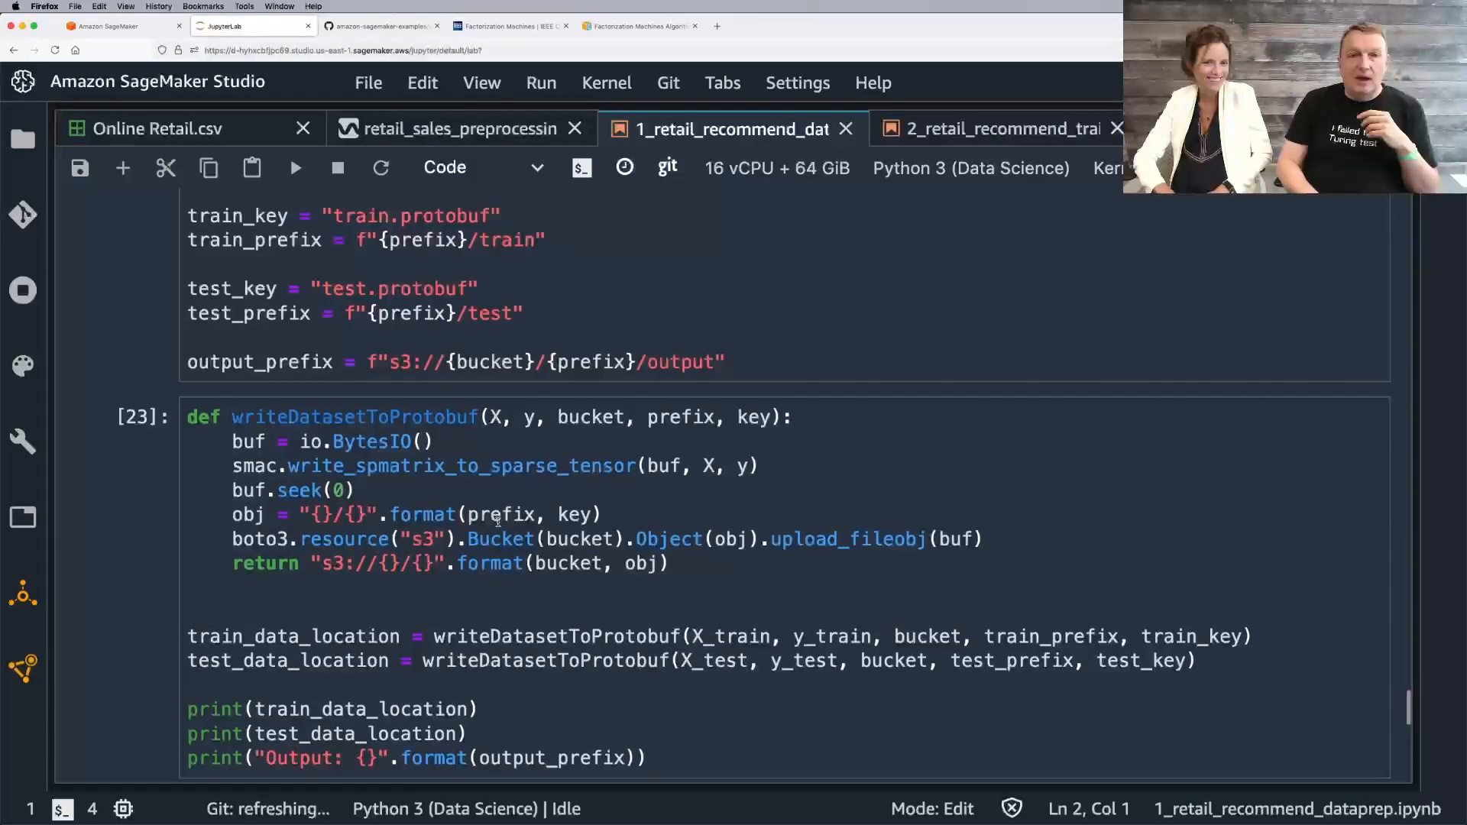
left_click(295, 168)
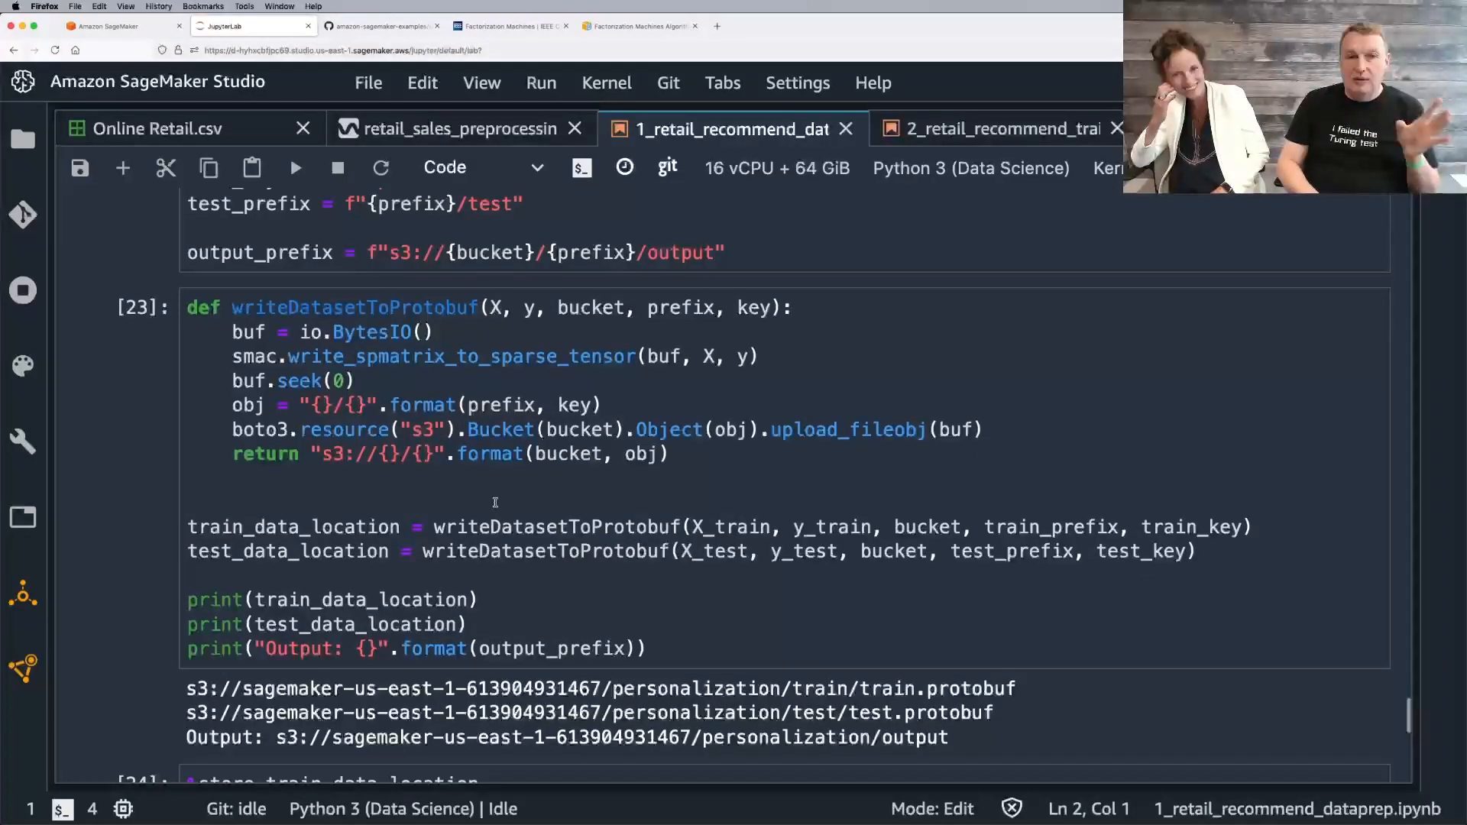
left_click(494, 497)
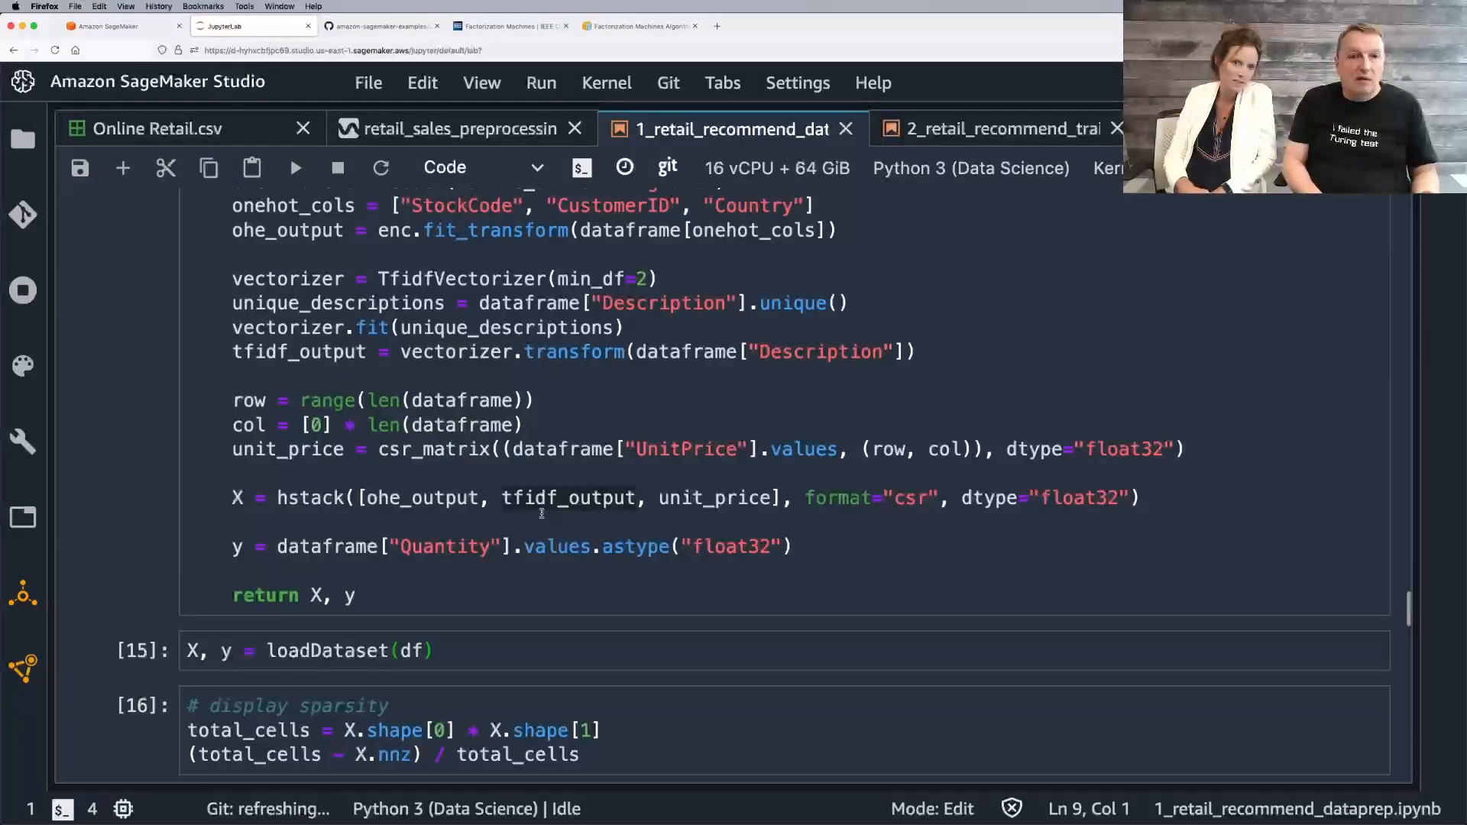
double_click(431, 449)
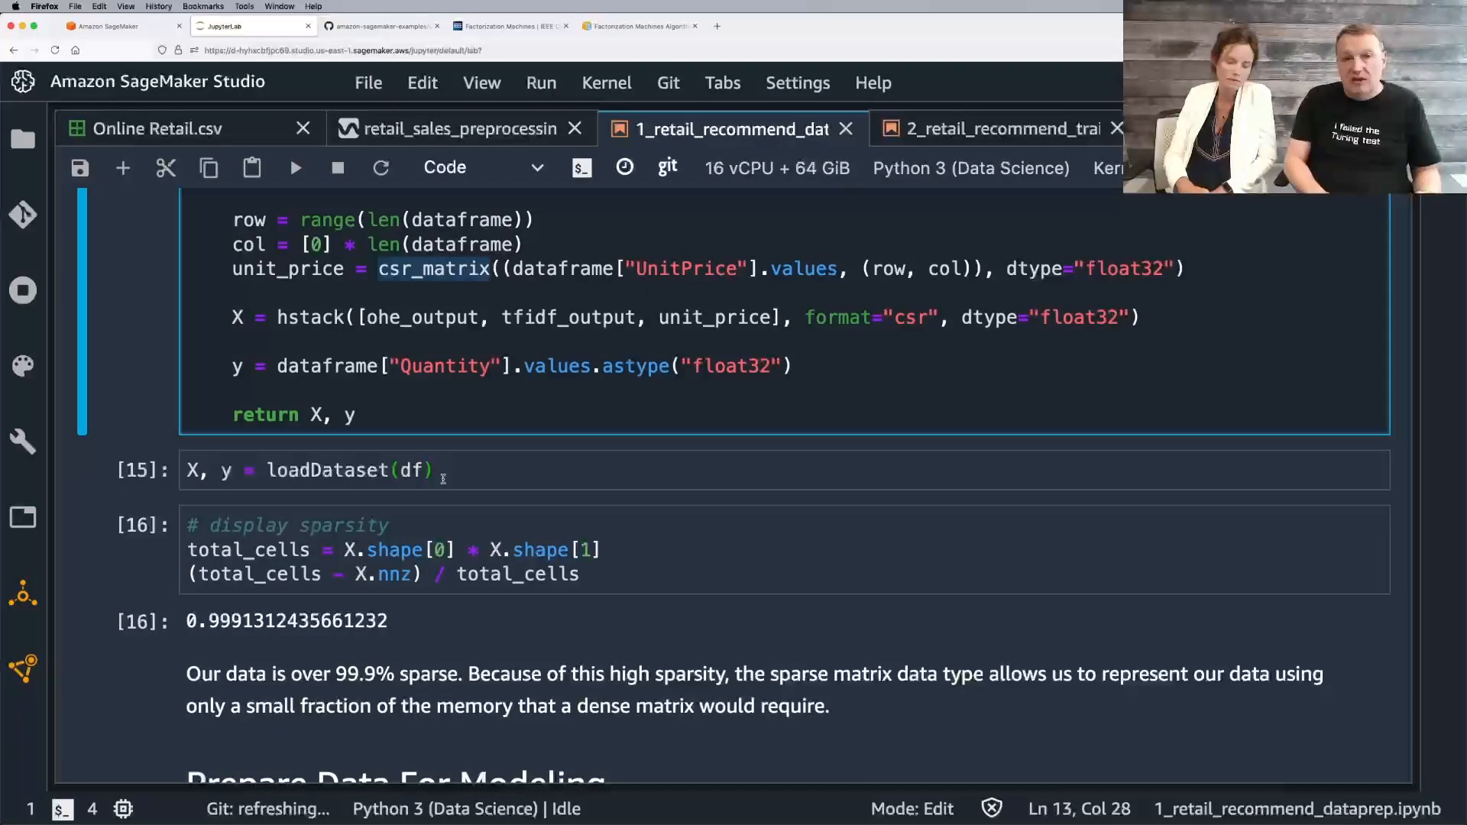
scroll("down", 3)
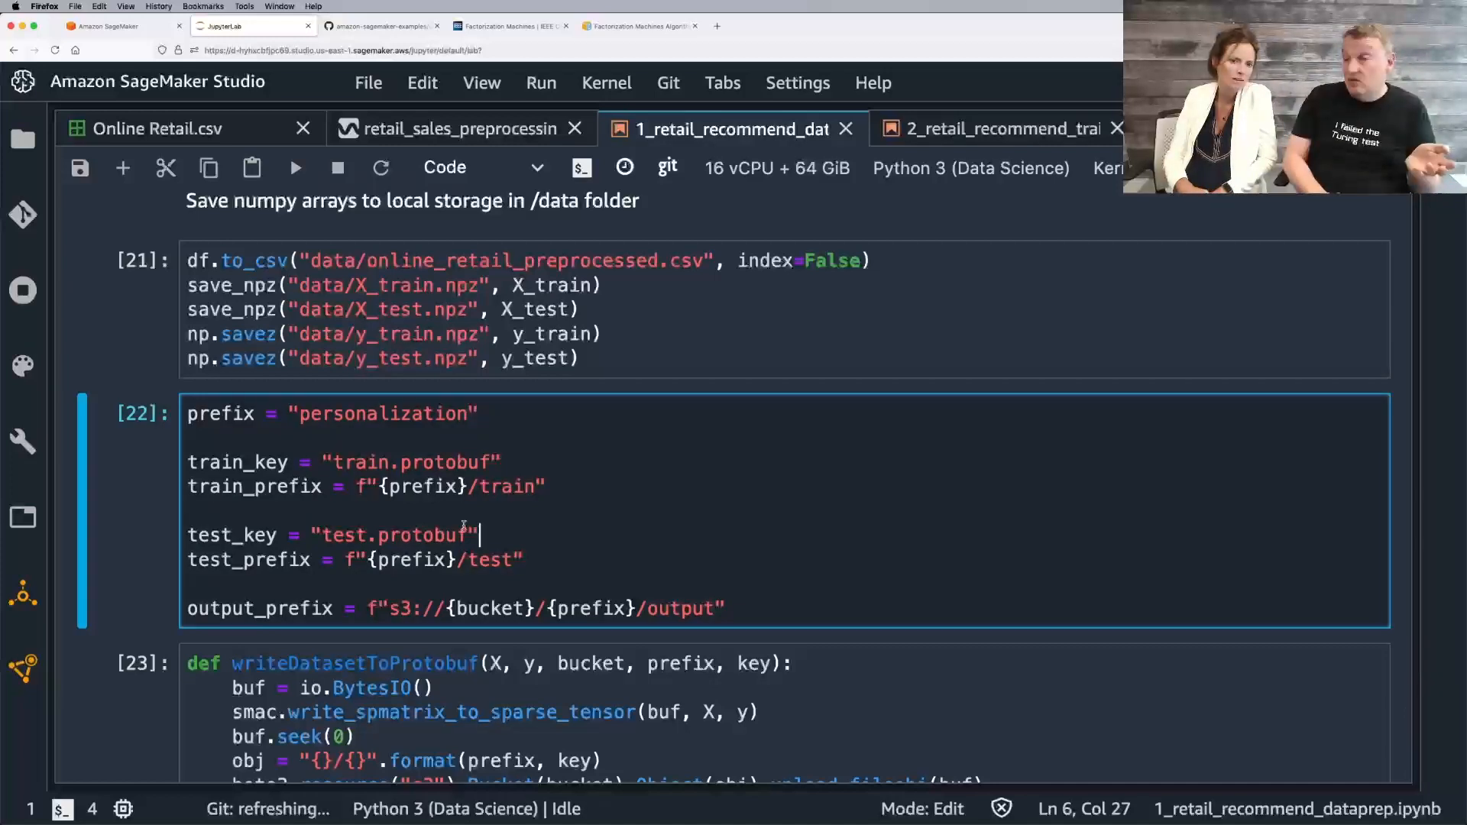
scroll("down", 3)
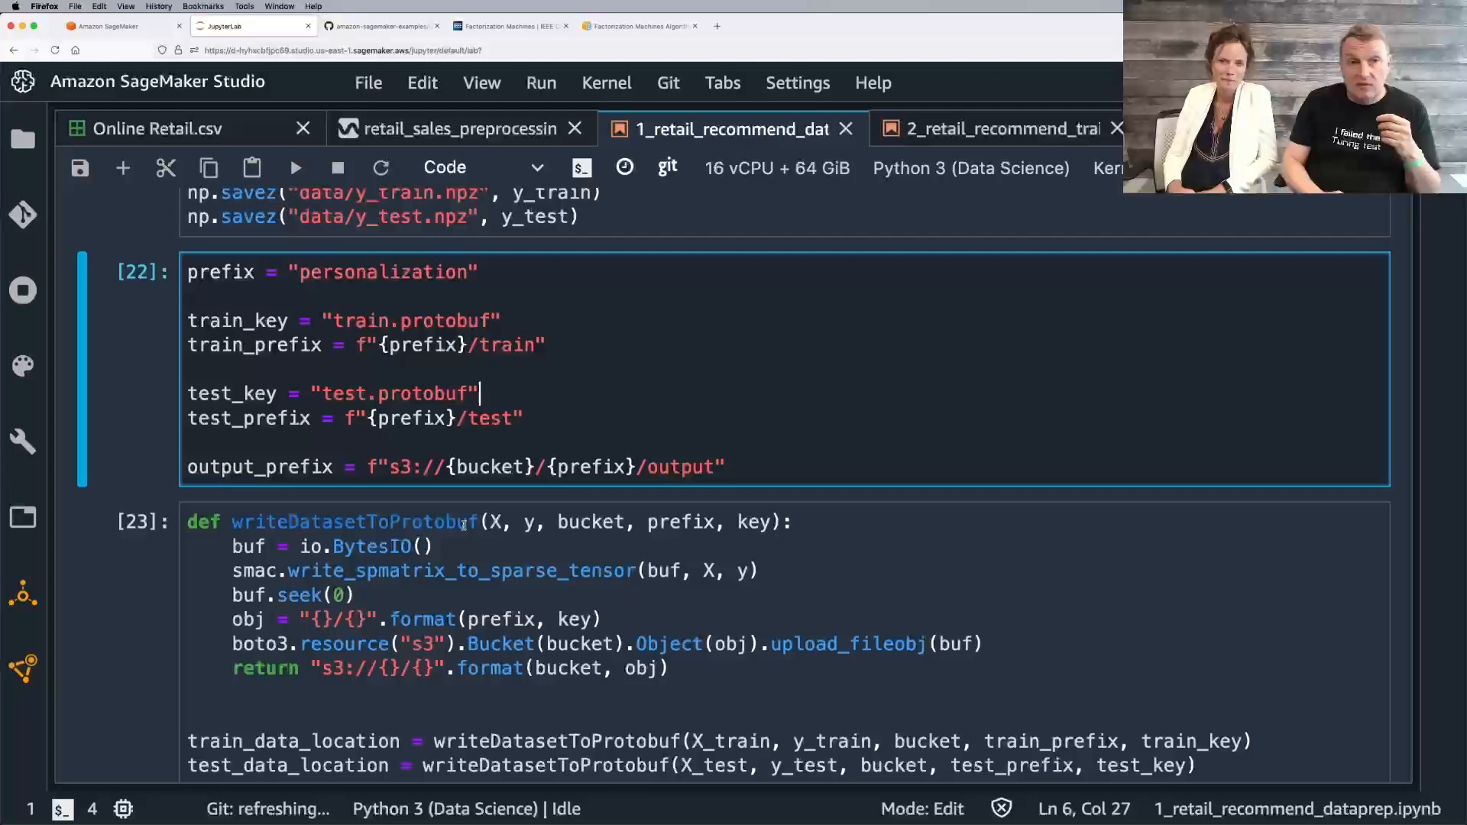
double_click(440, 320)
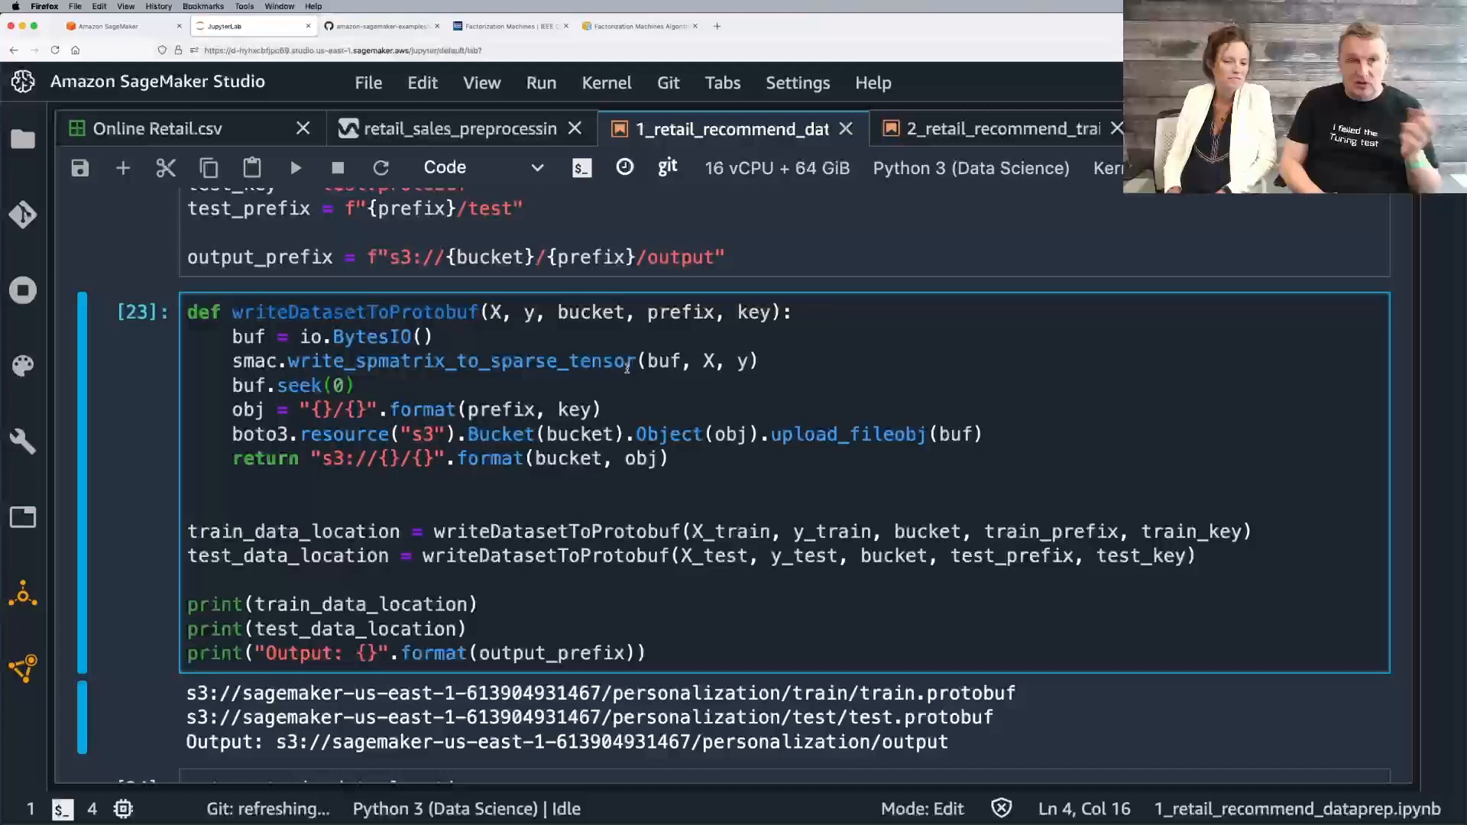
left_click(703, 361)
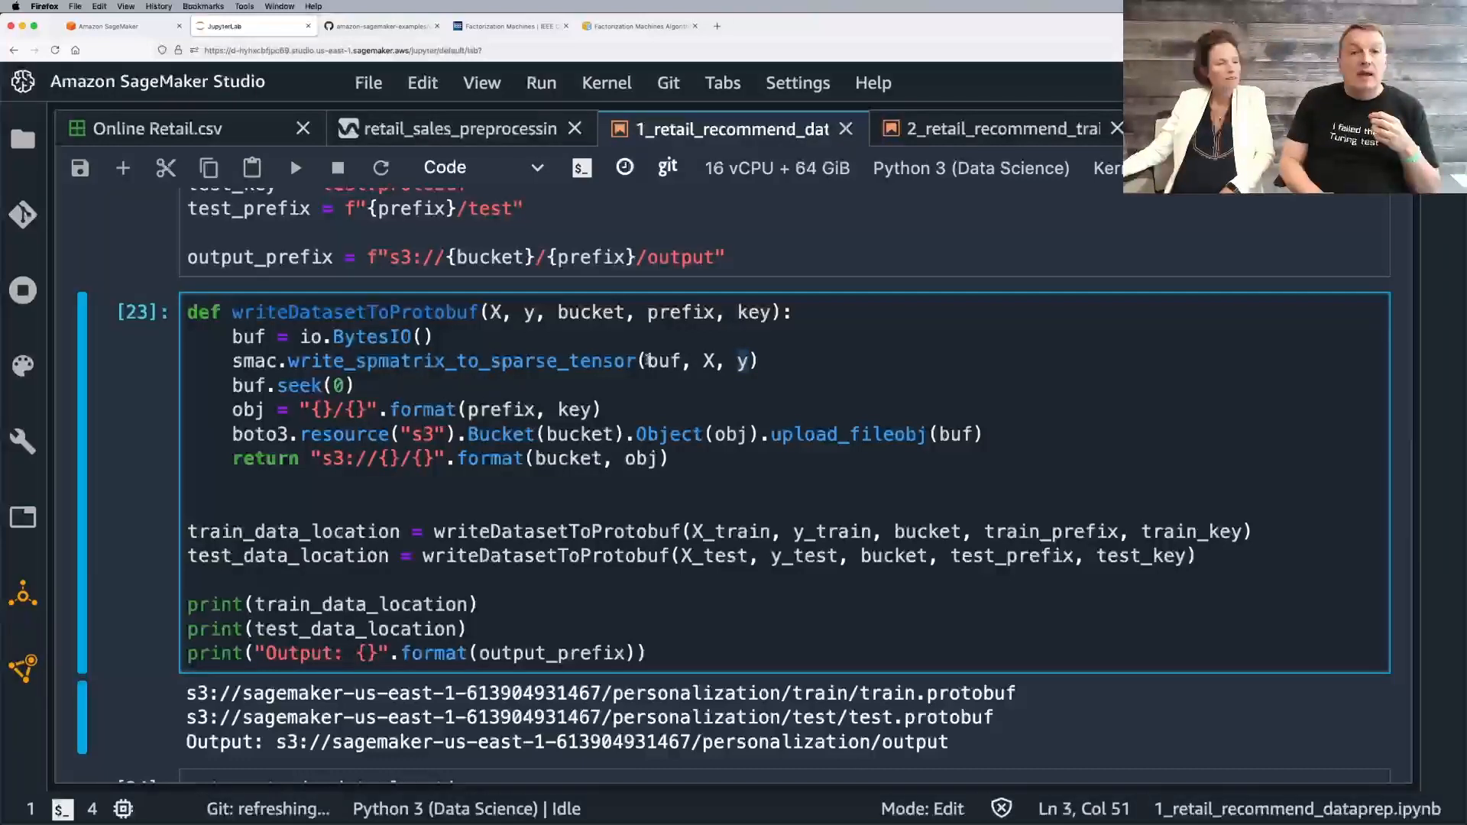
double_click(661, 360)
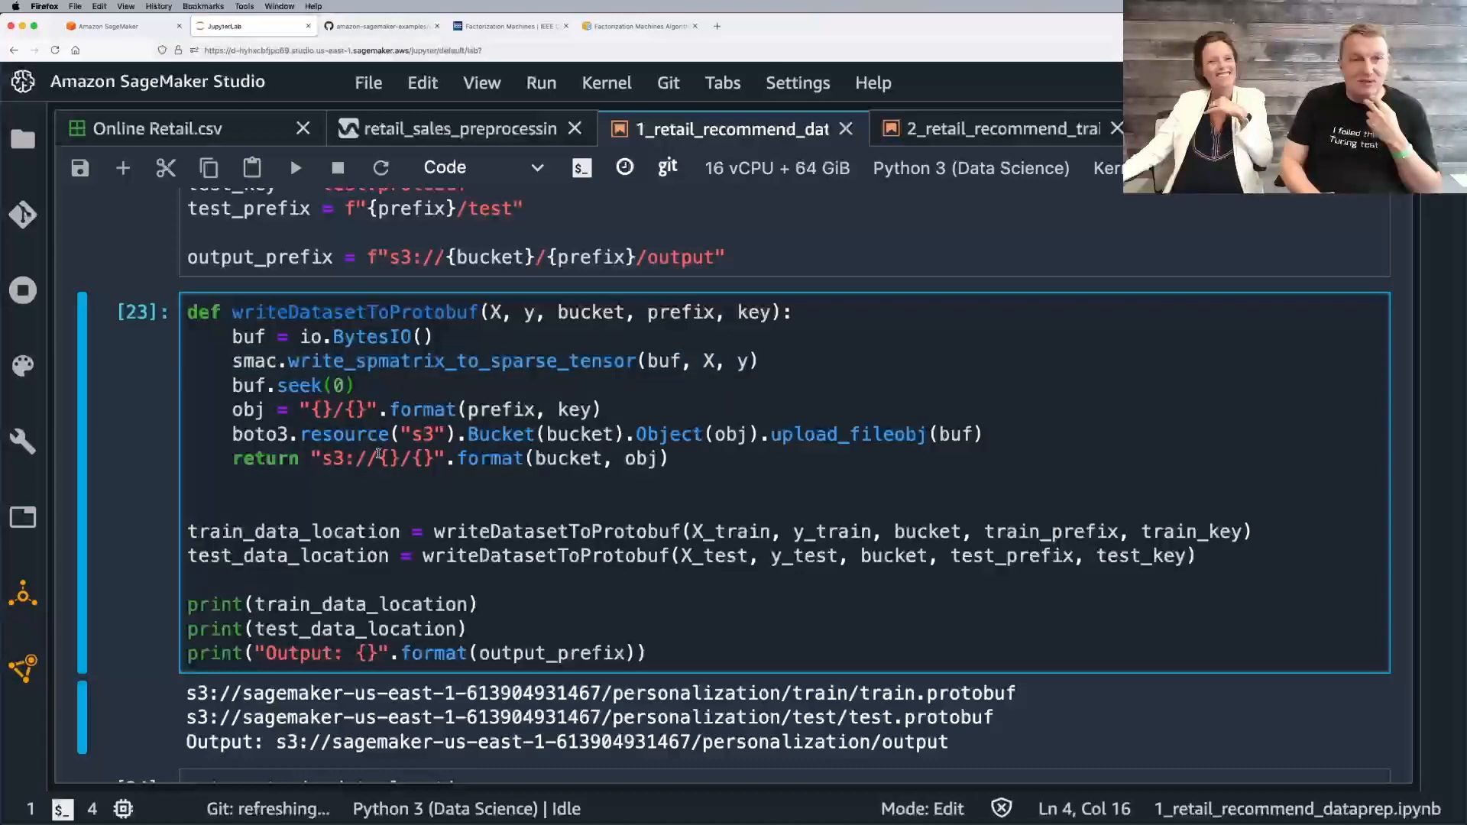
left_click(306, 486)
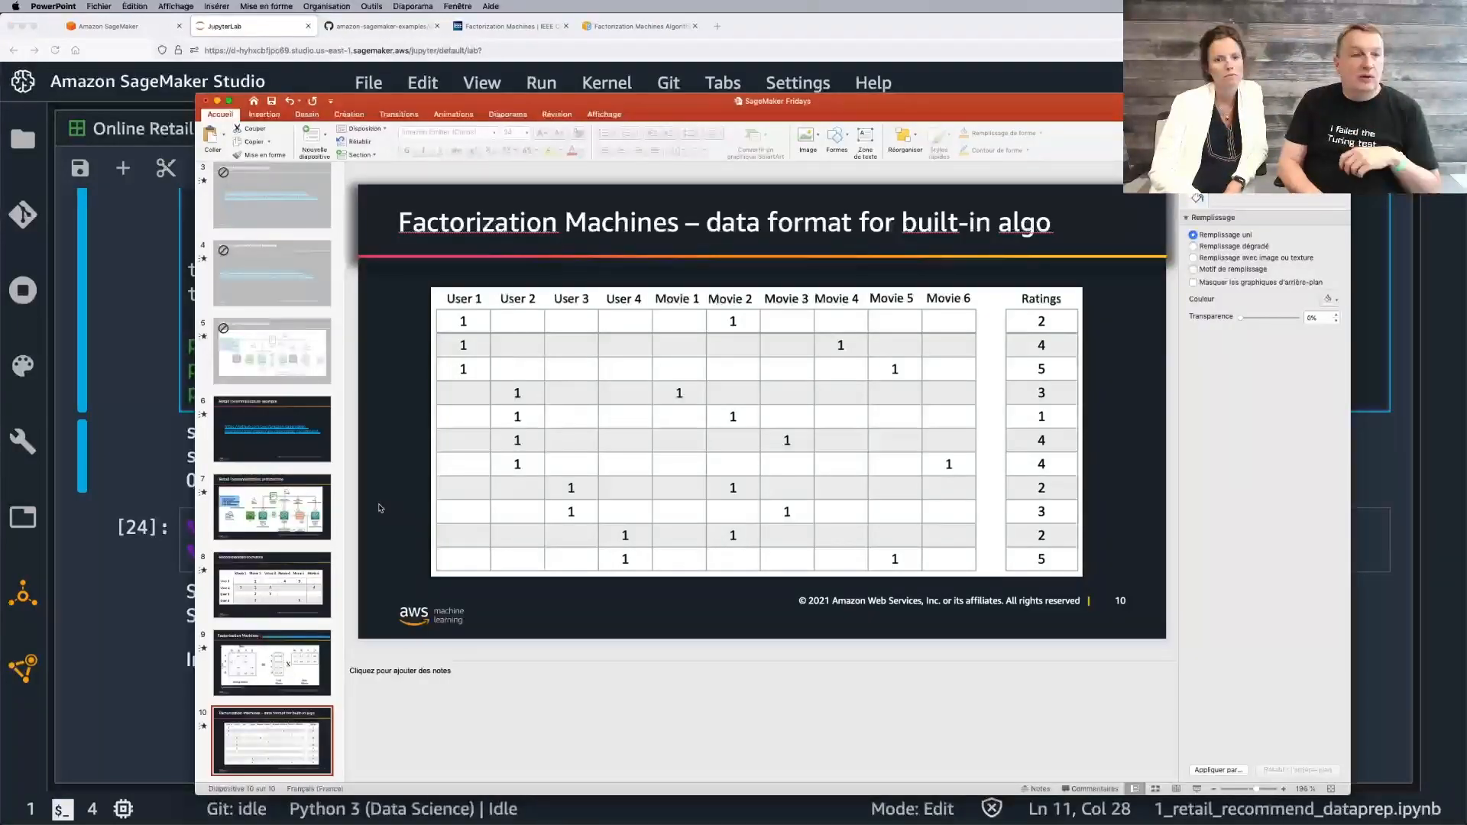
Step: Present slides 8-10: recommendation matrix, FM matrix decomposition, and built-in algorithm data format
left_click(272, 585)
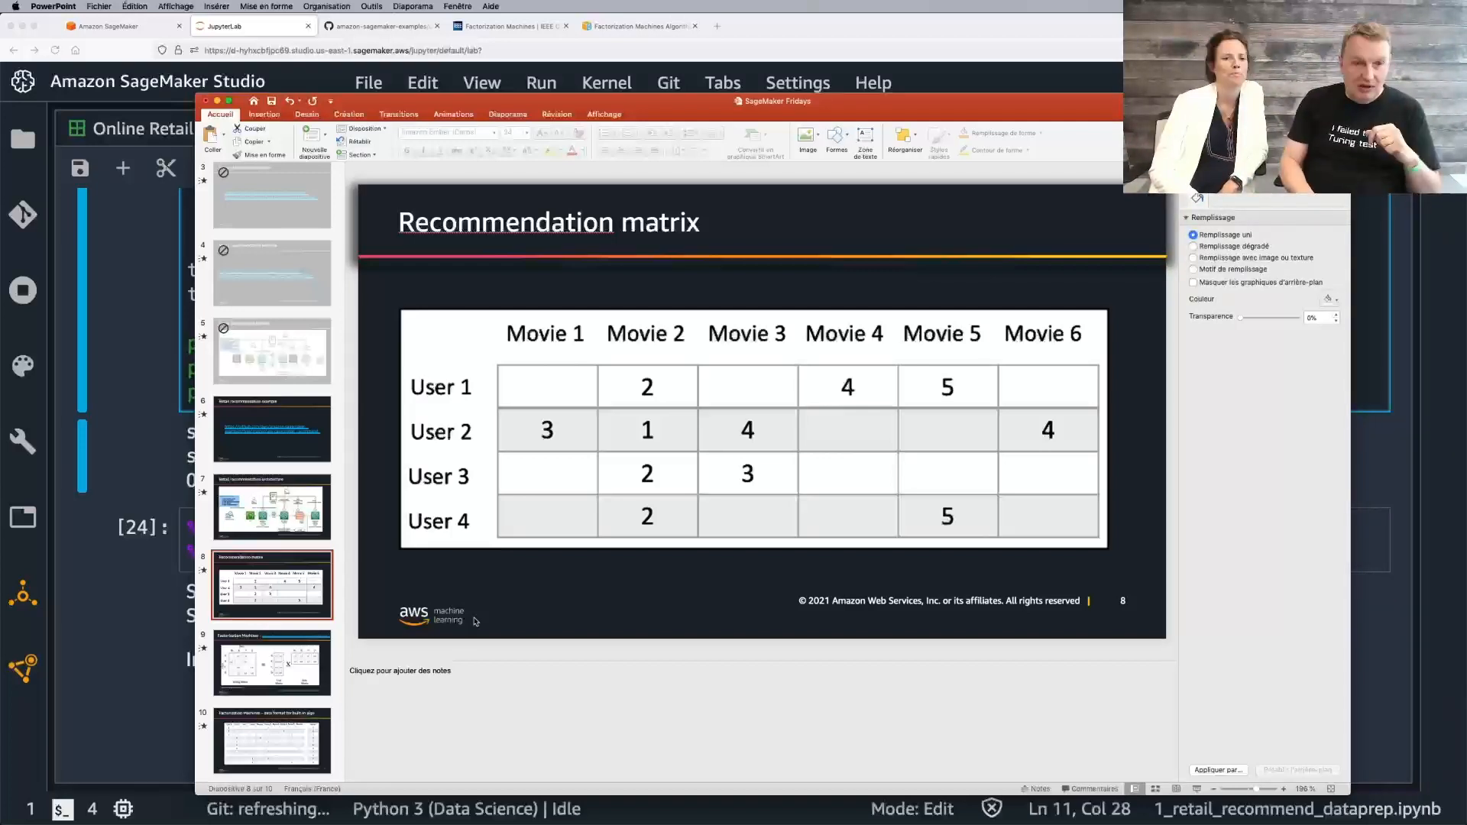
left_click(272, 661)
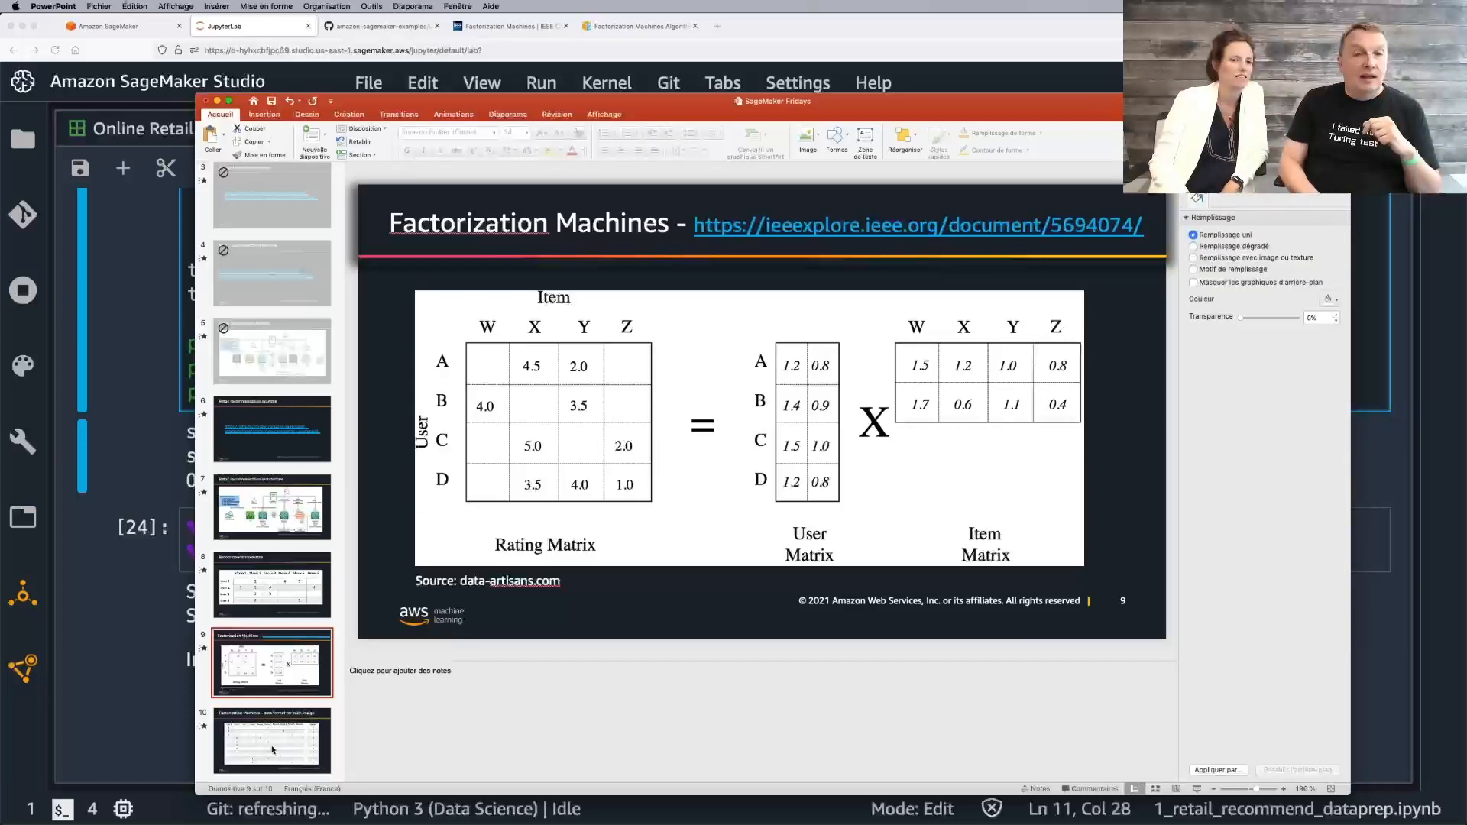
left_click(272, 743)
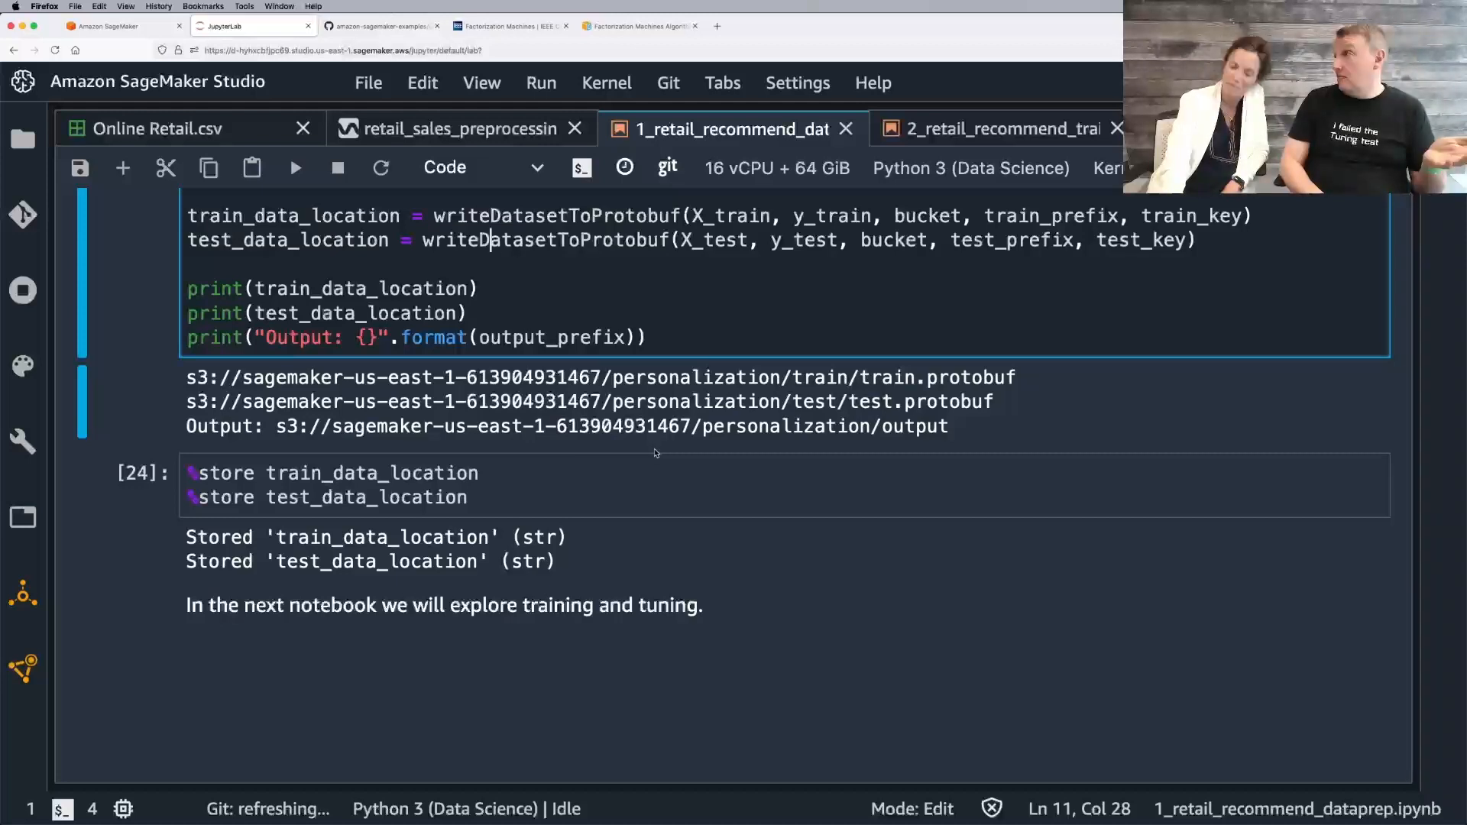
Step: Bring up the 2_retail_recommend_train_tune notebook at 'Train the factorization machine model'
left_click(1001, 129)
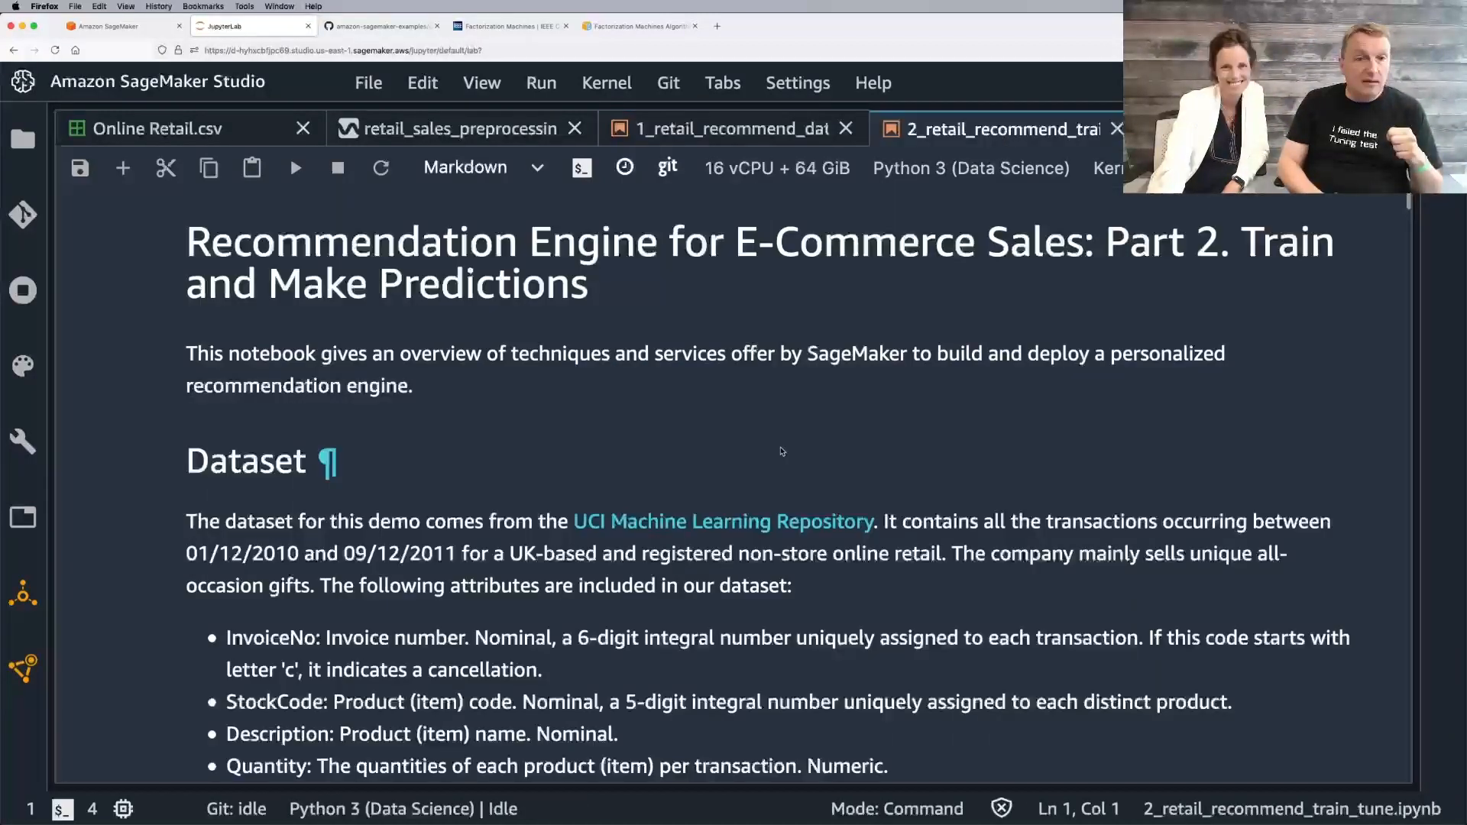
scroll("down", 3)
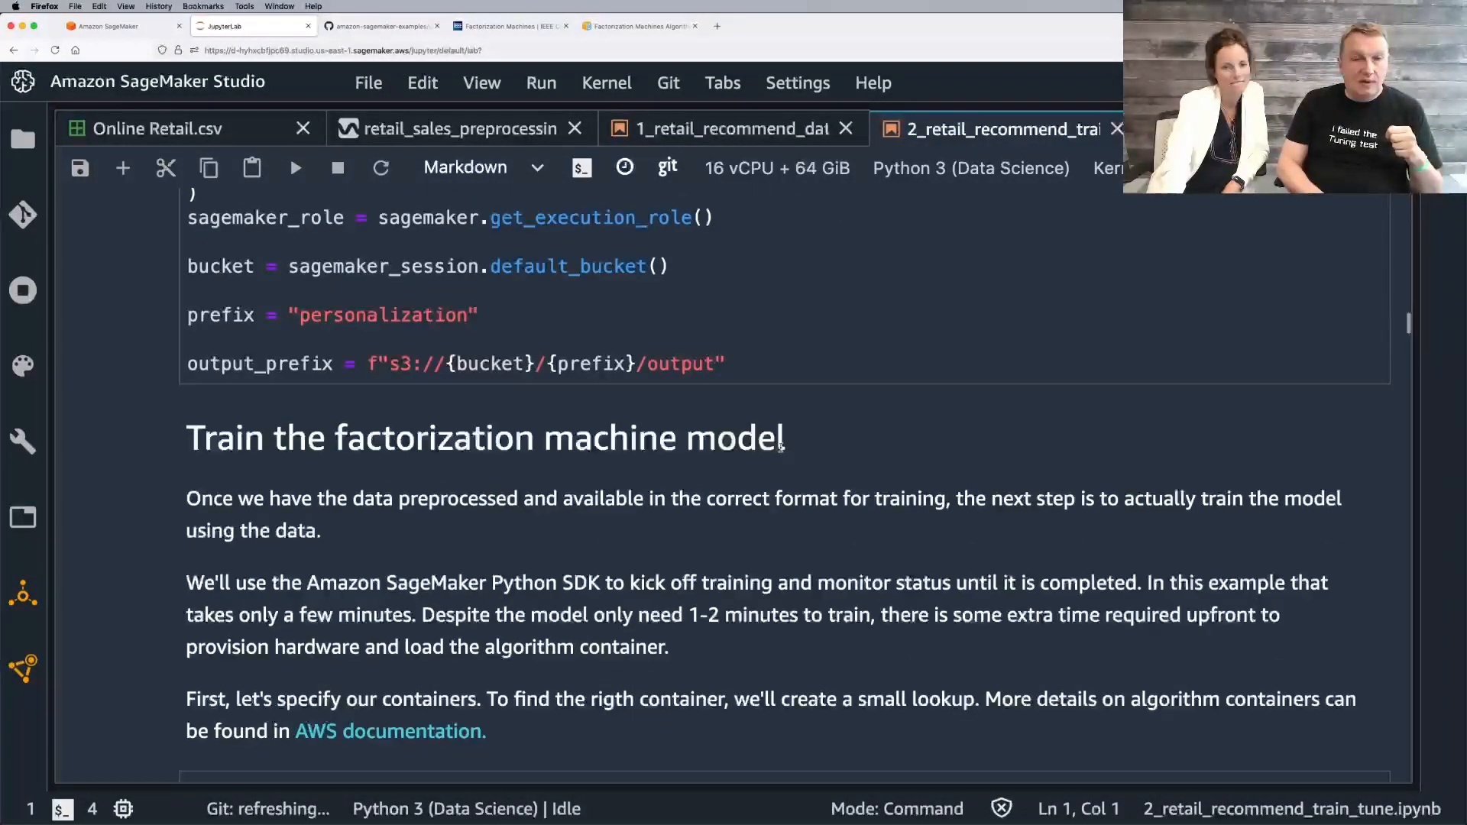
scroll("down", 3)
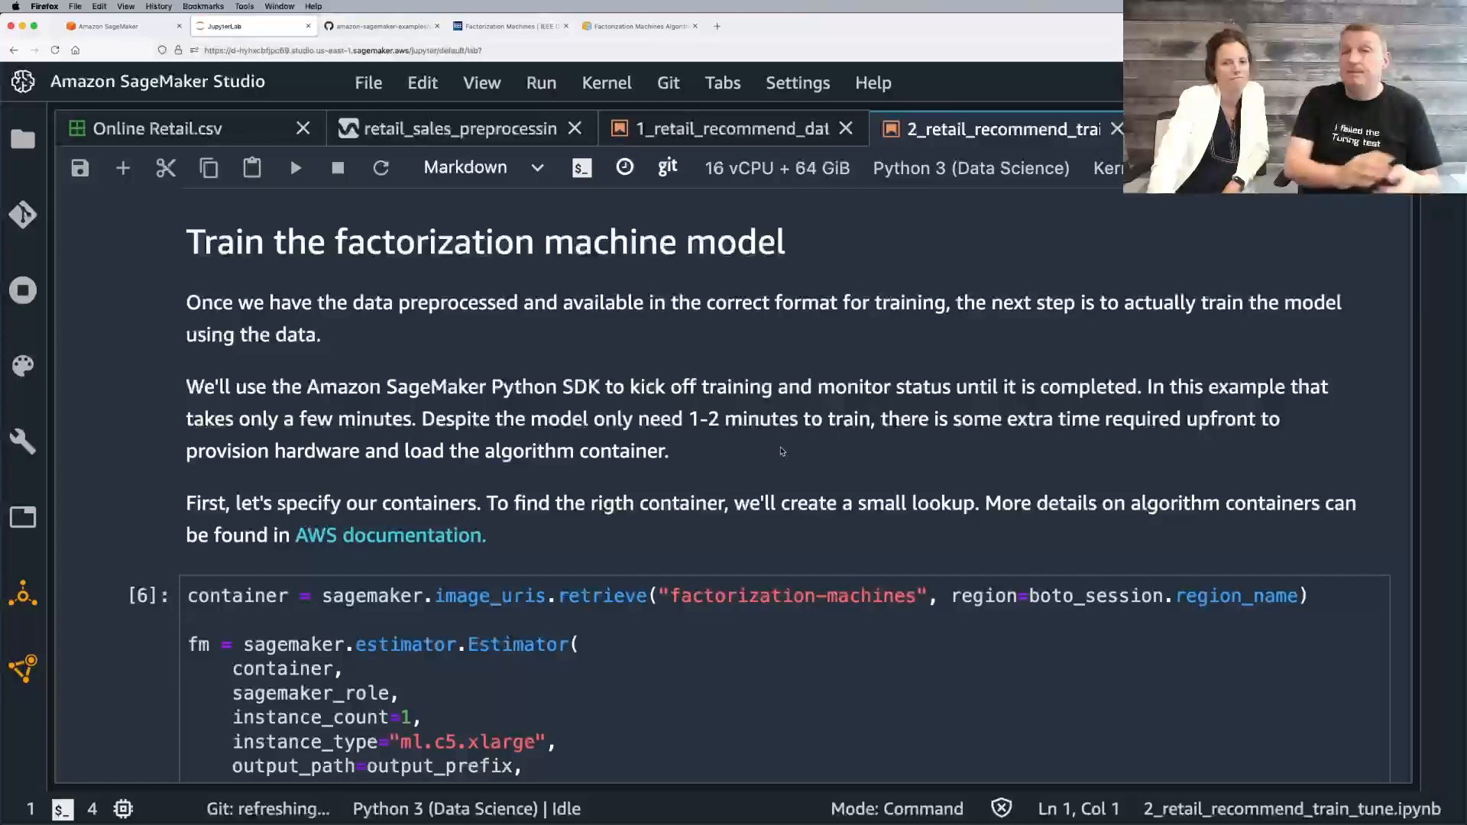
Step: Show the AWS docs page How Factorization Machines Work with its prediction and loss equations
left_click(639, 26)
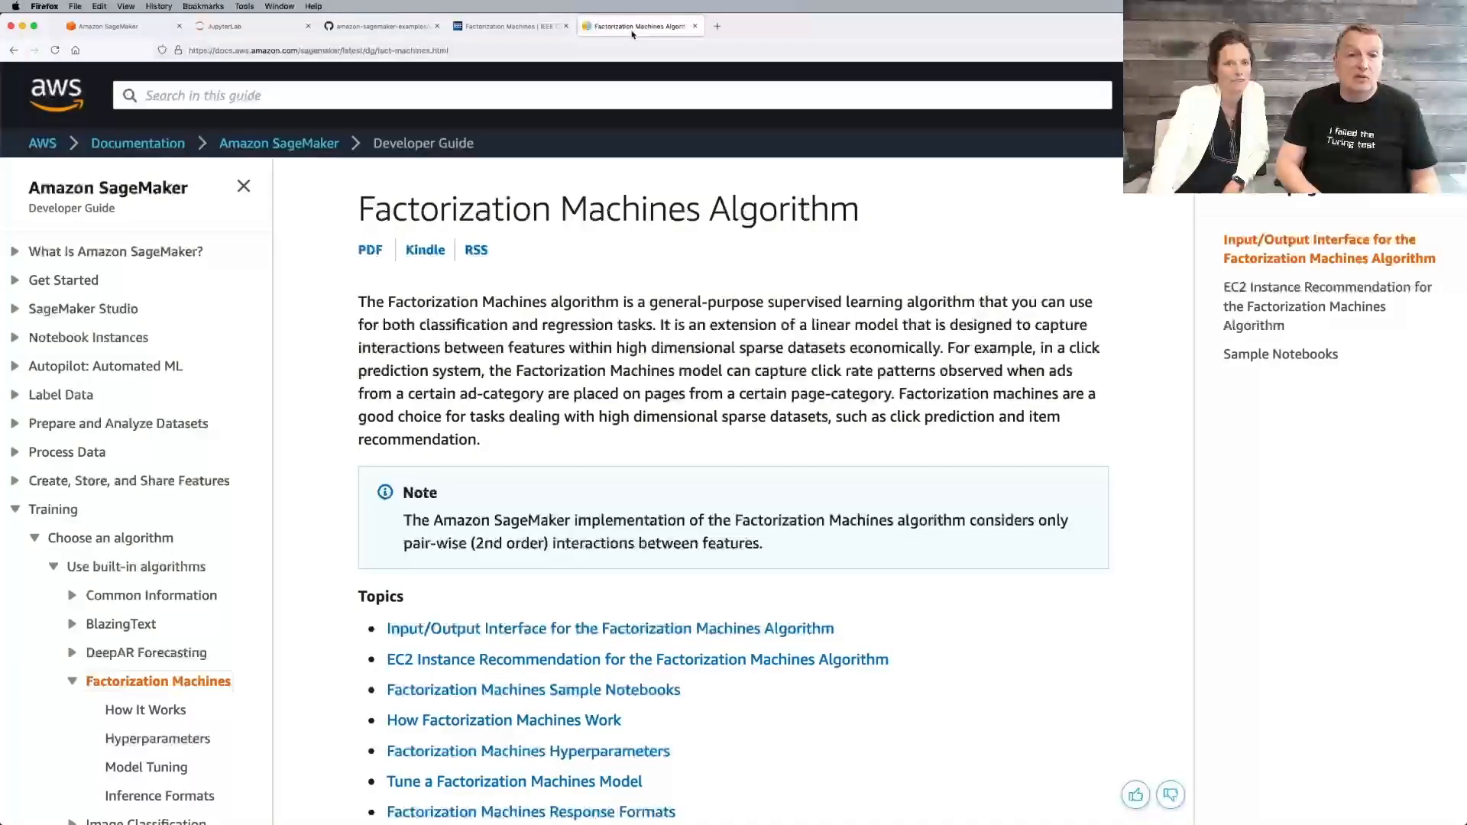
mouse_move(610, 628)
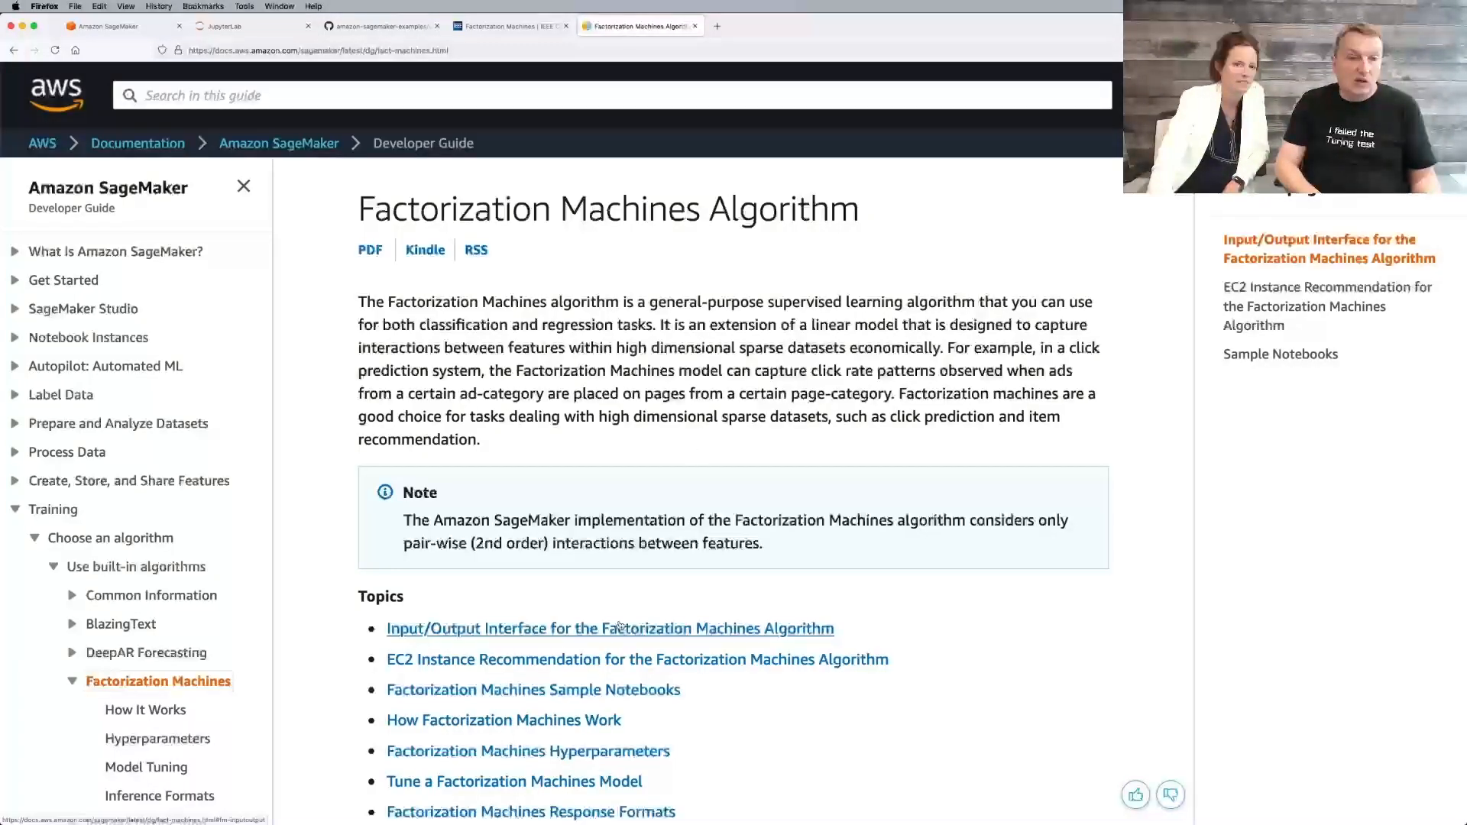
left_click(145, 709)
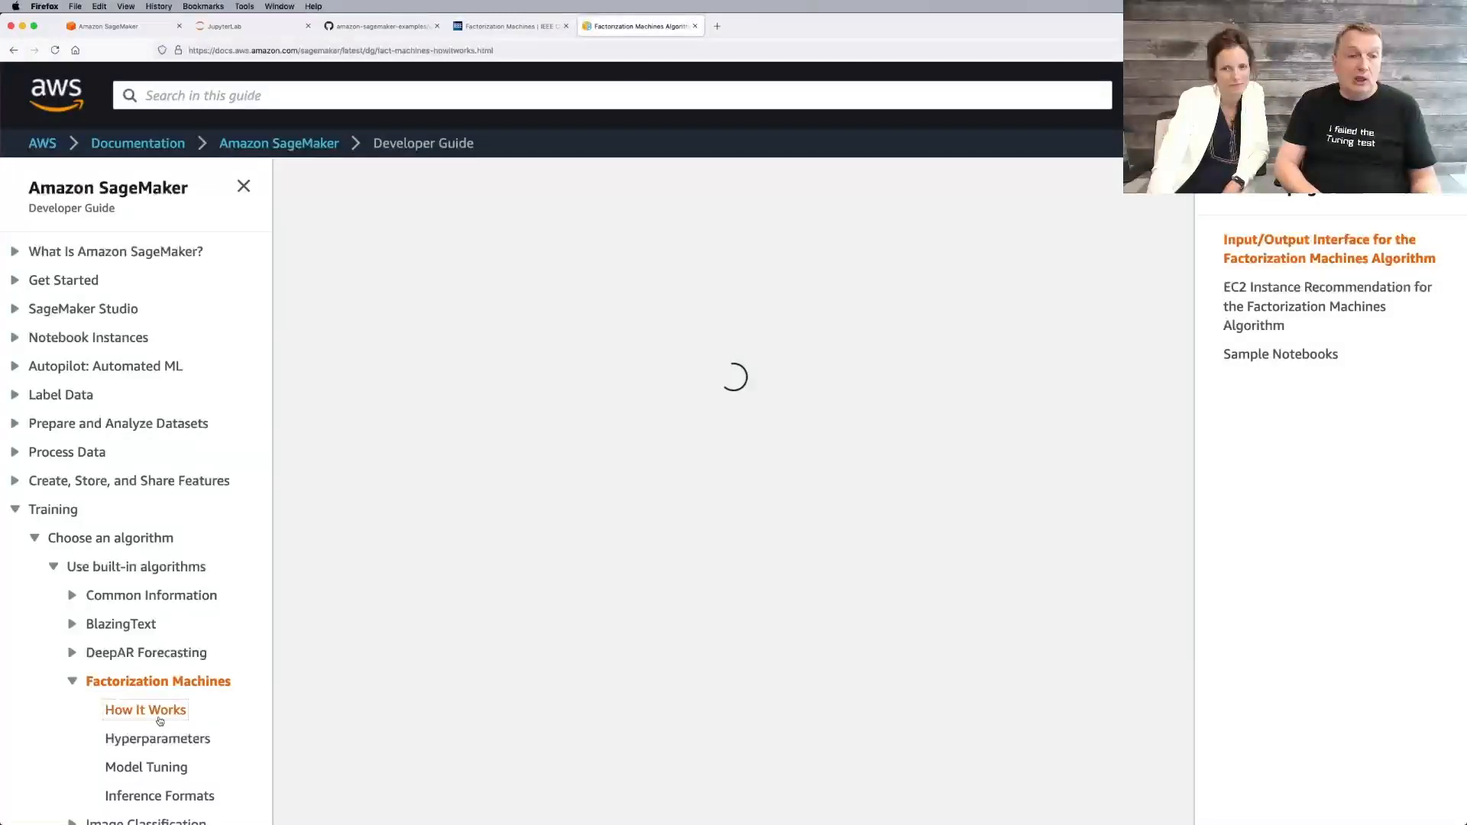
left_click(146, 709)
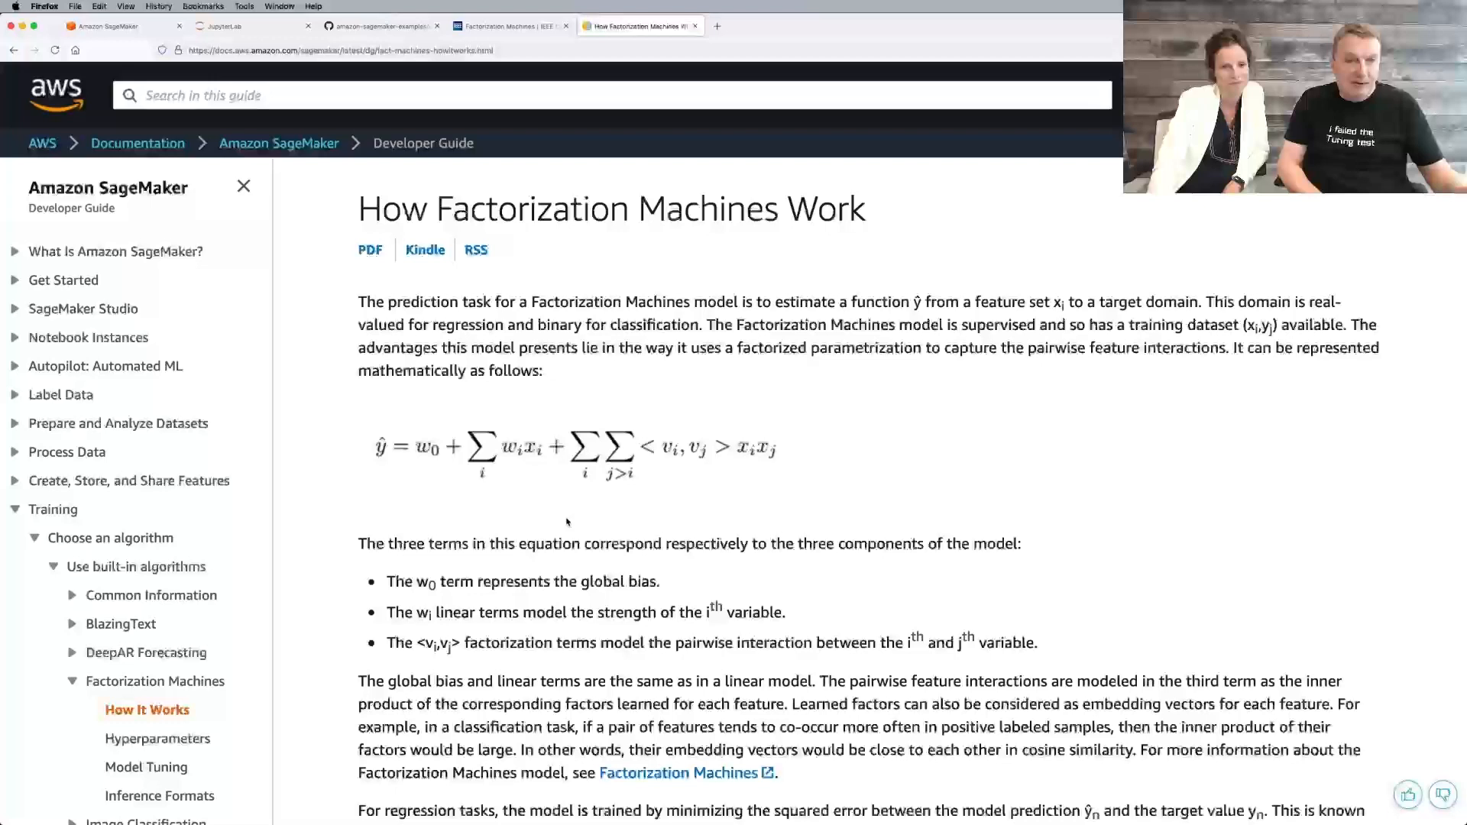
scroll("down", 3)
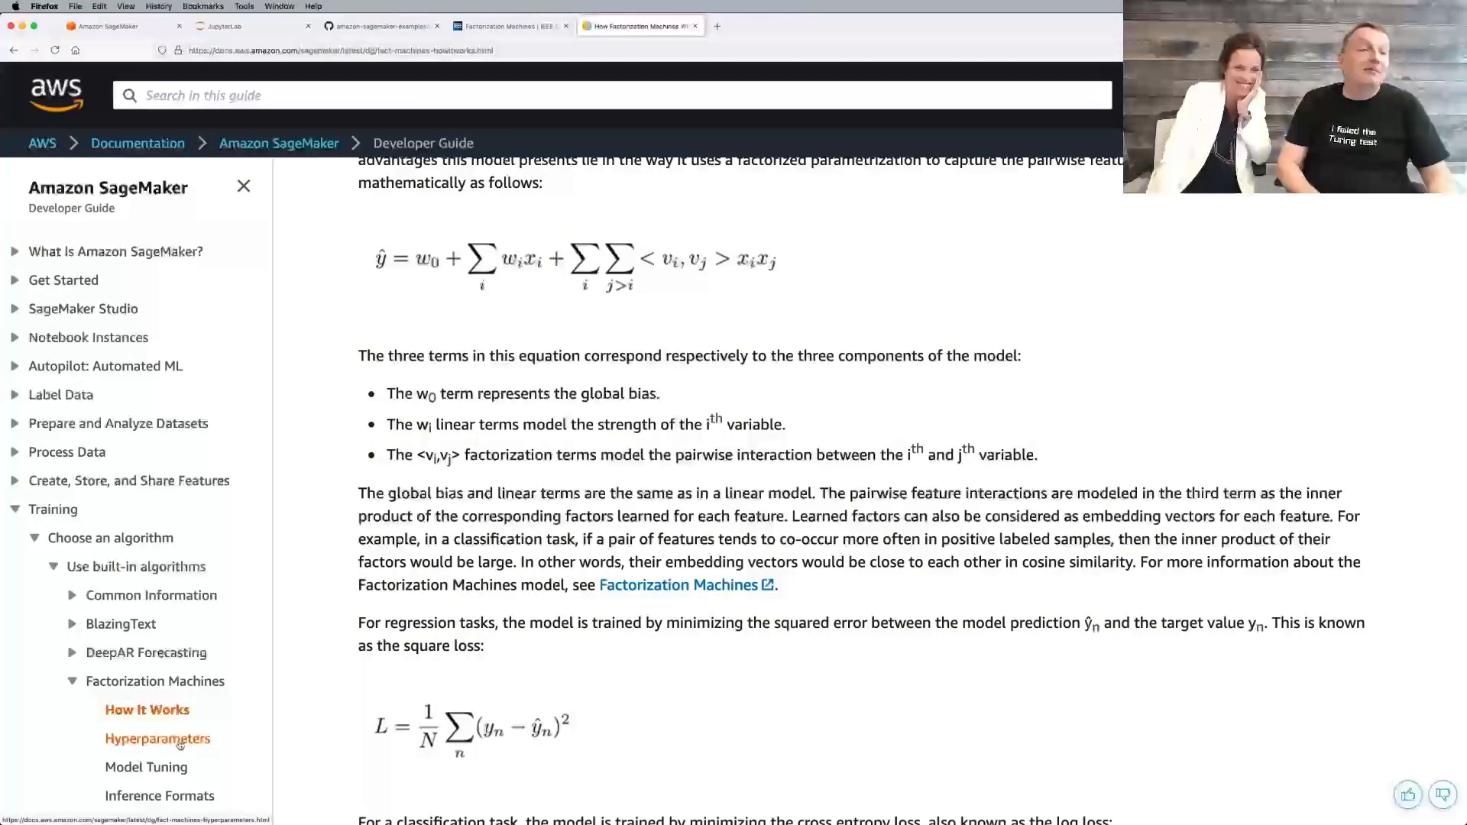
Step: Show the Factorization Machines Hyperparameters table and highlight feature_dim
left_click(158, 738)
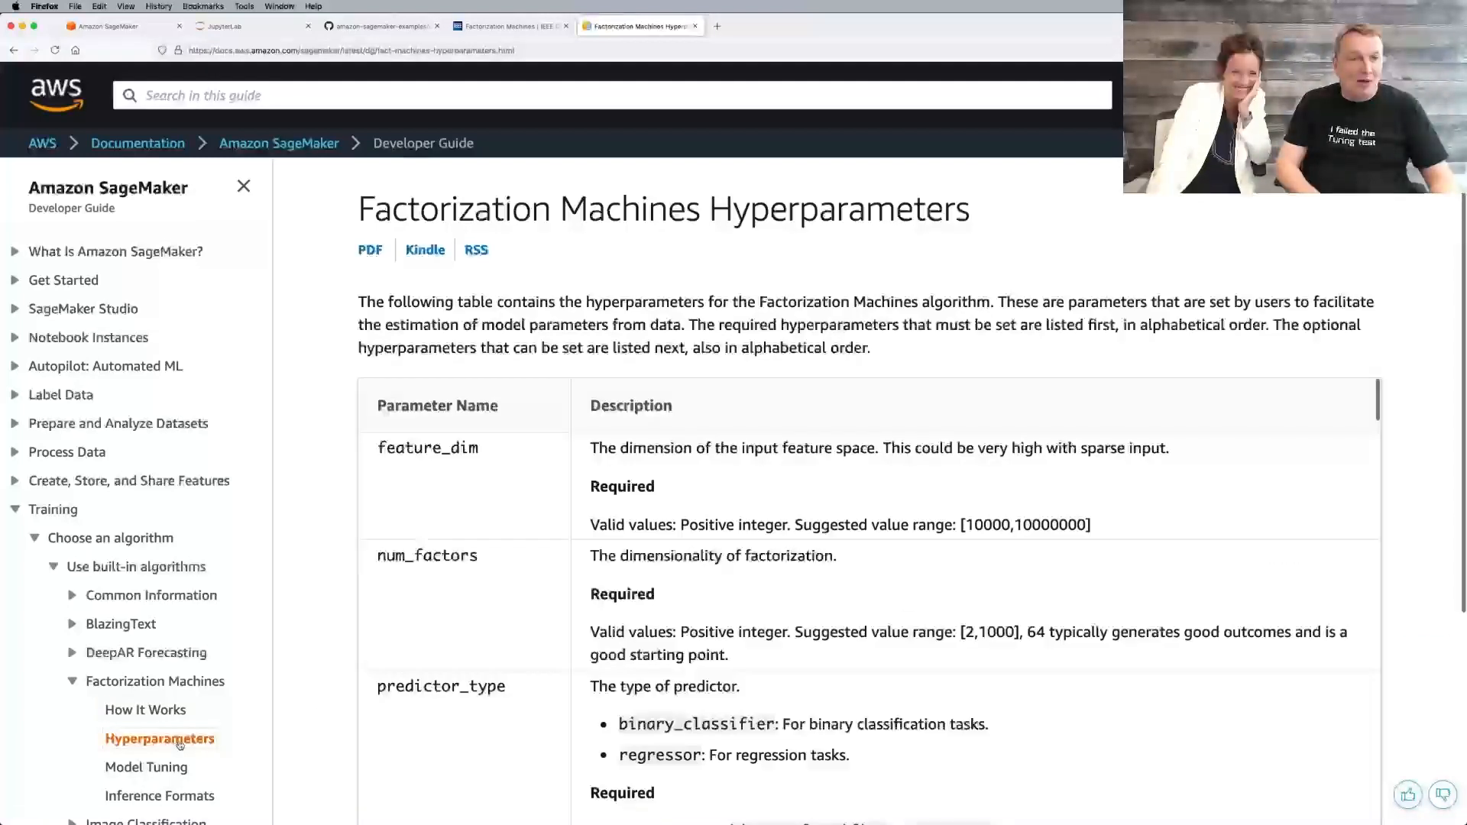
scroll("down", 3)
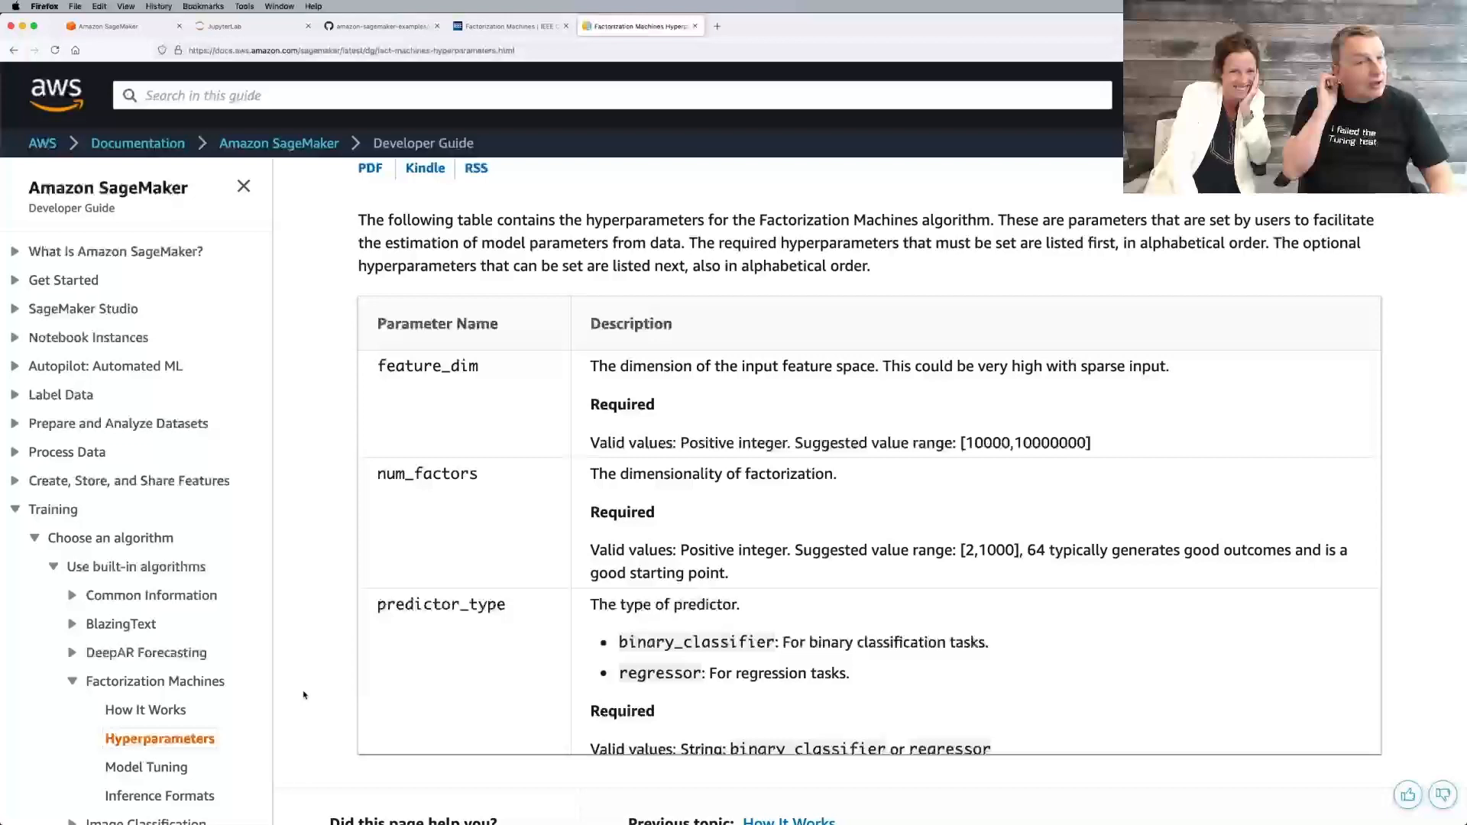
mouse_move(441, 386)
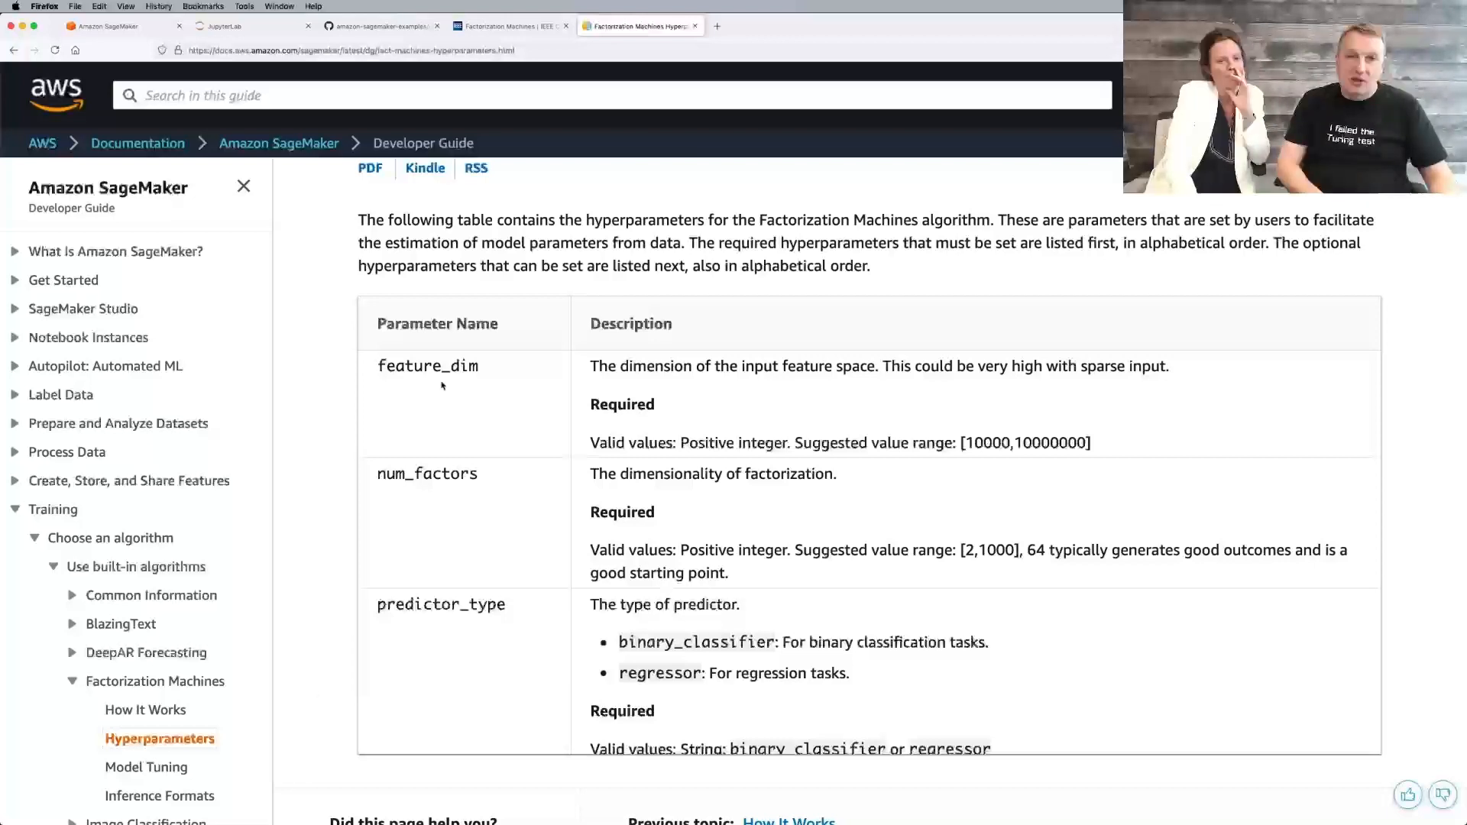
double_click(426, 366)
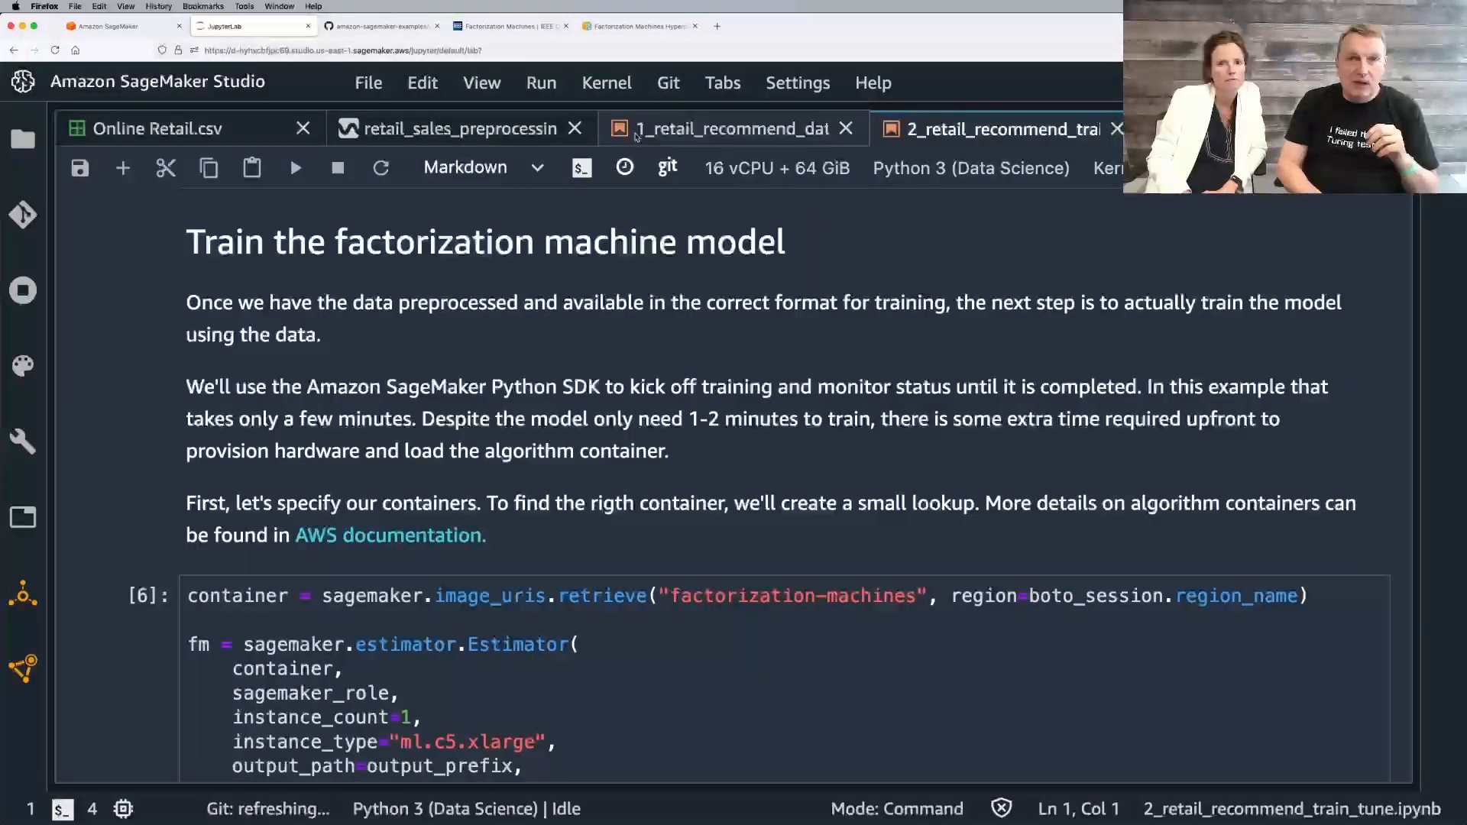
Step: Check the data prep notebook's stored input_dims cell, then return to the Hyperparameters docs
left_click(735, 128)
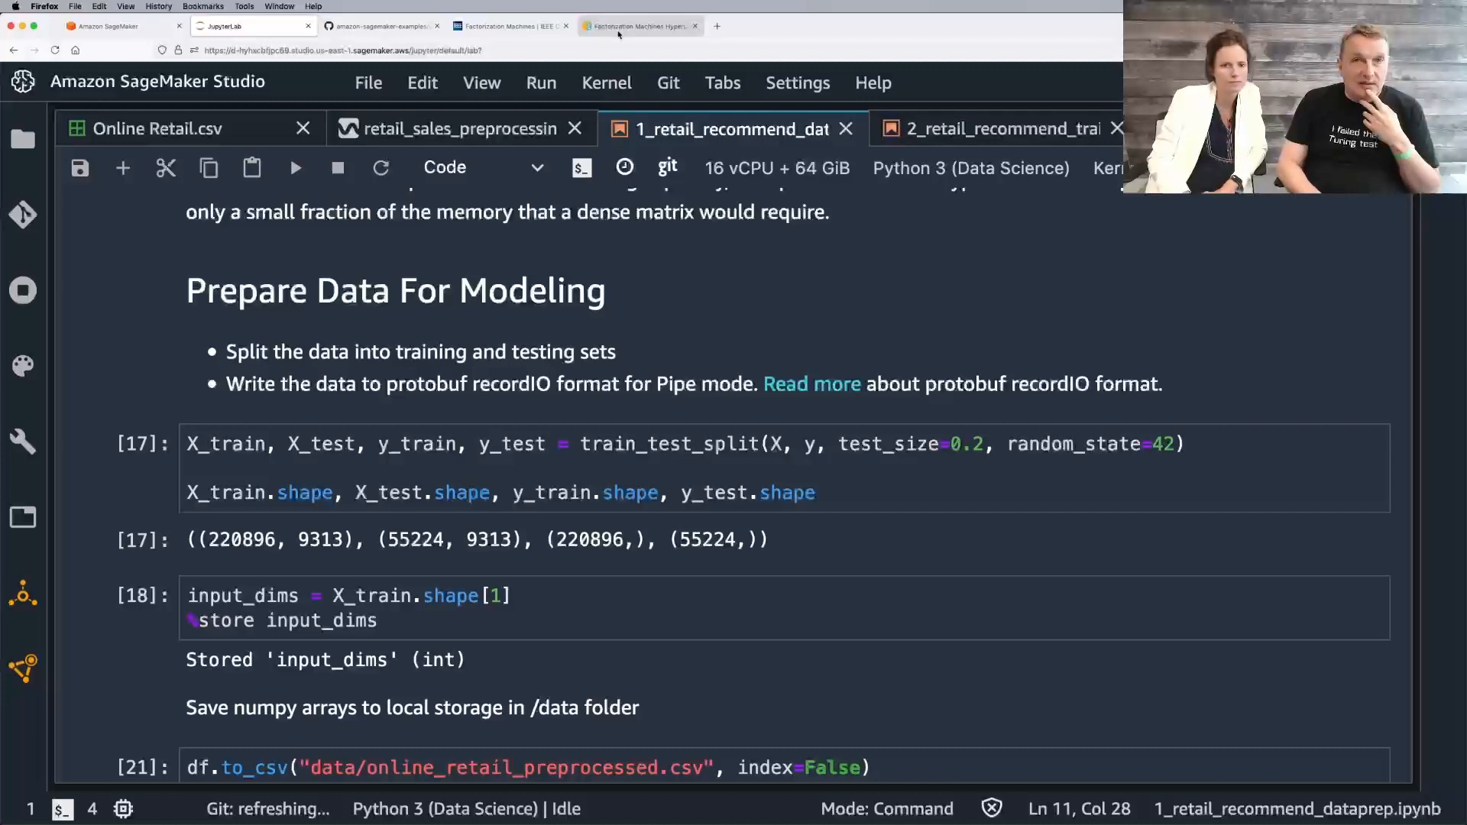
left_click(640, 26)
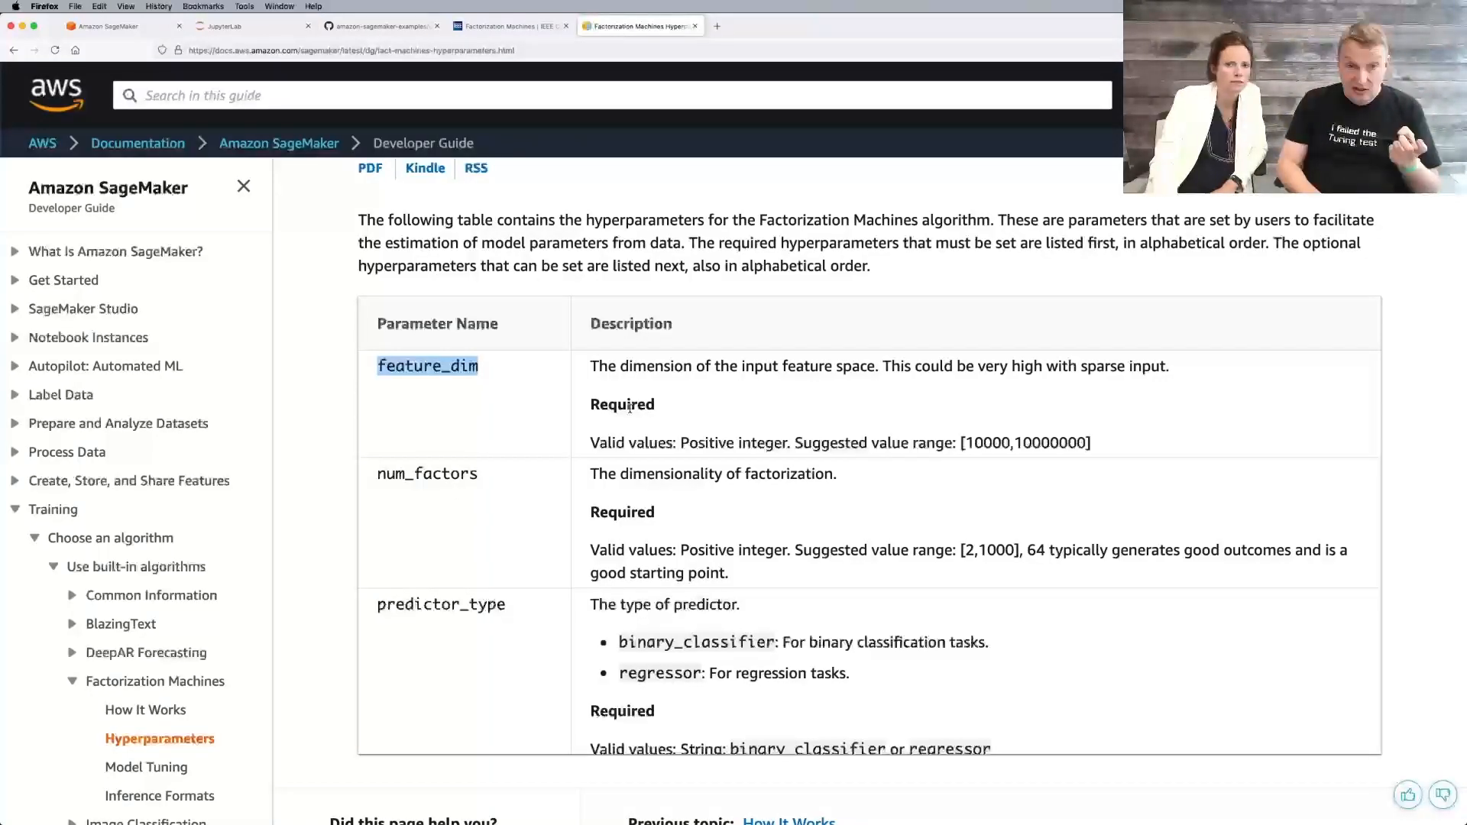
Step: Highlight feature_dim in the hyperparameters table, then revisit the built-in data format slide
double_click(426, 474)
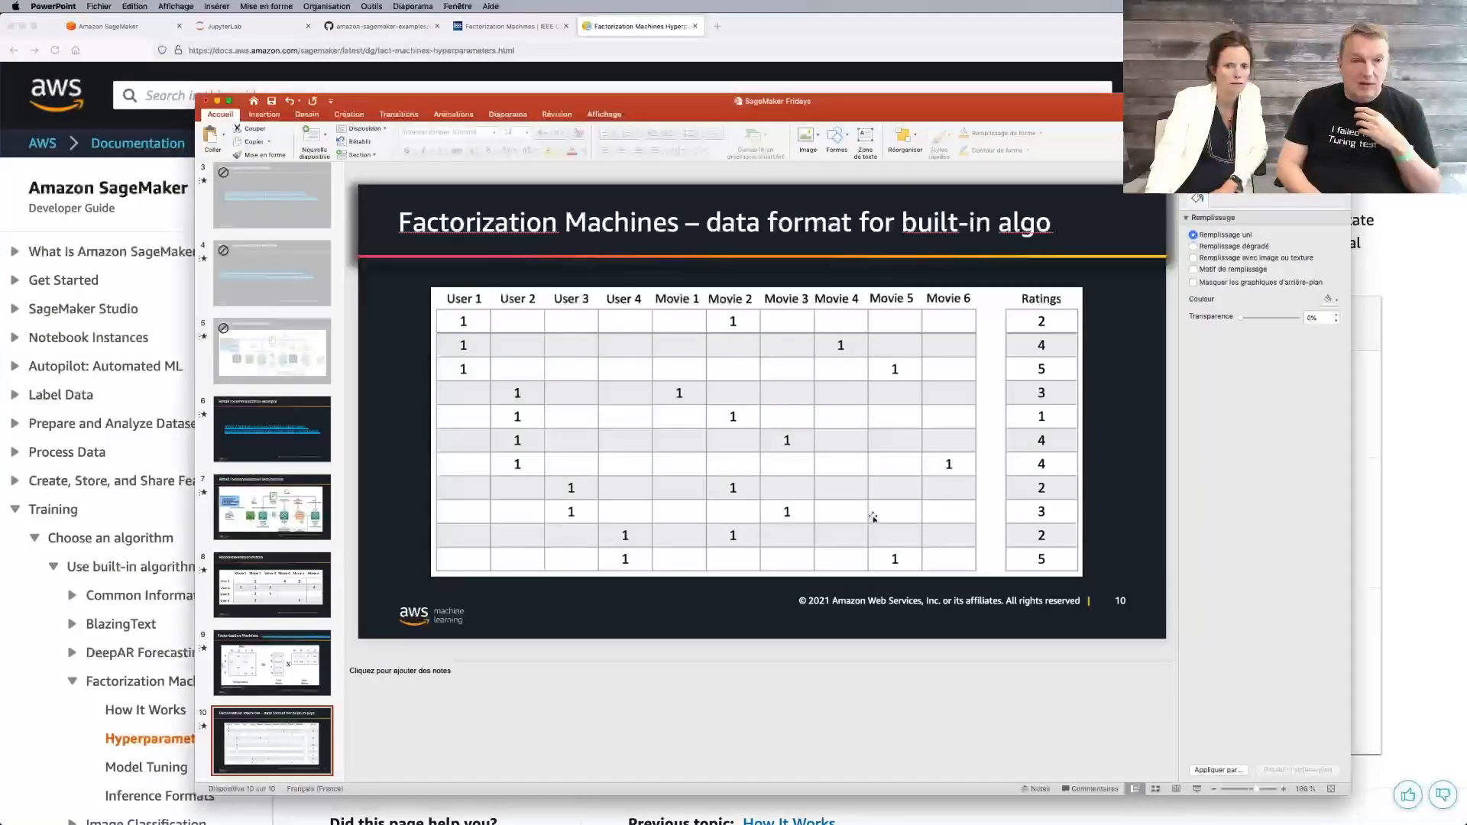
left_click(272, 663)
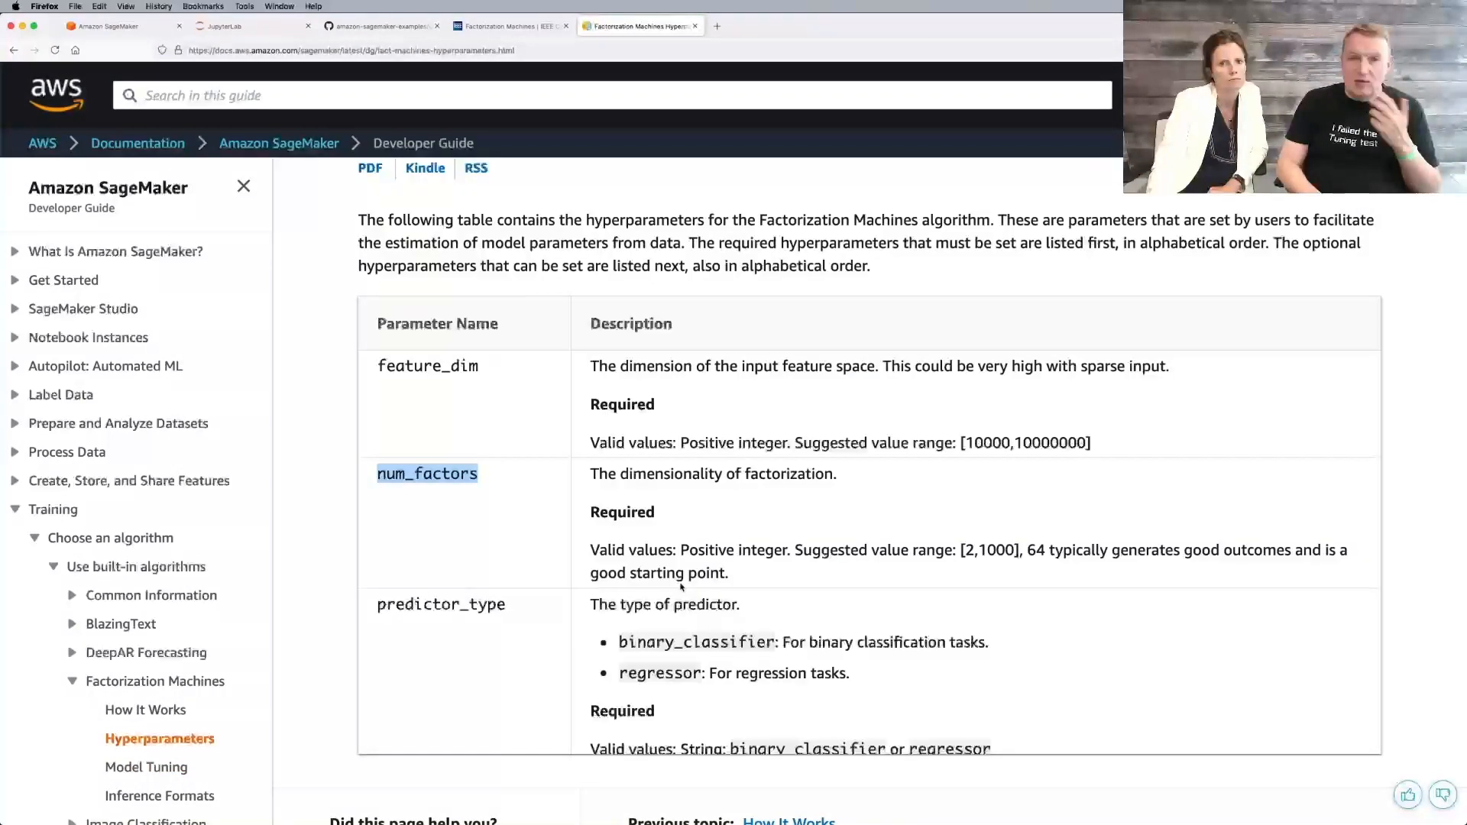
mouse_move(1042, 571)
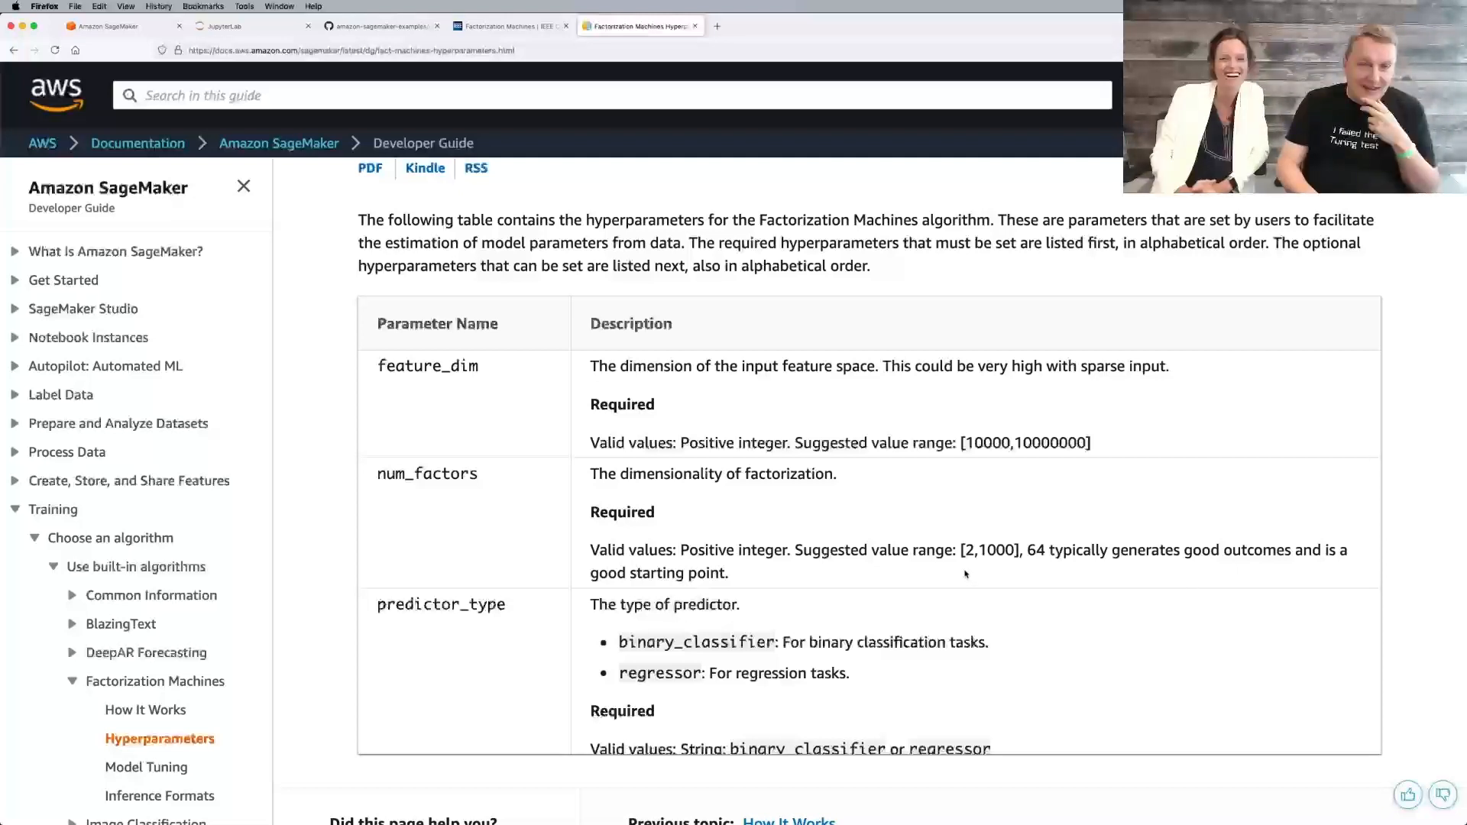
mouse_move(540, 353)
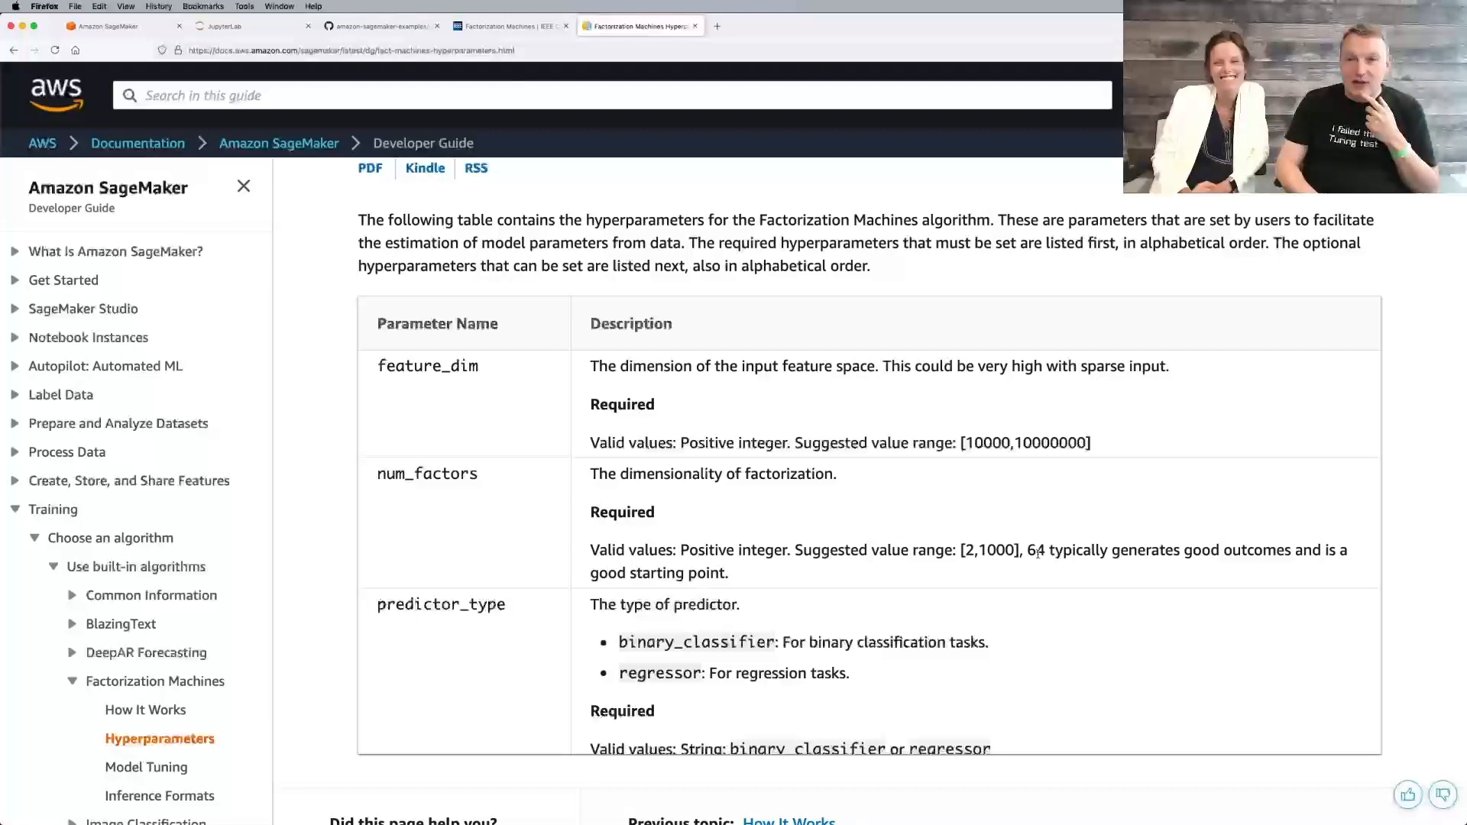
double_click(1034, 551)
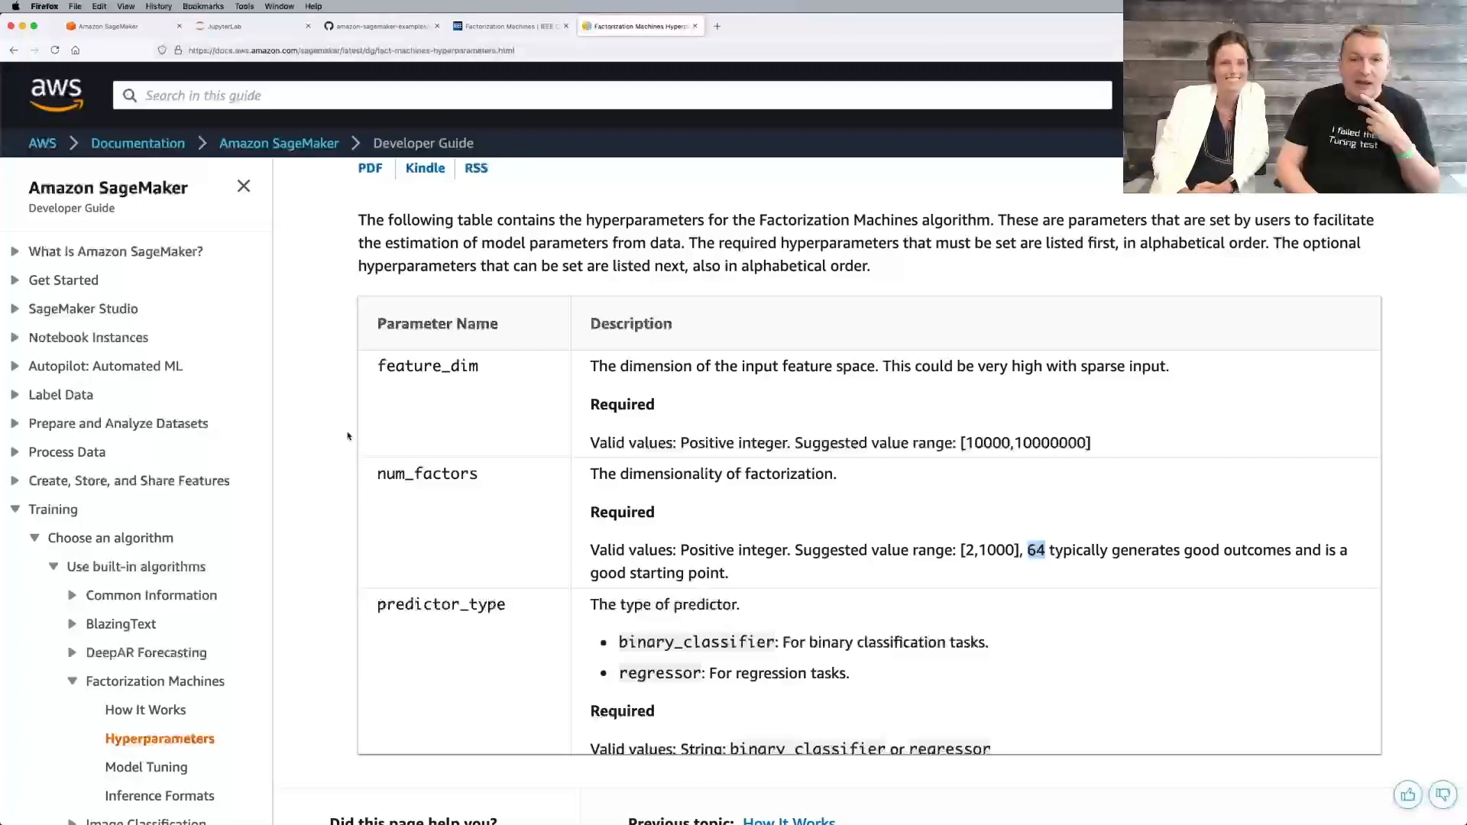
scroll("down", 3)
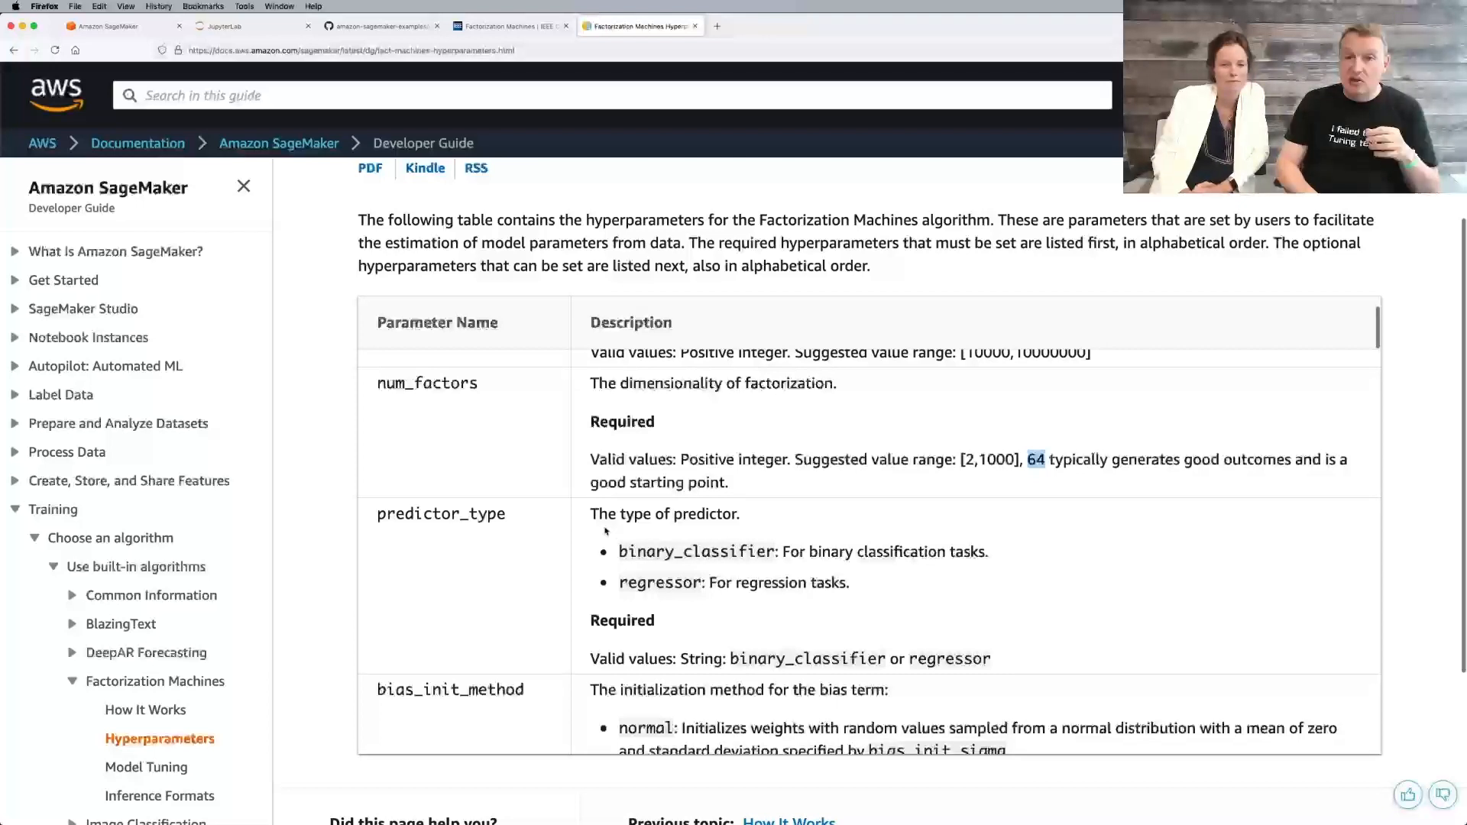
double_click(660, 582)
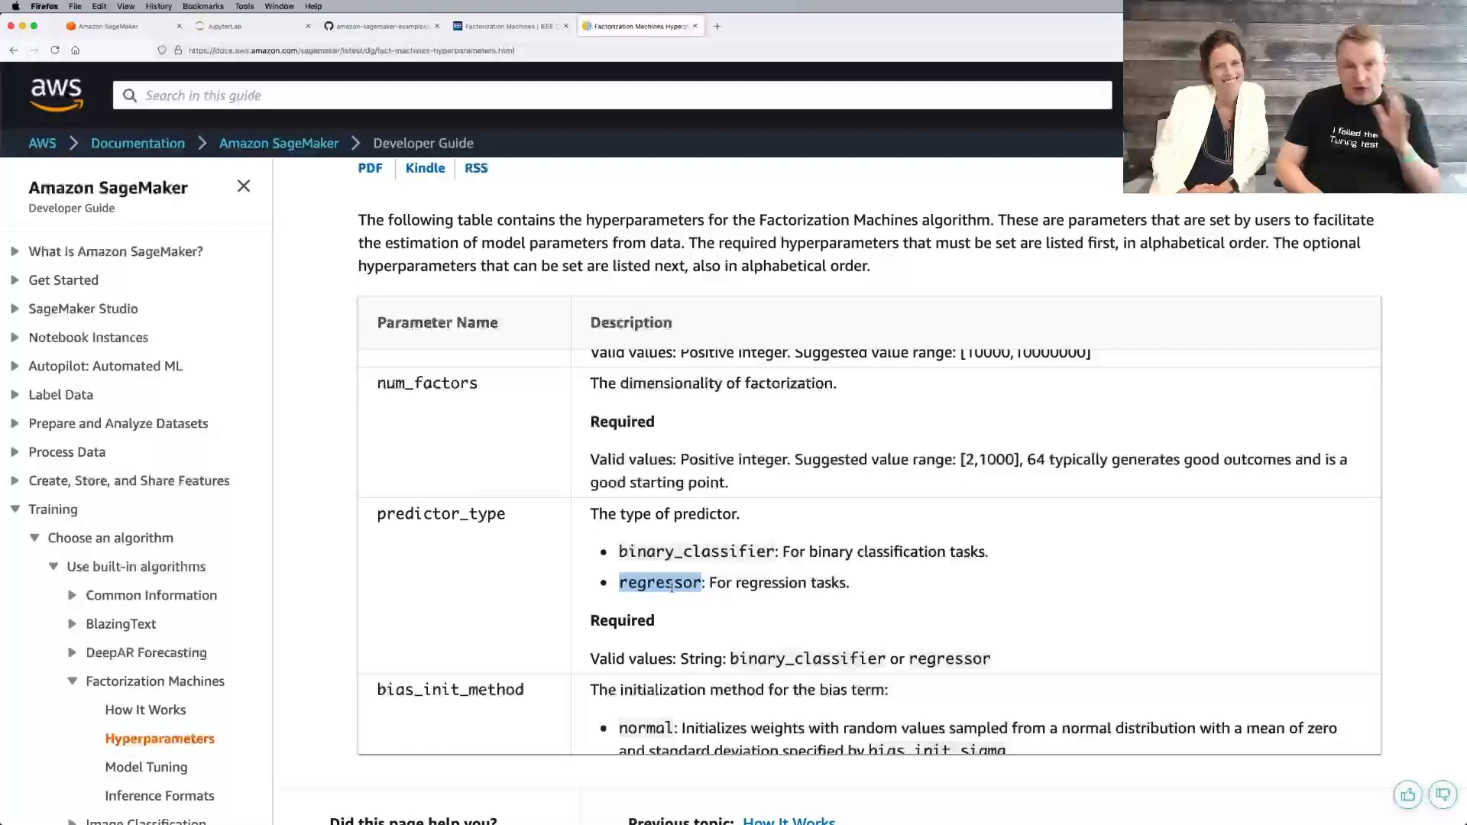
Step: Review optional hyperparameters like bias_wd, epochs, factors_lr, linear_lr, then return to SageMaker Studio
scroll("down", 3)
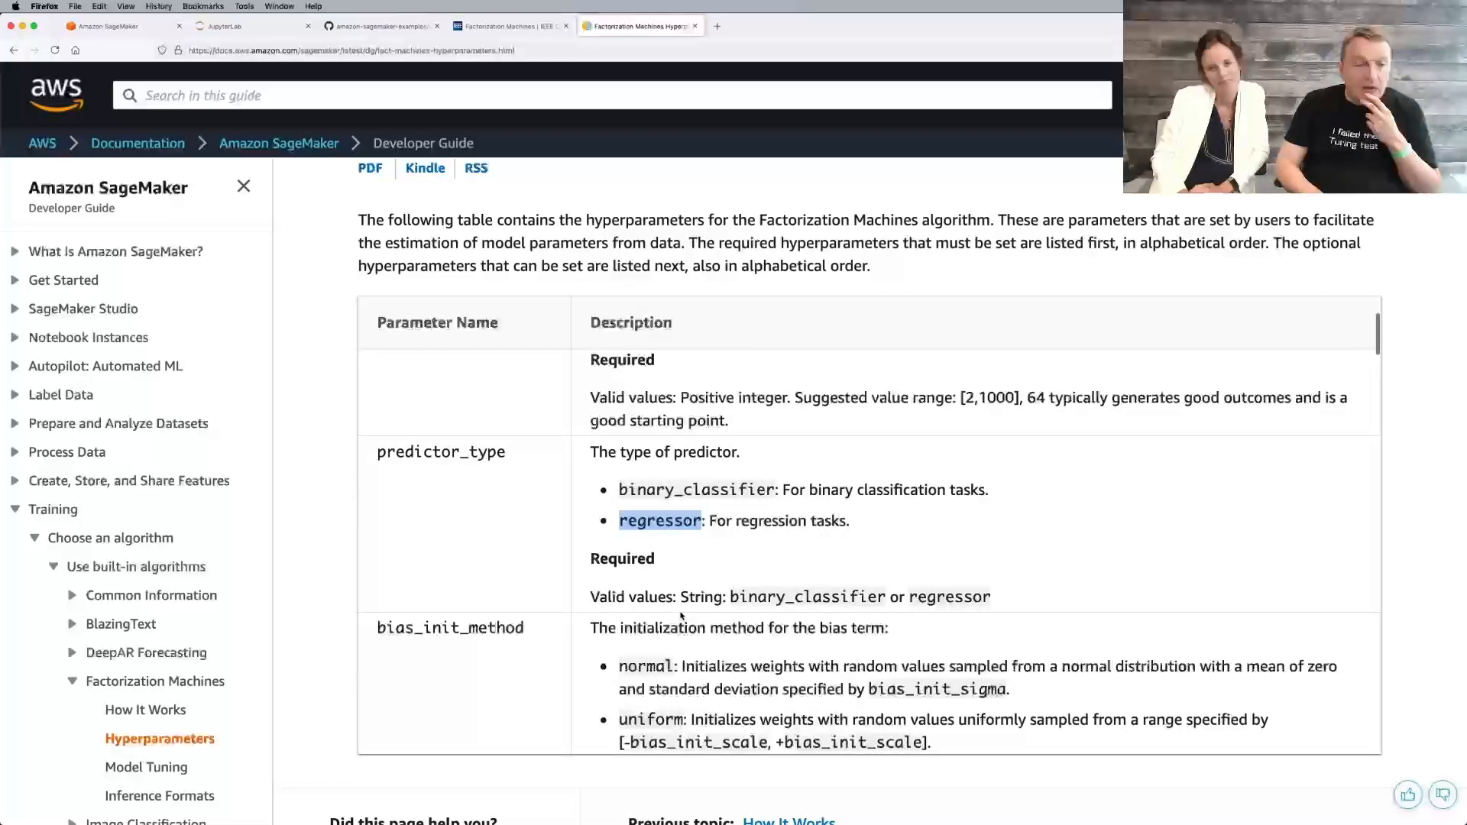
scroll("down", 3)
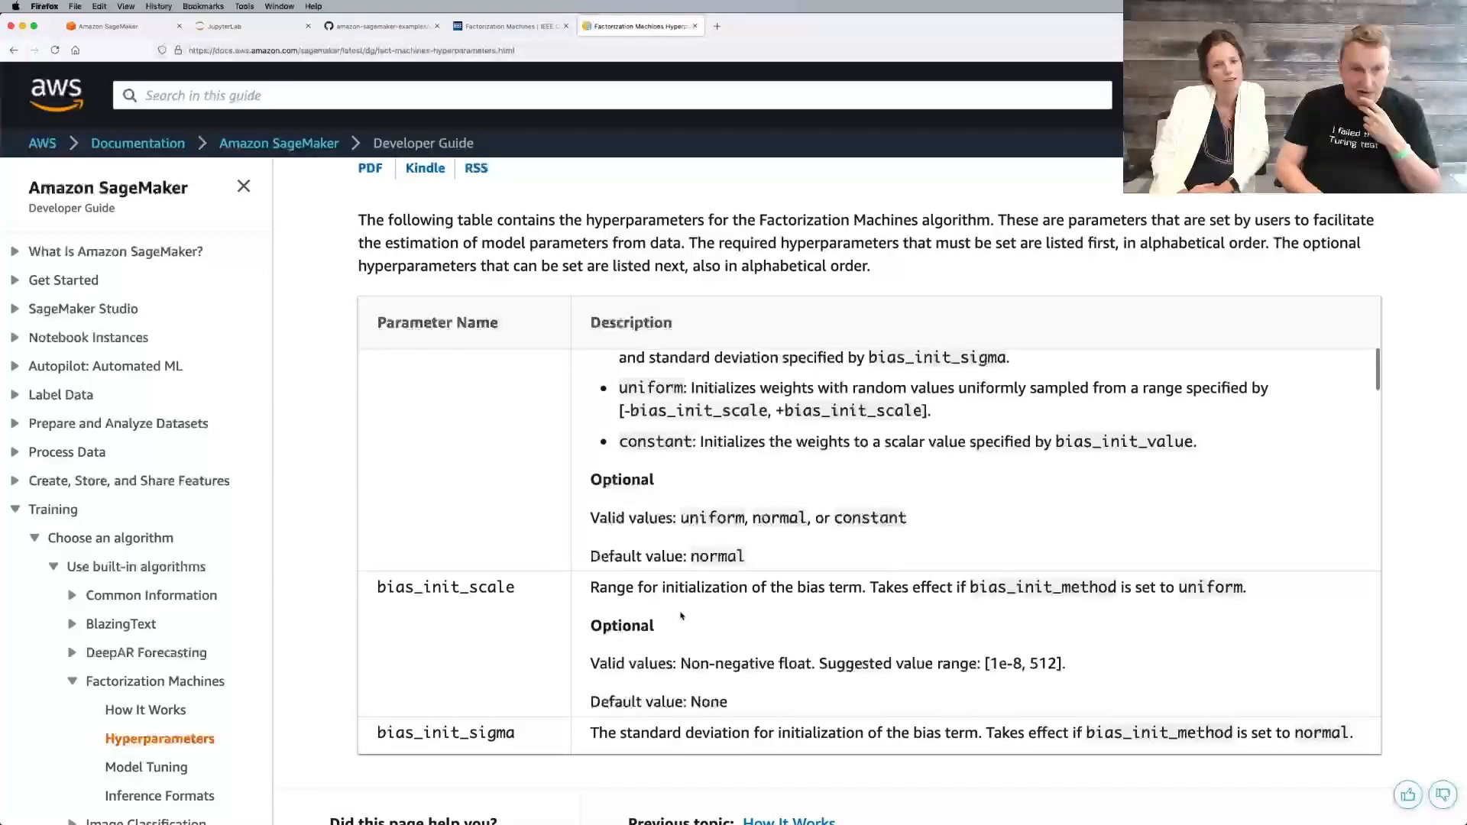
scroll("down", 3)
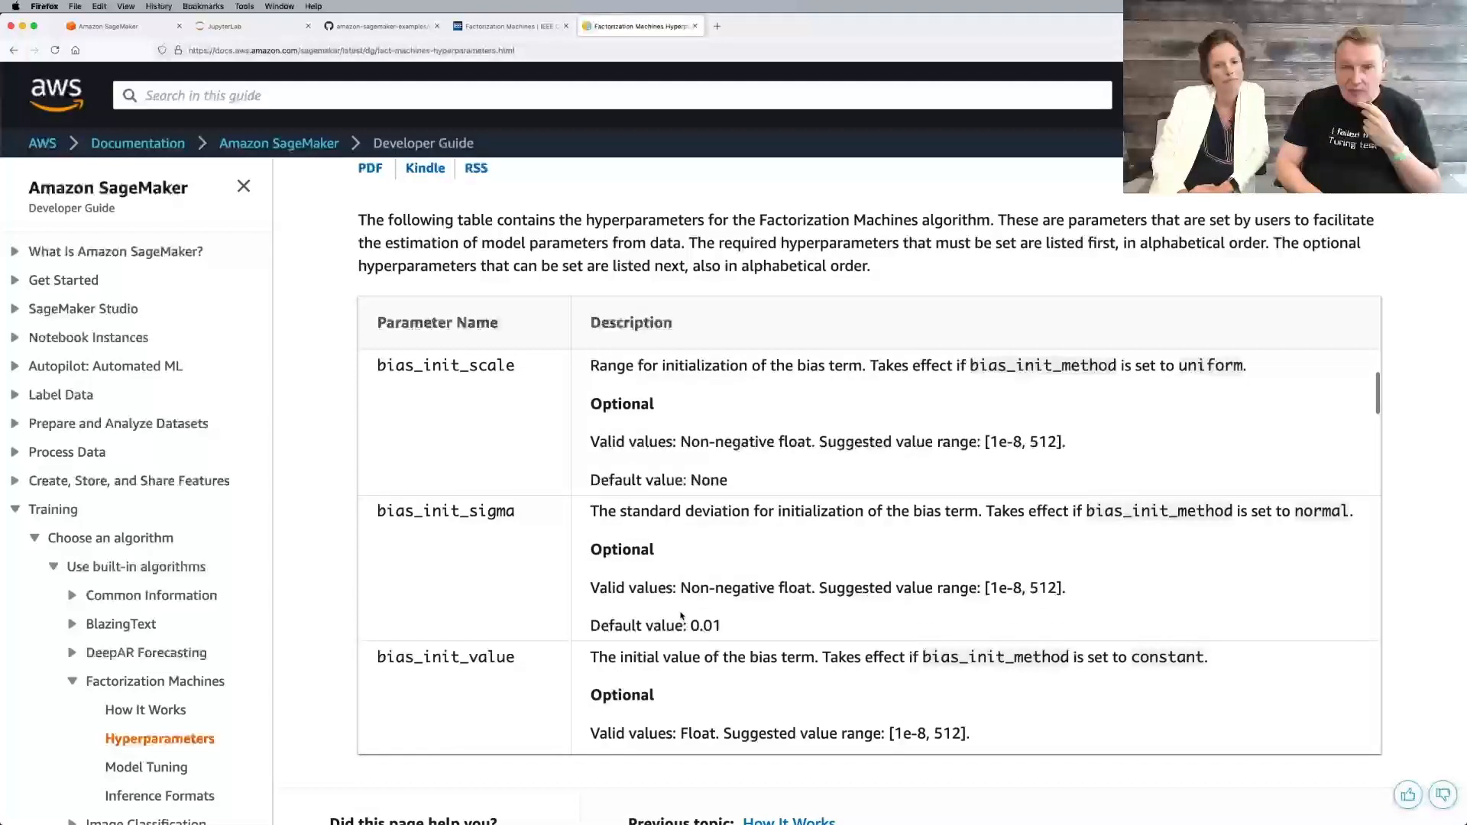
scroll("down", 3)
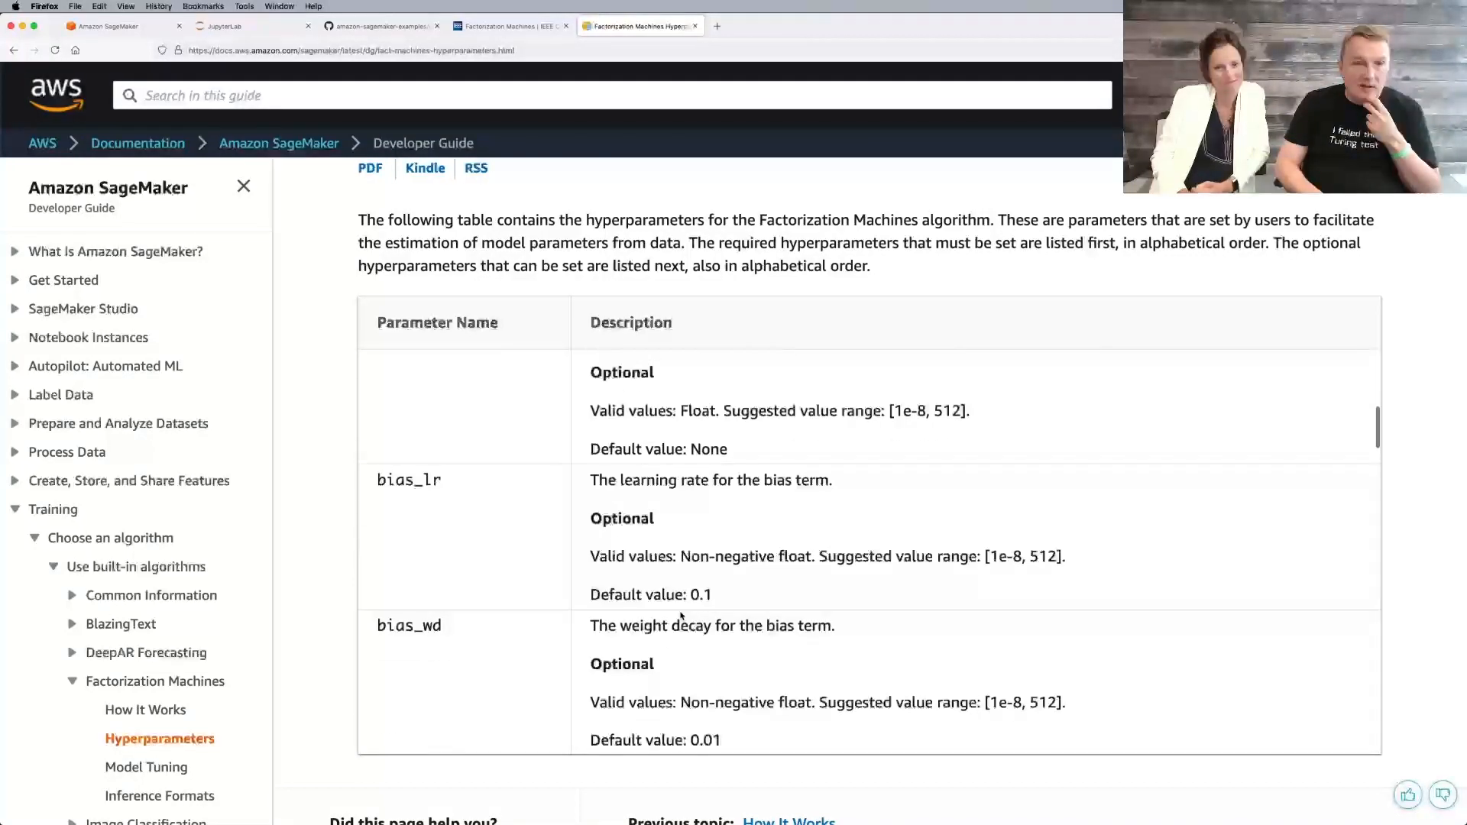
scroll("down", 3)
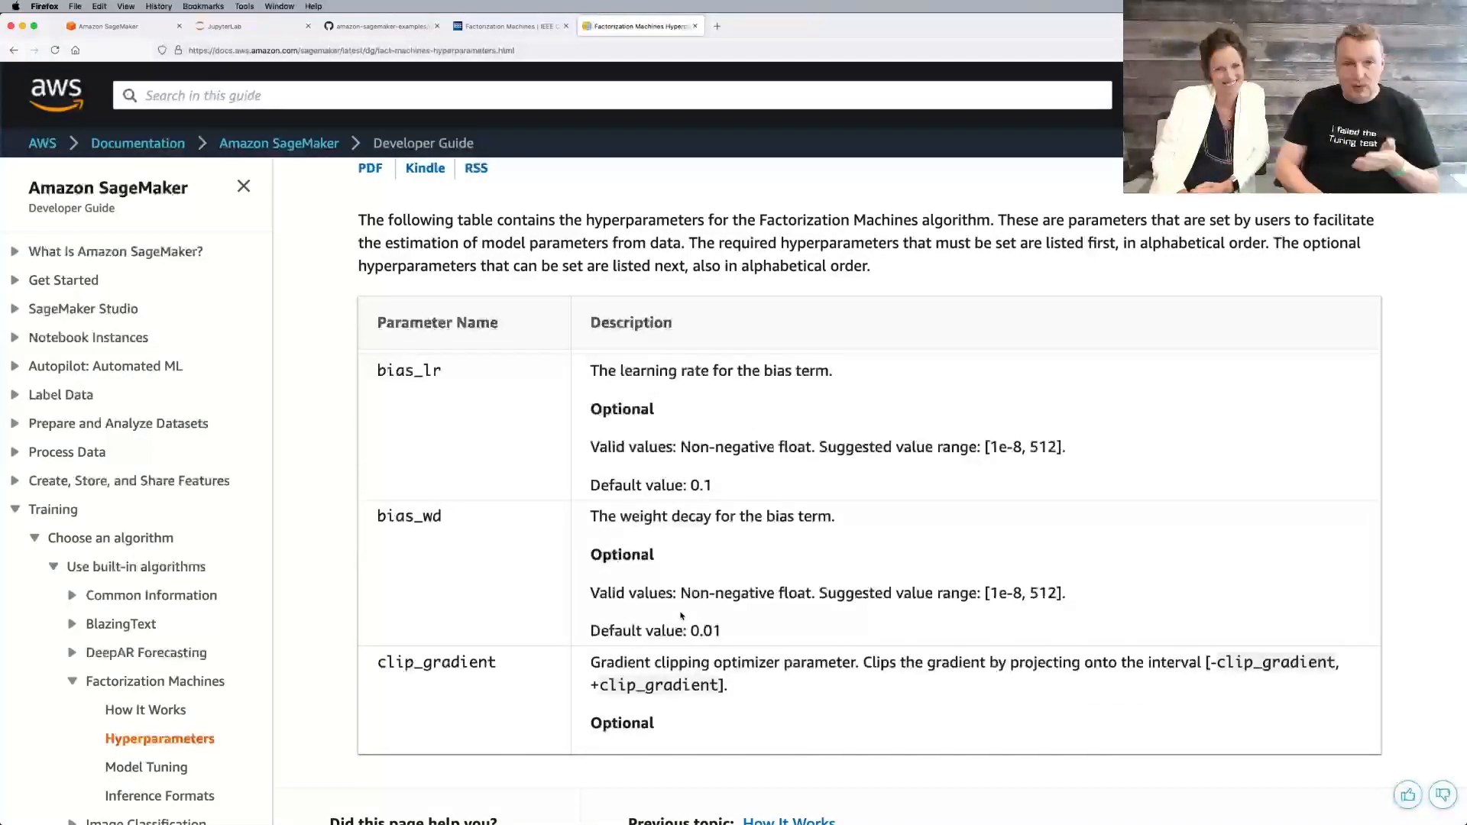
scroll("down", 3)
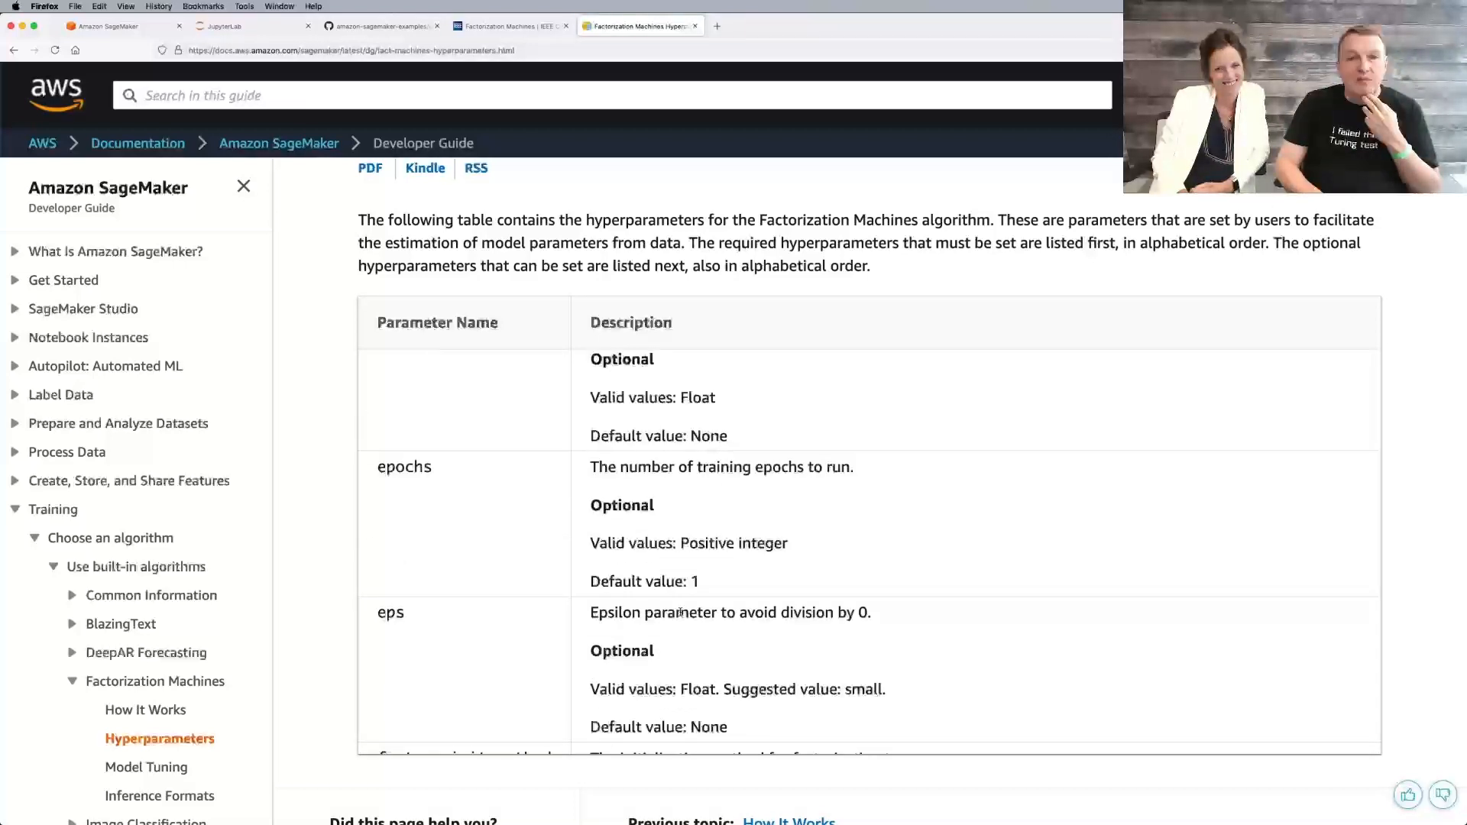
scroll("down", 3)
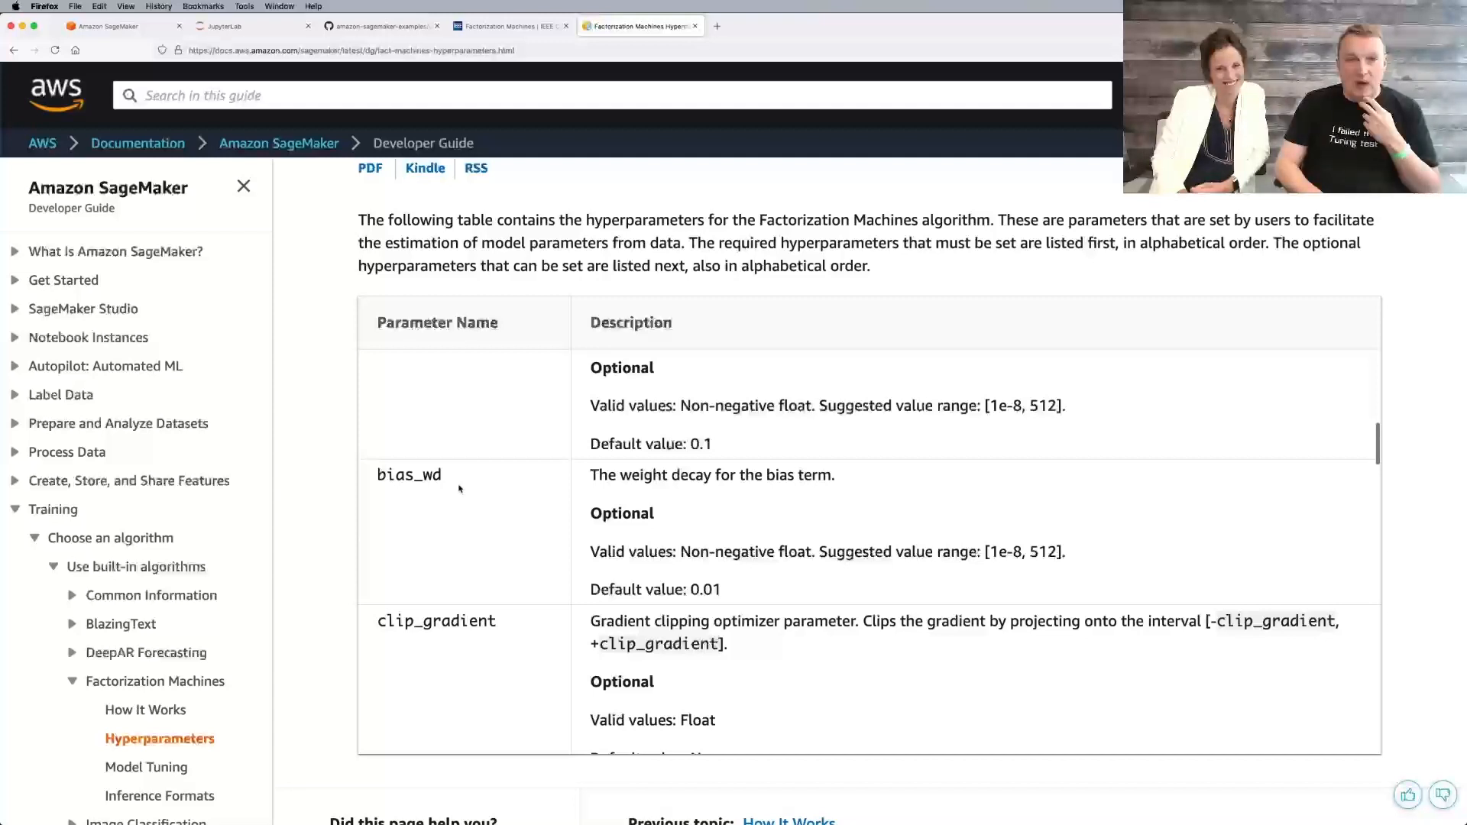
mouse_move(489, 519)
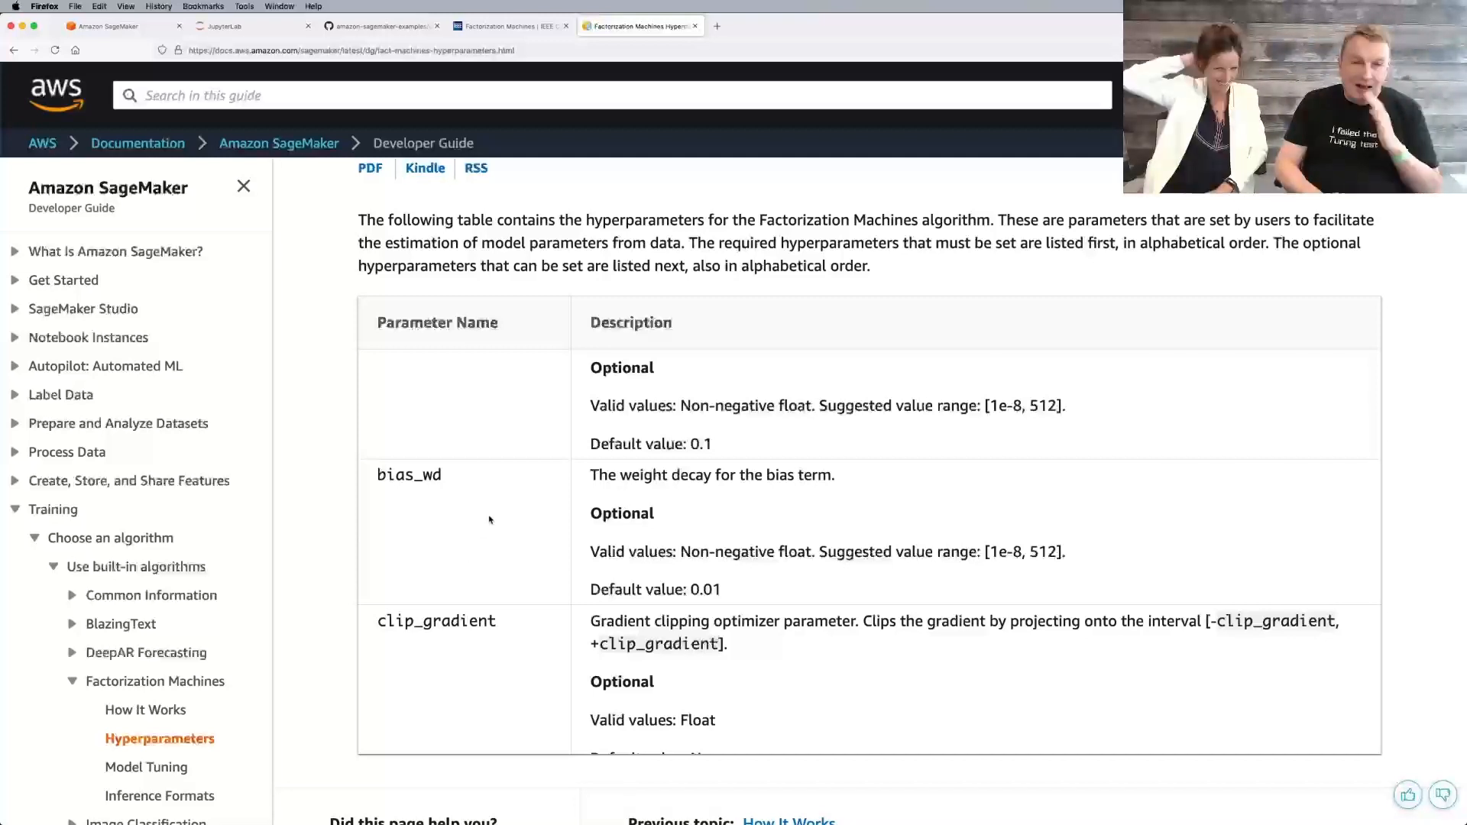
scroll("down", 3)
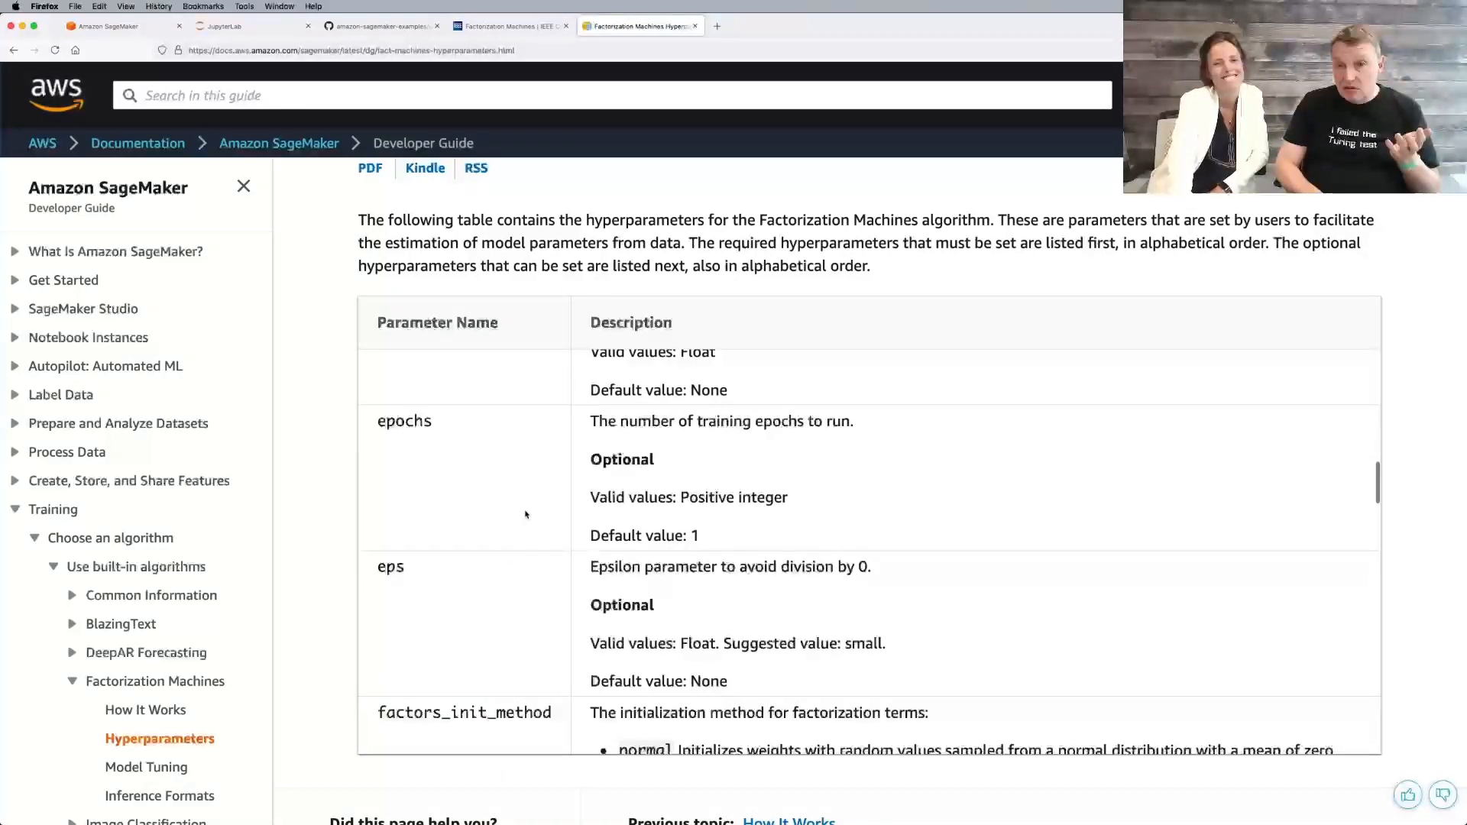
mouse_move(475, 510)
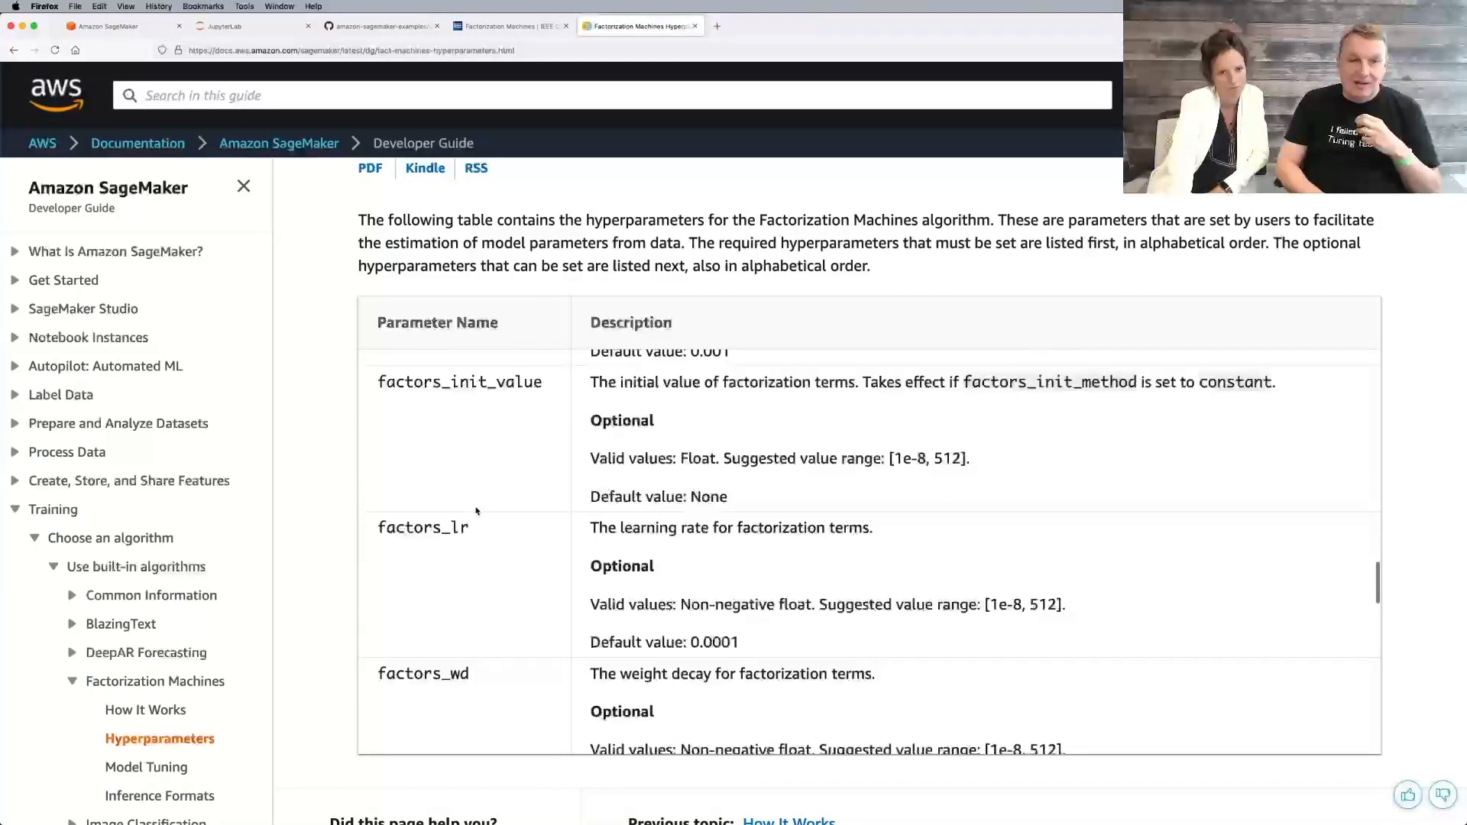
scroll("down", 3)
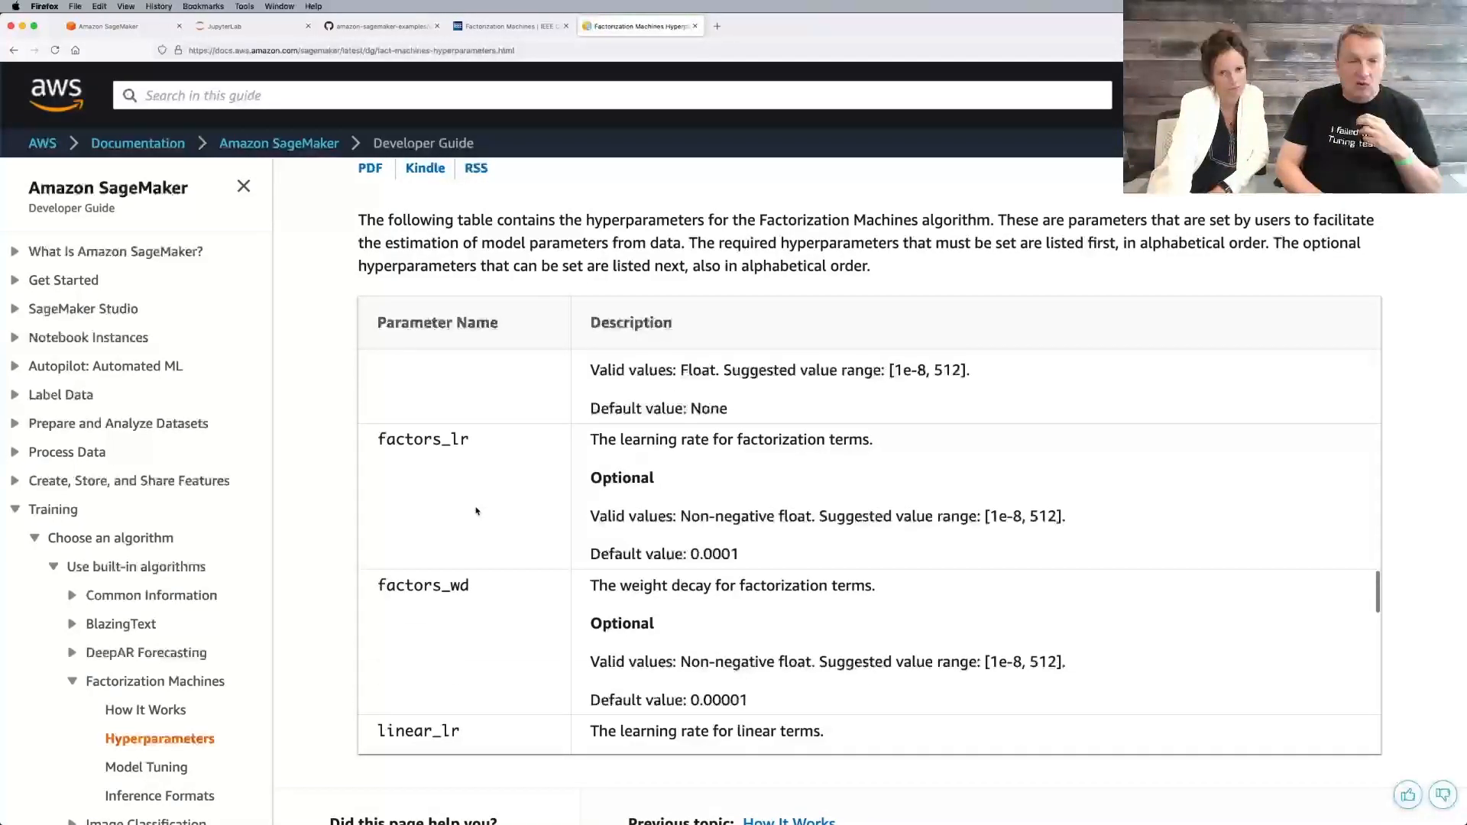
scroll("down", 3)
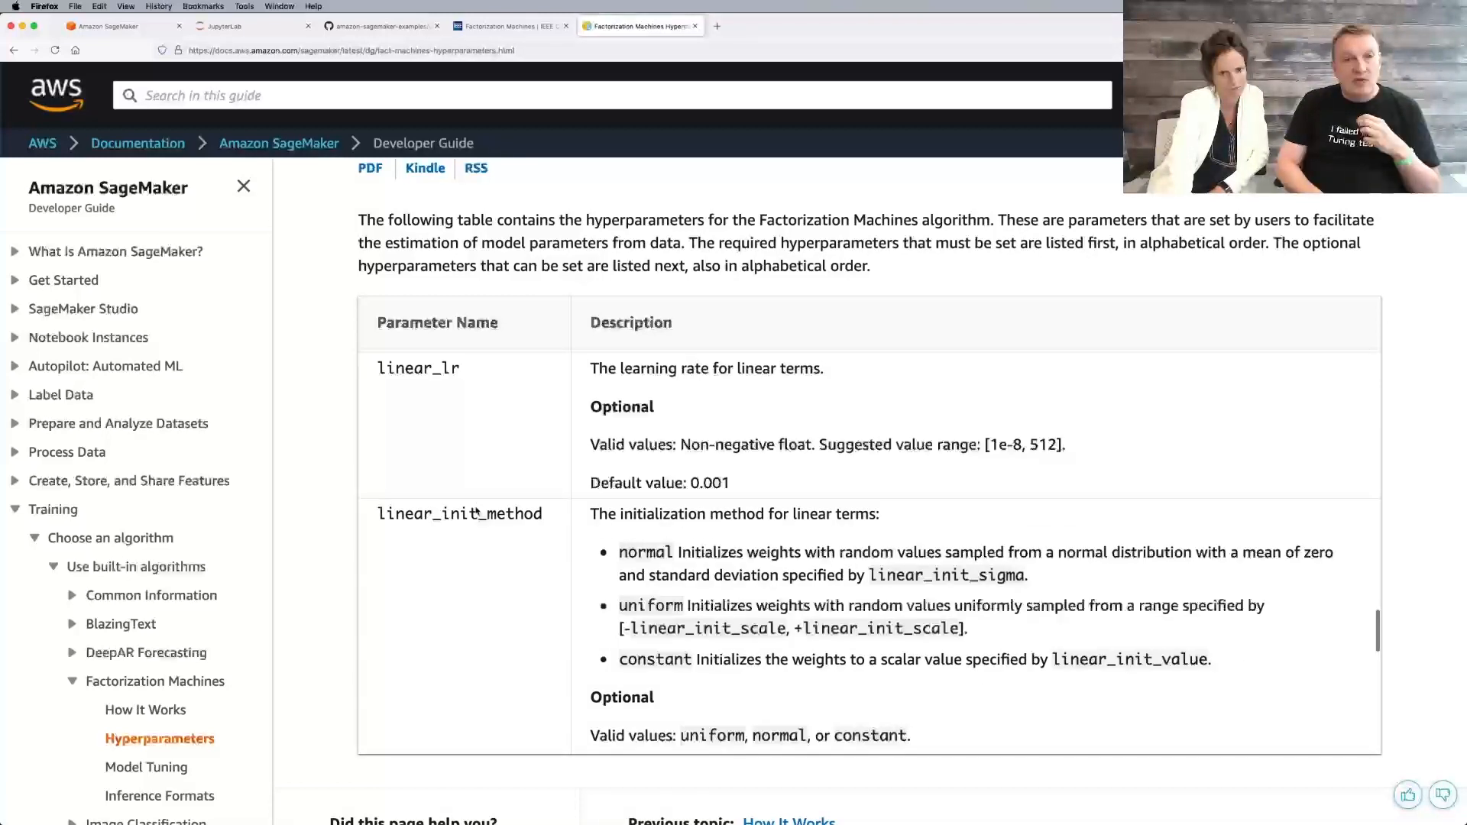
scroll("down", 3)
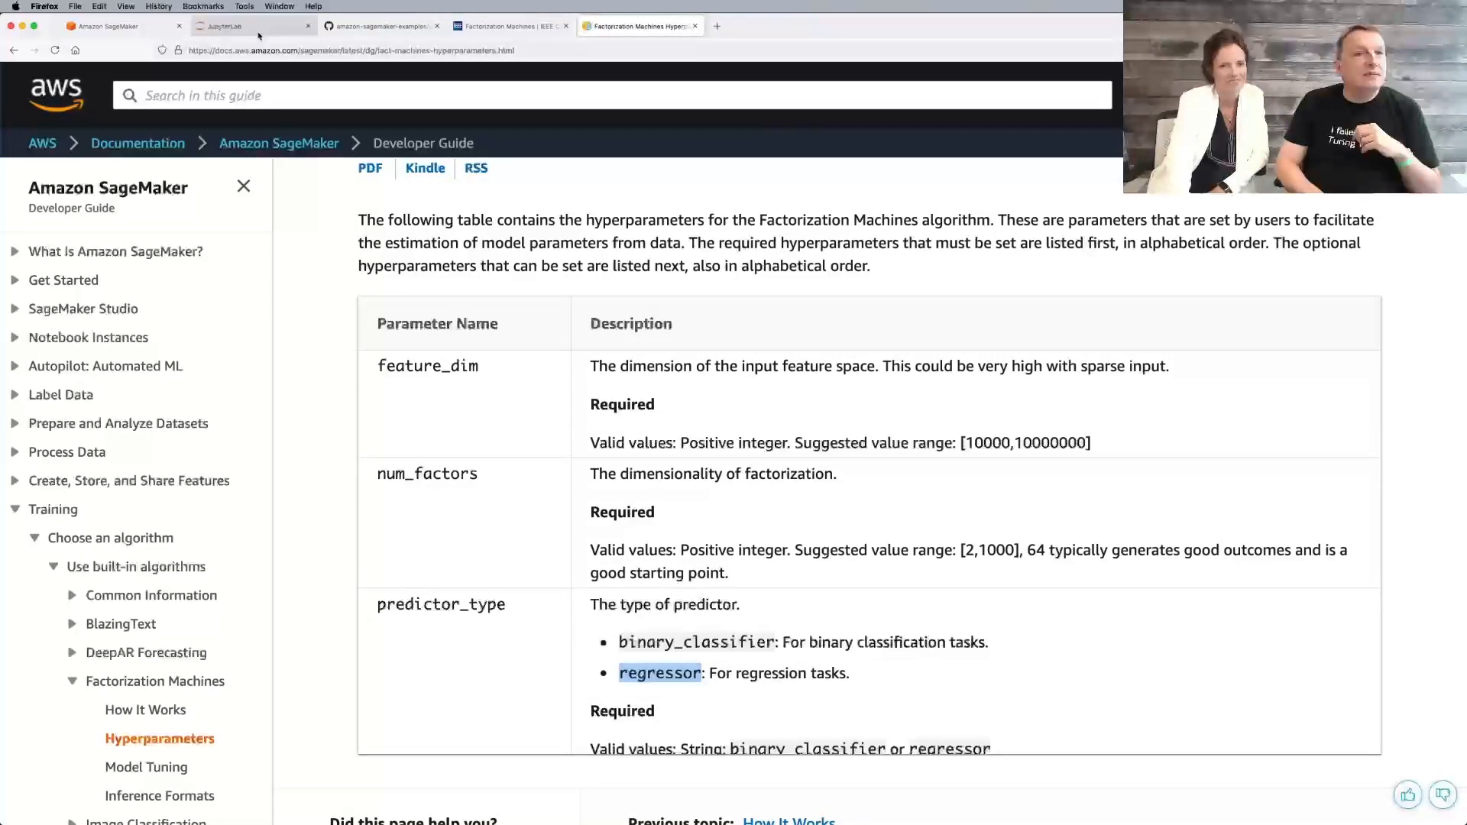
left_click(251, 26)
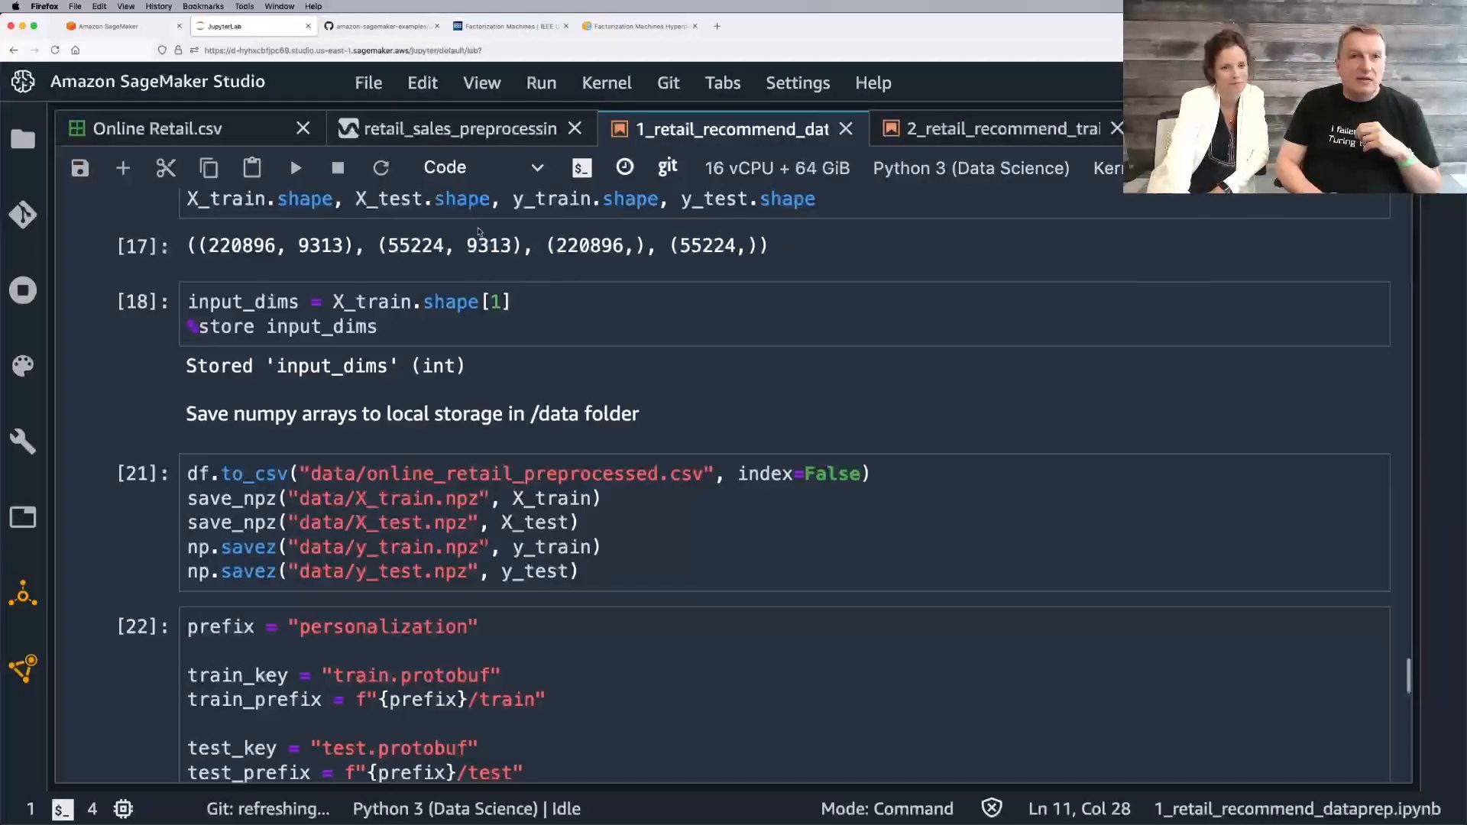
Step: Review the estimator cell's factorization-machines container and ml.c5.xlarge instance settings, then bring up the hyperparameters docs
left_click(1001, 128)
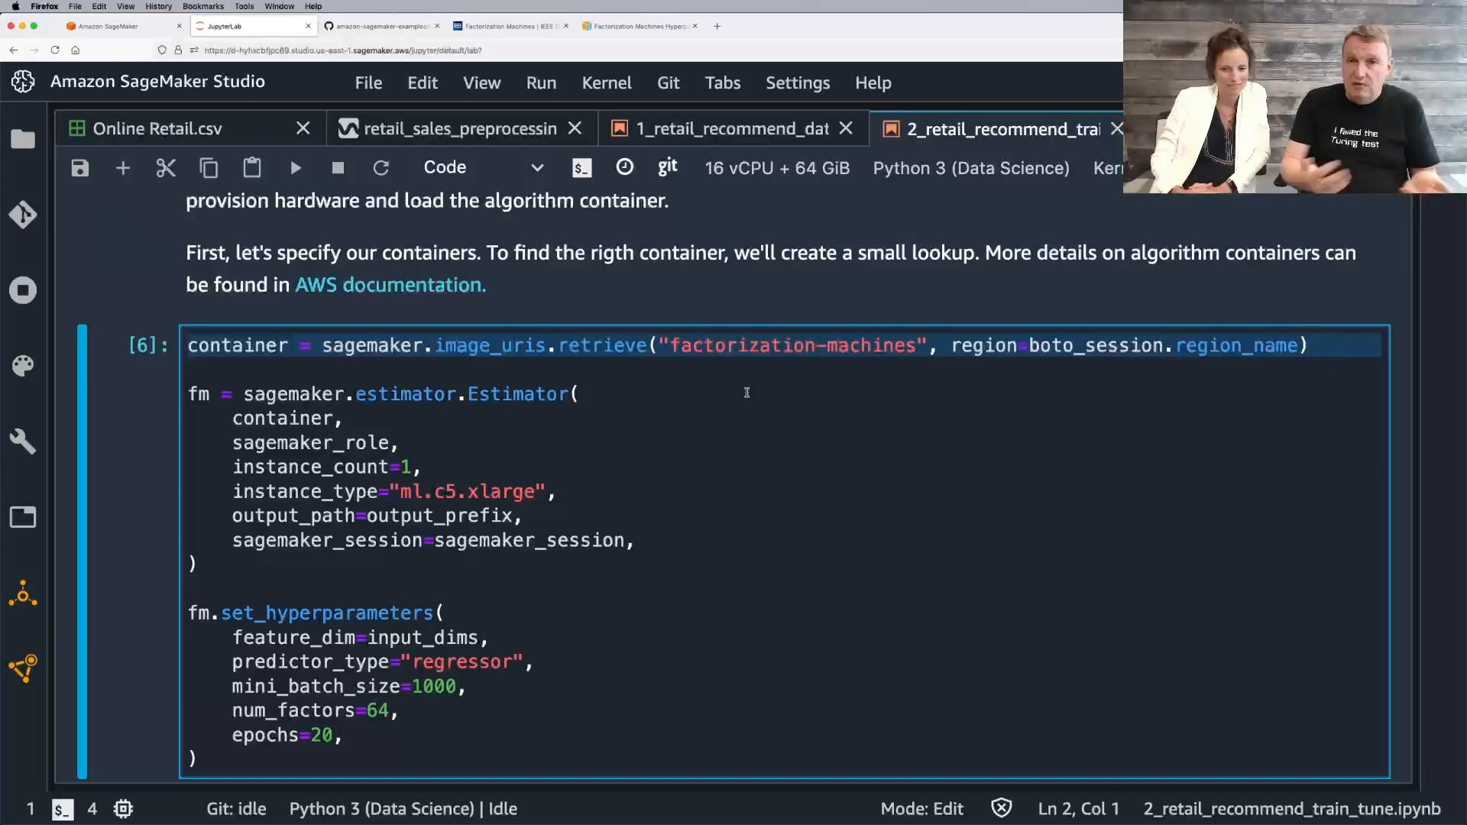
left_click(238, 346)
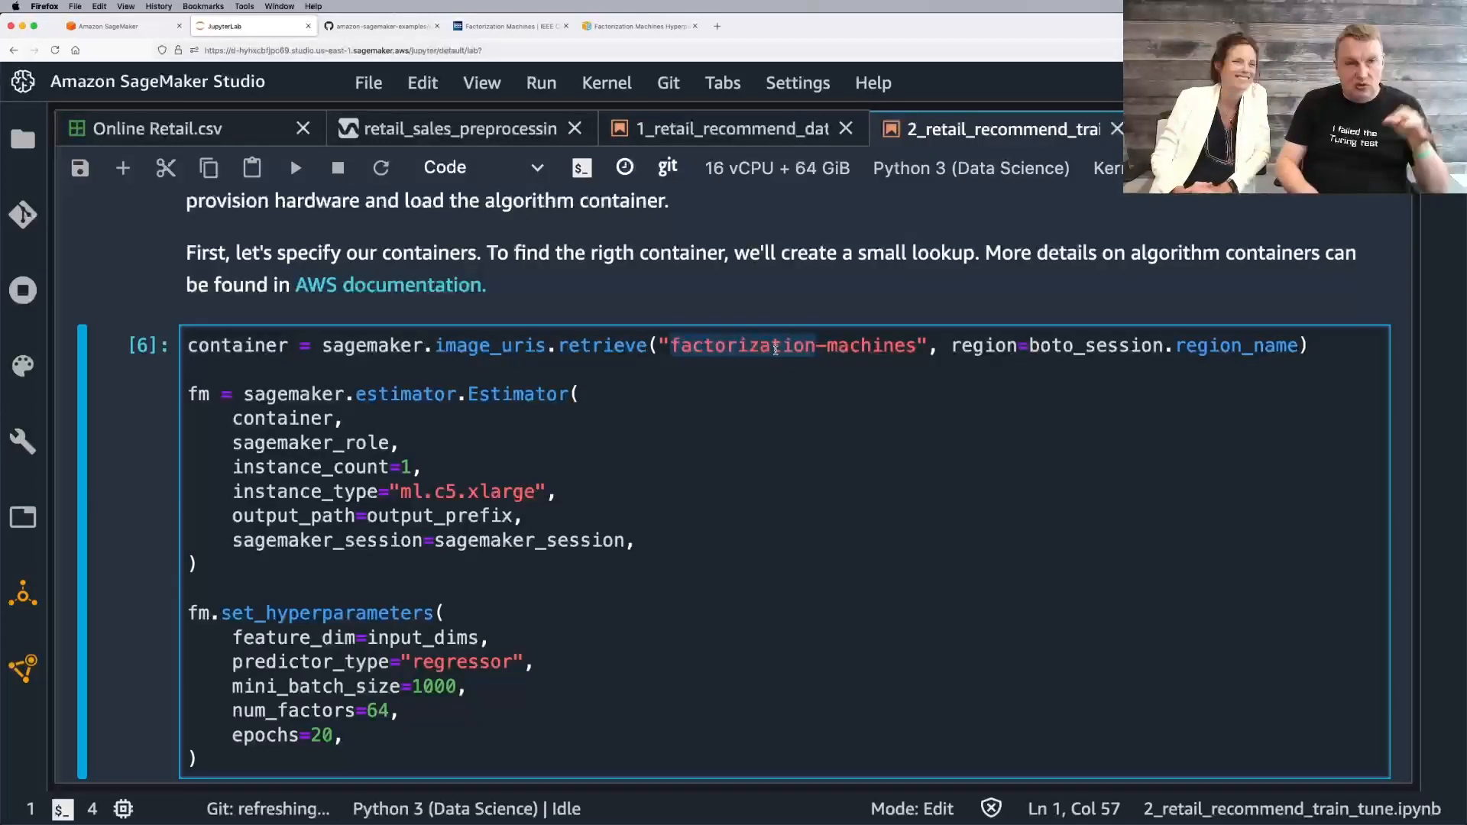
left_click(401, 443)
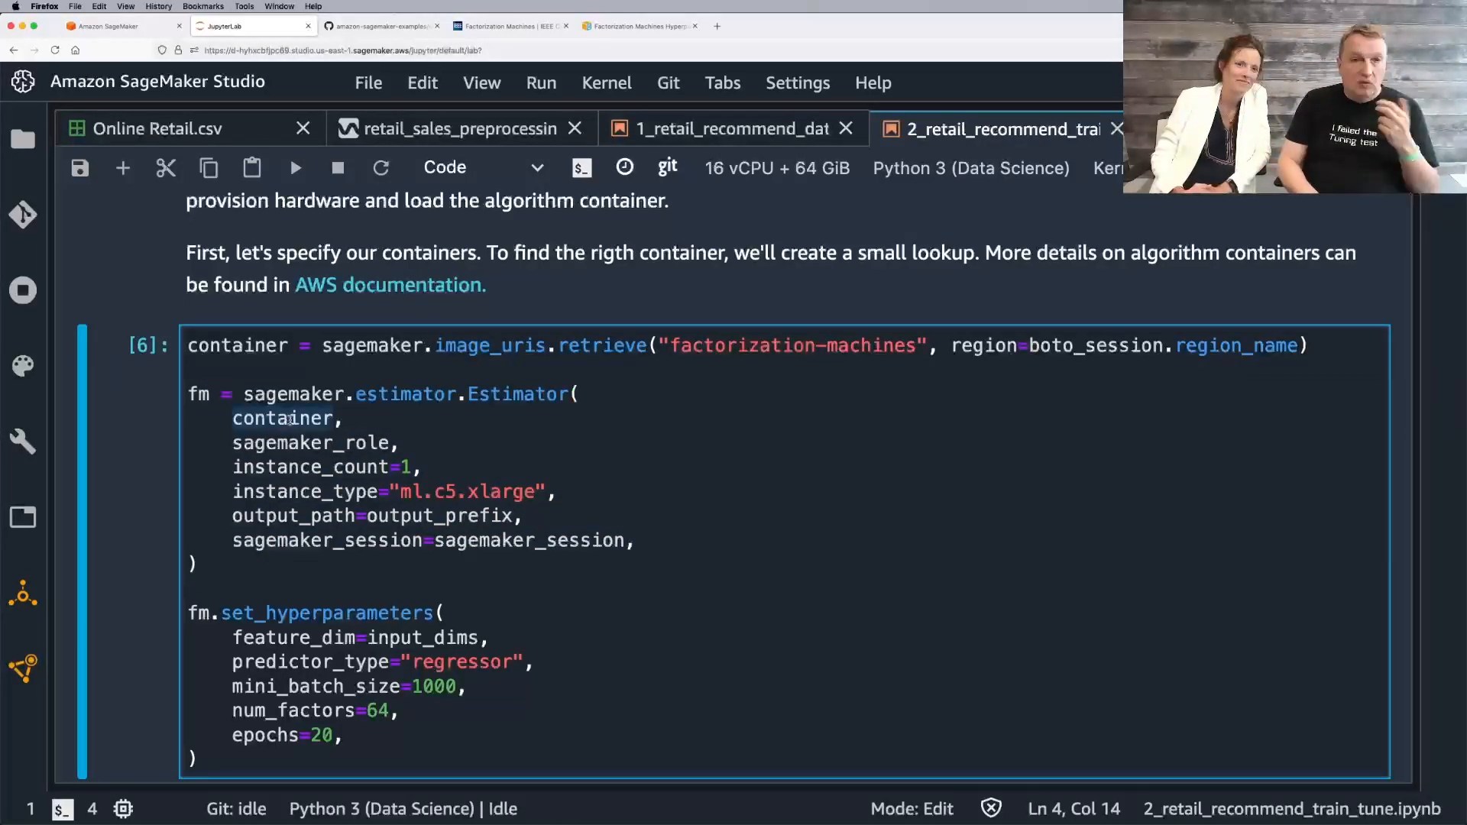
double_click(284, 419)
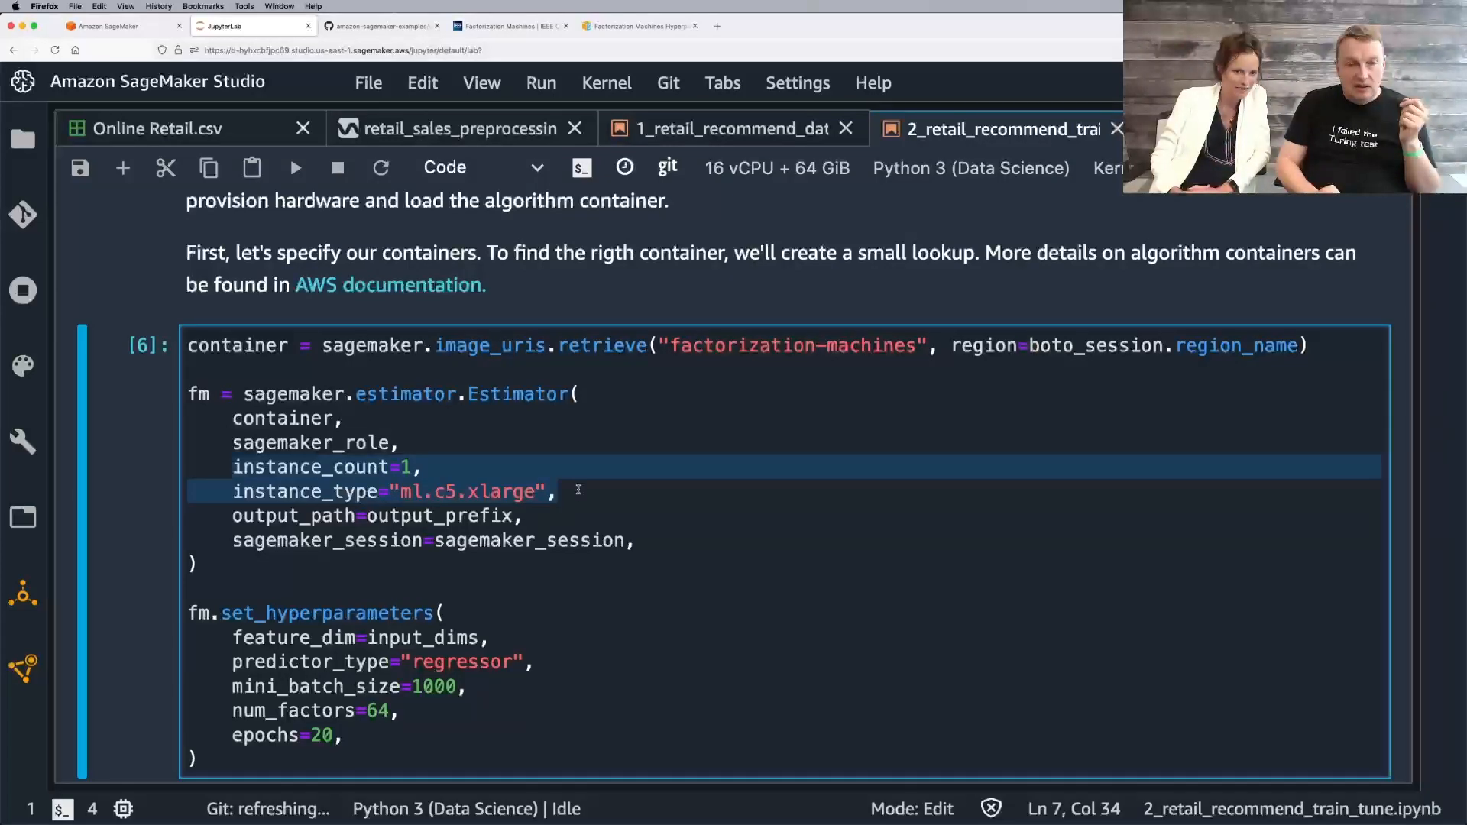
left_click(561, 490)
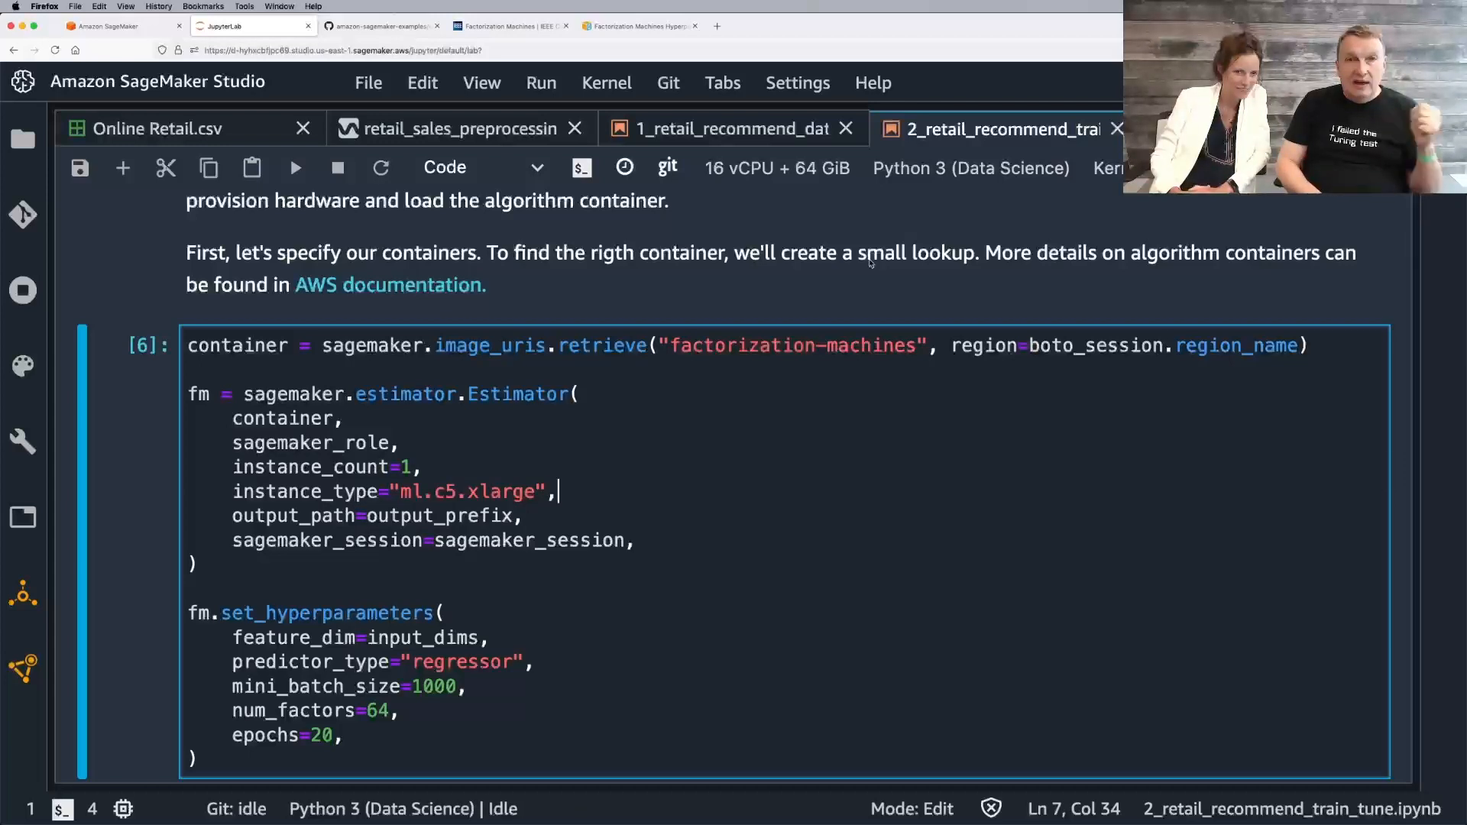
left_click(639, 26)
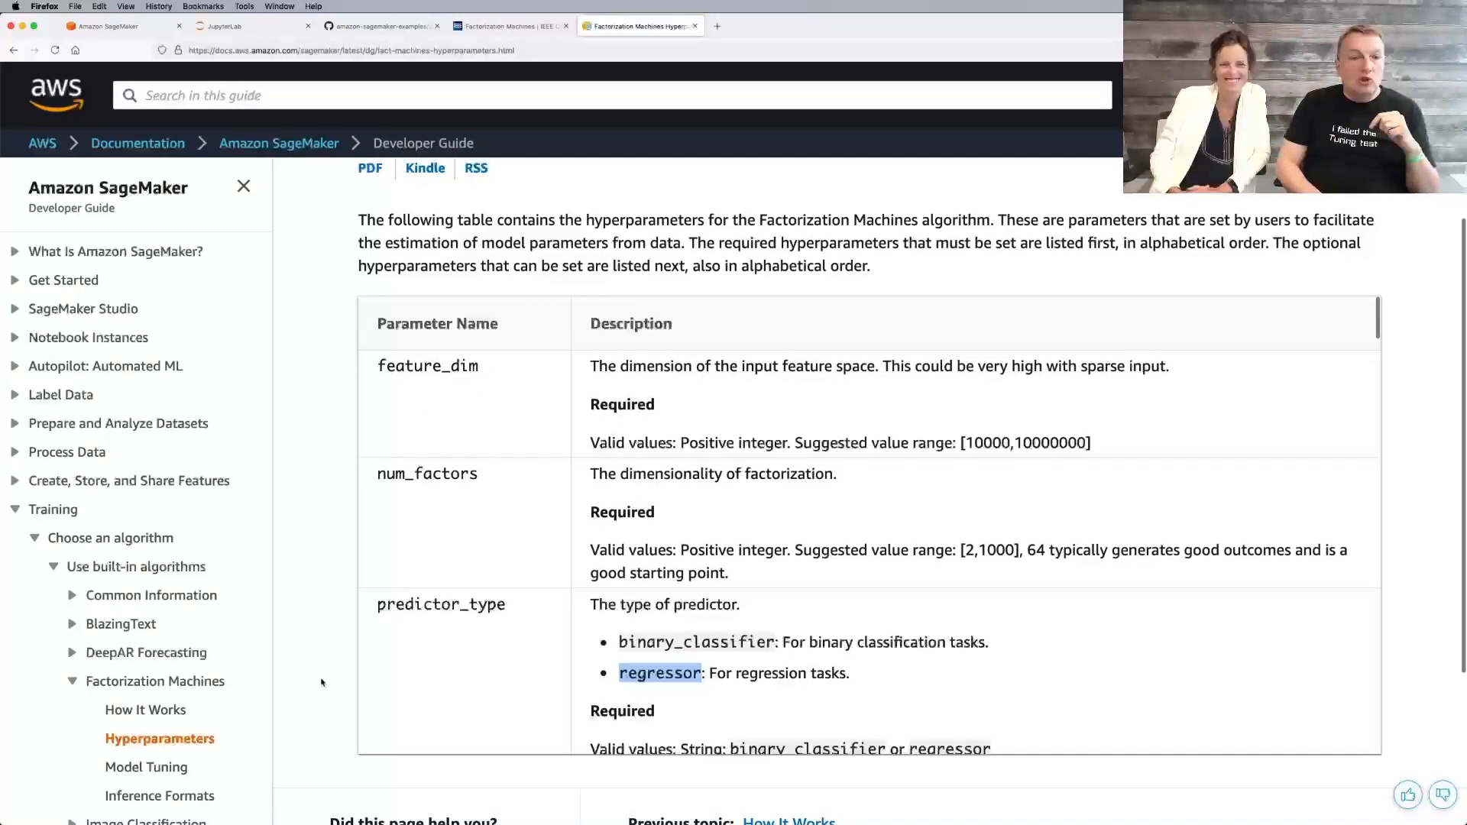
Step: Read the EC2 Instance Recommendation advising CPU instances, then return to the training notebook
left_click(156, 680)
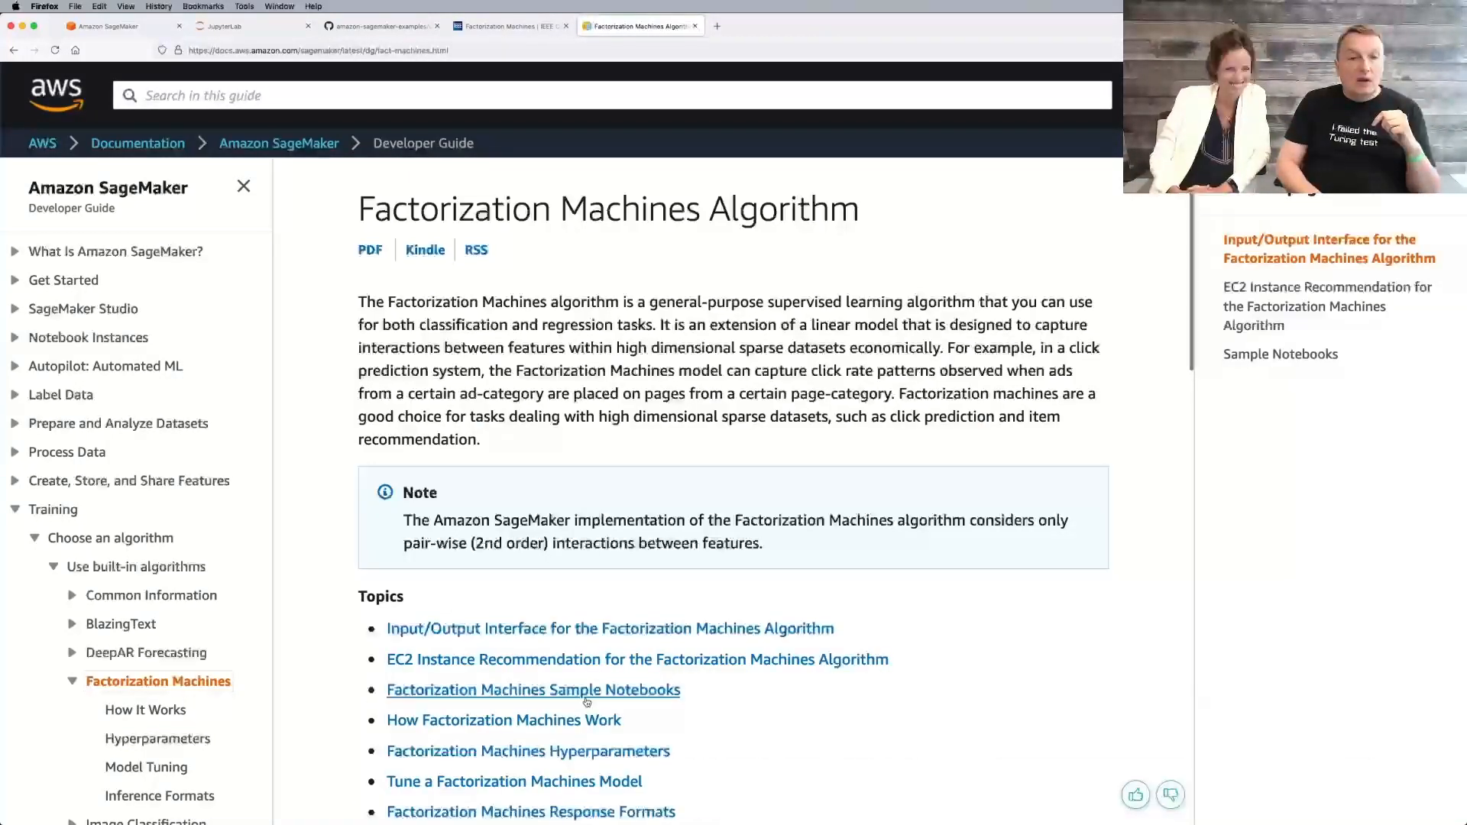
scroll("down", 3)
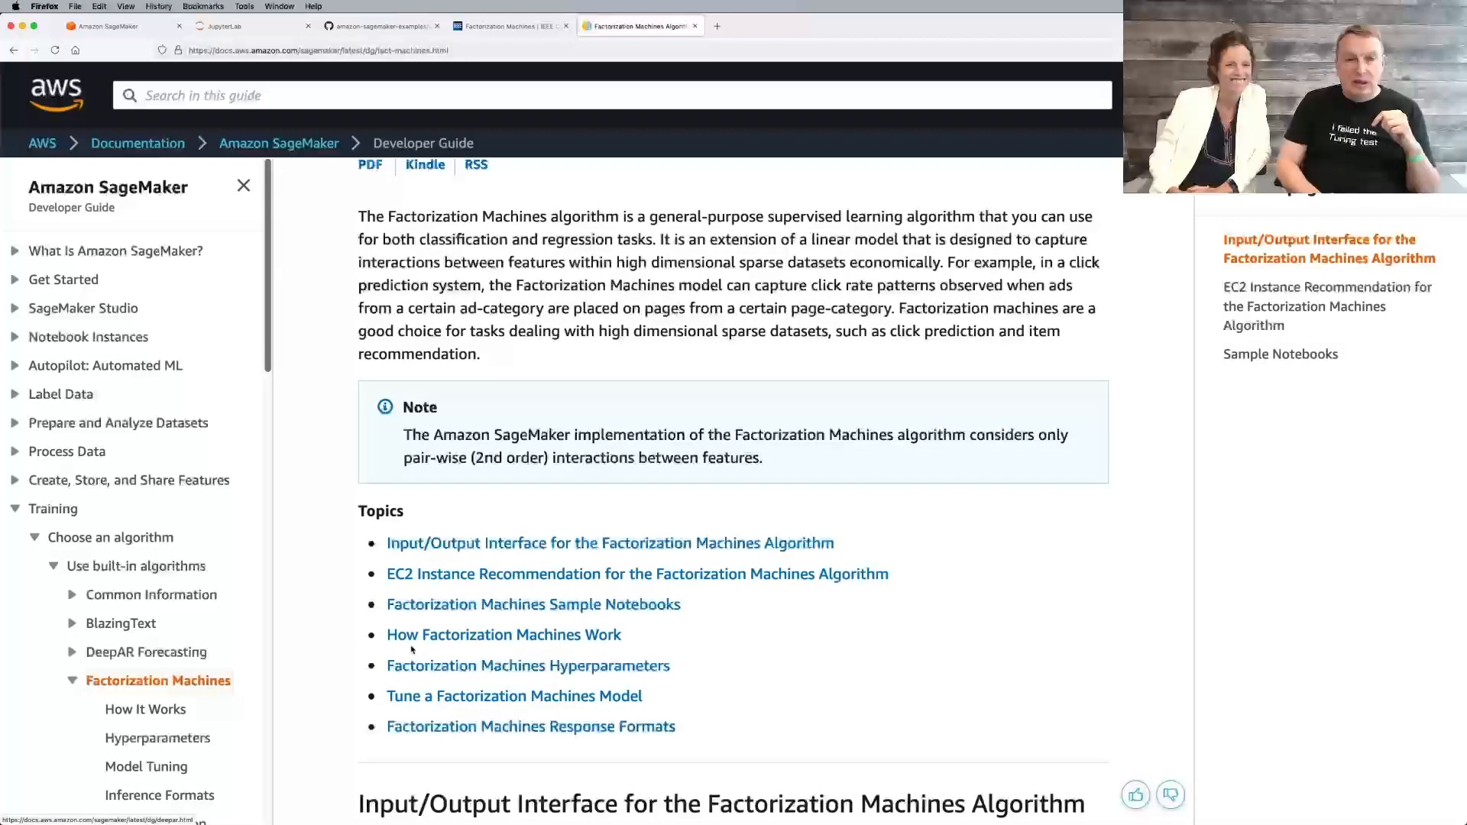
left_click(637, 573)
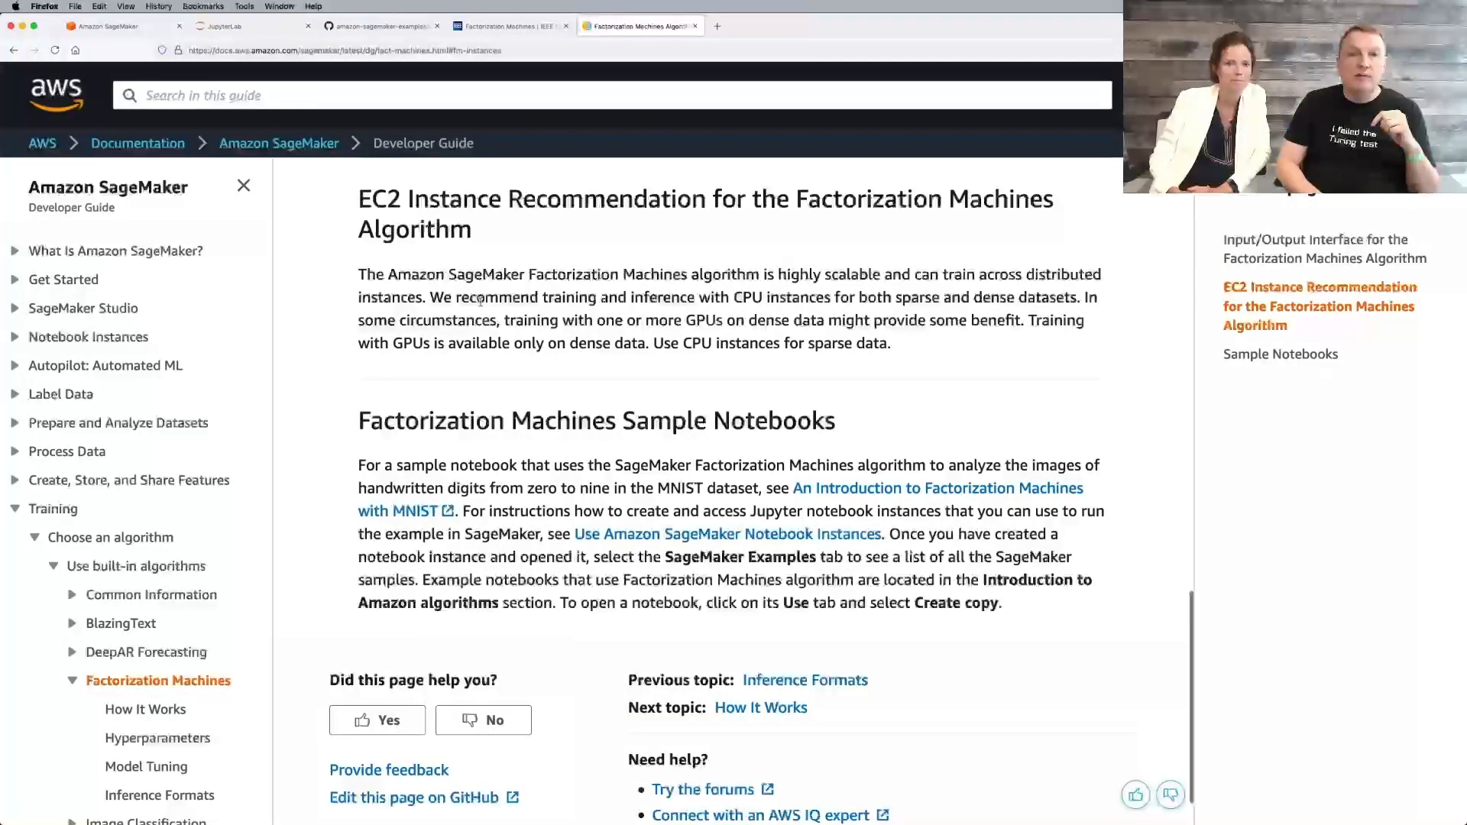
left_click_drag(431, 297, 623, 320)
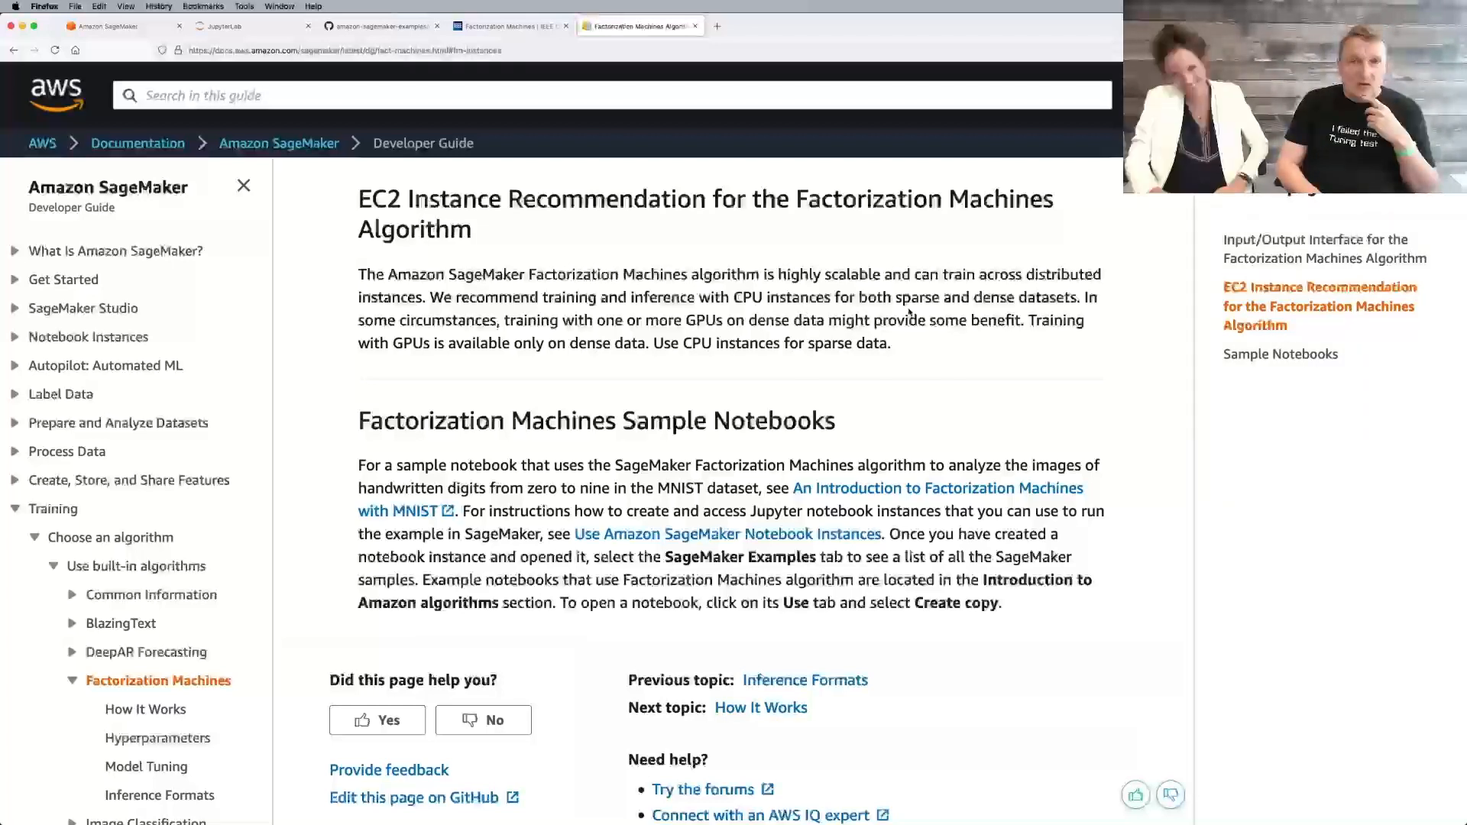
double_click(746, 297)
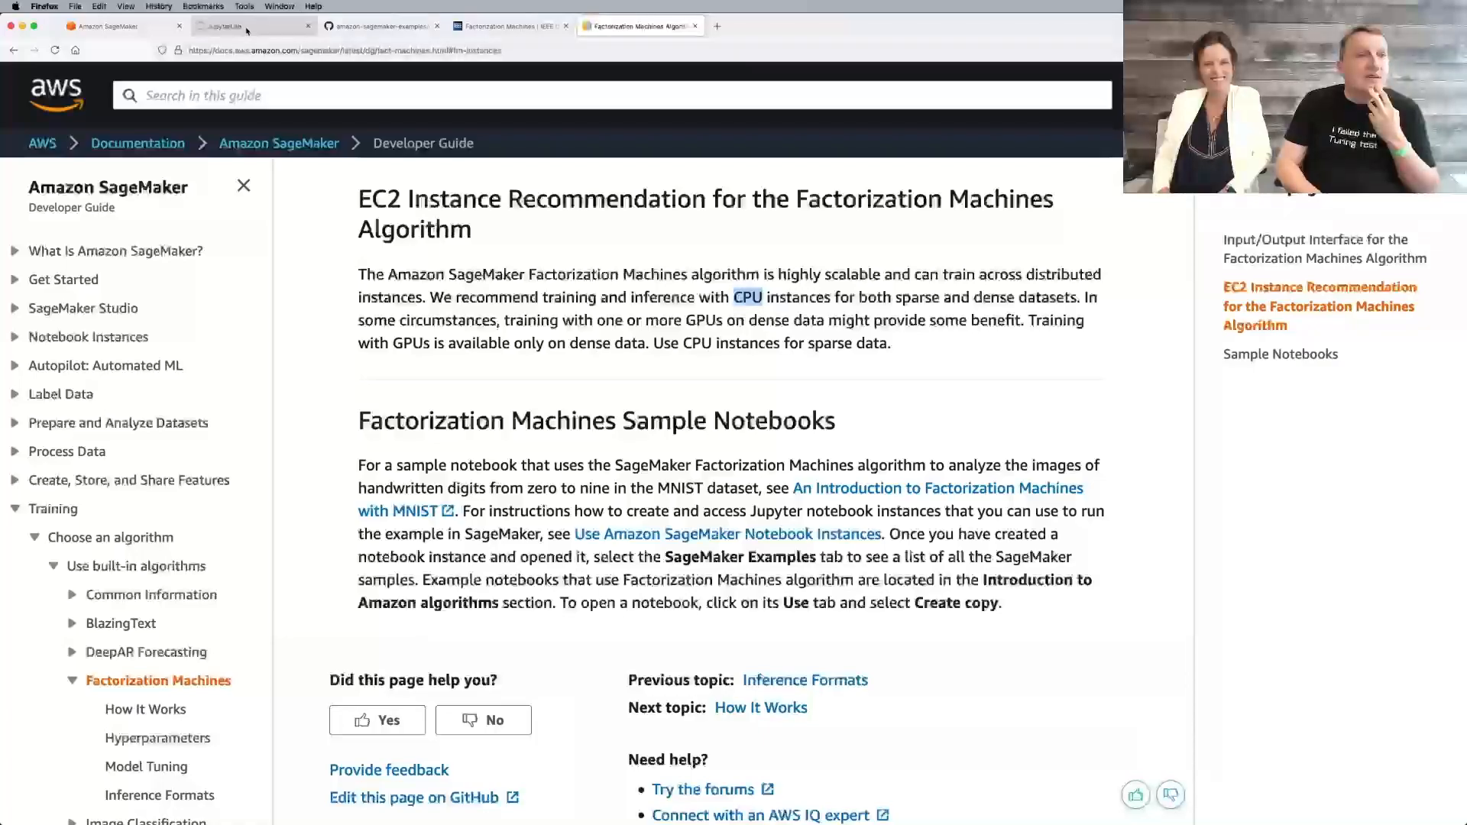
left_click(252, 26)
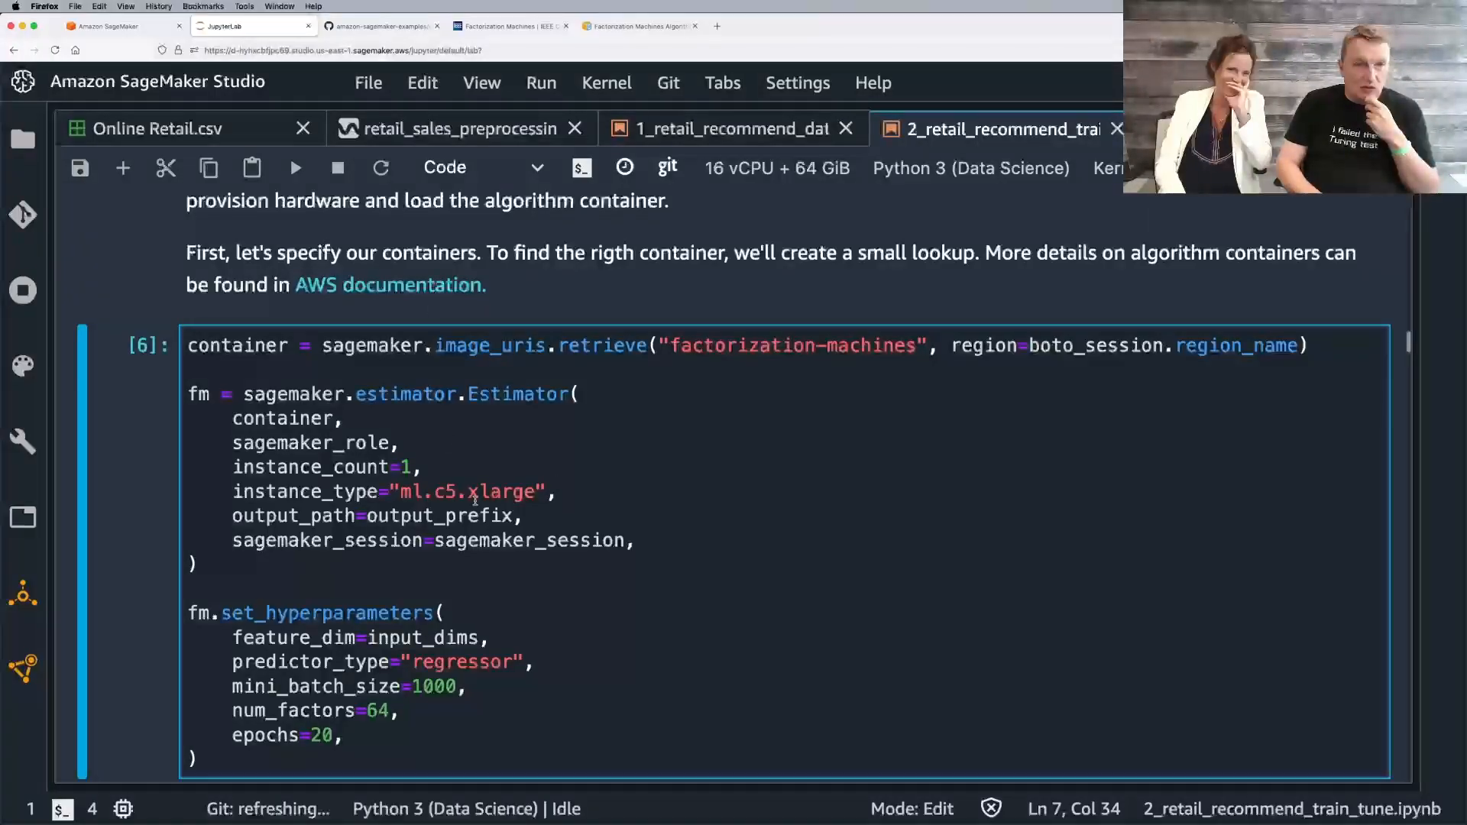
Step: Pick out instance_type ml.c5.xlarge, num_factors=64 and epochs=20, then switch back to the docs
double_click(438, 515)
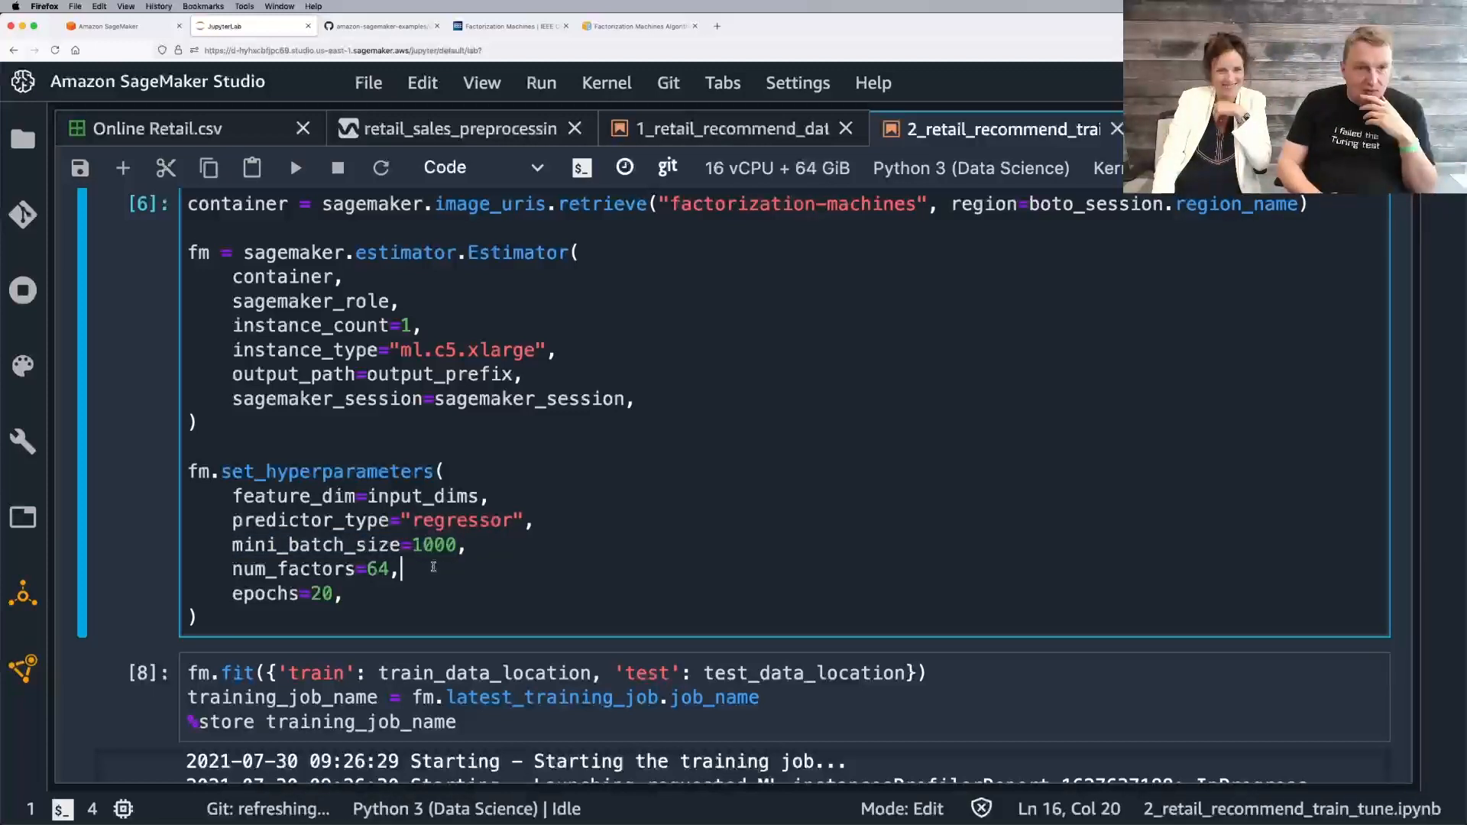
left_click(318, 544)
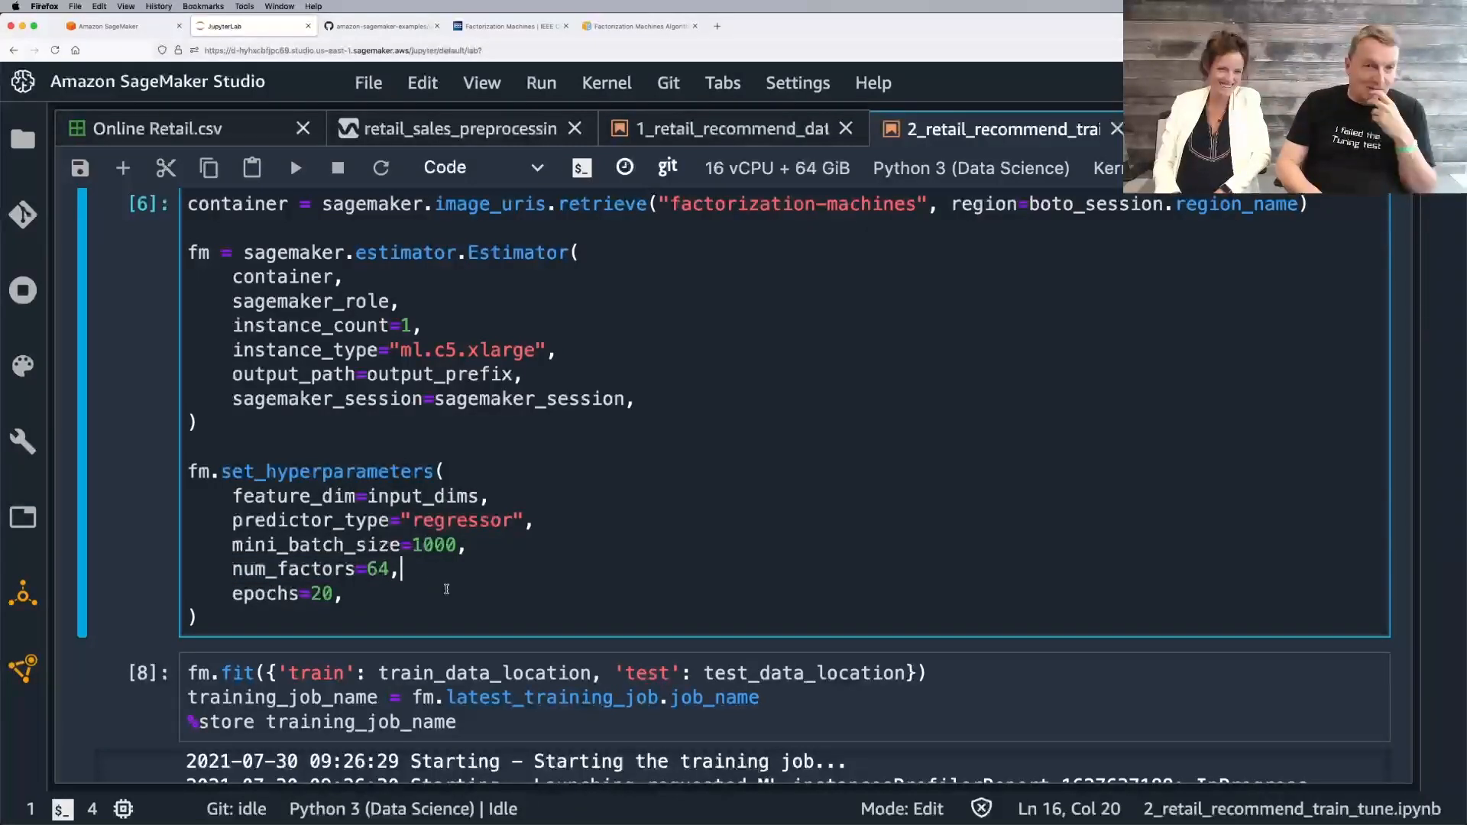
left_click(344, 593)
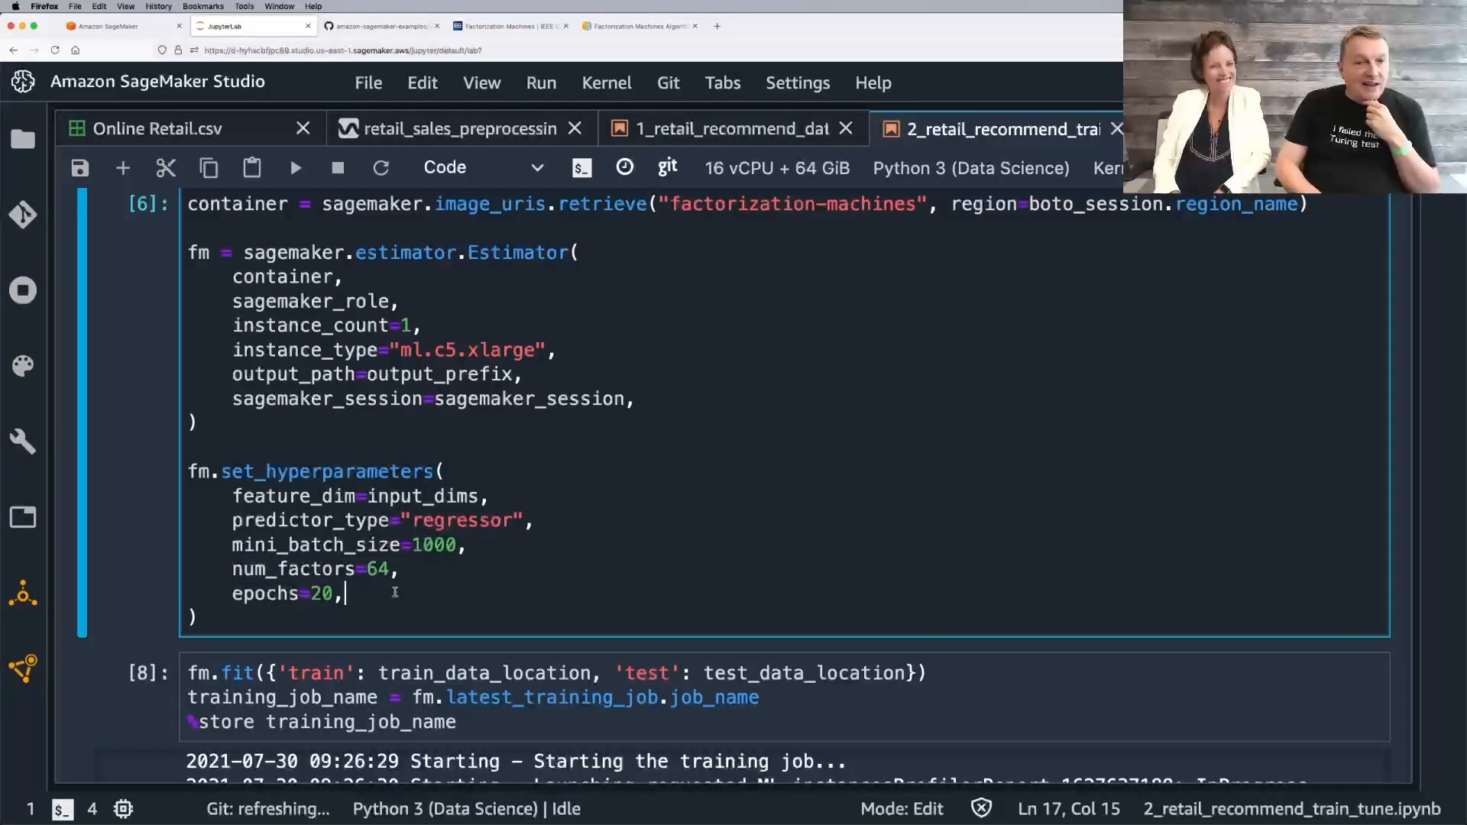
scroll("down", 3)
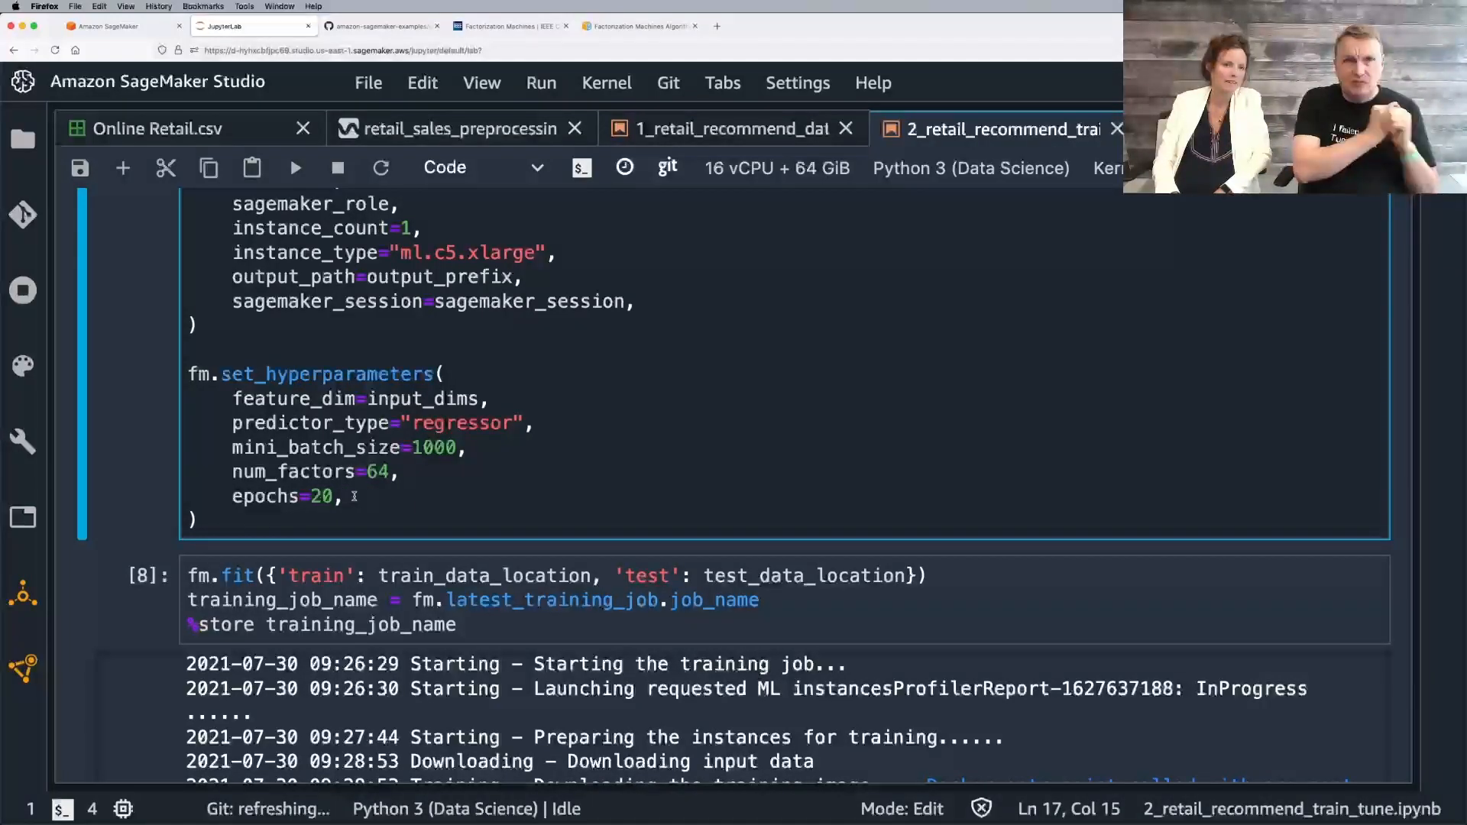
left_click(639, 26)
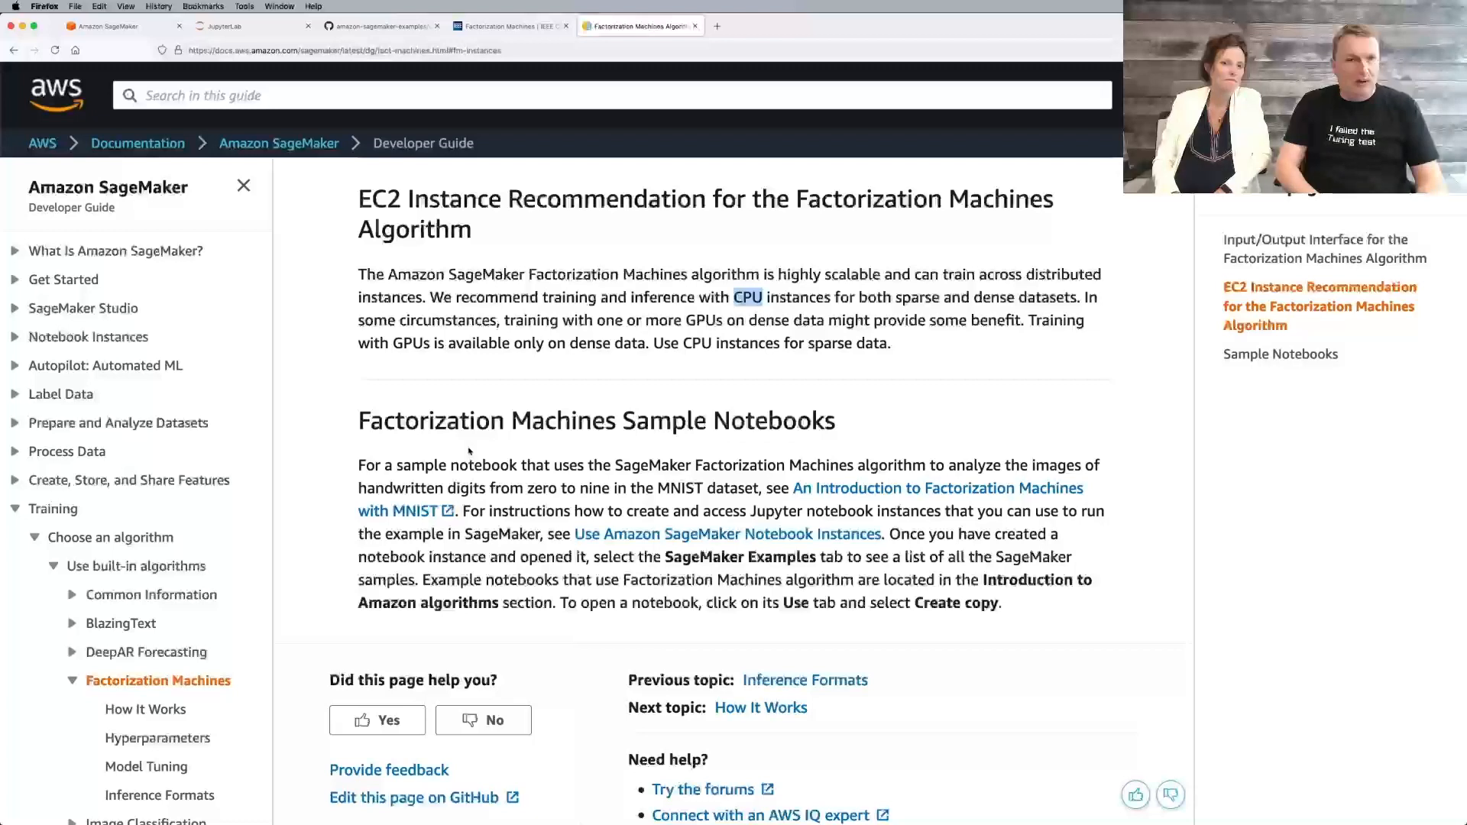
Step: Scroll the Hyperparameters table through optional entries like linear_wd and mini_batch_size, then return to Studio
left_click(159, 738)
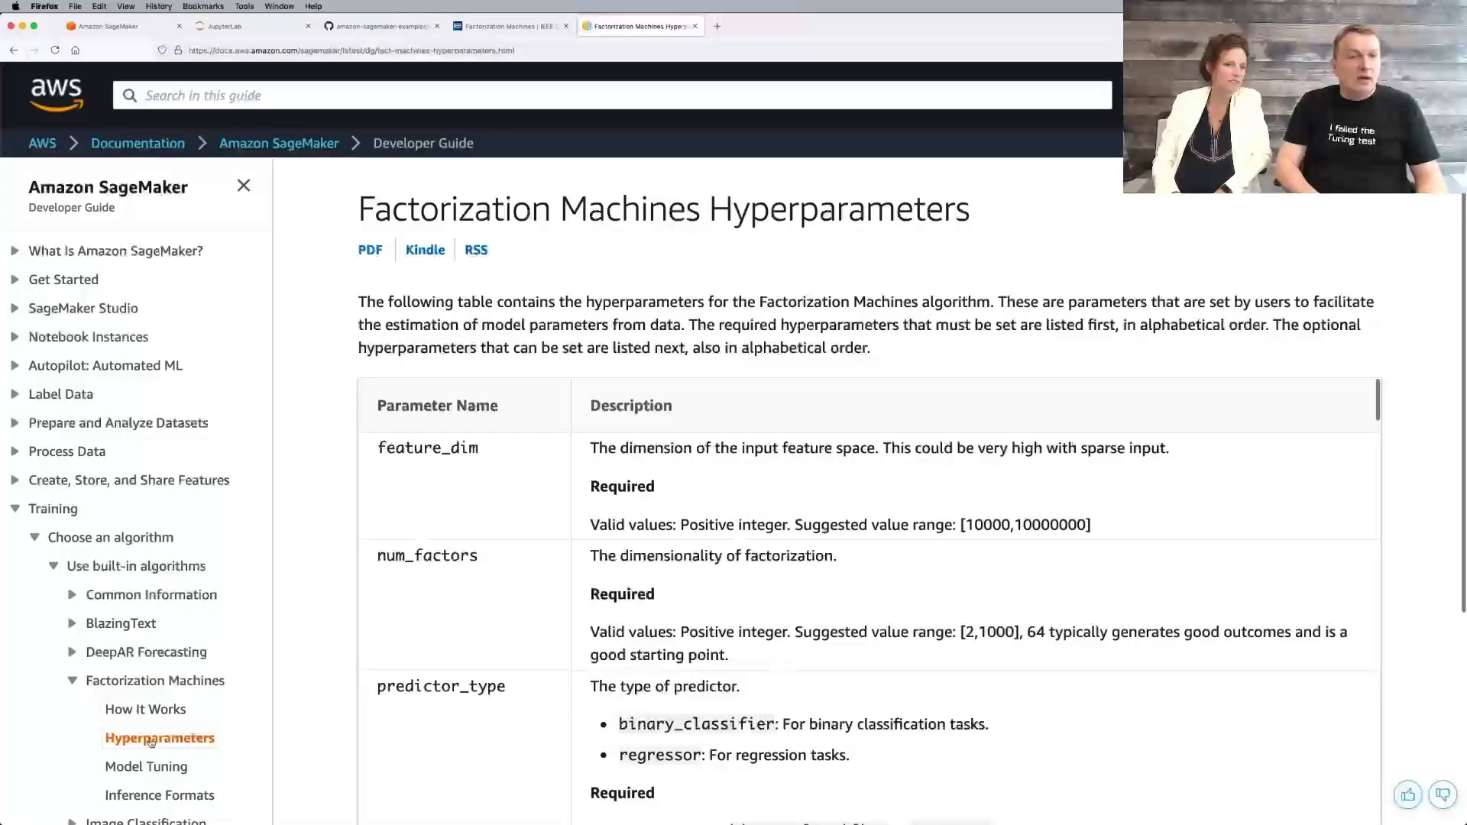
scroll("down", 3)
type("early")
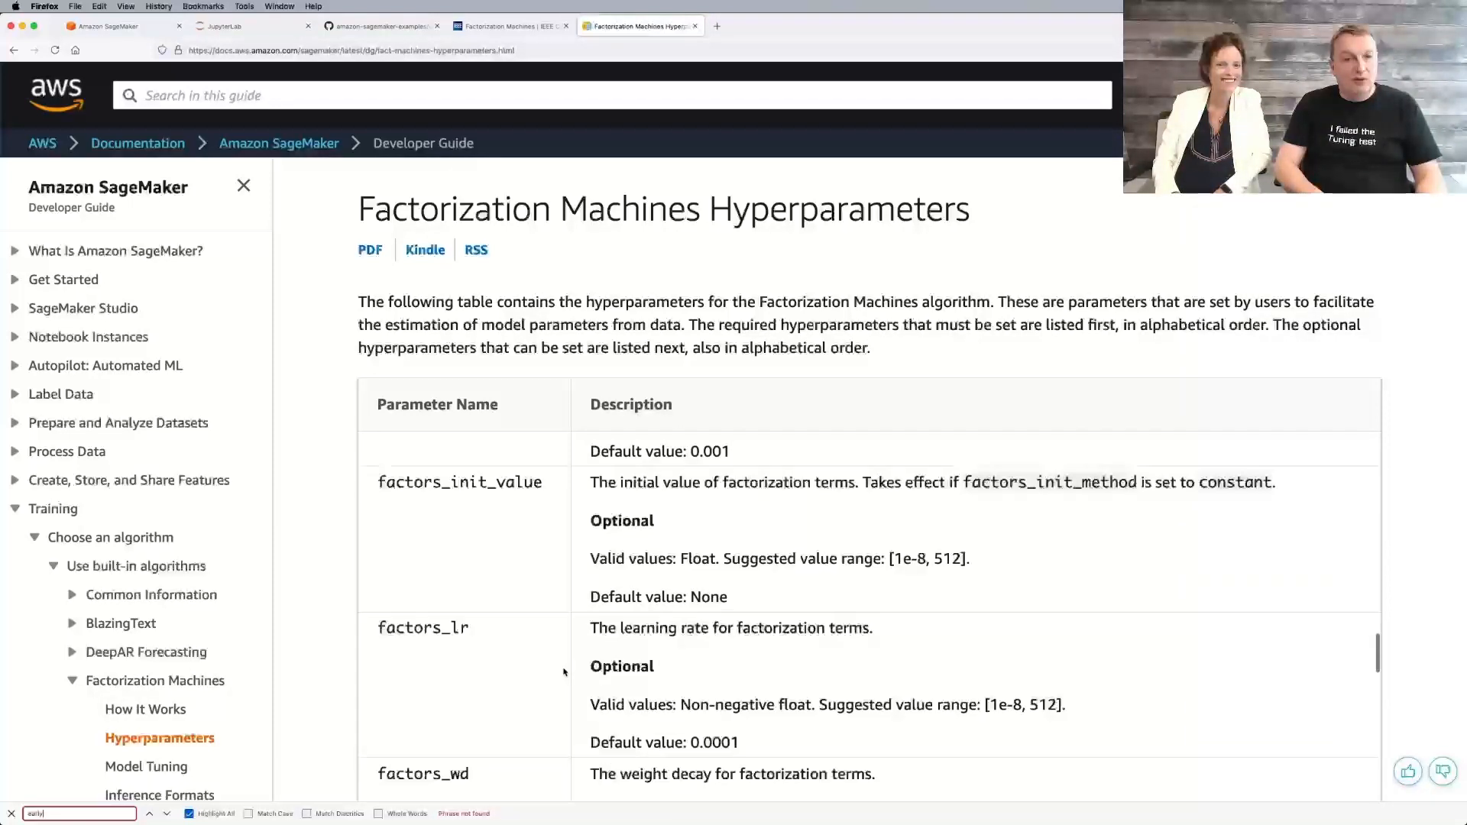
scroll("down", 3)
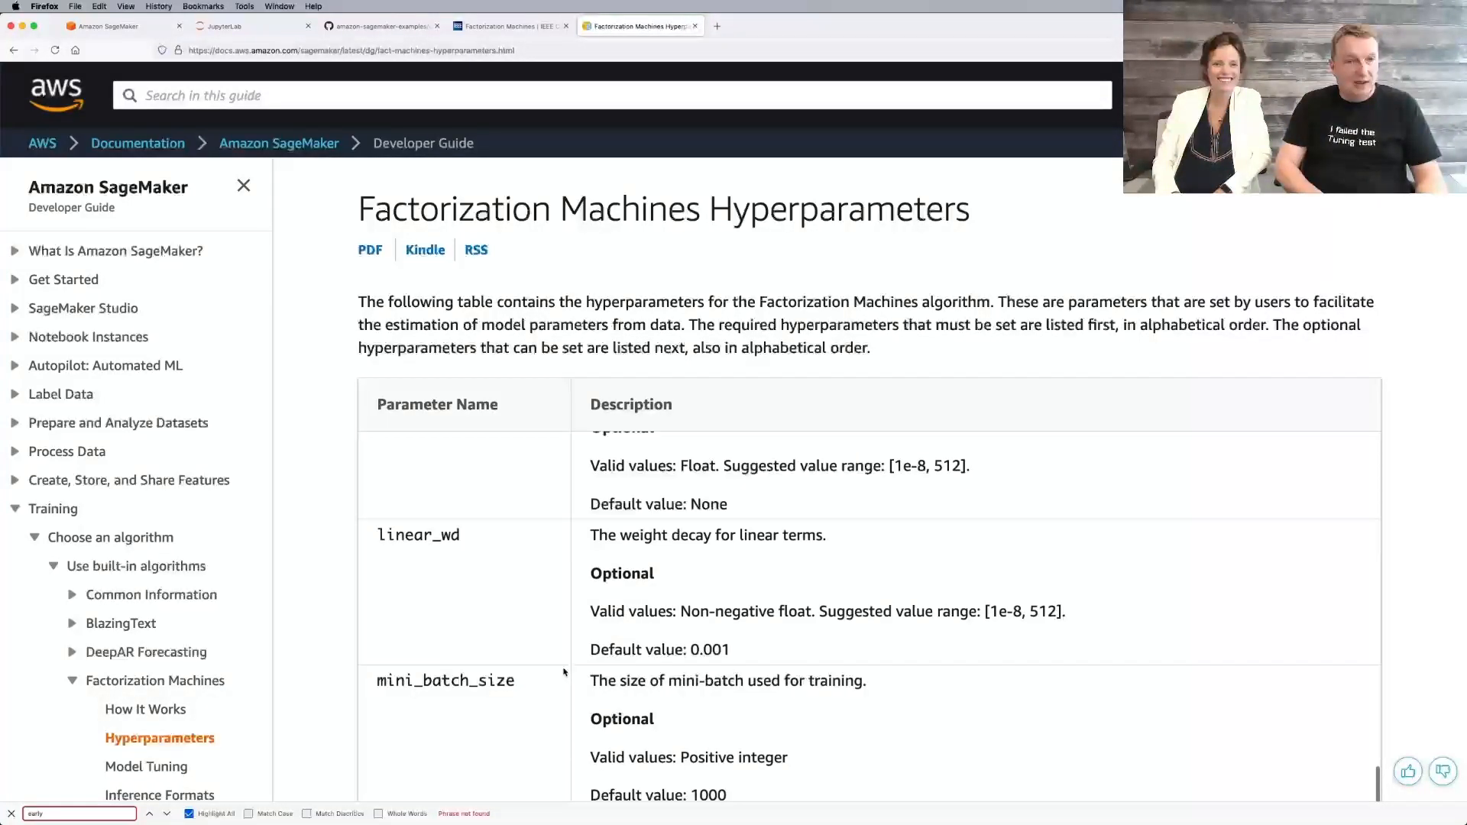
scroll("down", 3)
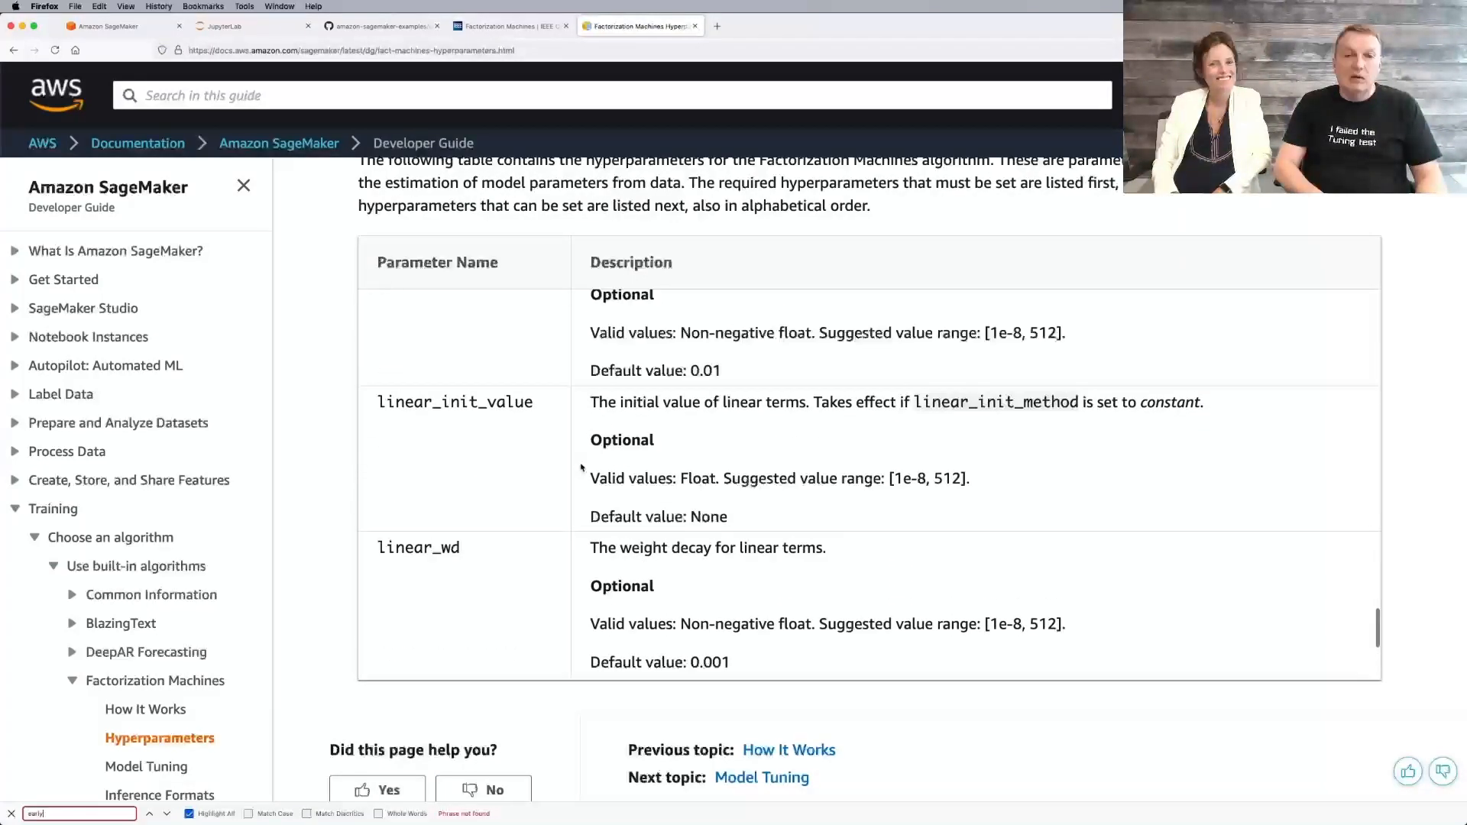
scroll("up", 3)
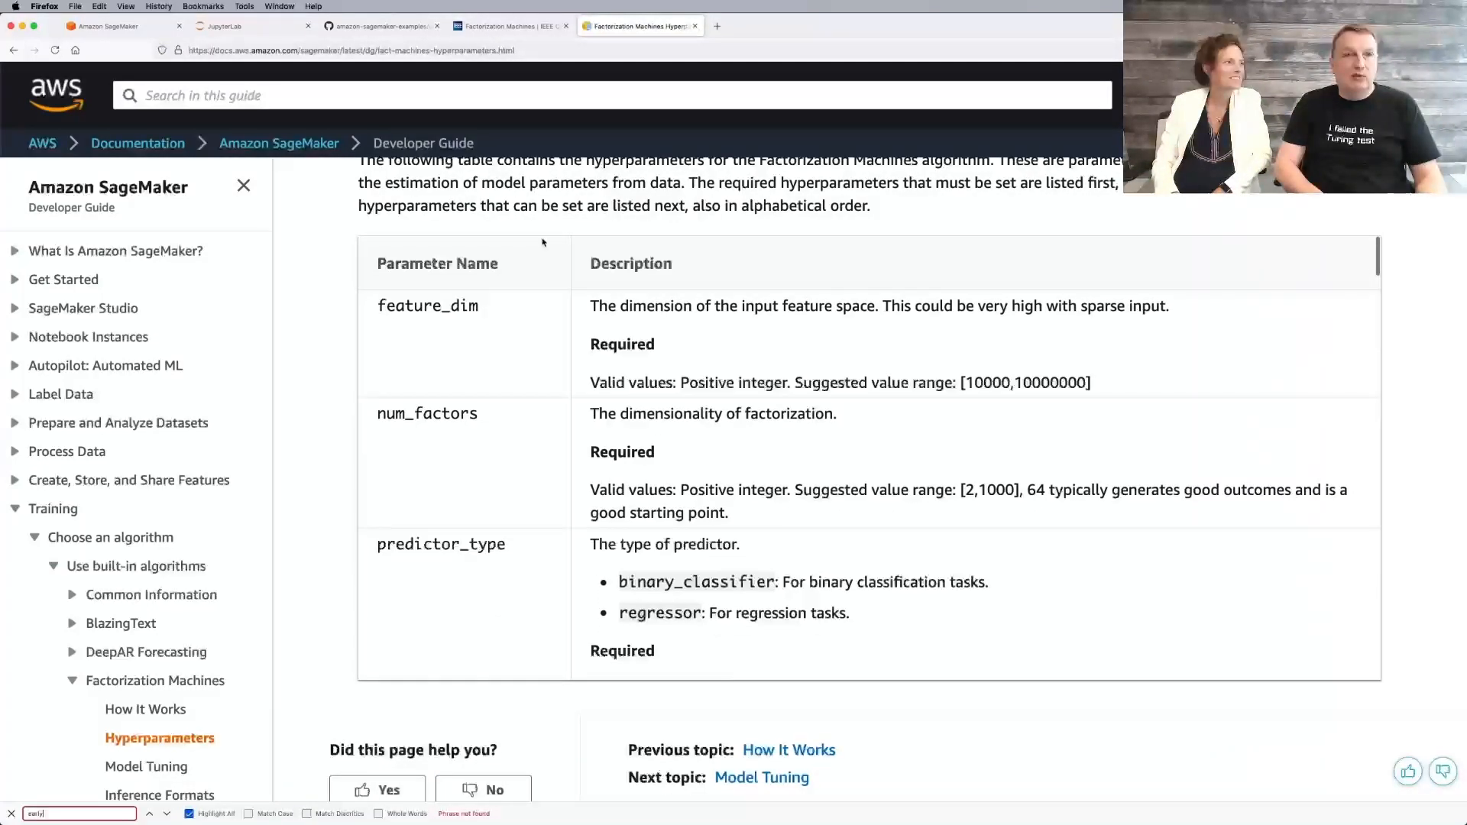
left_click(243, 26)
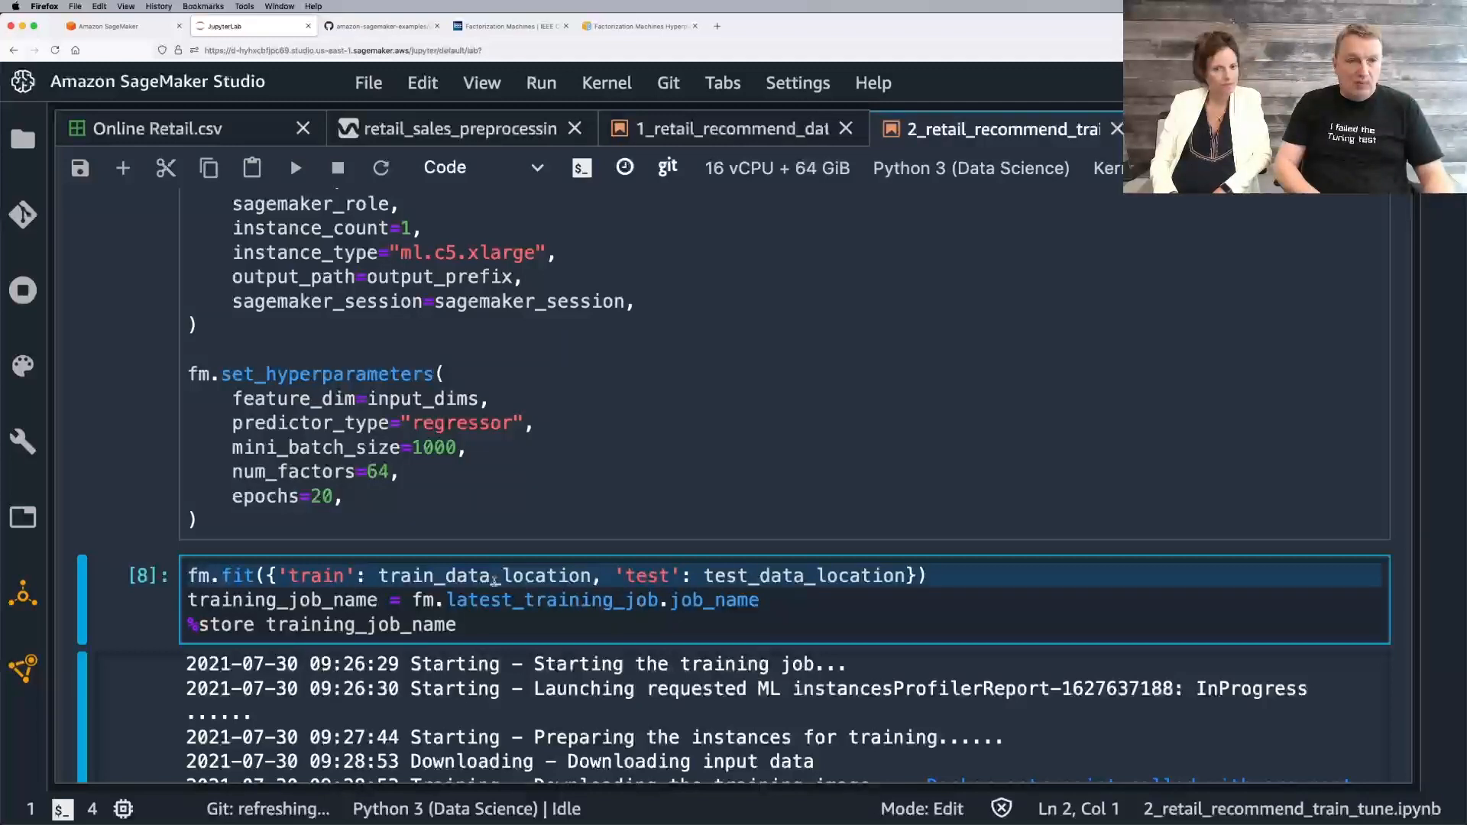
Step: Highlight train_data_location in fm.fit and scroll to its log: job started, instances prepared, data downloaded
double_click(484, 577)
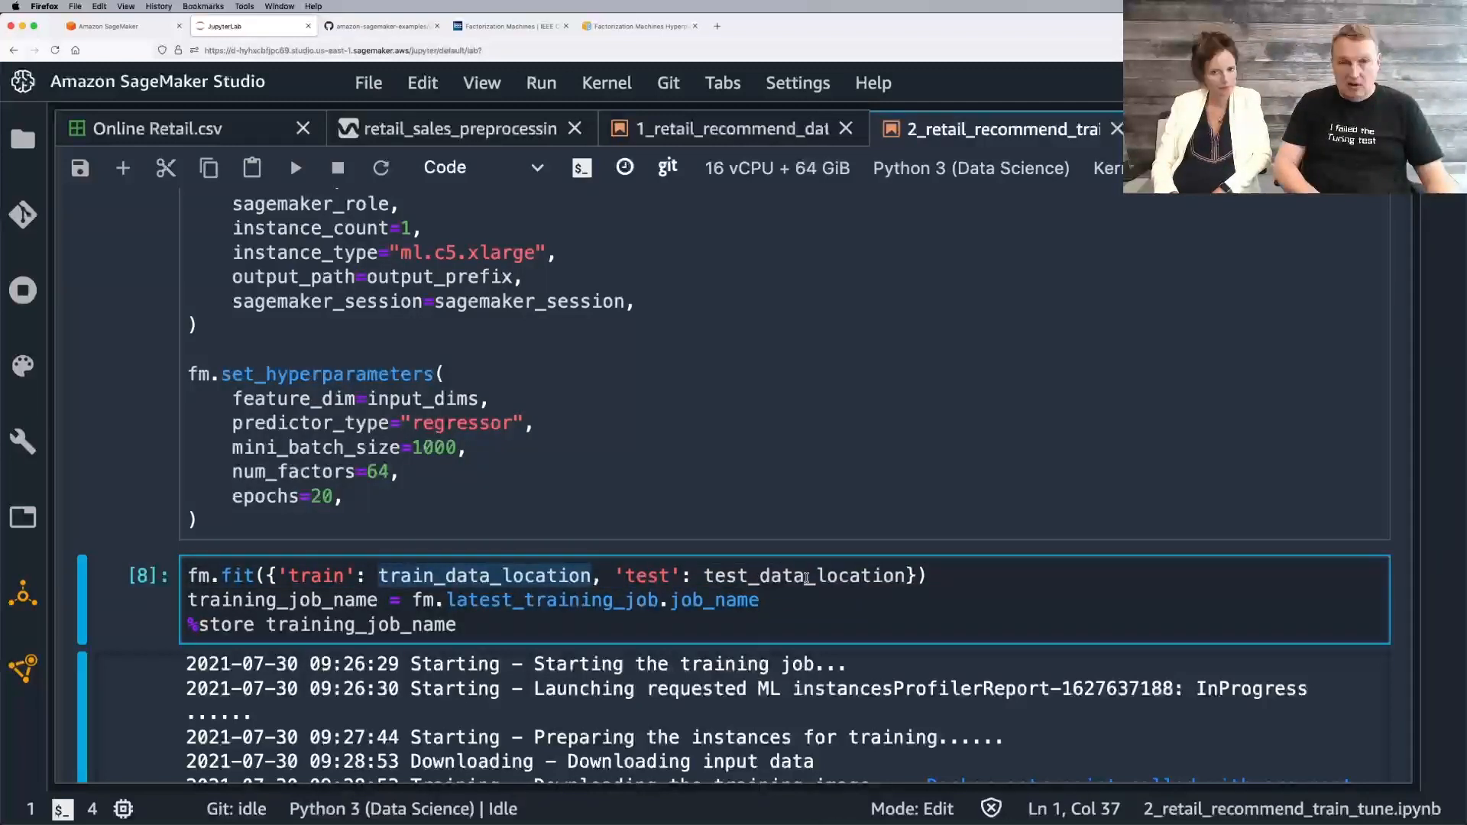
scroll("down", 3)
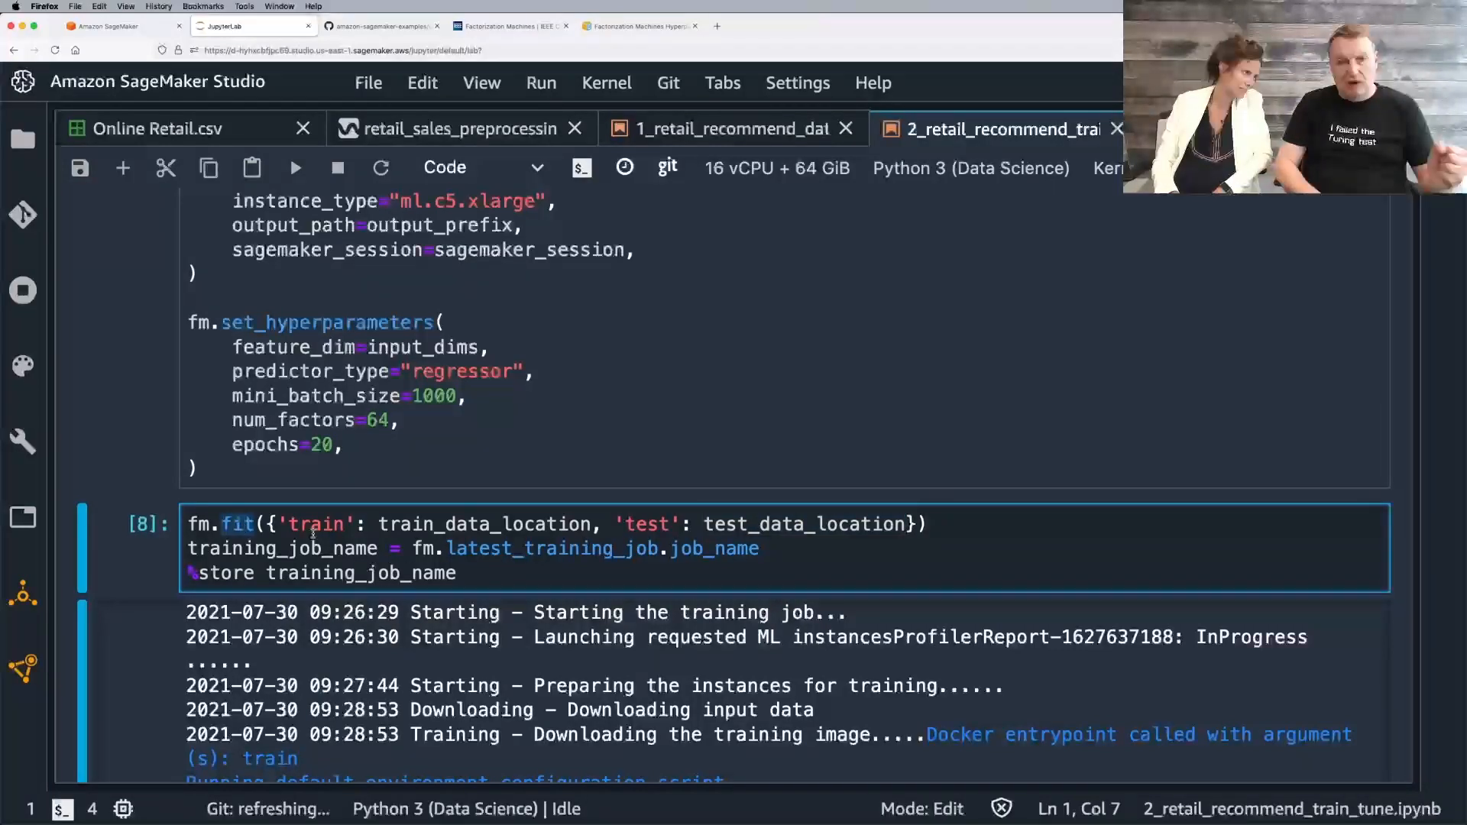
scroll("down", 3)
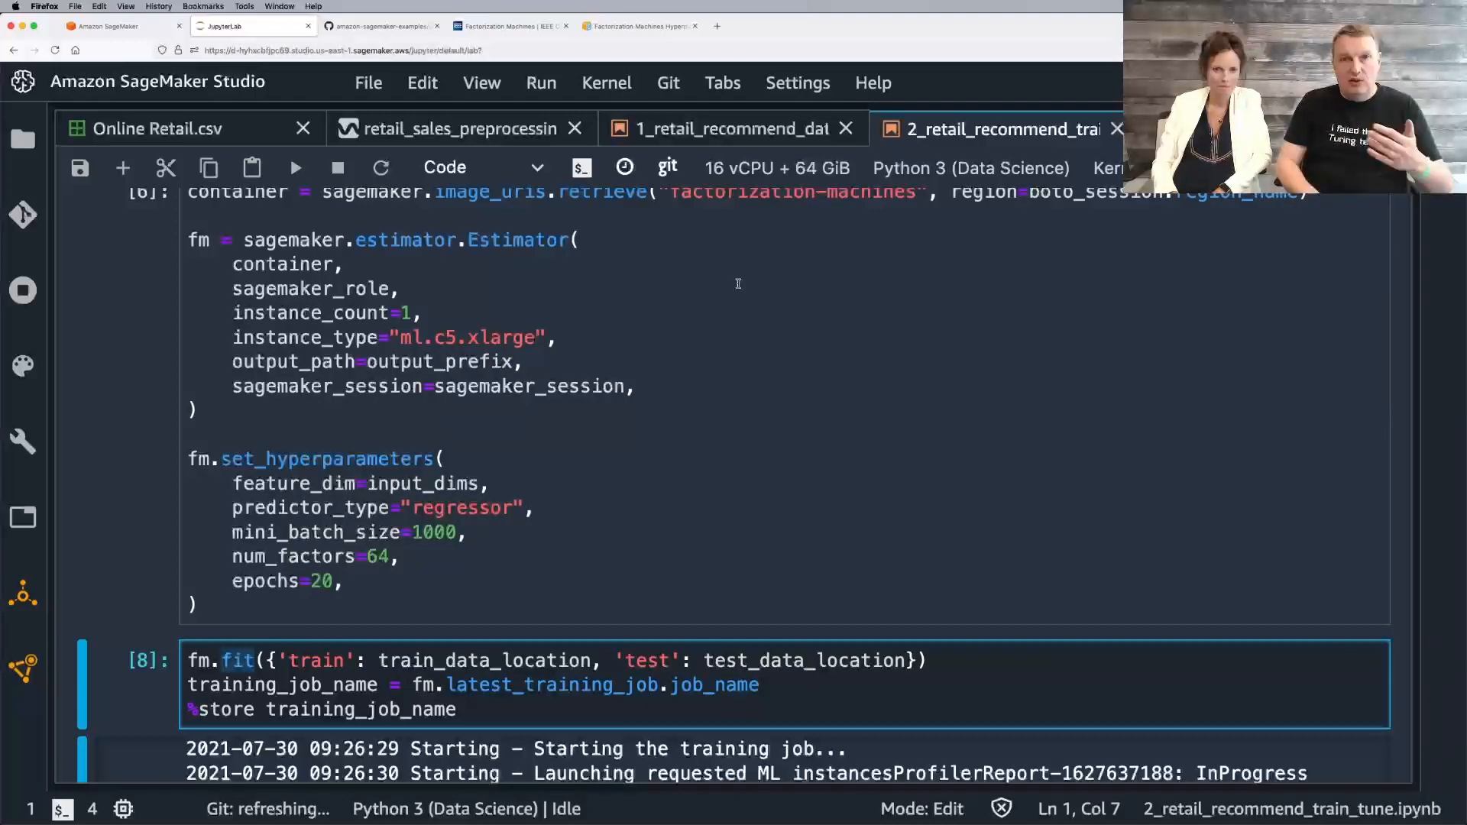
scroll("down", 3)
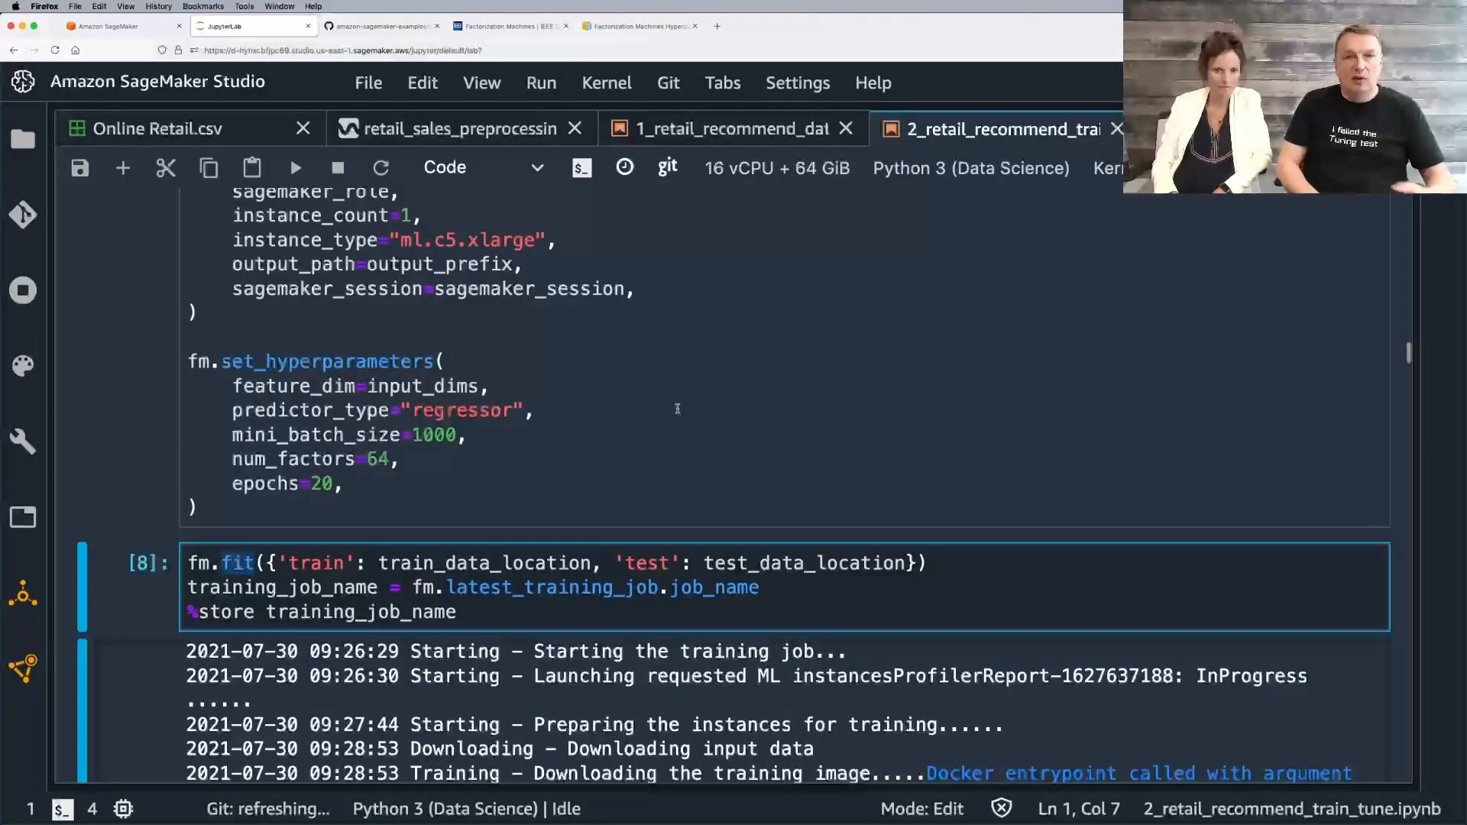
scroll("down", 3)
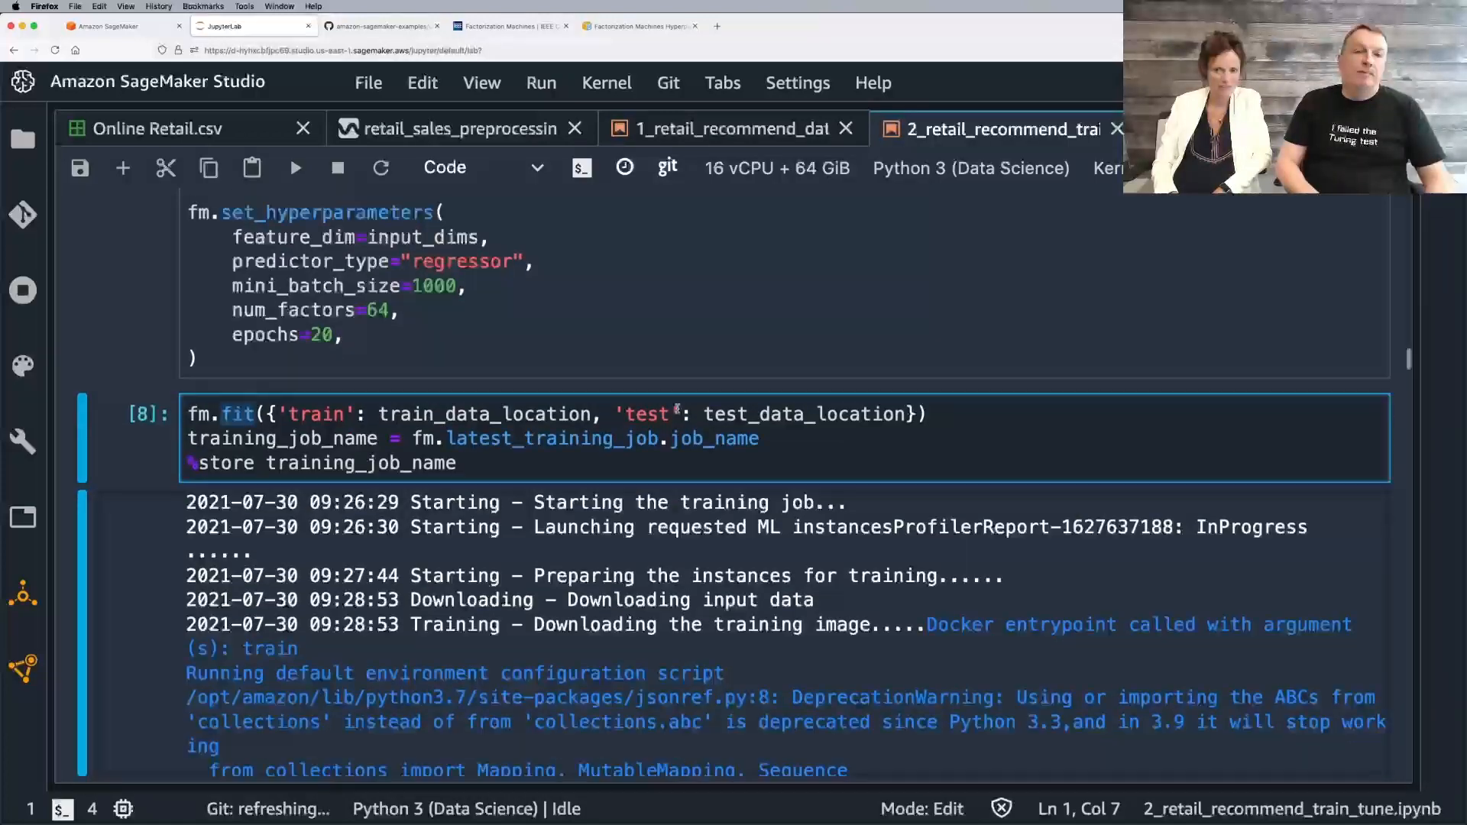
scroll("down", 3)
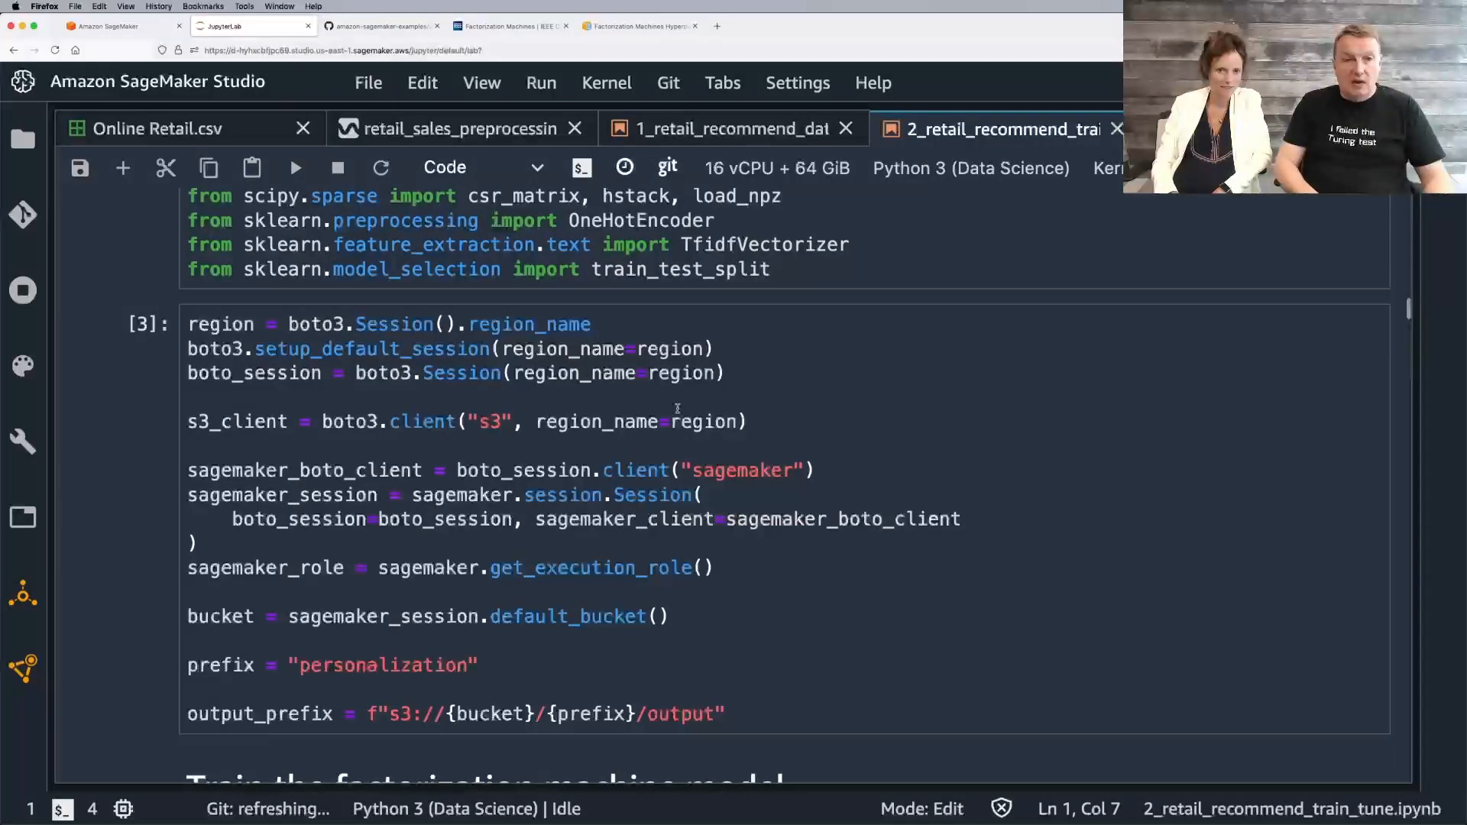
scroll("down", 3)
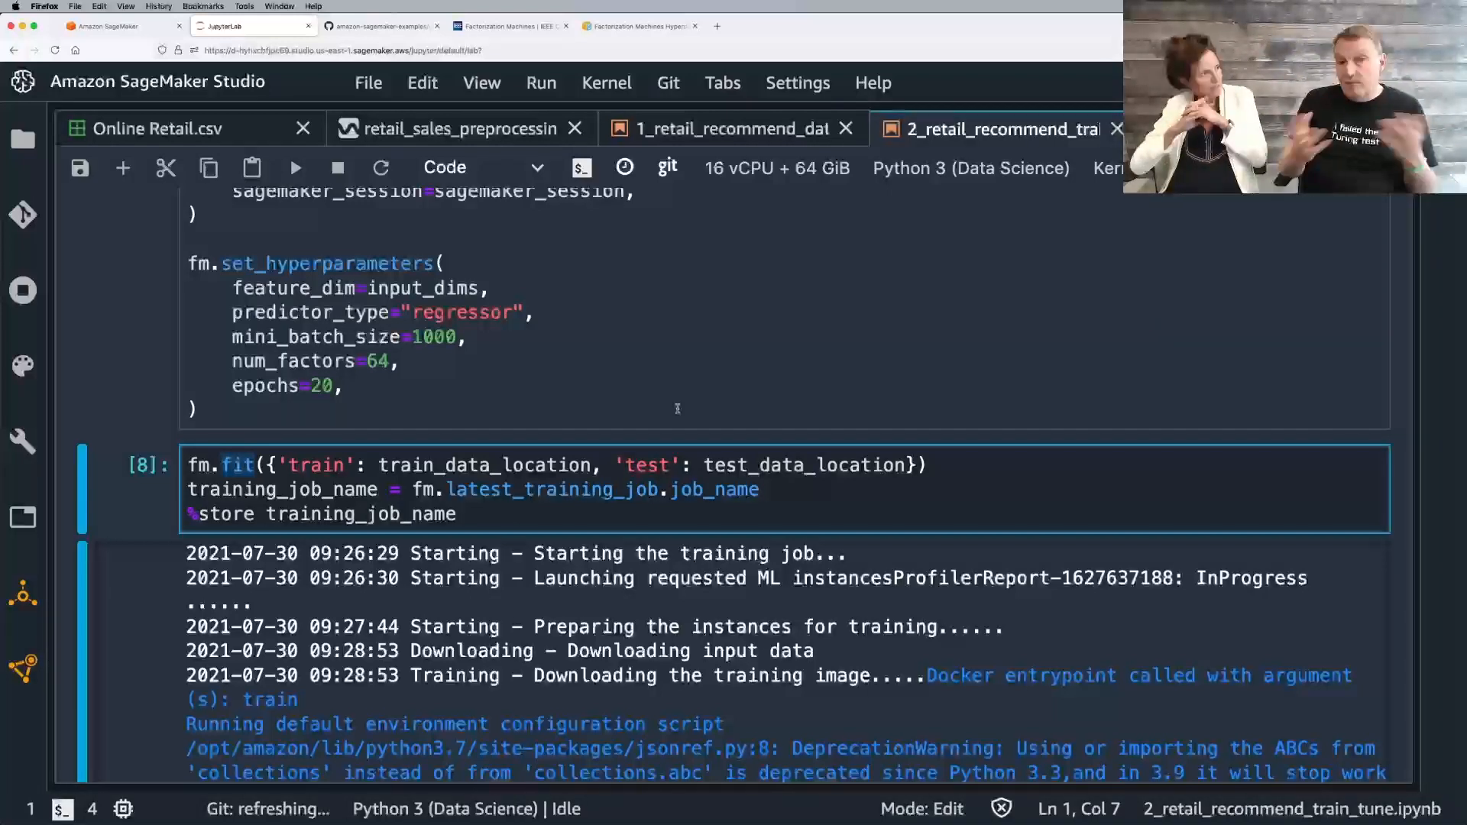
mouse_move(677, 372)
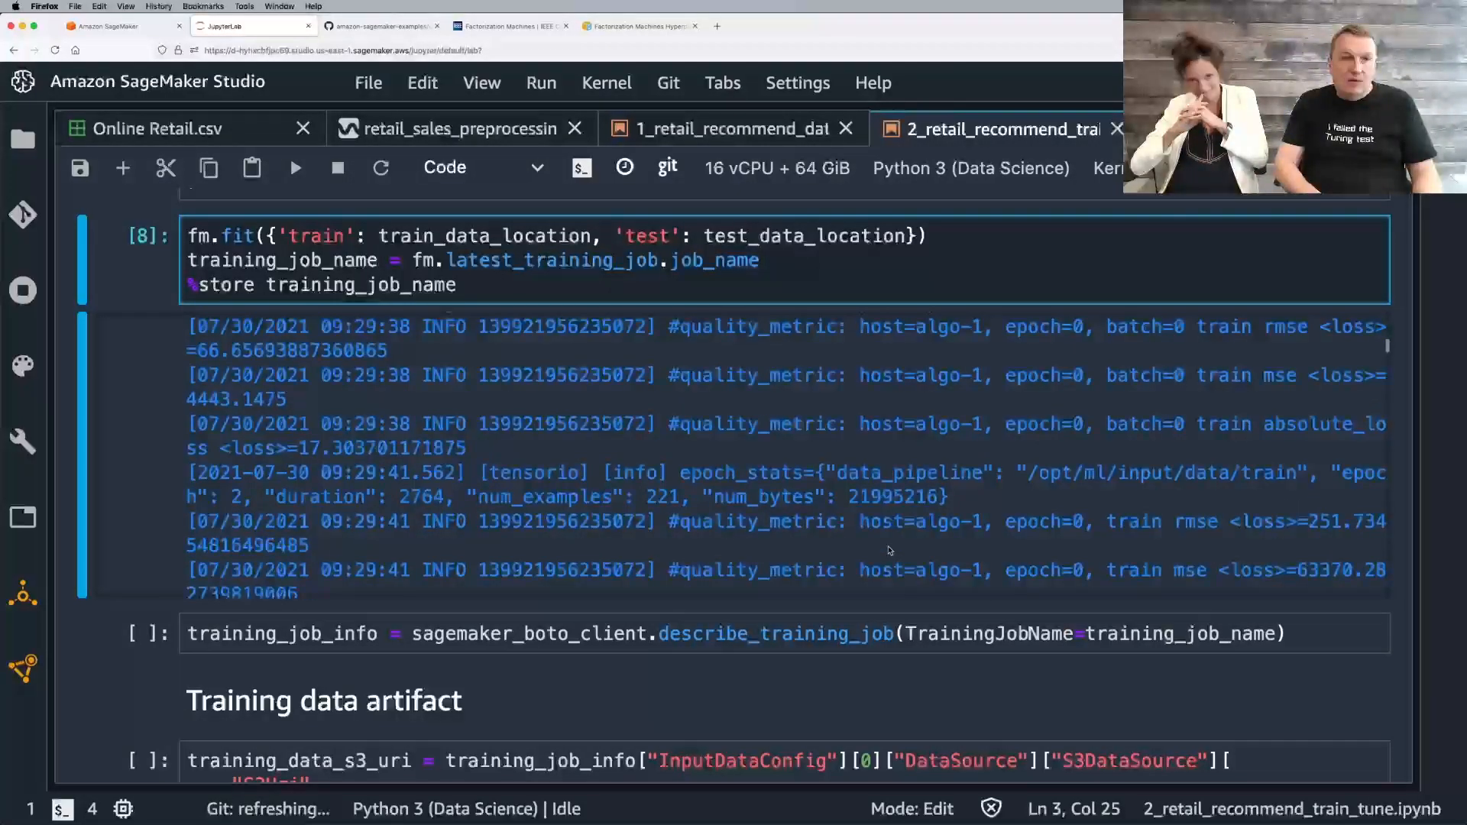
mouse_move(1228, 529)
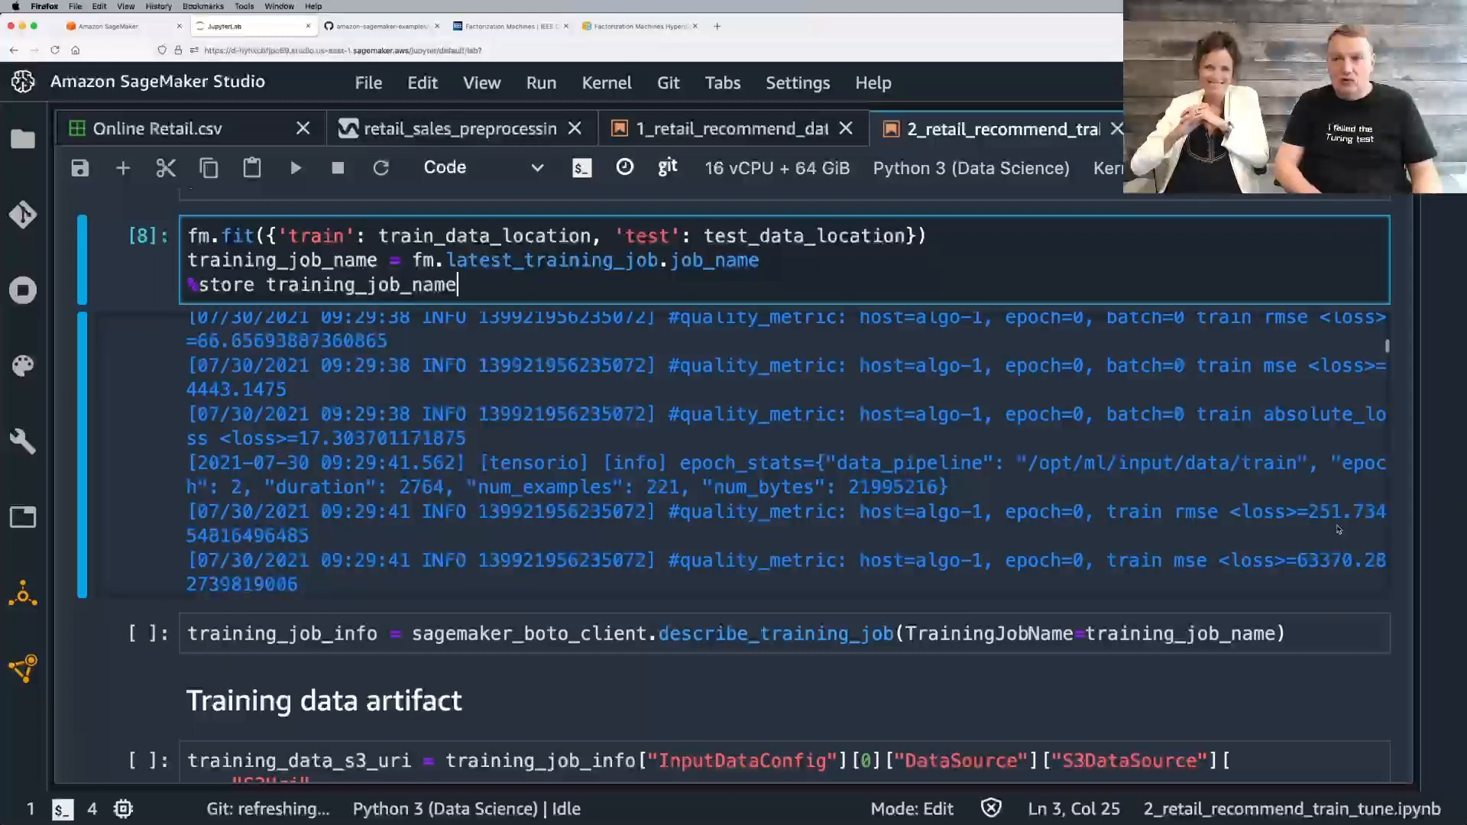
Step: Scroll the fit log to 'Training job completed' with 115 training and billable seconds
scroll("down", 3)
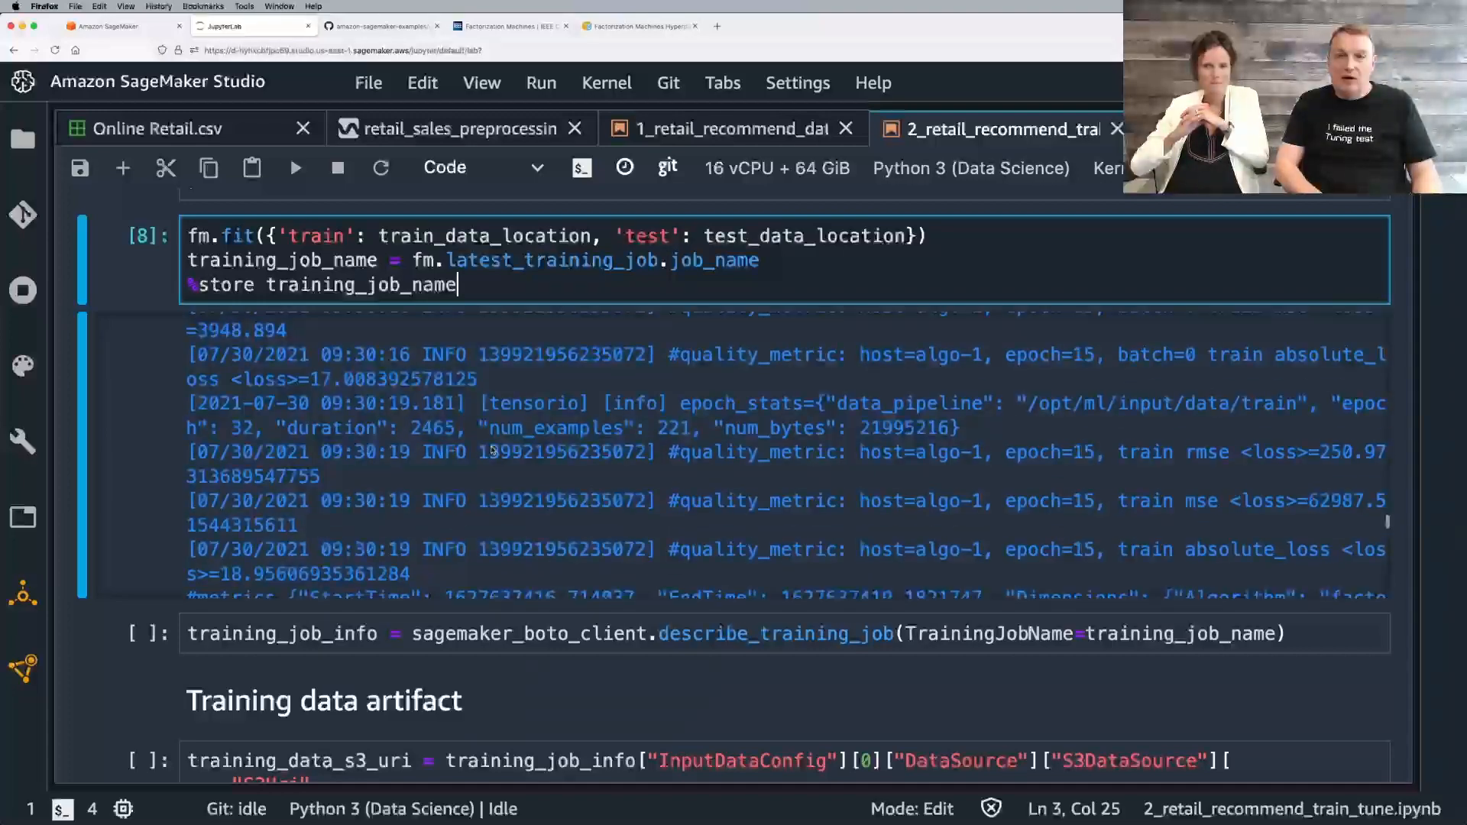
scroll("down", 3)
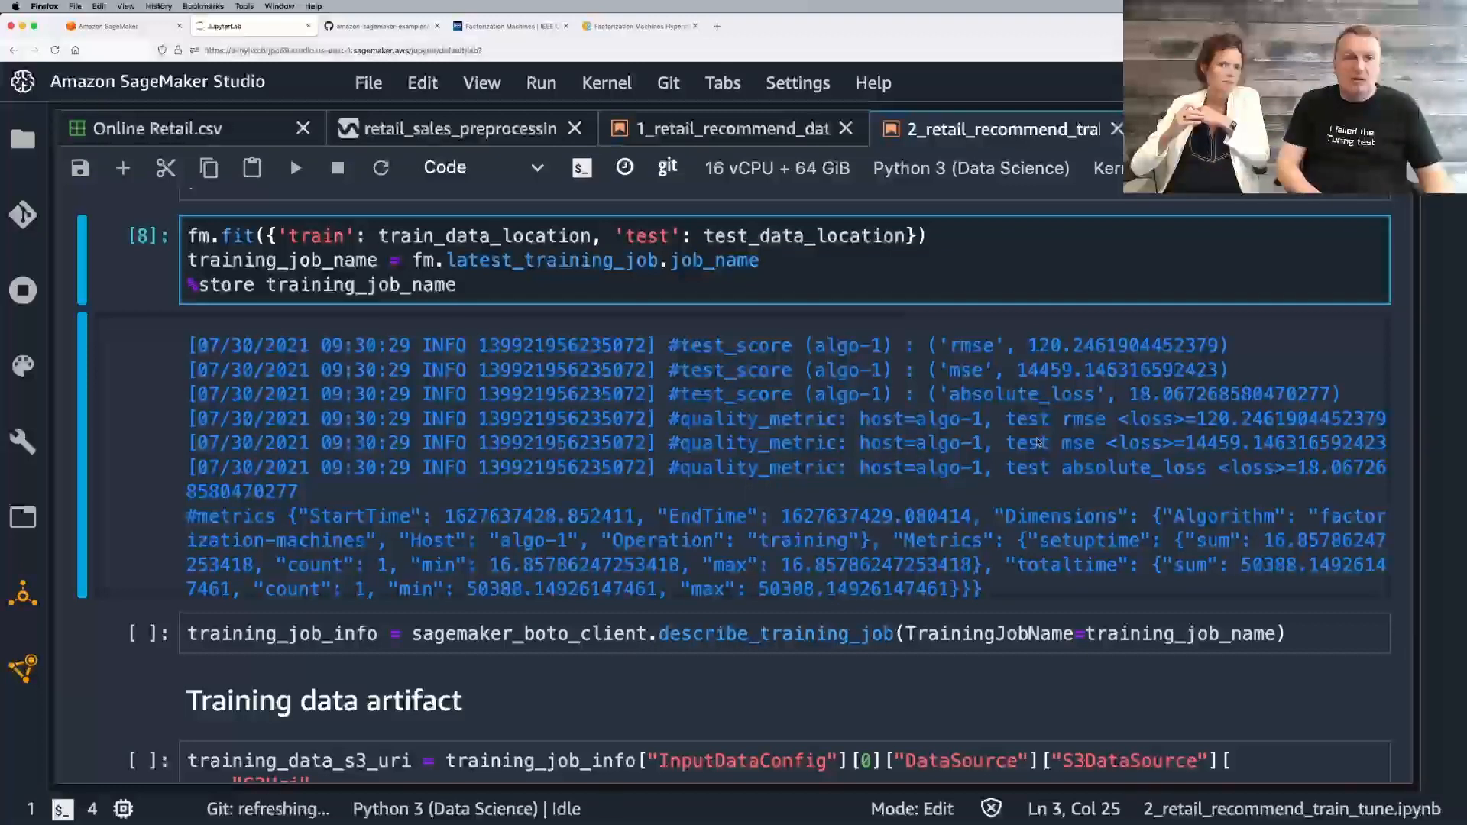
scroll("down", 3)
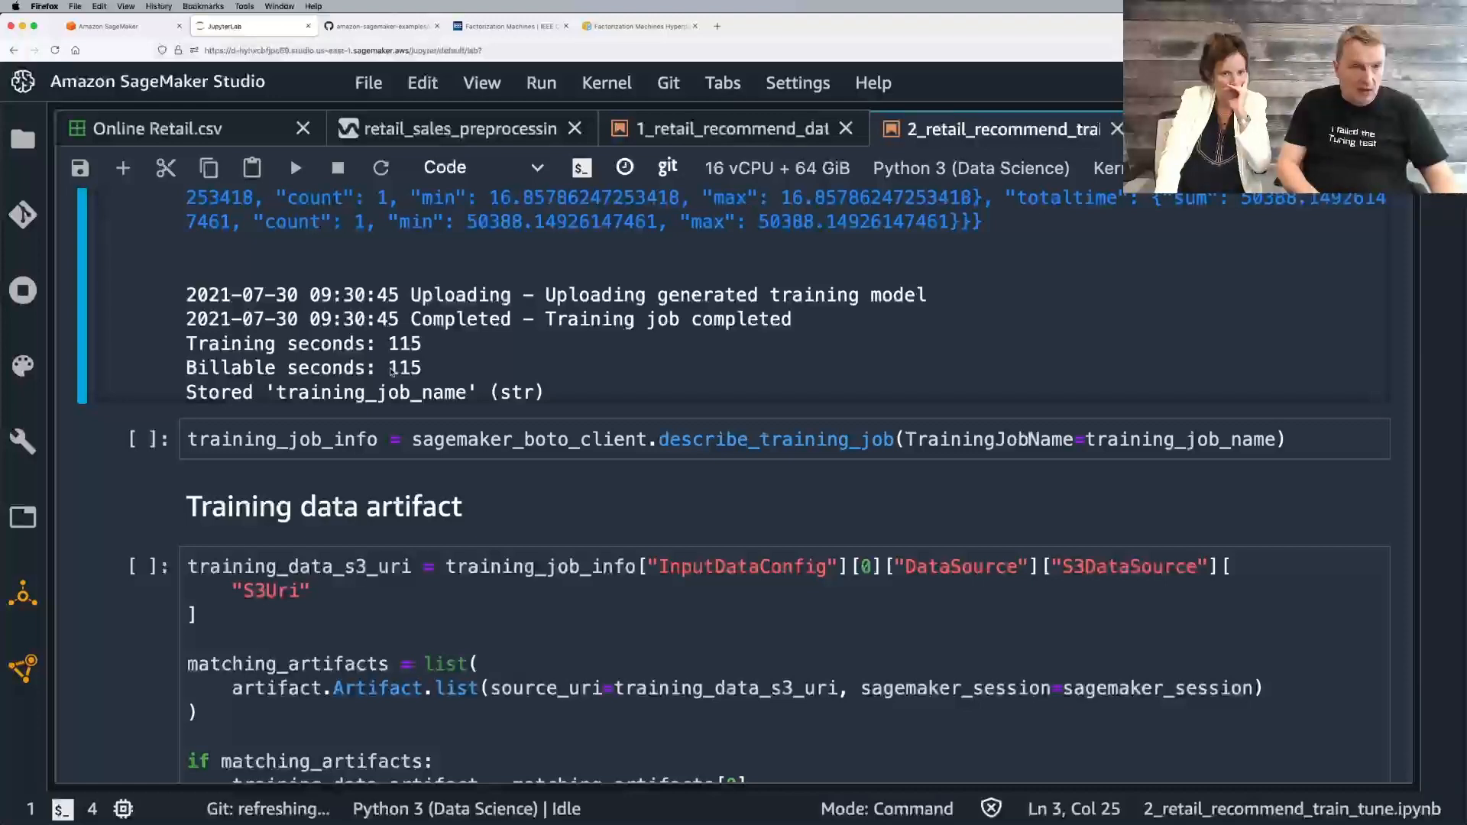
Step: Mark the 115 billable seconds value and open the Experiments and trials browser
double_click(404, 367)
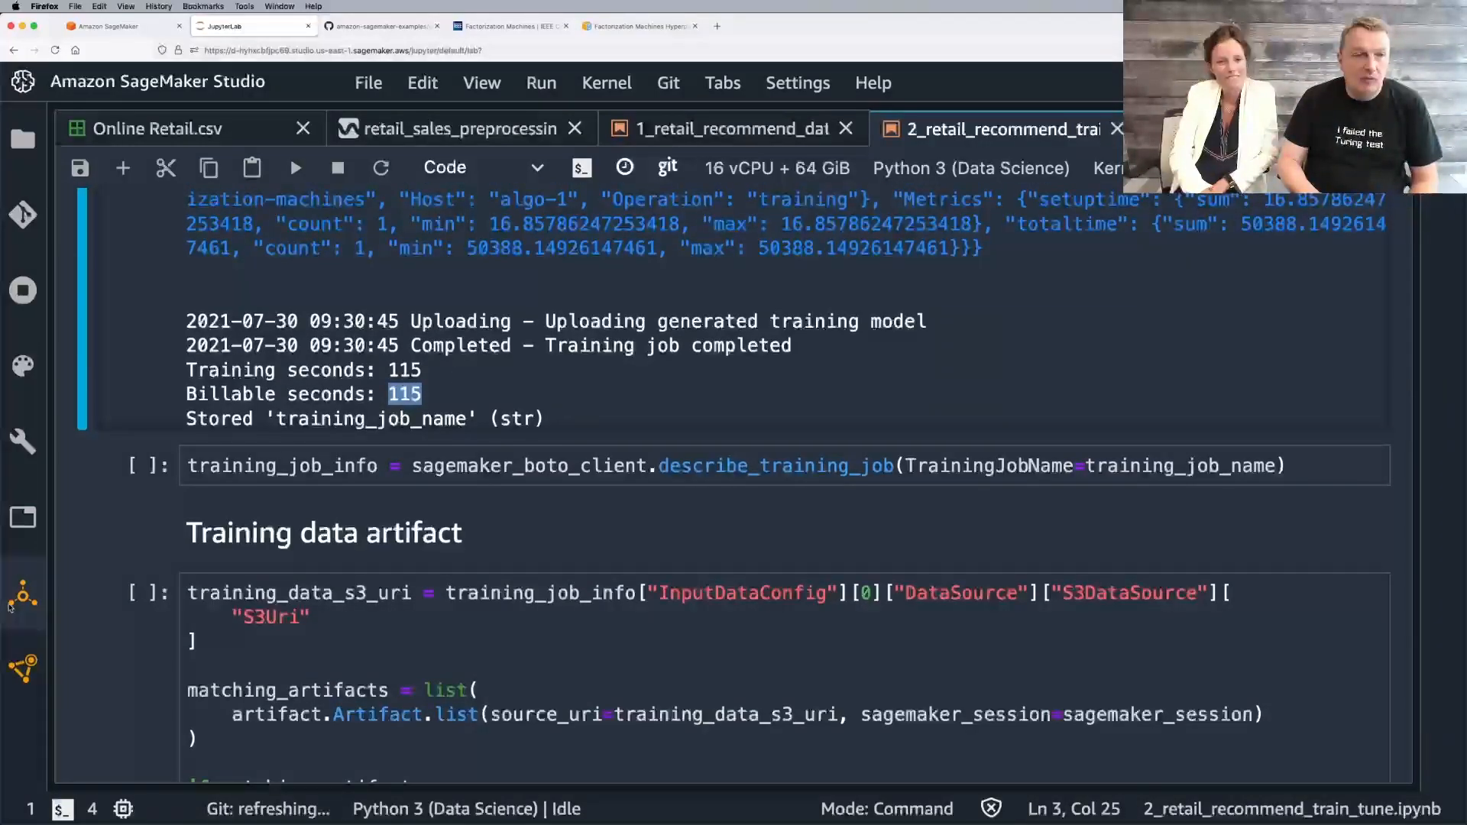
left_click(22, 595)
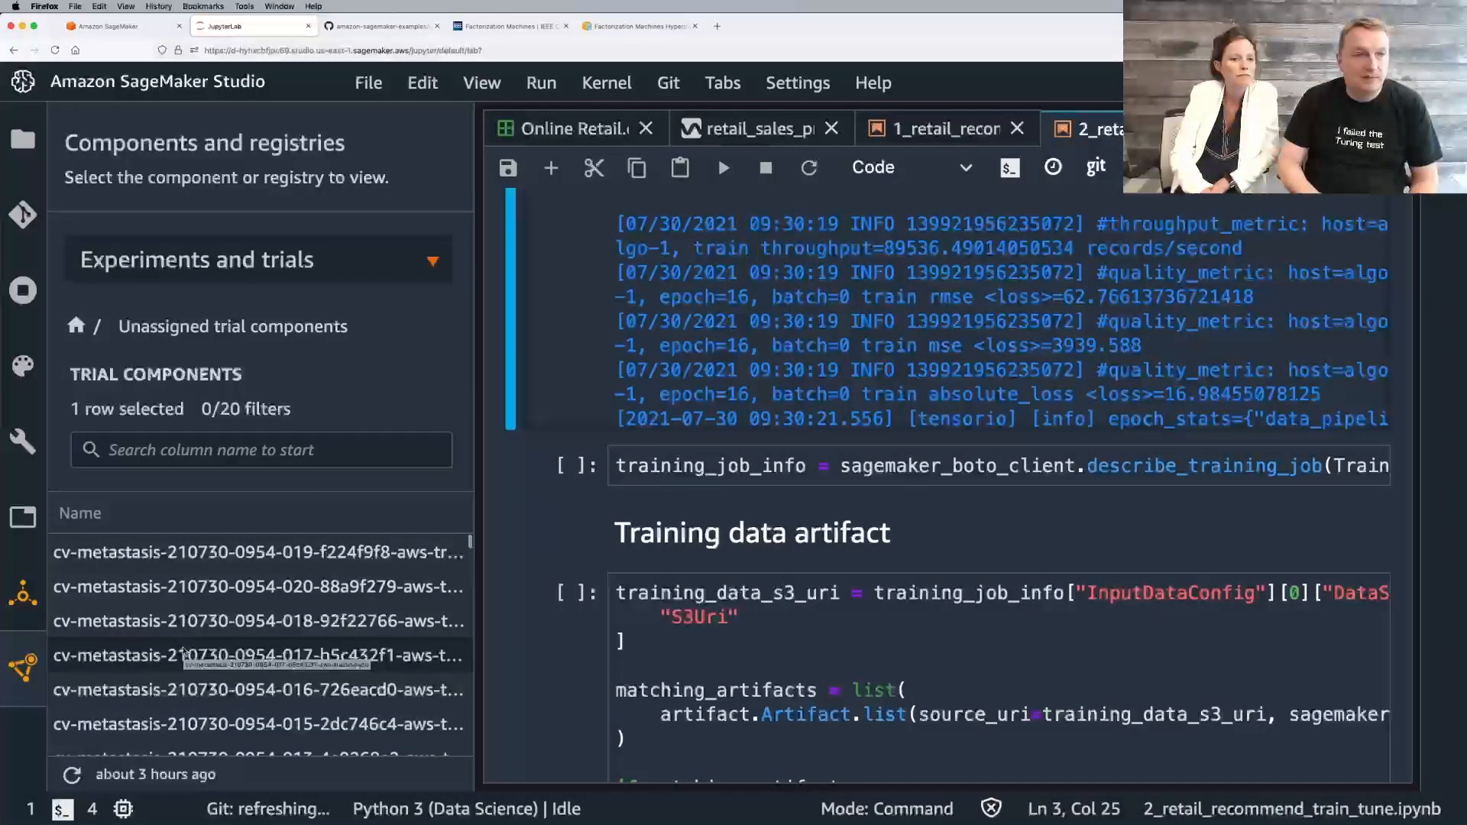
Step: Open Unassigned trial components and the factorization-machines-2021-07-30 trial component details
left_click(197, 259)
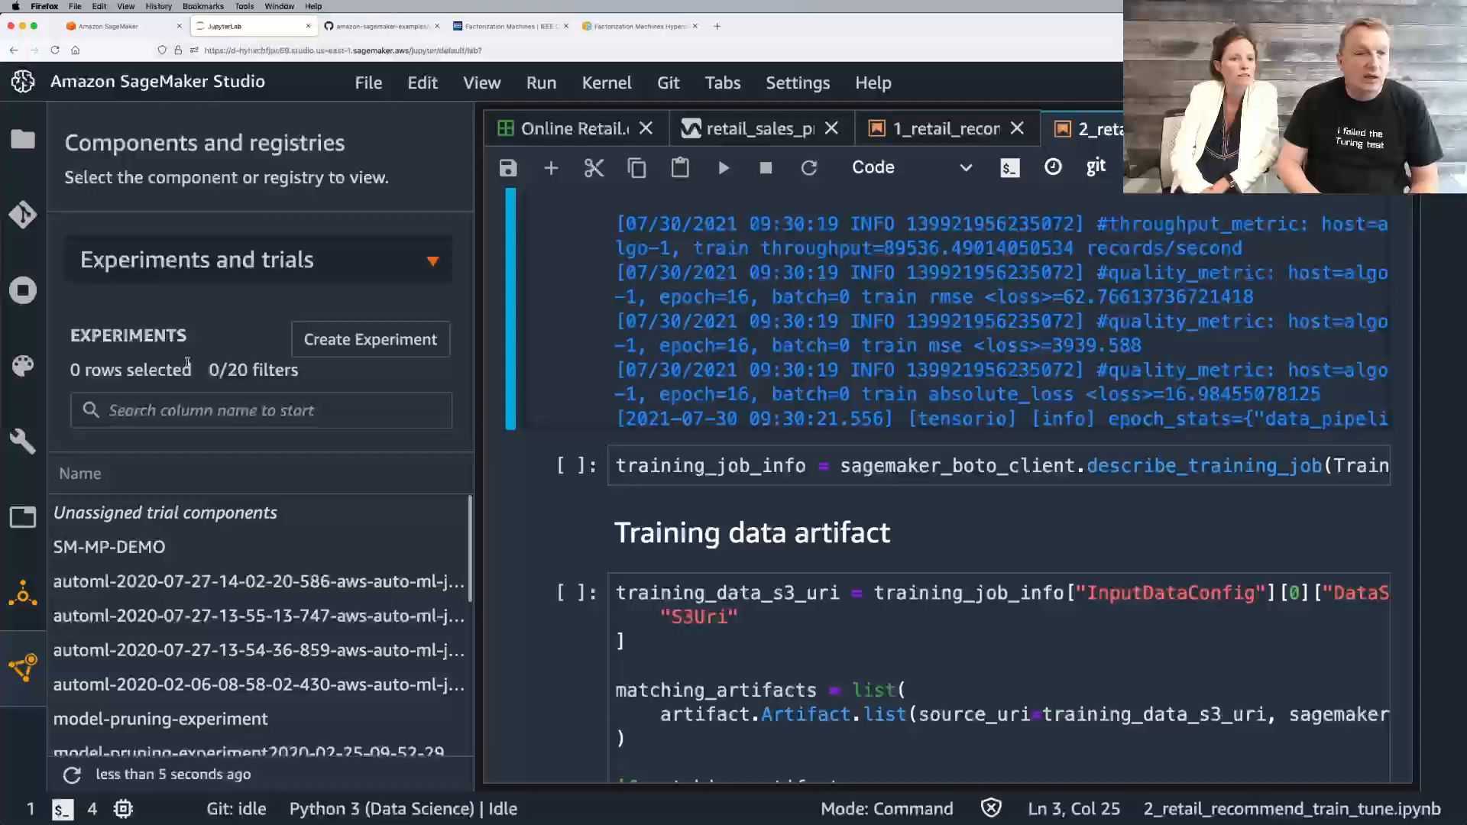
left_click(165, 512)
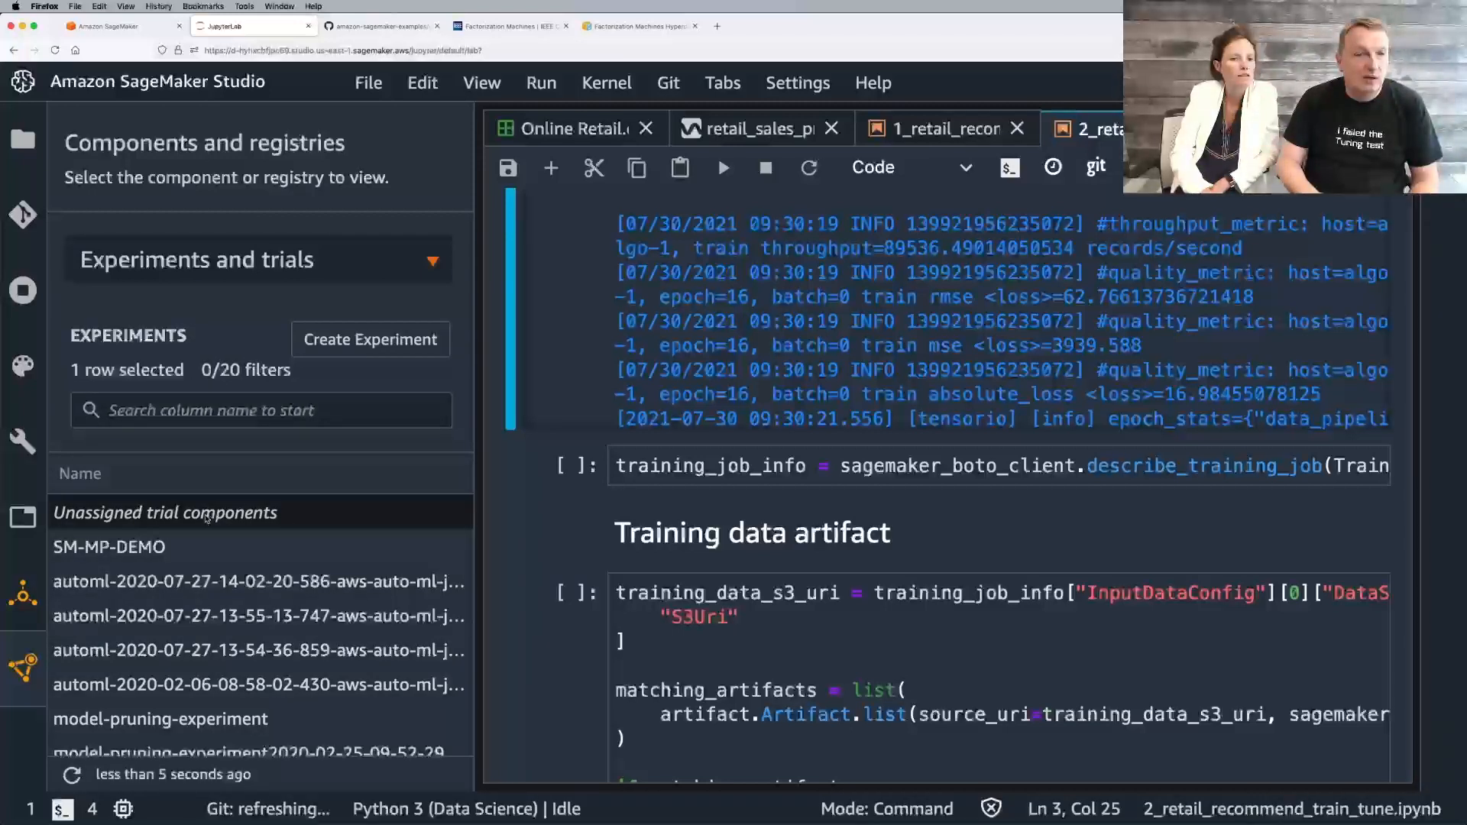
scroll("down", 3)
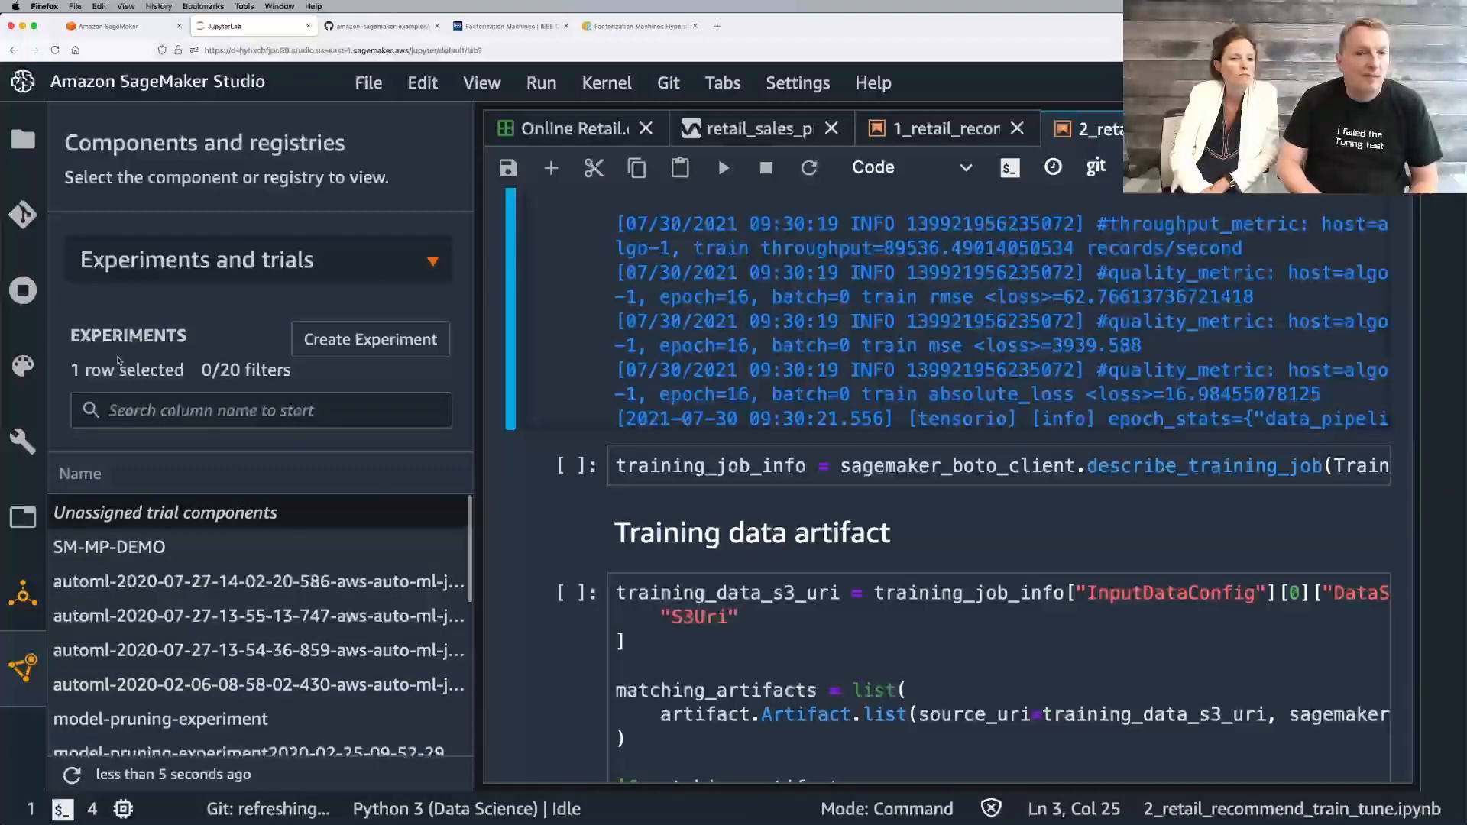
left_click(165, 512)
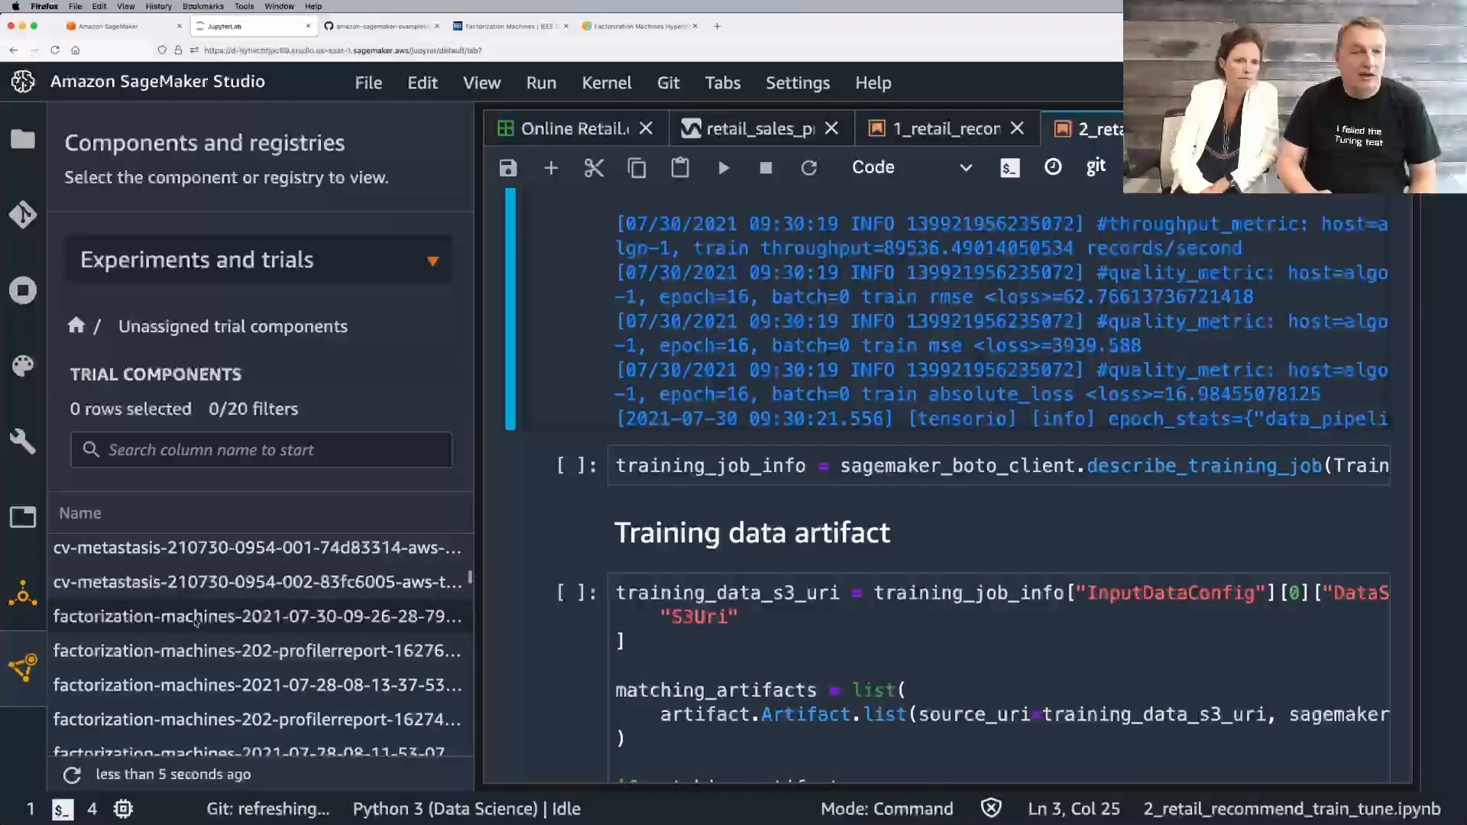
left_click(256, 615)
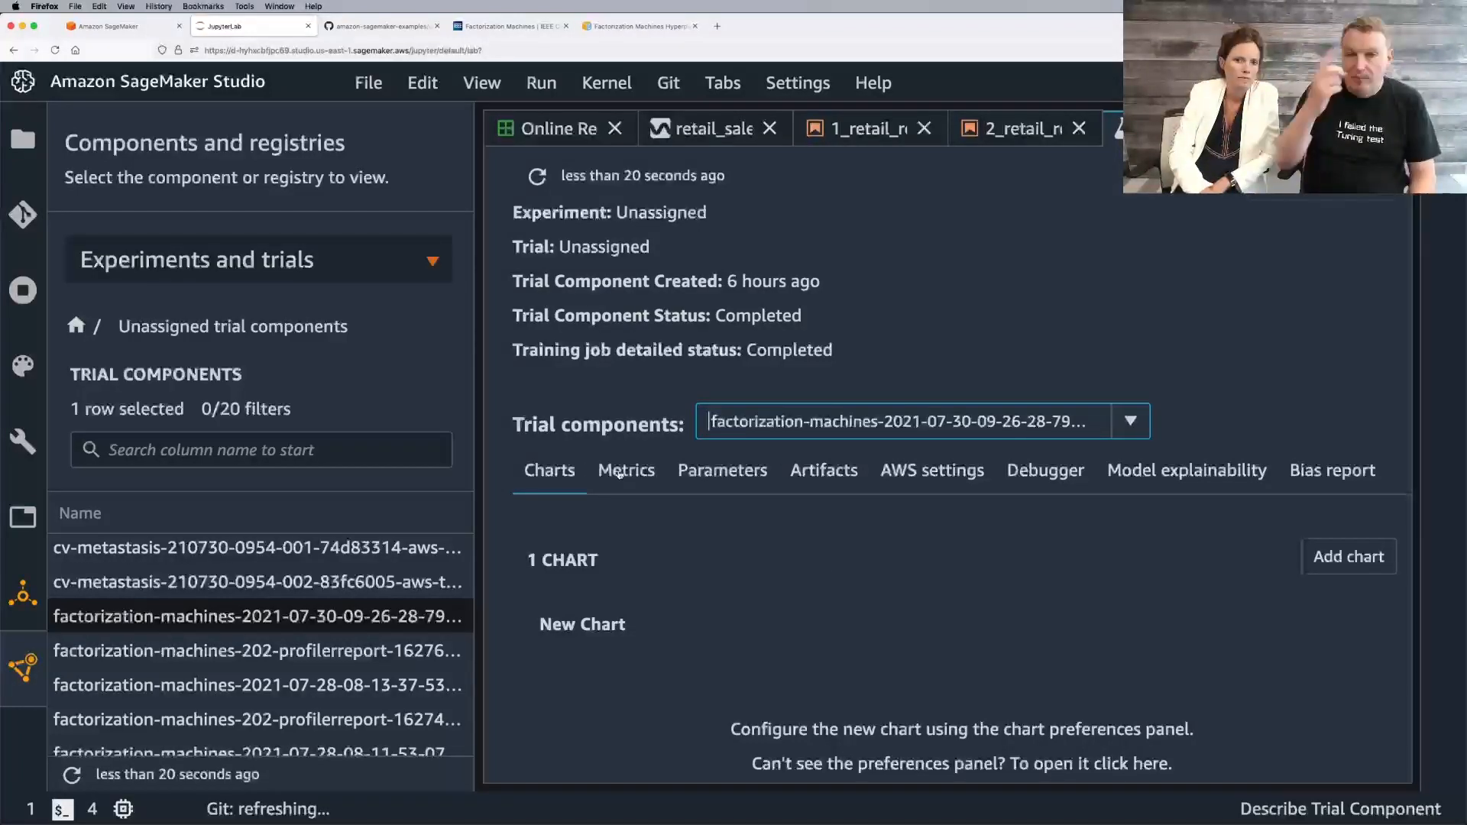
Step: Add a second chart as a Line chart over Time, then view the Metrics table of loss, RMSE and MSE
left_click(1348, 556)
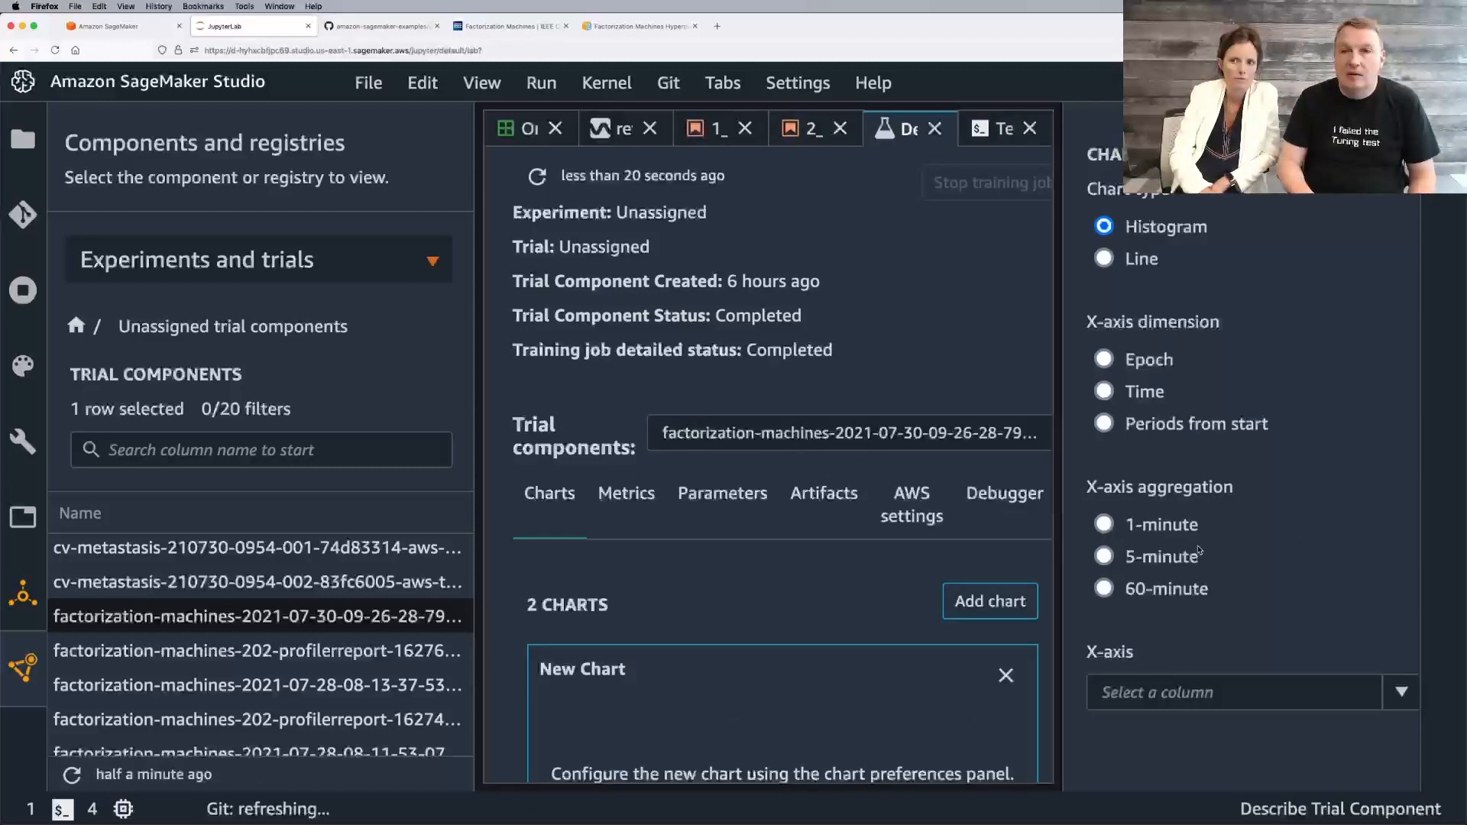
left_click(1103, 258)
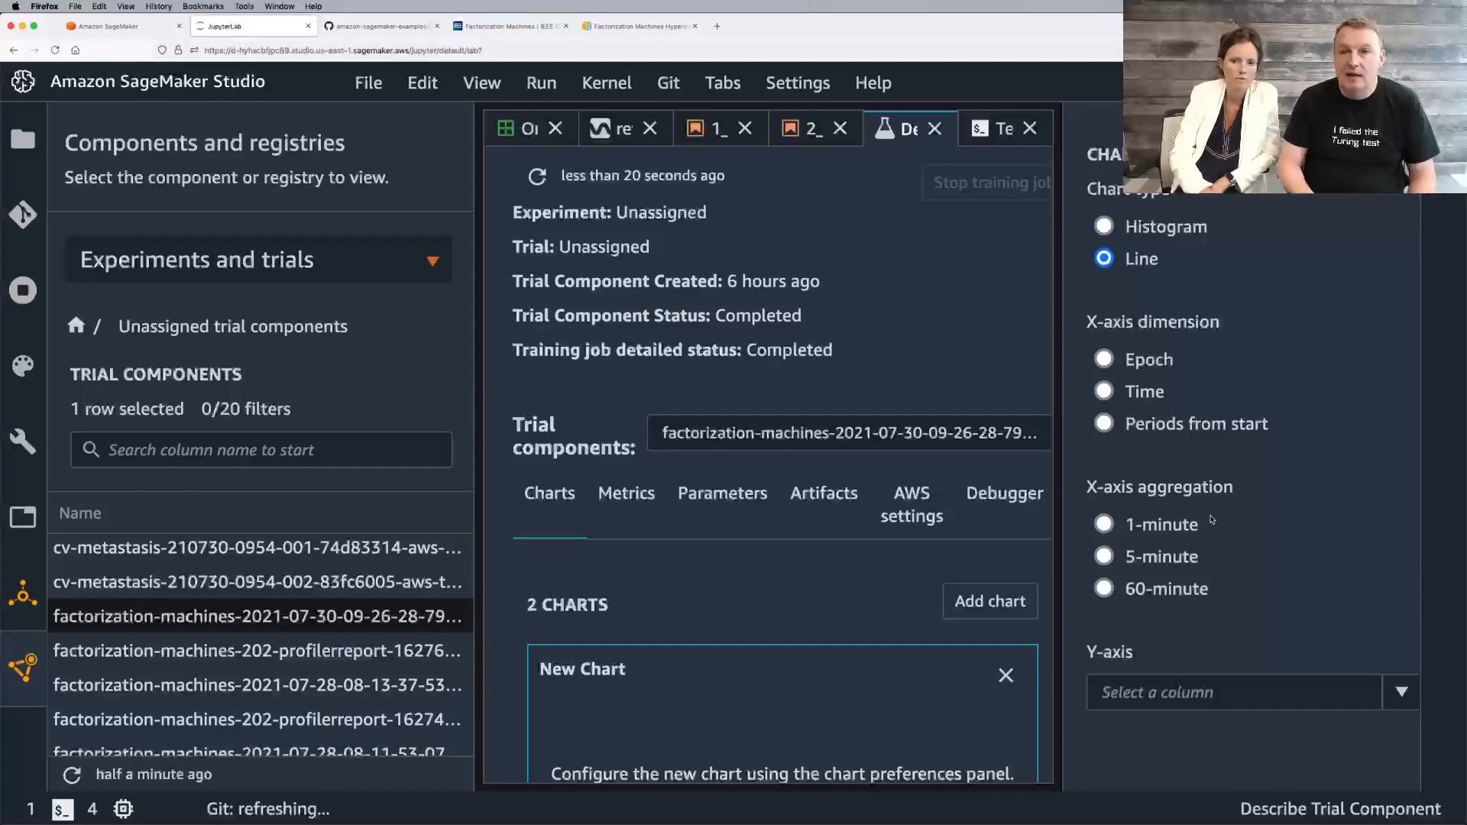
left_click(1103, 391)
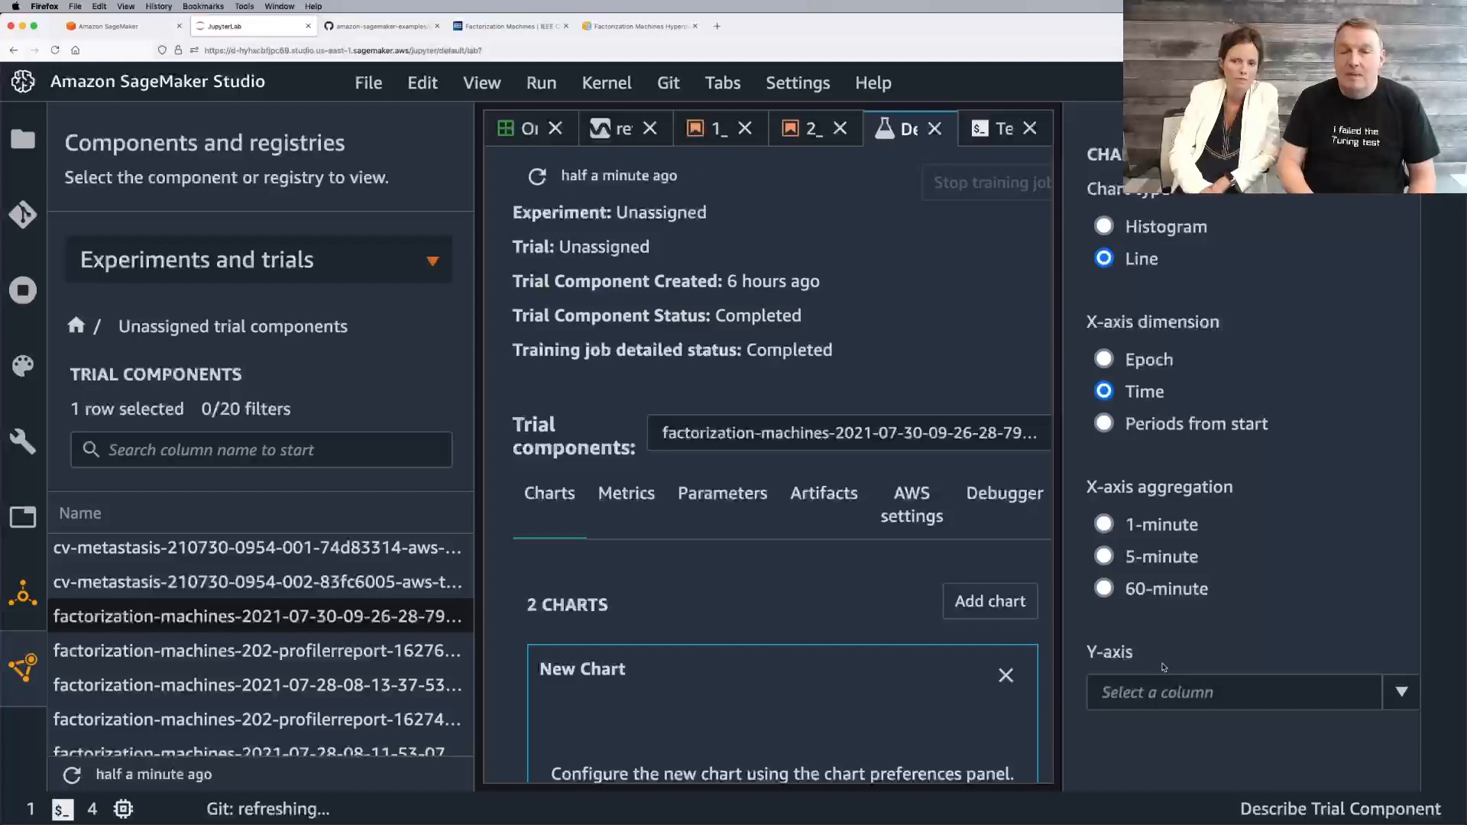
left_click(1235, 693)
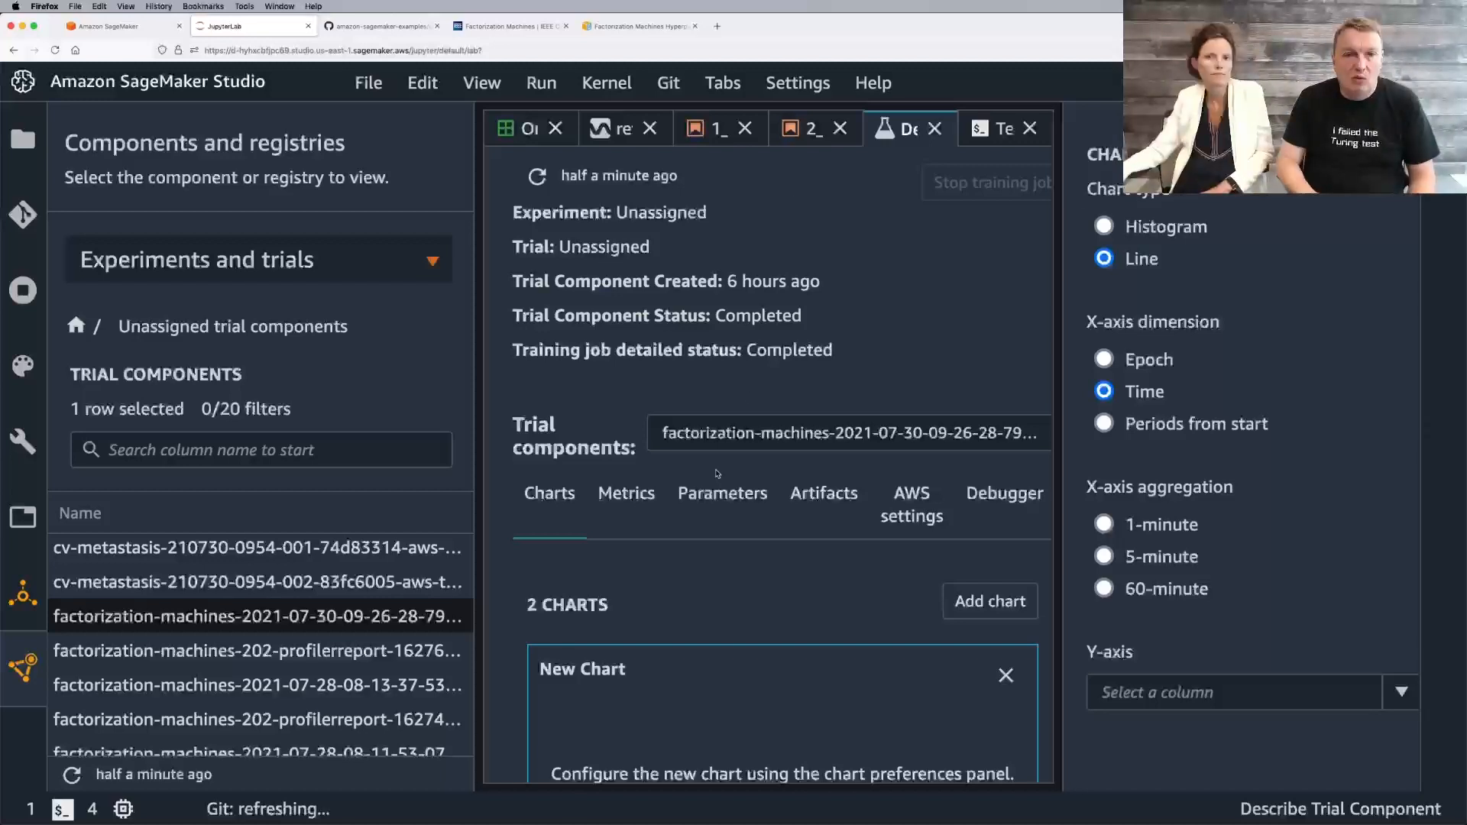
left_click(625, 493)
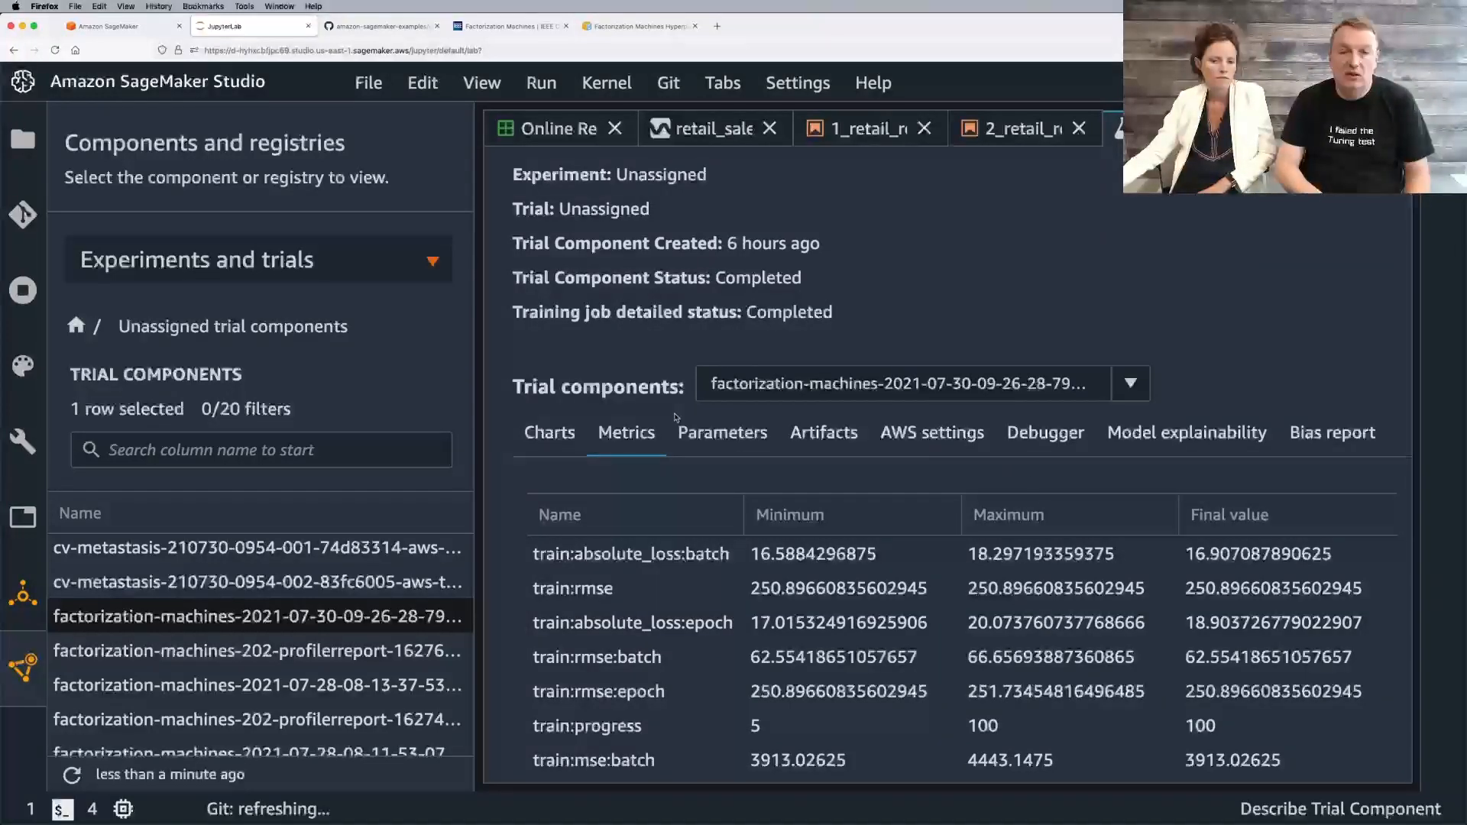
Step: Step through the trial component's parameters, artifacts, settings, debugger, explainability and bias tabs, then switch to 1_retail_recommend_dataprep.ipynb
left_click(721, 432)
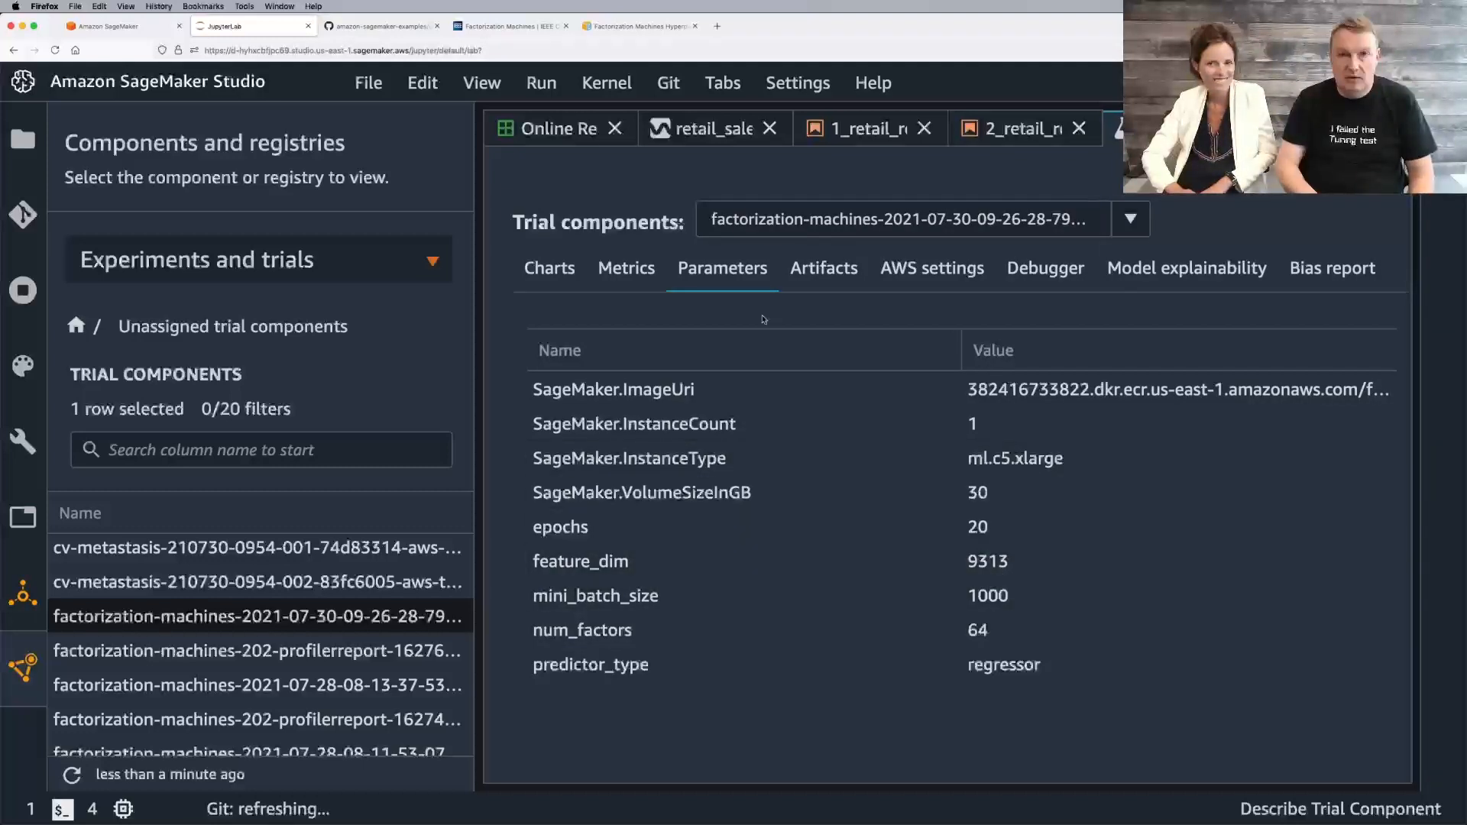
left_click(824, 267)
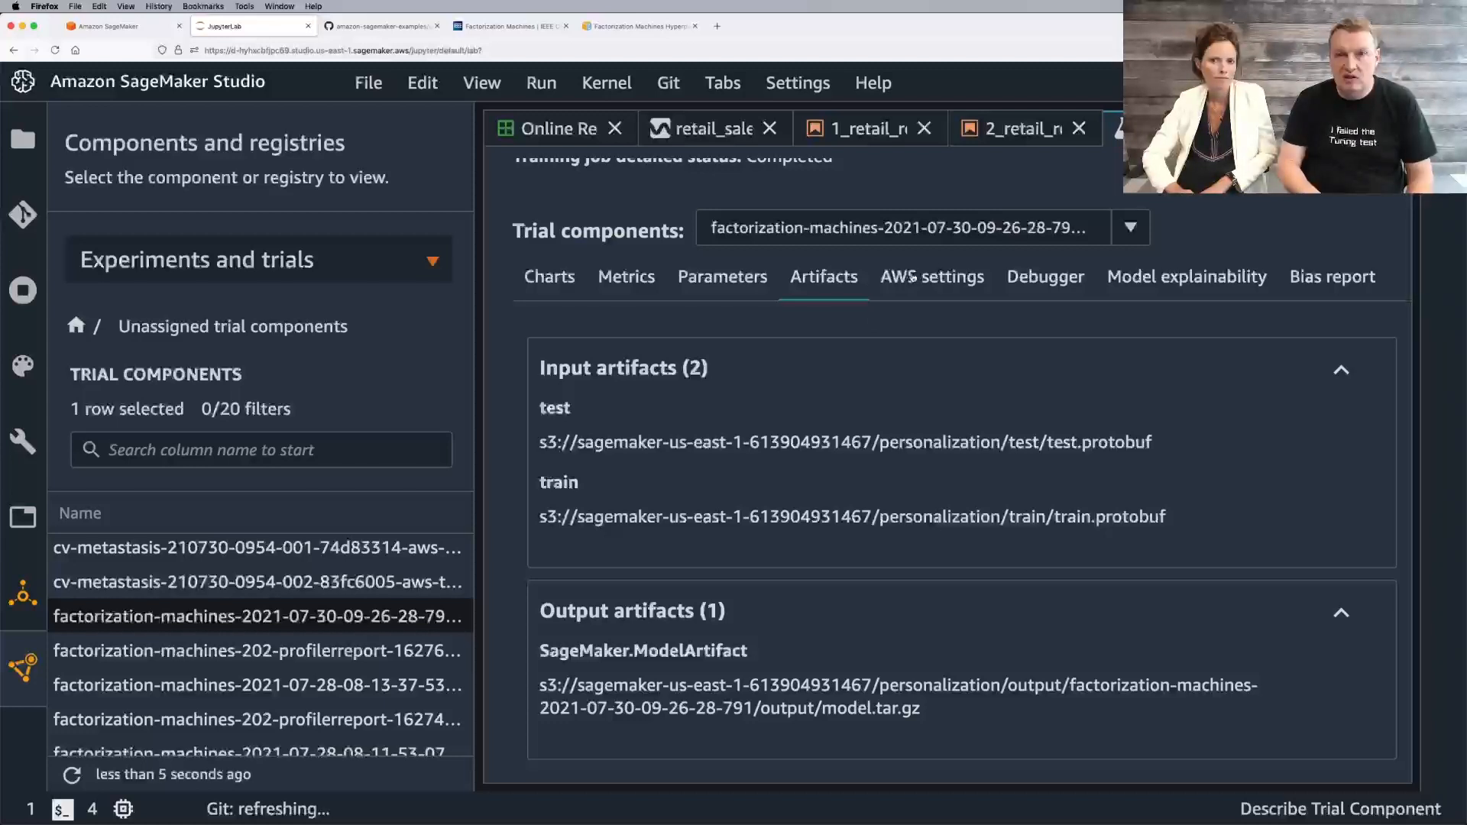
left_click(930, 277)
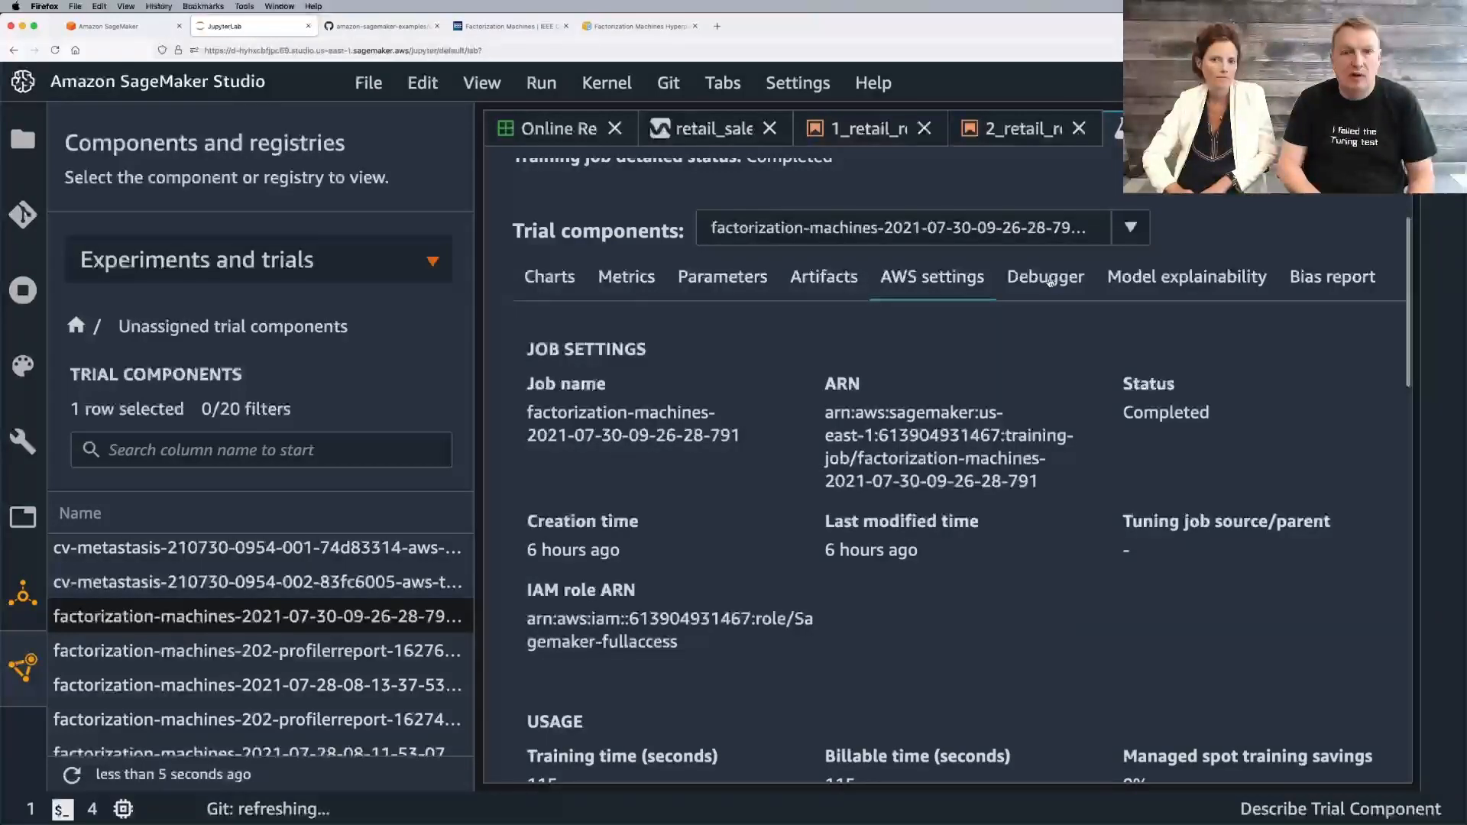
left_click(1046, 277)
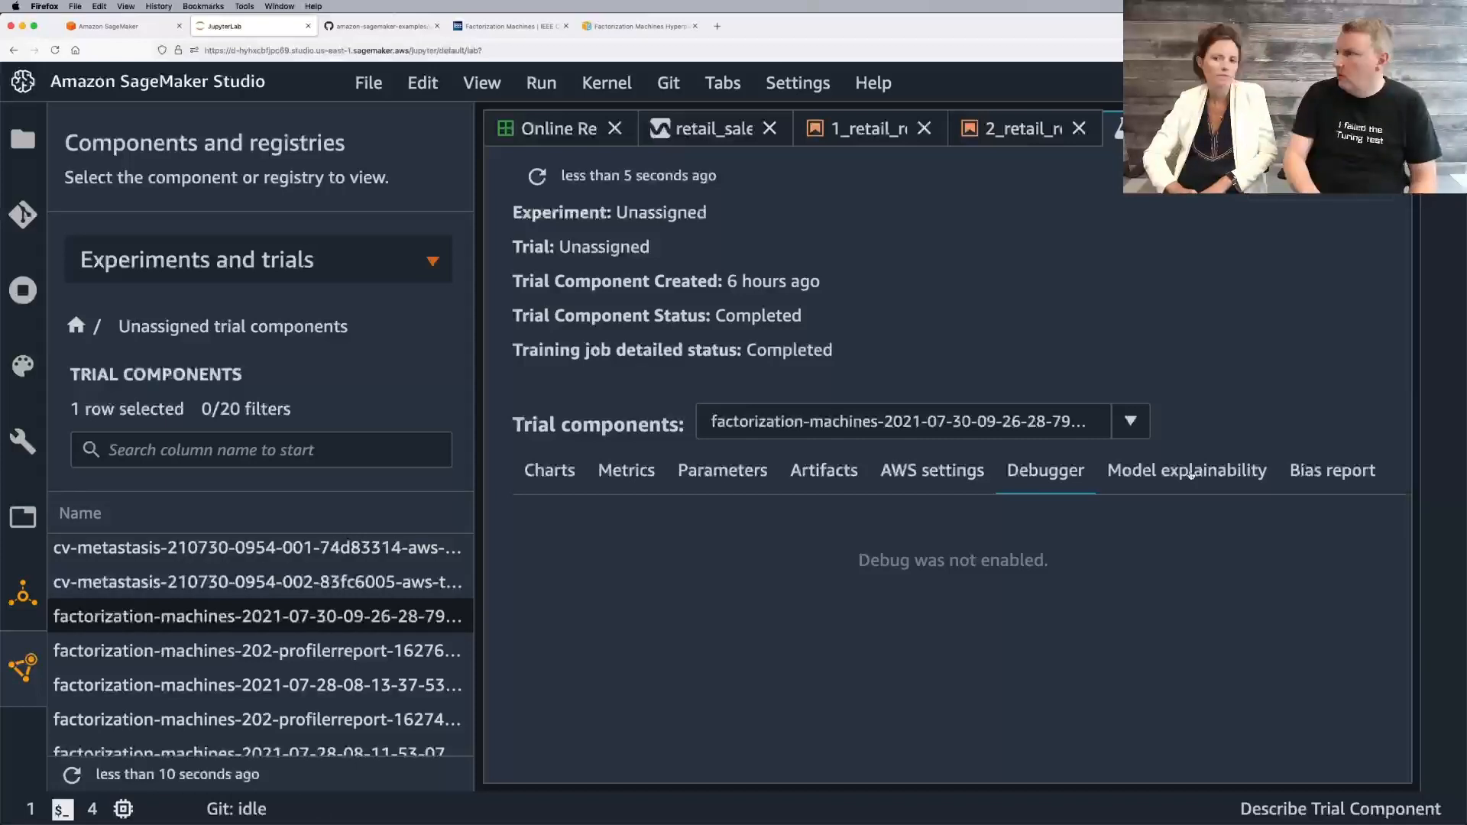
left_click(1186, 469)
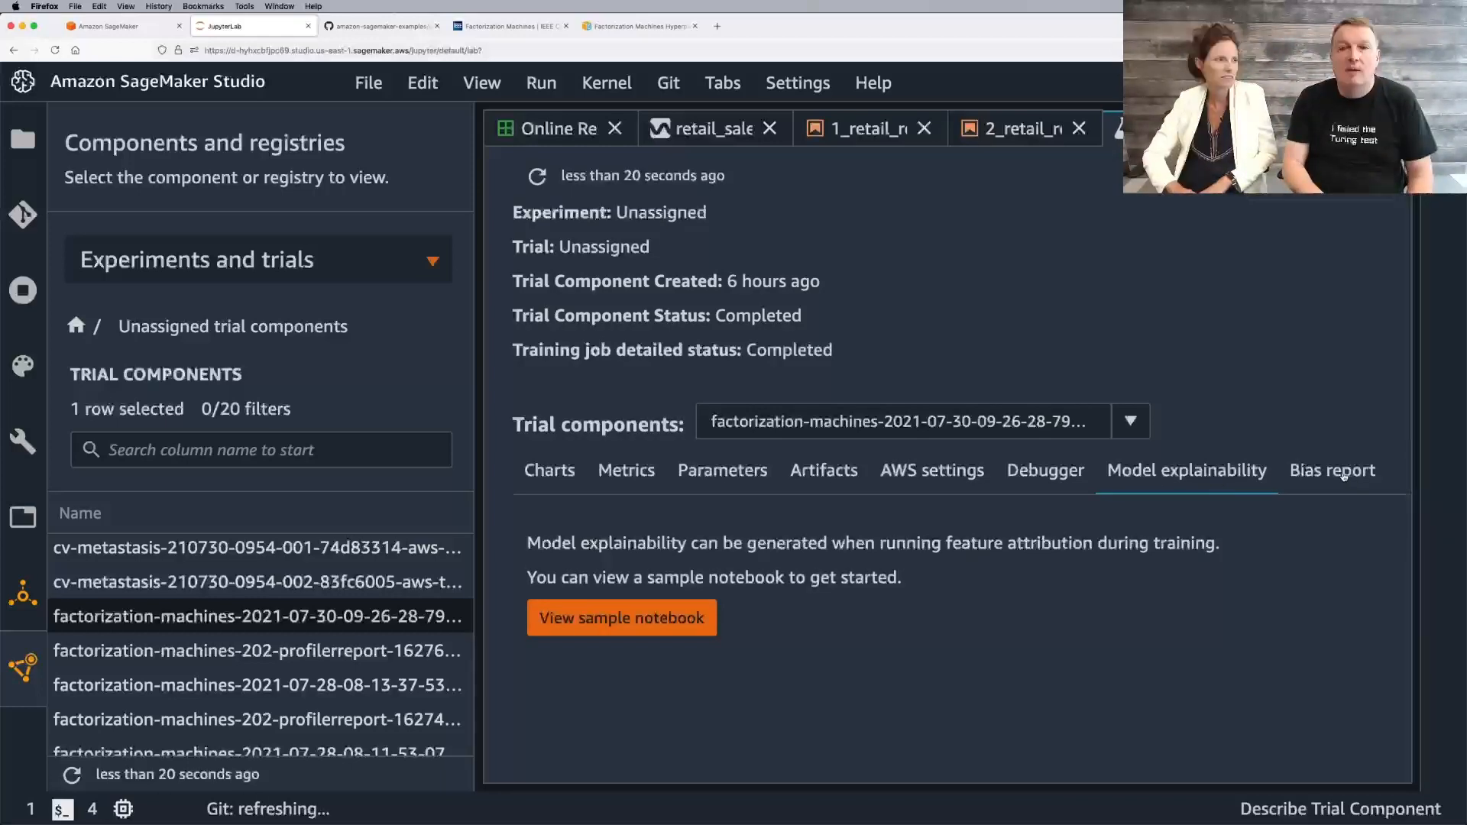
left_click(1331, 469)
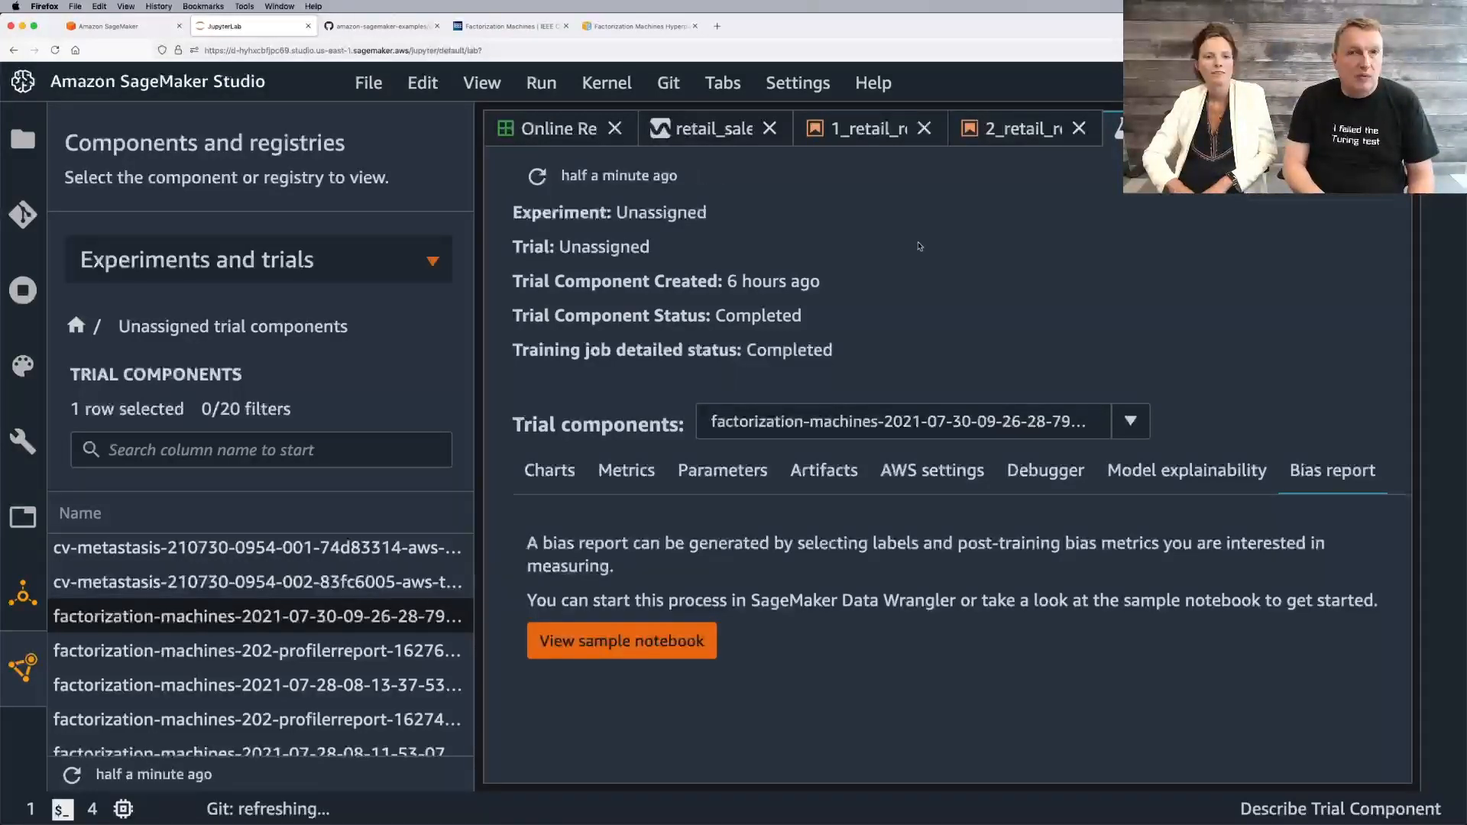
left_click(857, 128)
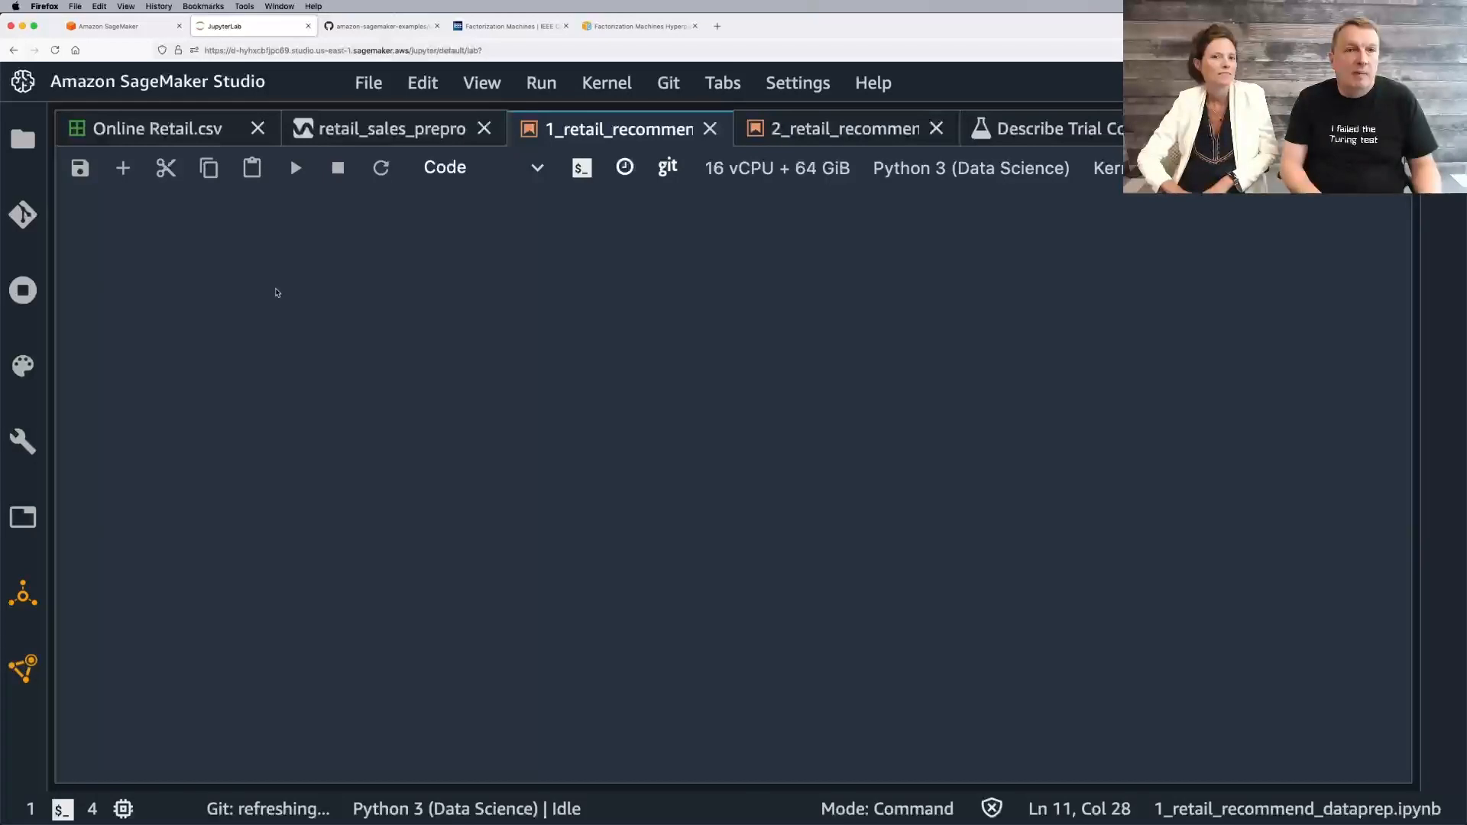
left_click(156, 128)
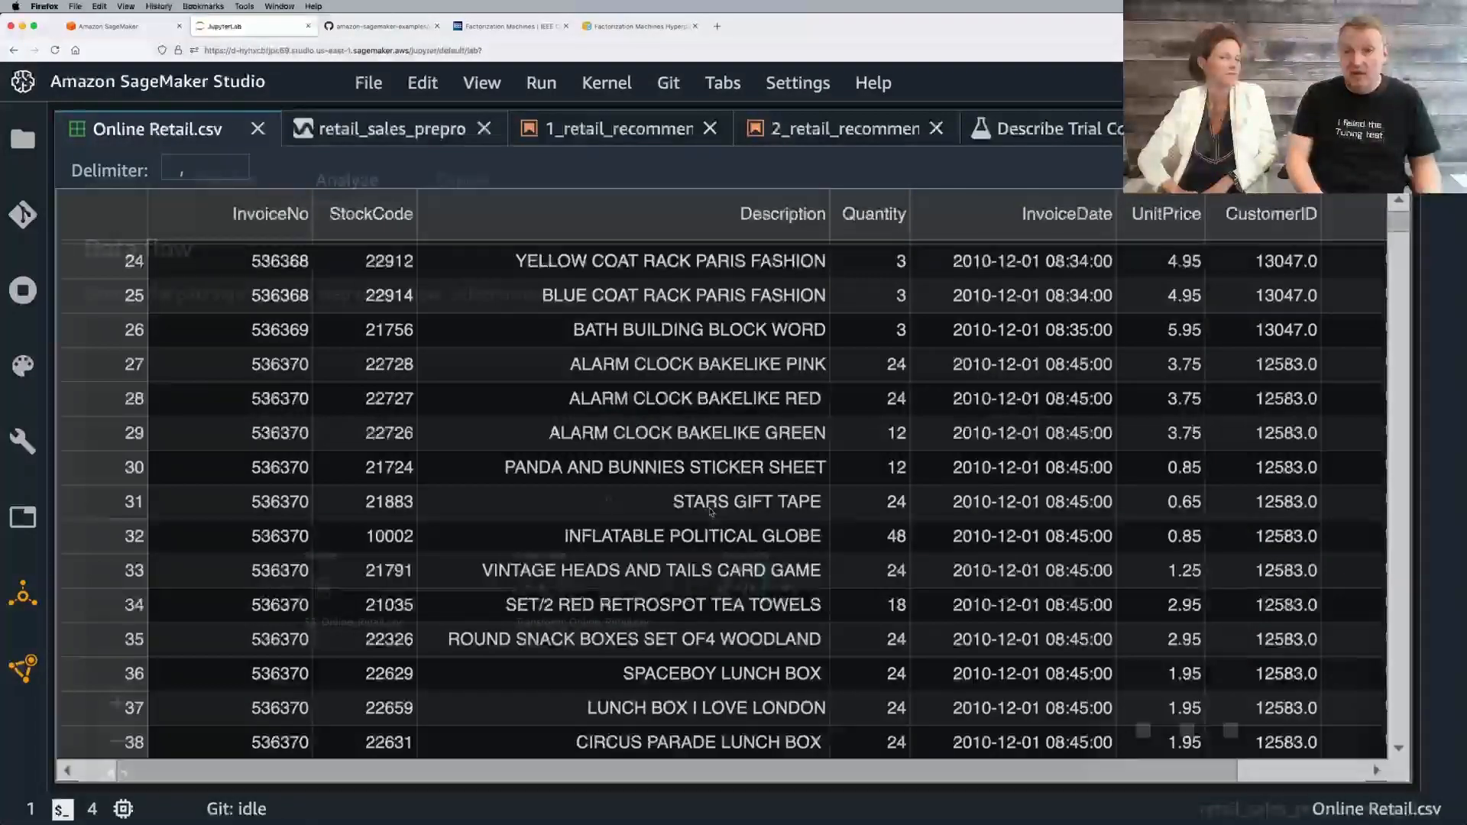
left_click(391, 128)
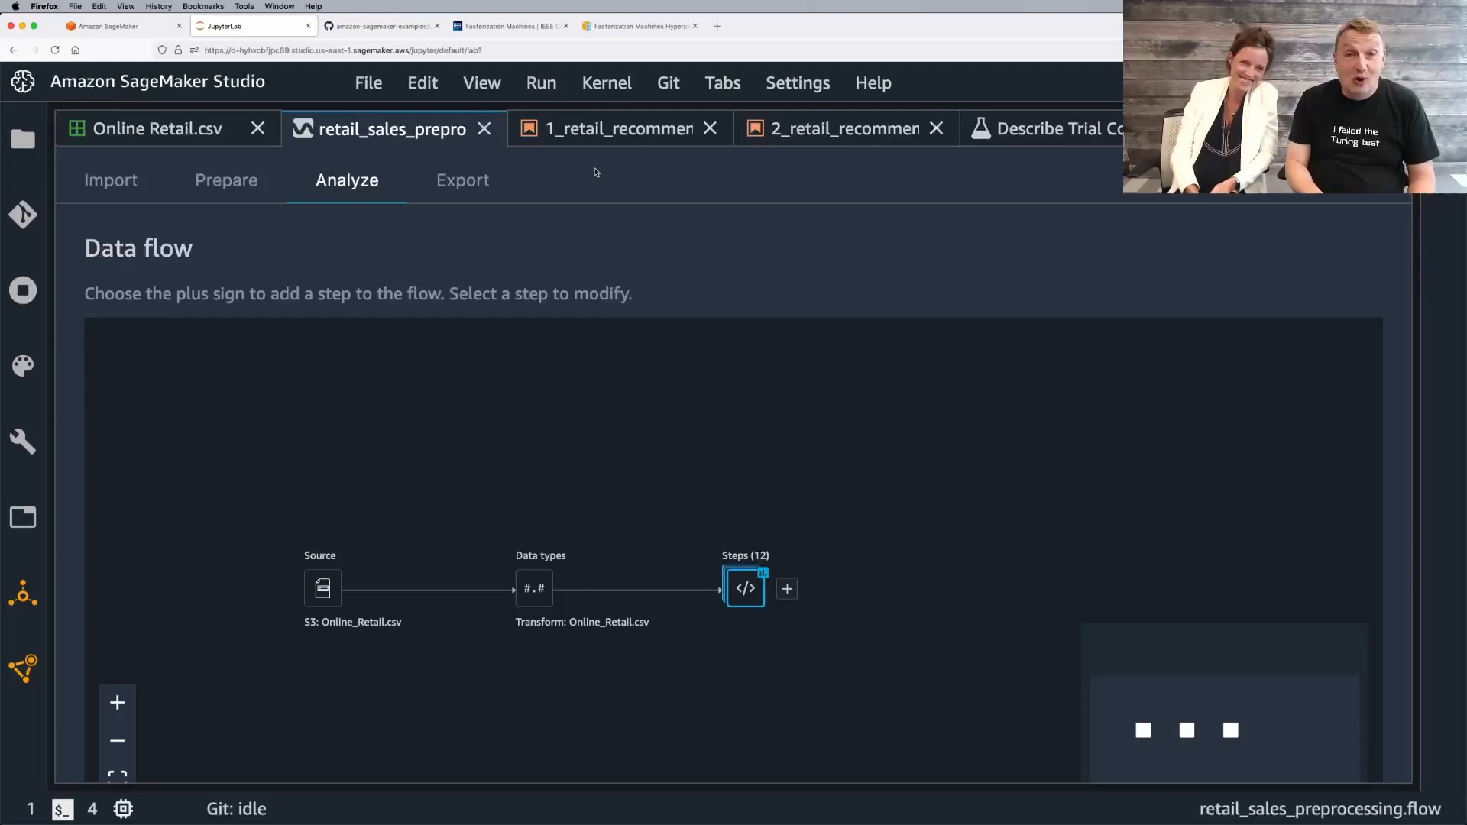
left_click(617, 128)
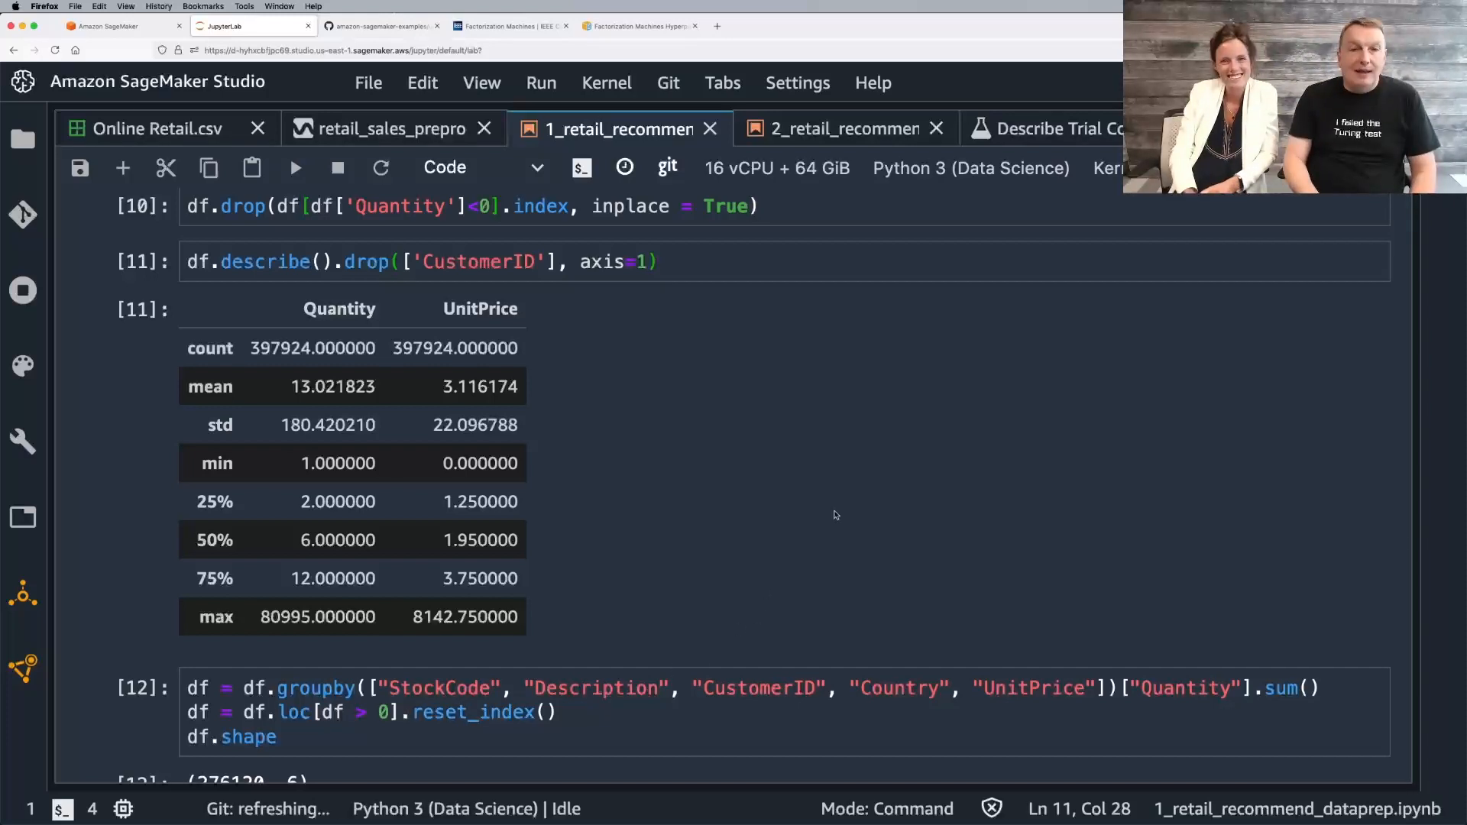
Step: Scroll through the loadDataset and train/test split cells under Prepare Data For Modeling
scroll("down", 3)
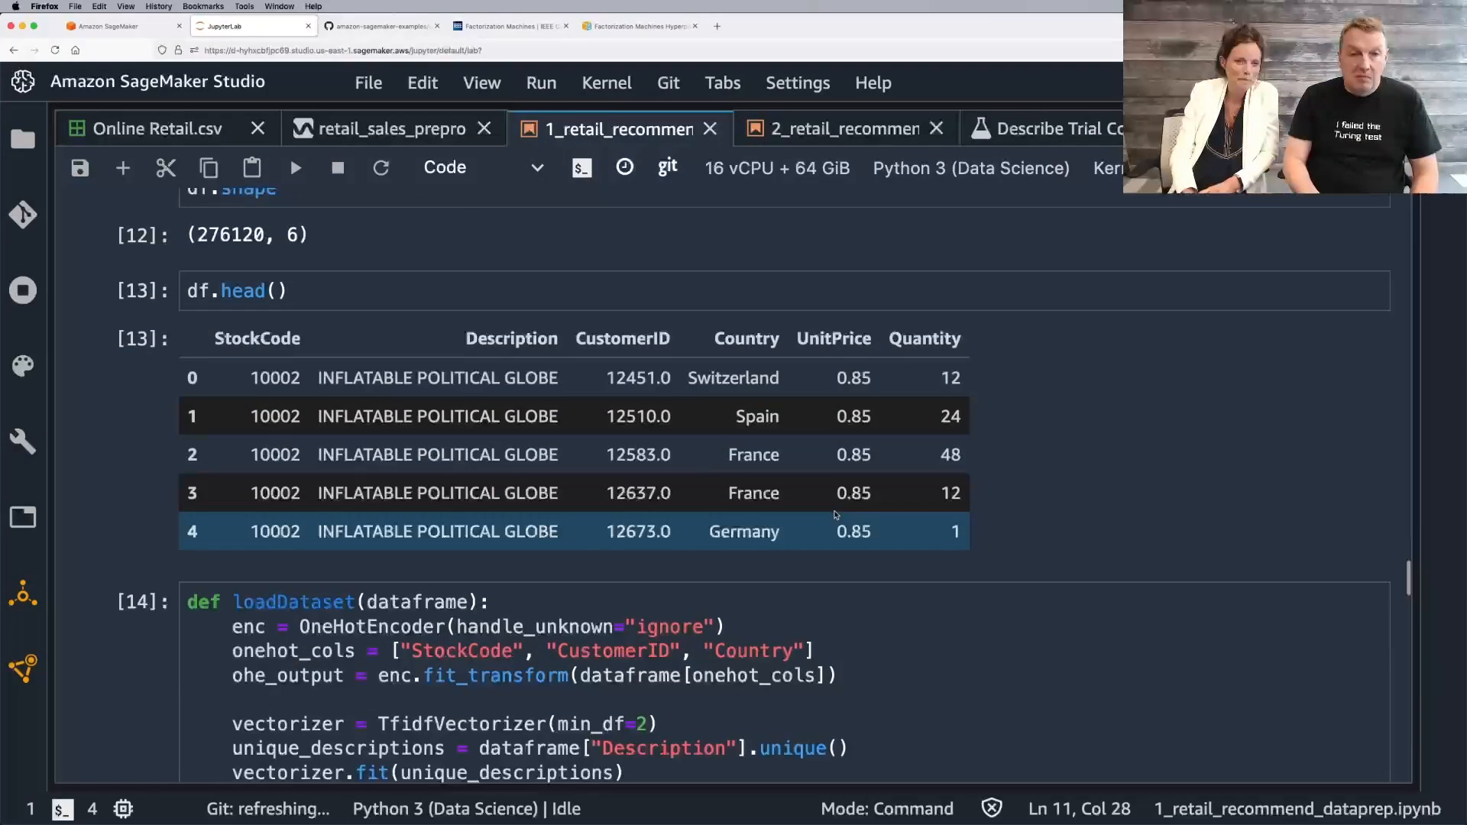
scroll("down", 3)
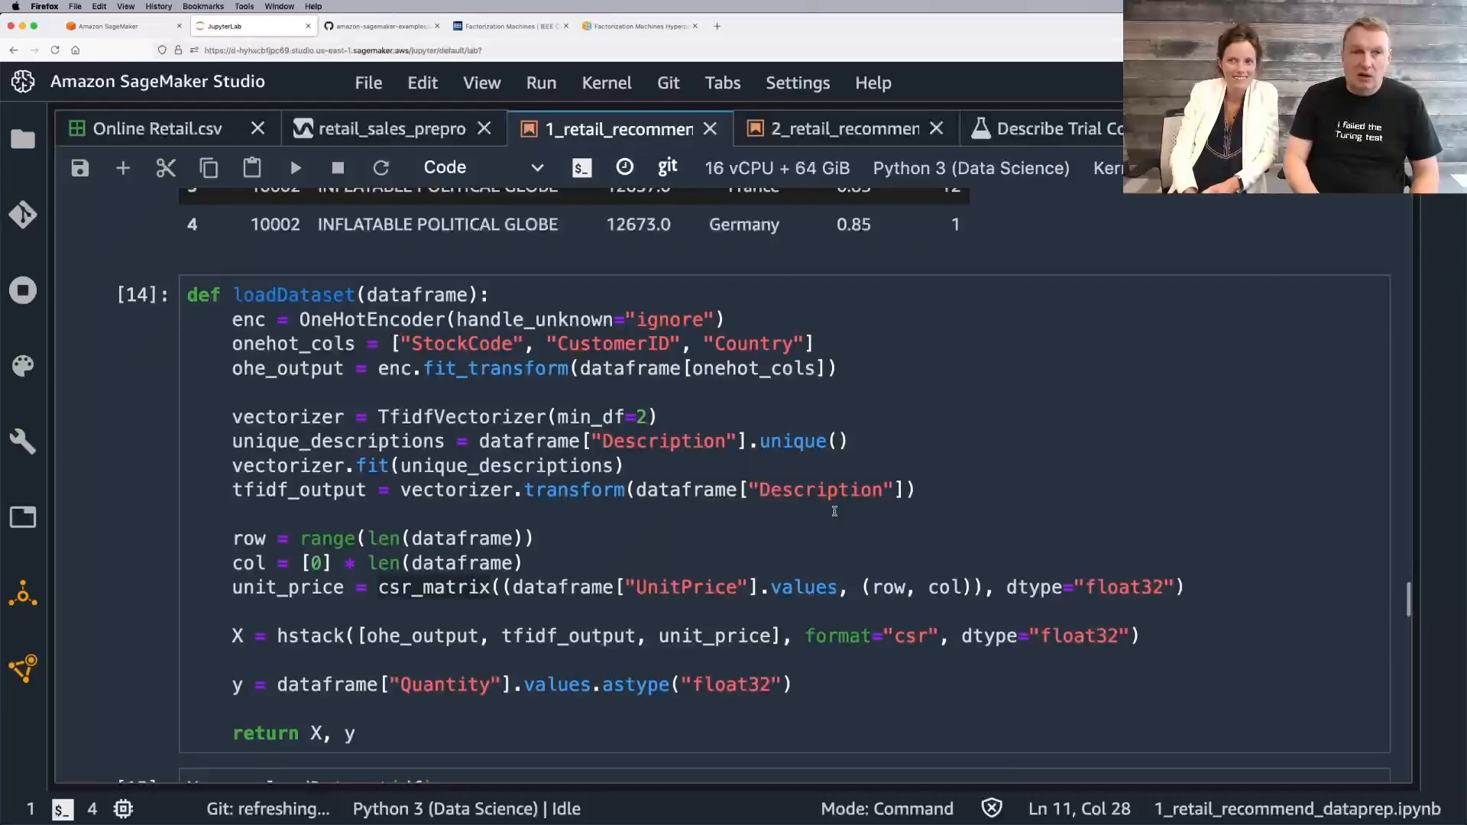
scroll("down", 3)
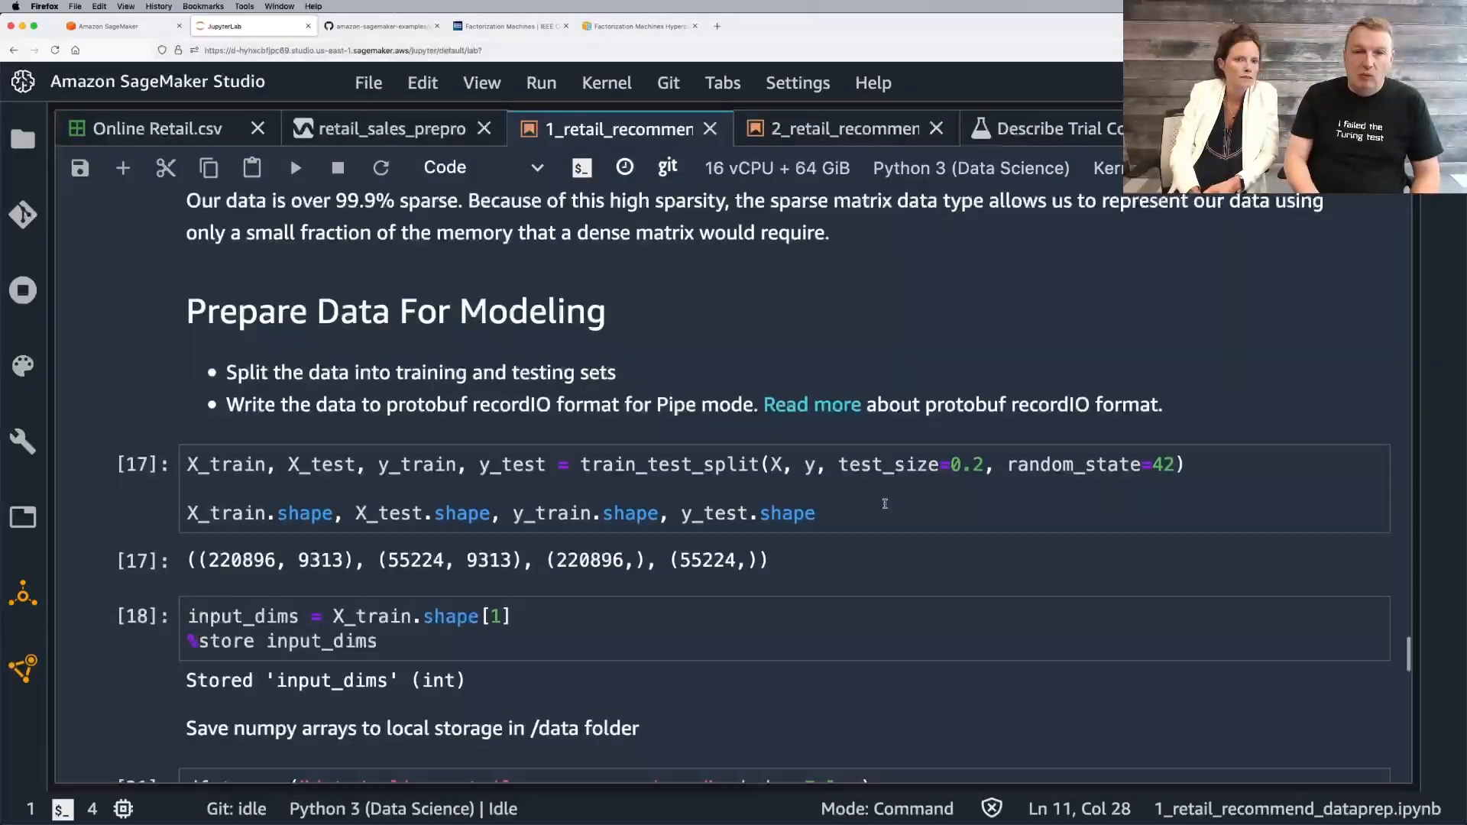
scroll("down", 3)
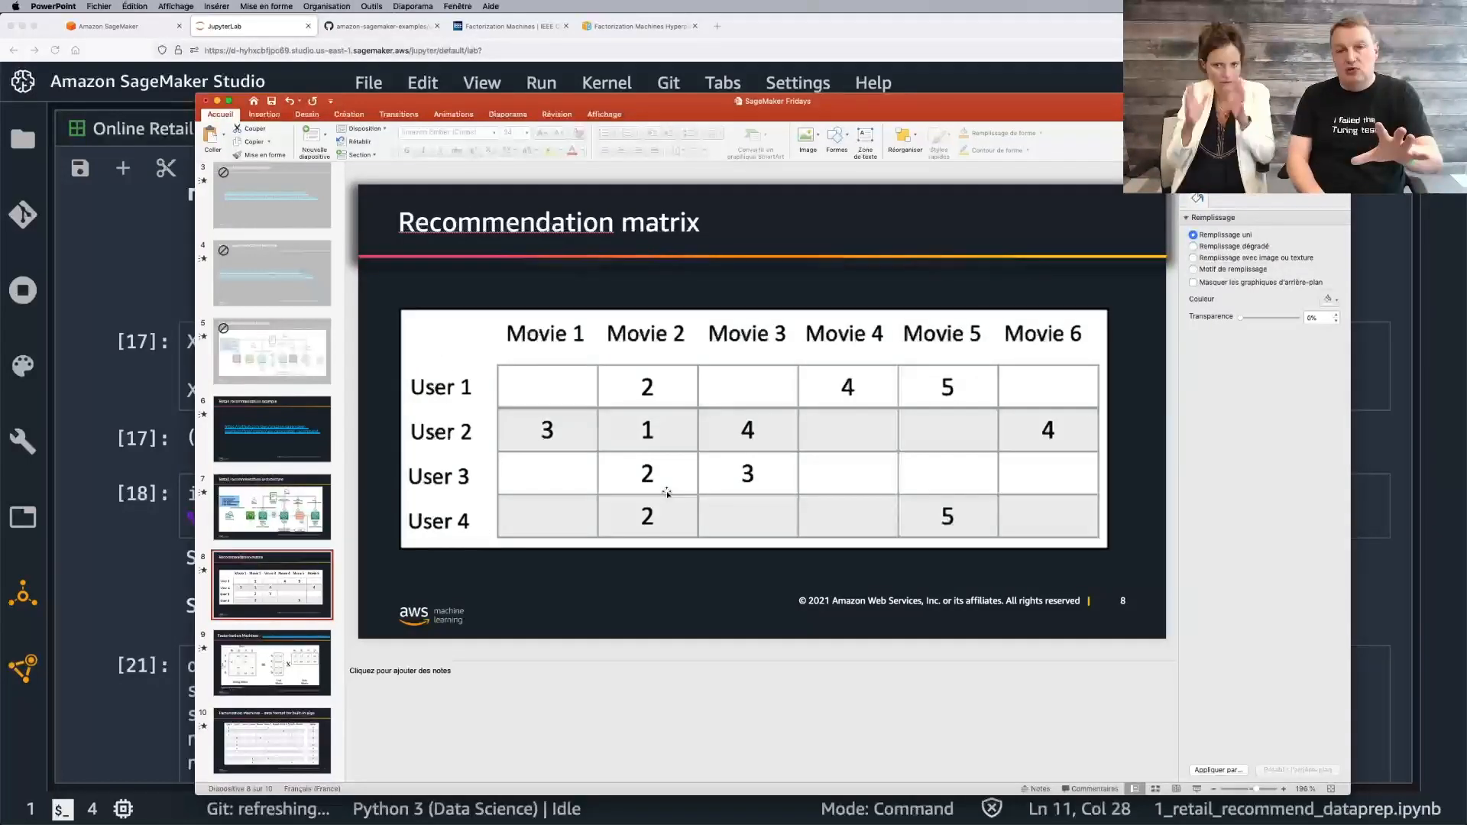
Step: Bring the data-prep notebook in SageMaker Studio back to the front
left_click(272, 662)
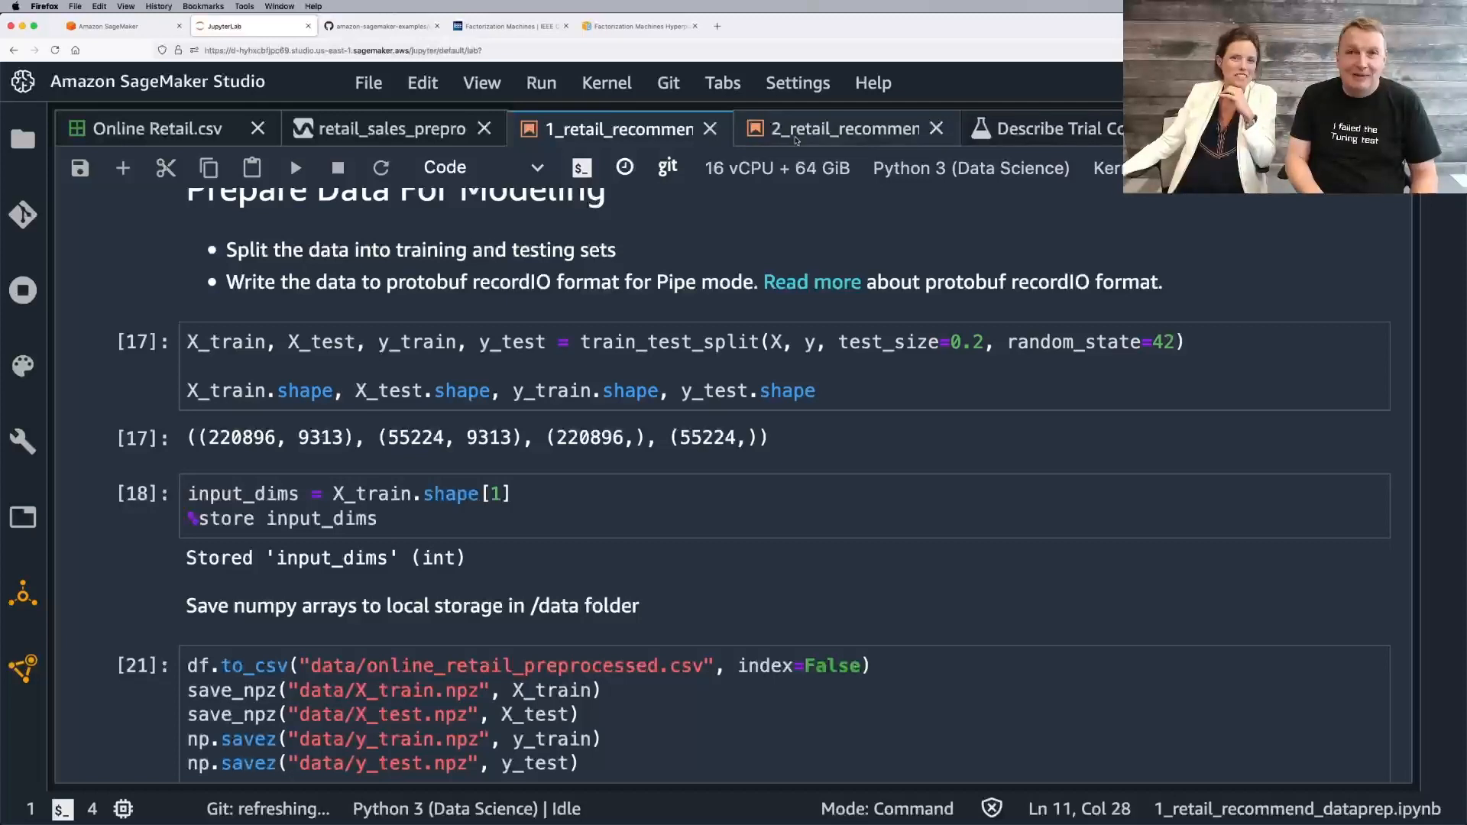
Step: Switch to the 2_retail_recommend training and tuning notebook
left_click(843, 129)
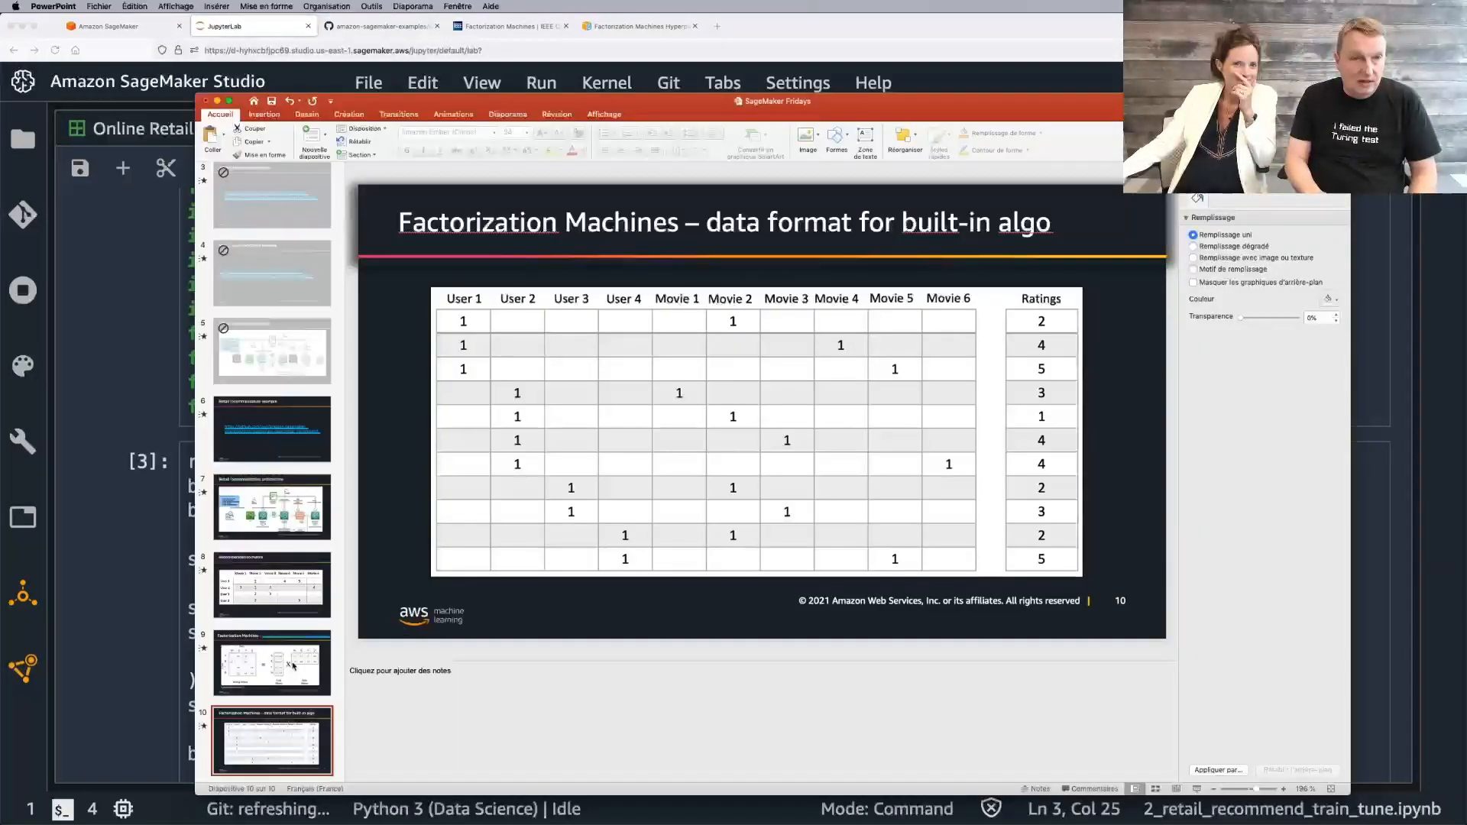
Step: Show the Retail recommendation example slide, then its retail_recommend folder on GitHub
left_click(272, 428)
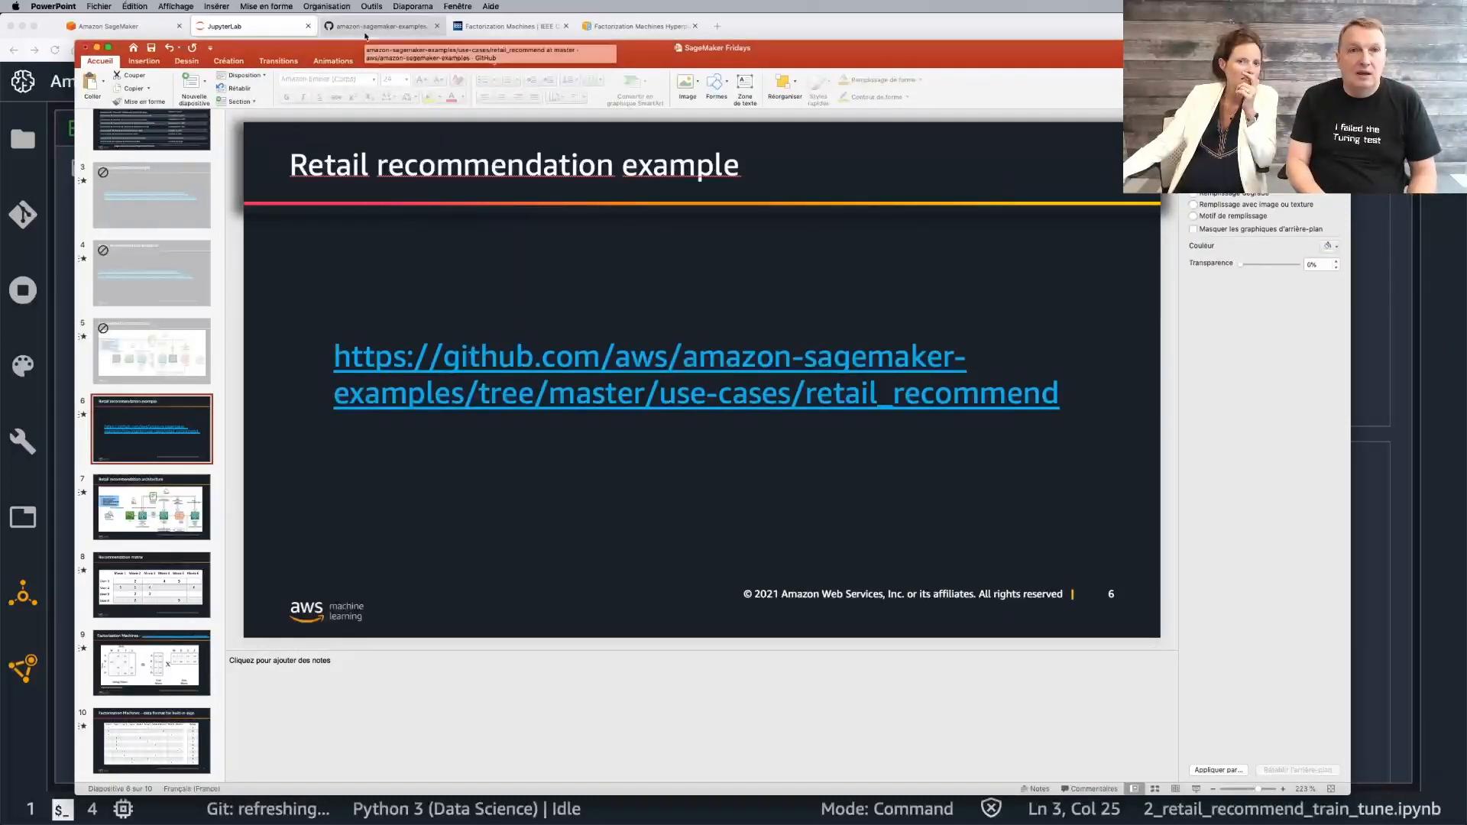
left_click(379, 26)
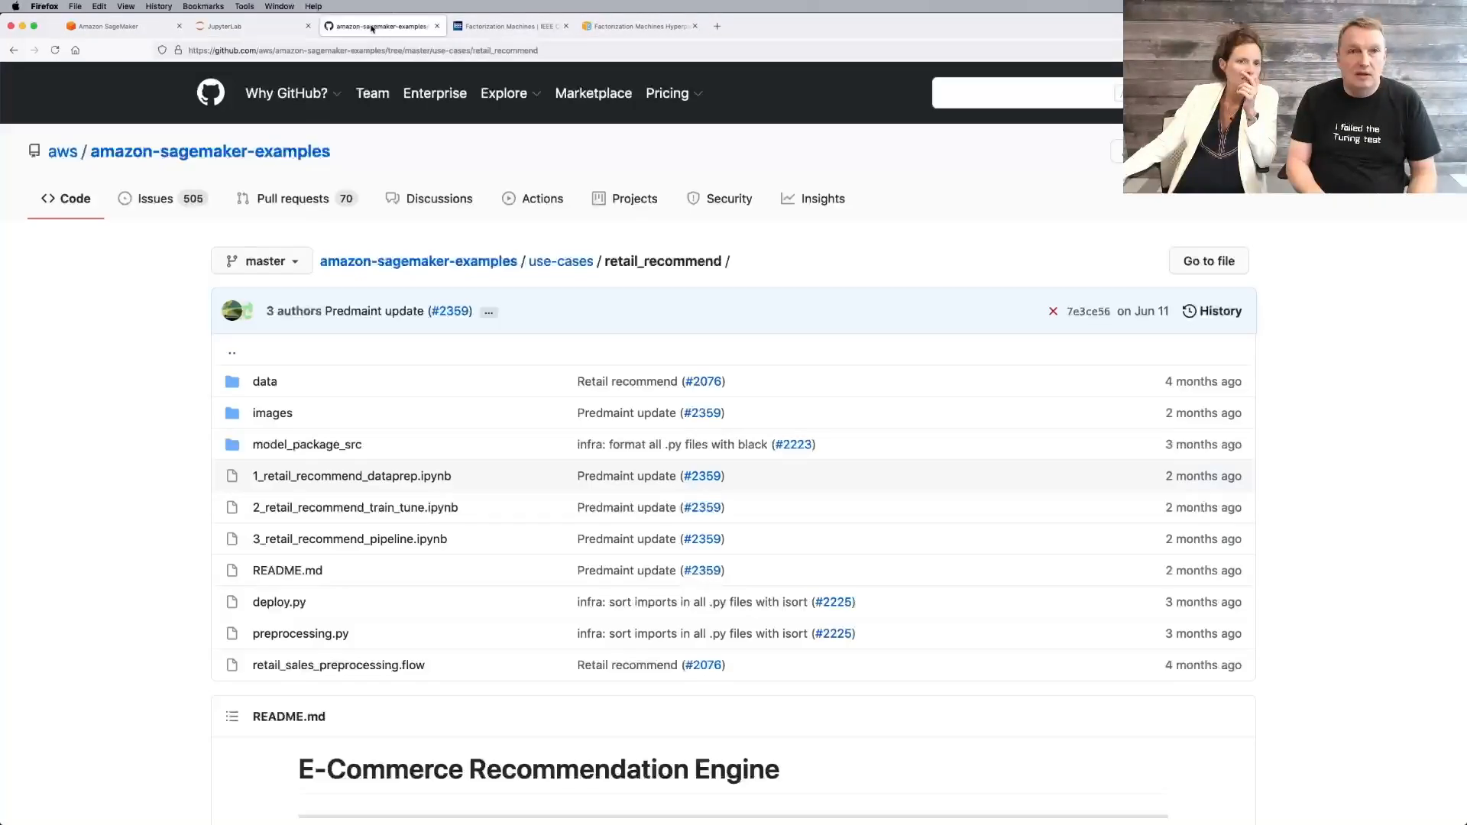
Step: Go to the amazon-sagemaker-examples repository root and scroll through its folder list
left_click(417, 262)
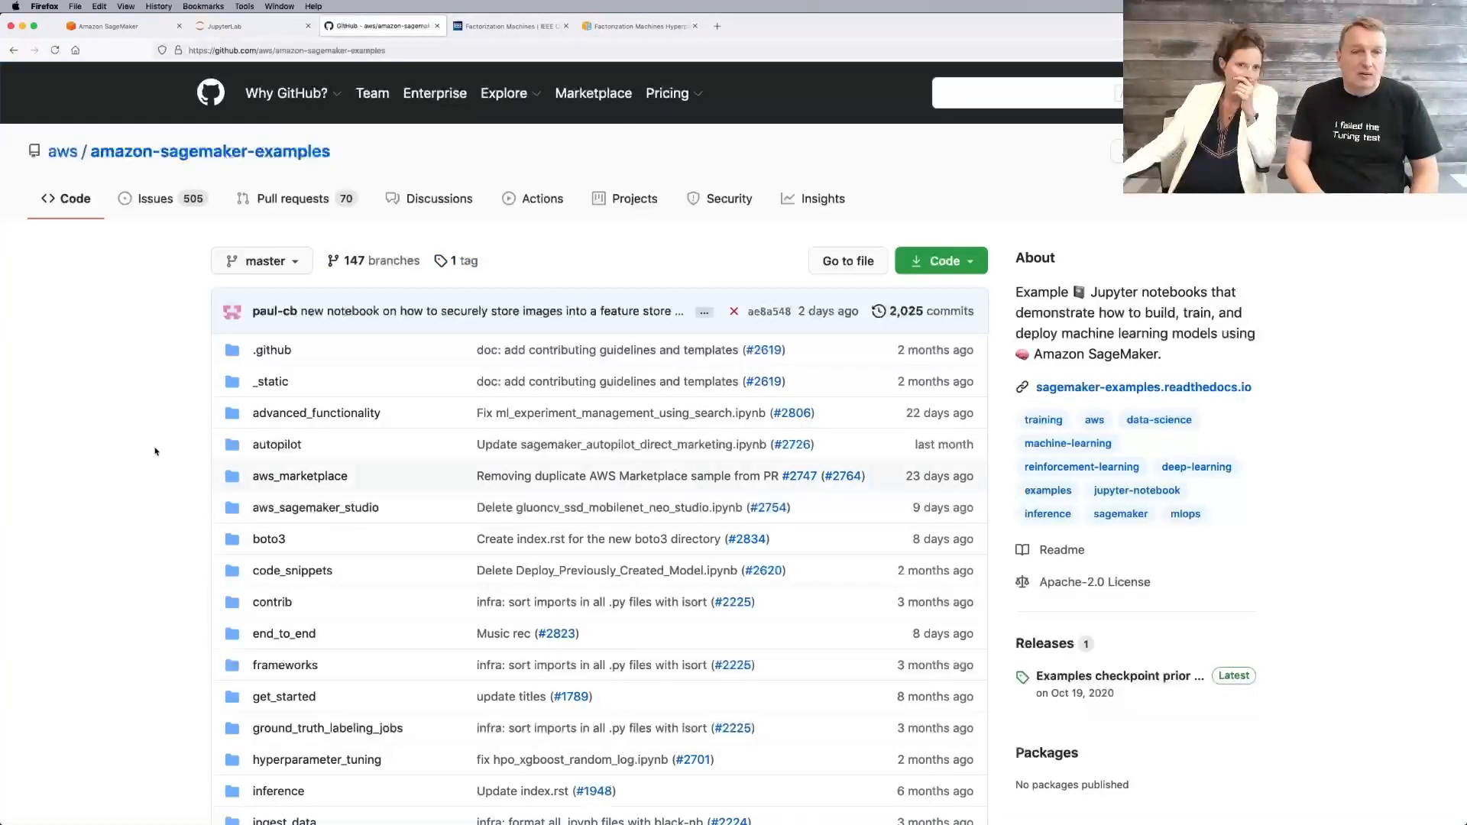
scroll("down", 3)
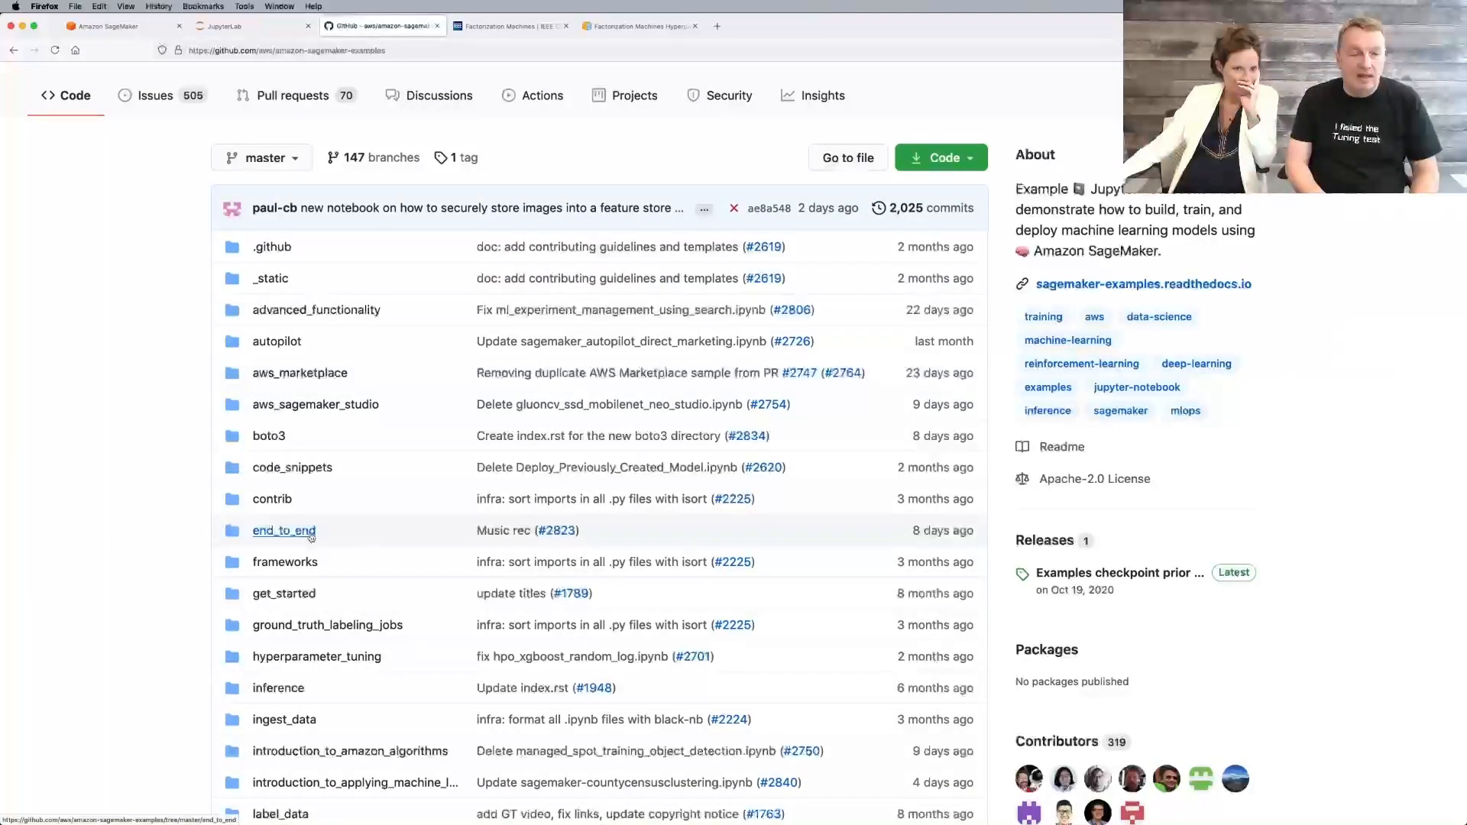
left_click(284, 530)
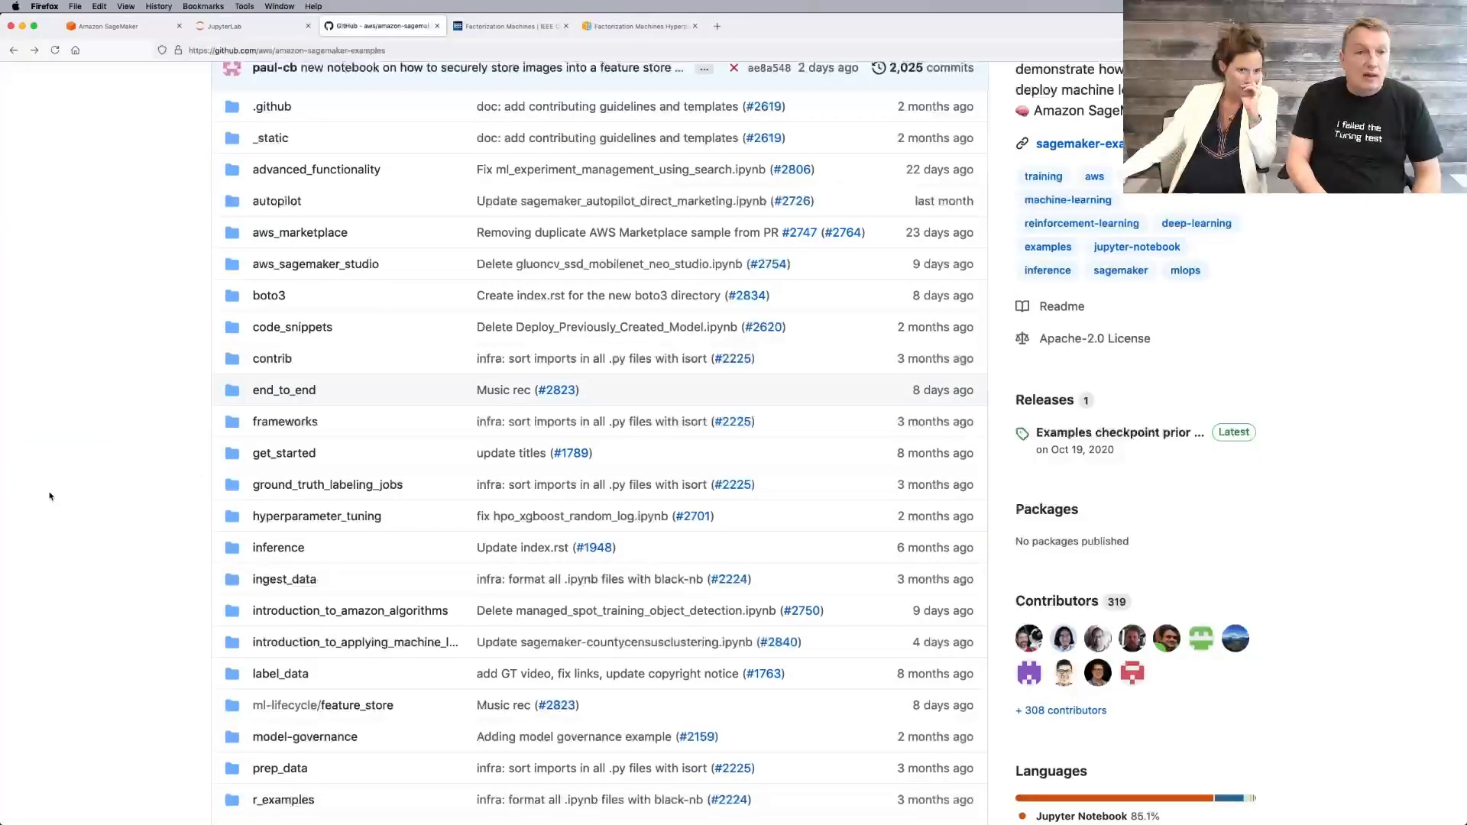
scroll("down", 3)
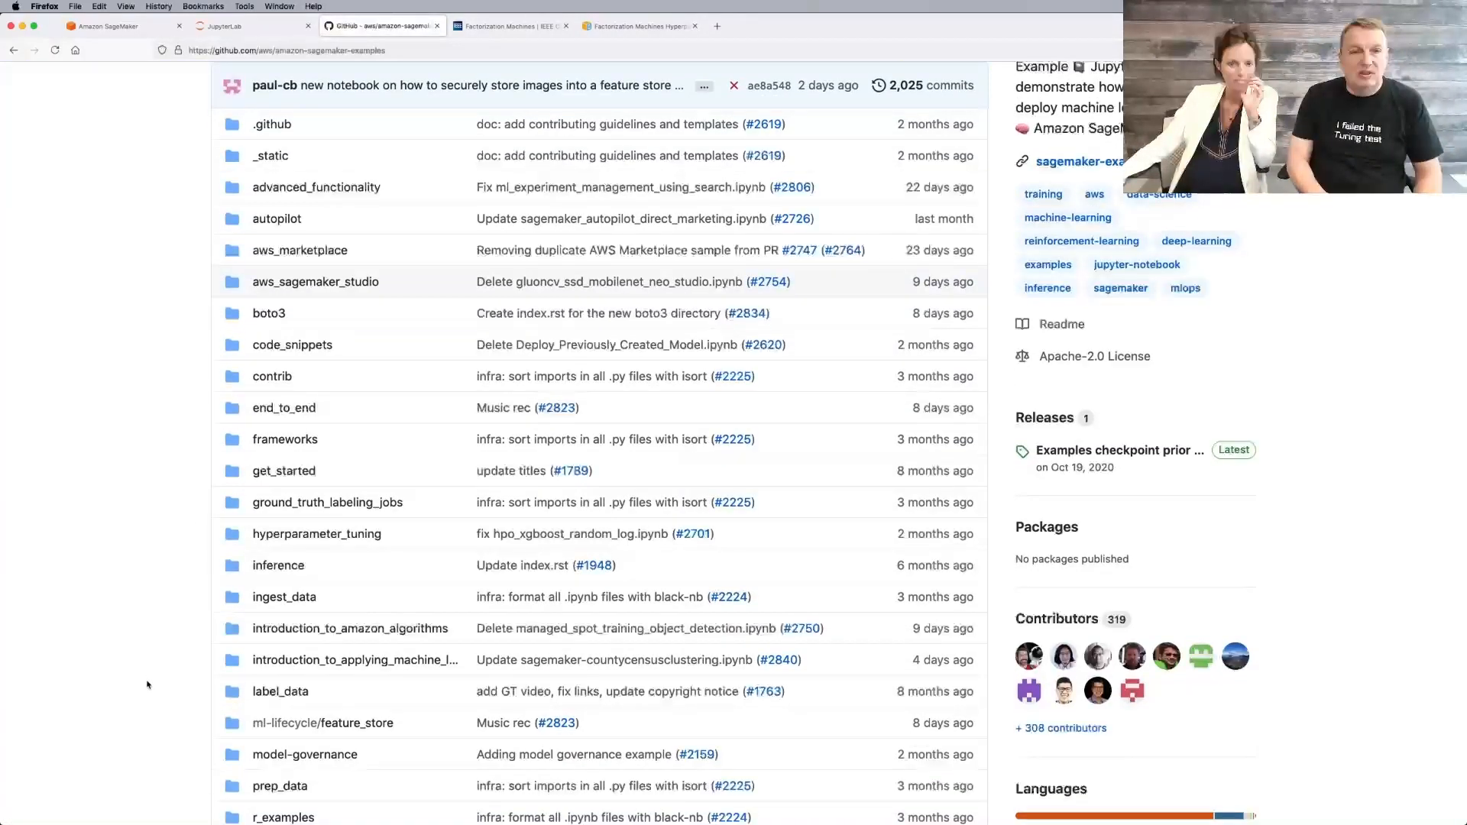
scroll("down", 3)
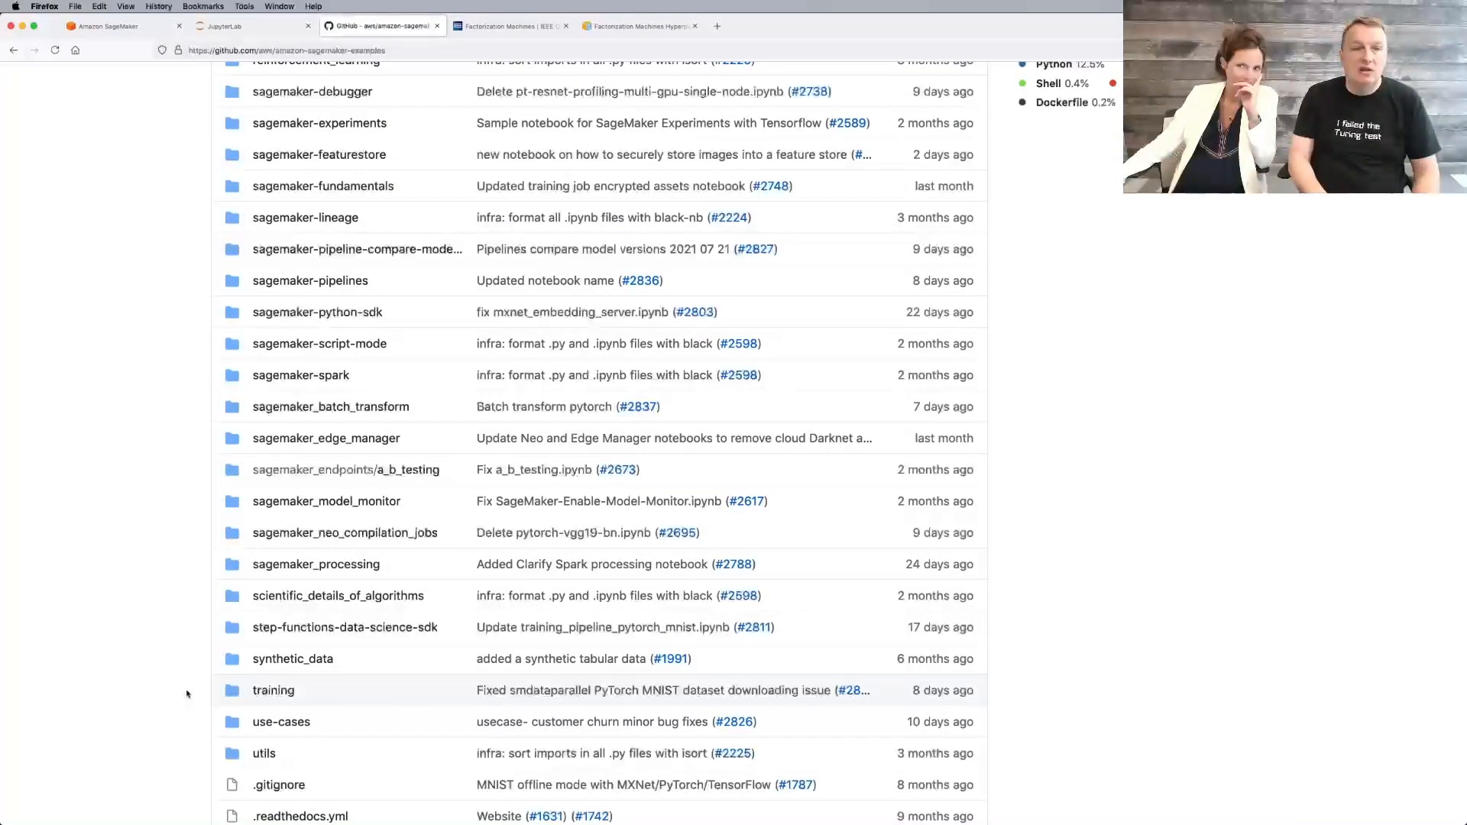
mouse_move(125, 704)
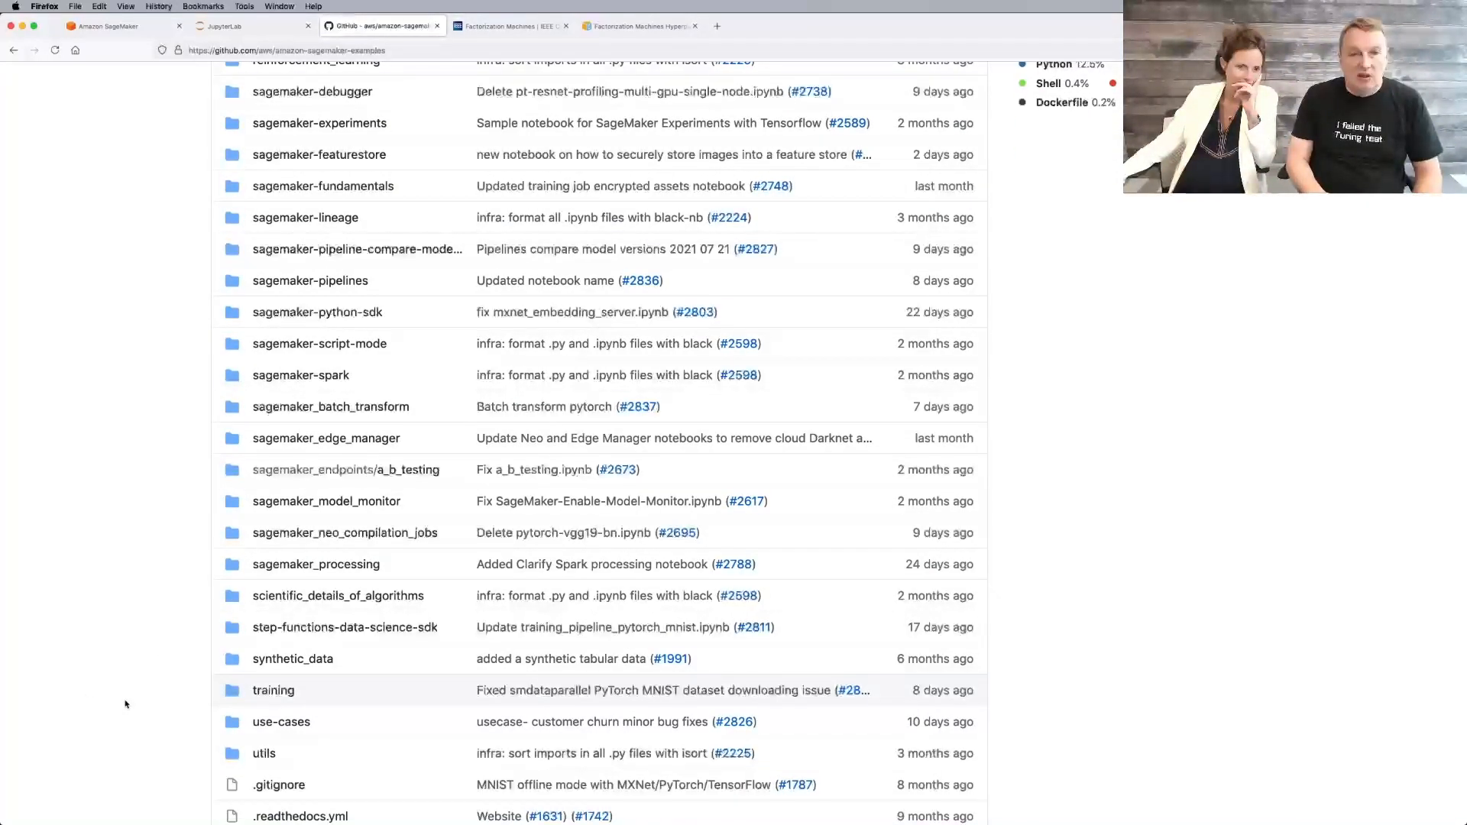
scroll("down", 3)
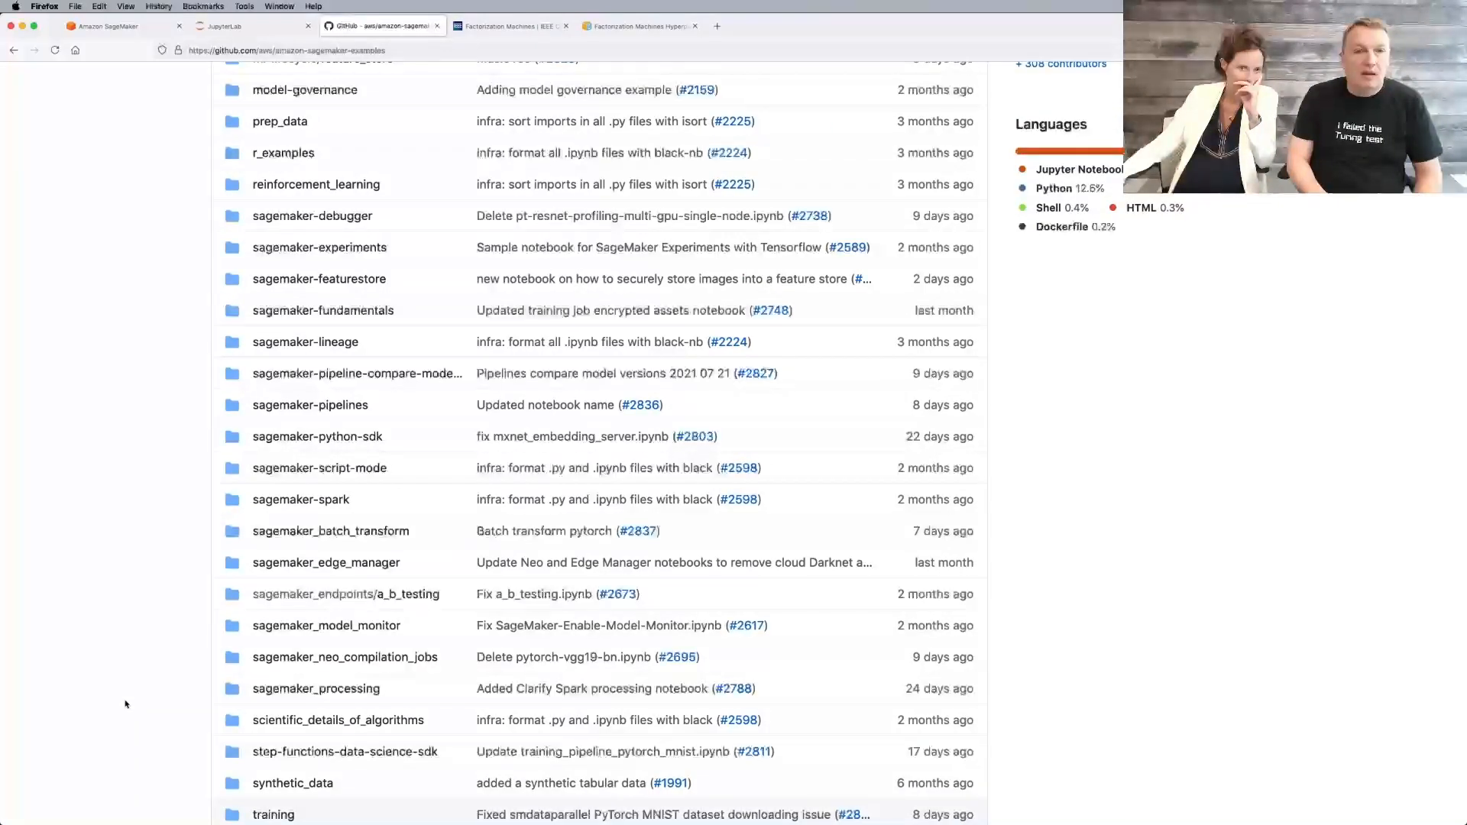
Step: Look inside the sagemaker-python-sdk examples folder and scroll its contents
left_click(318, 435)
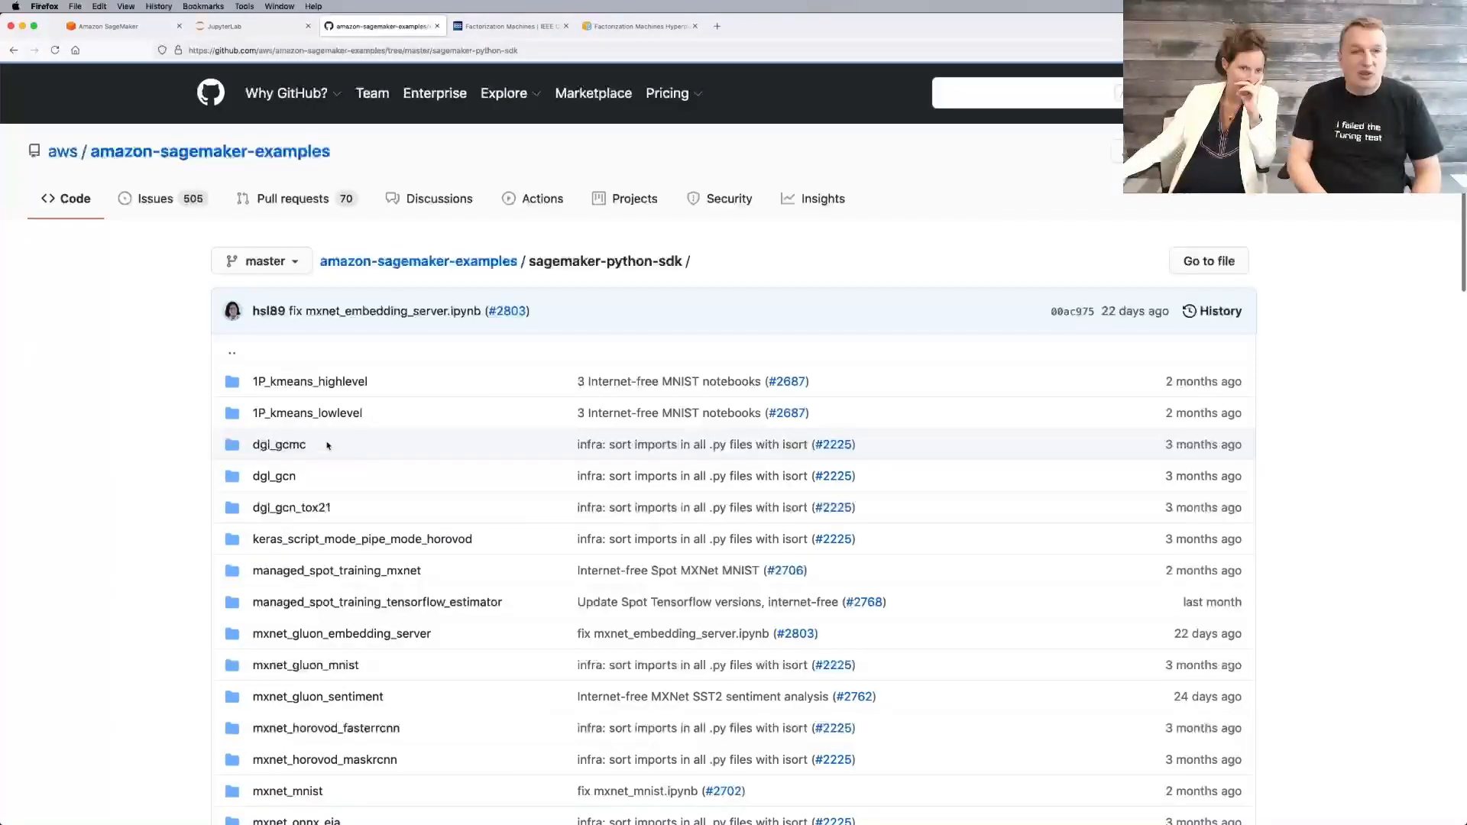
mouse_move(538, 602)
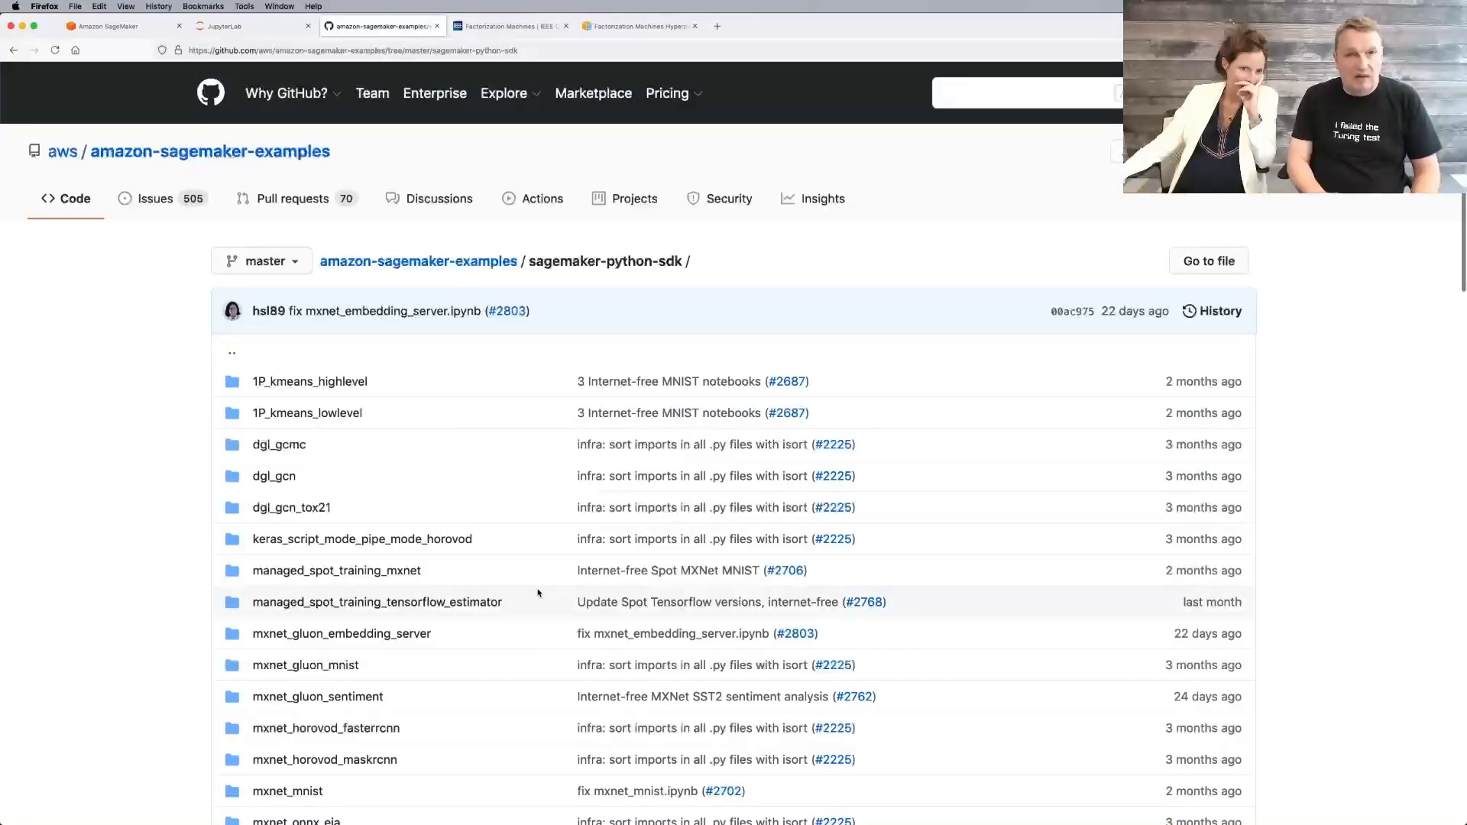
scroll("down", 3)
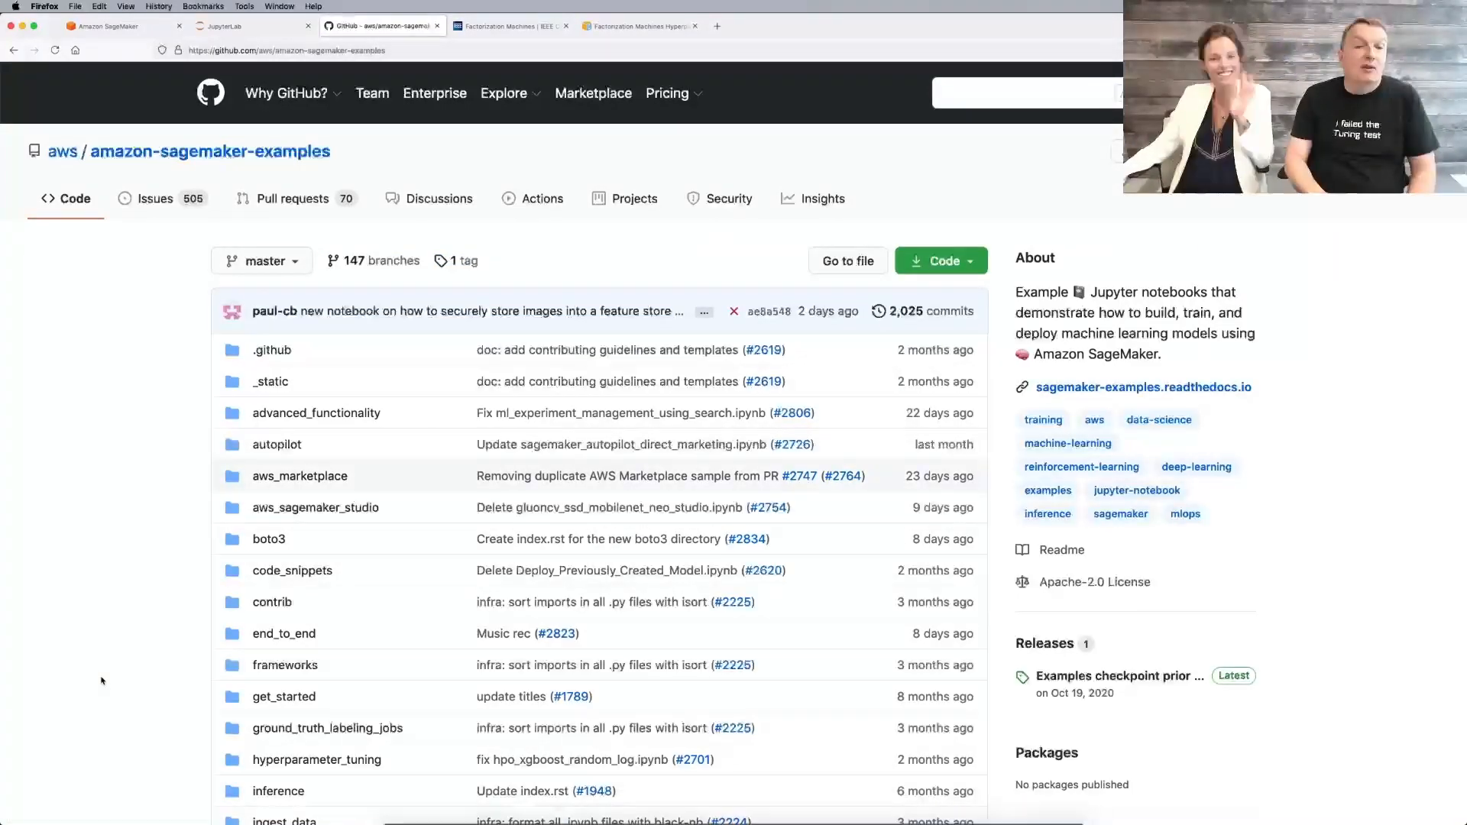
scroll("down", 3)
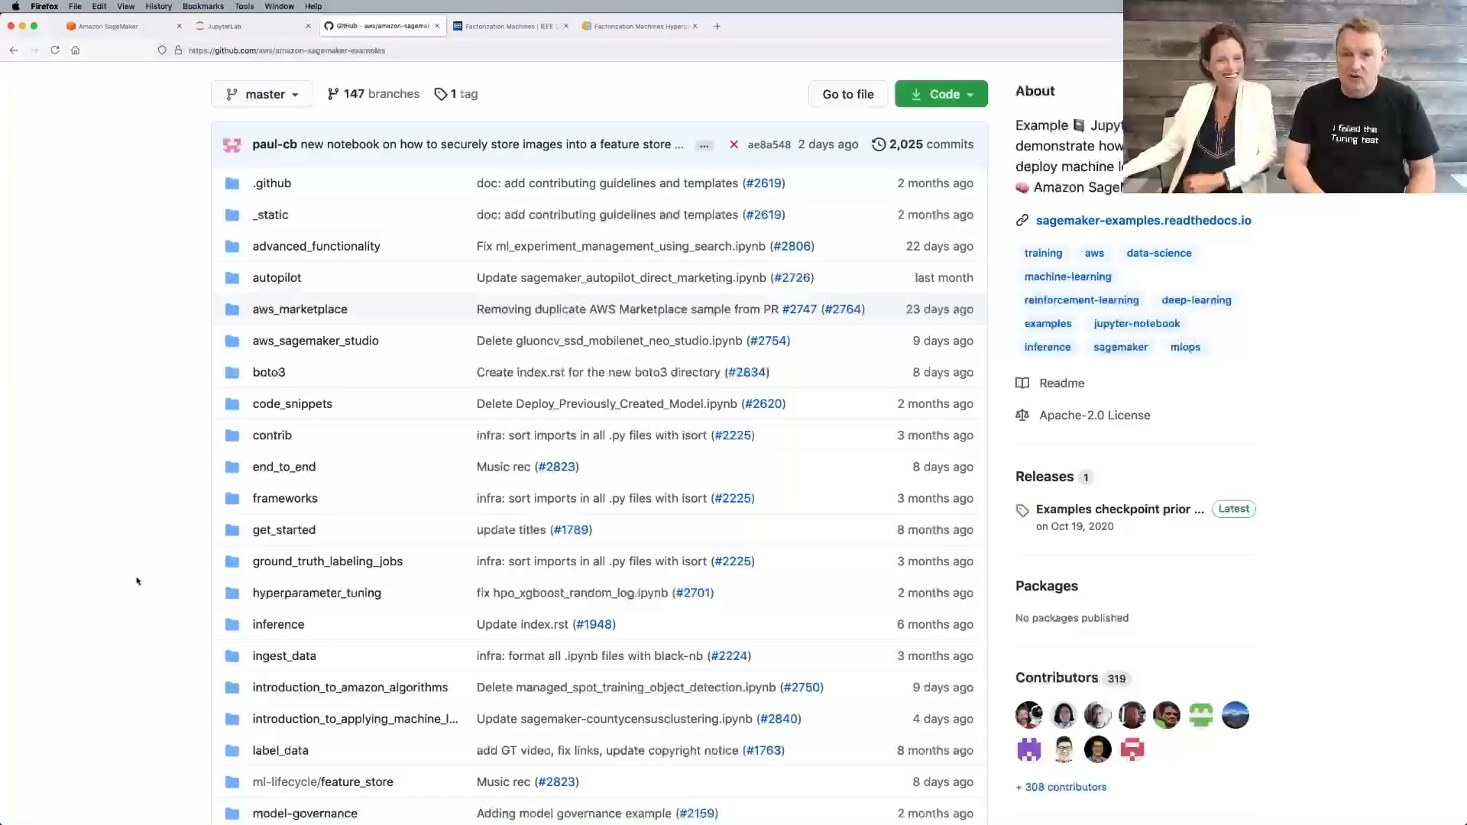